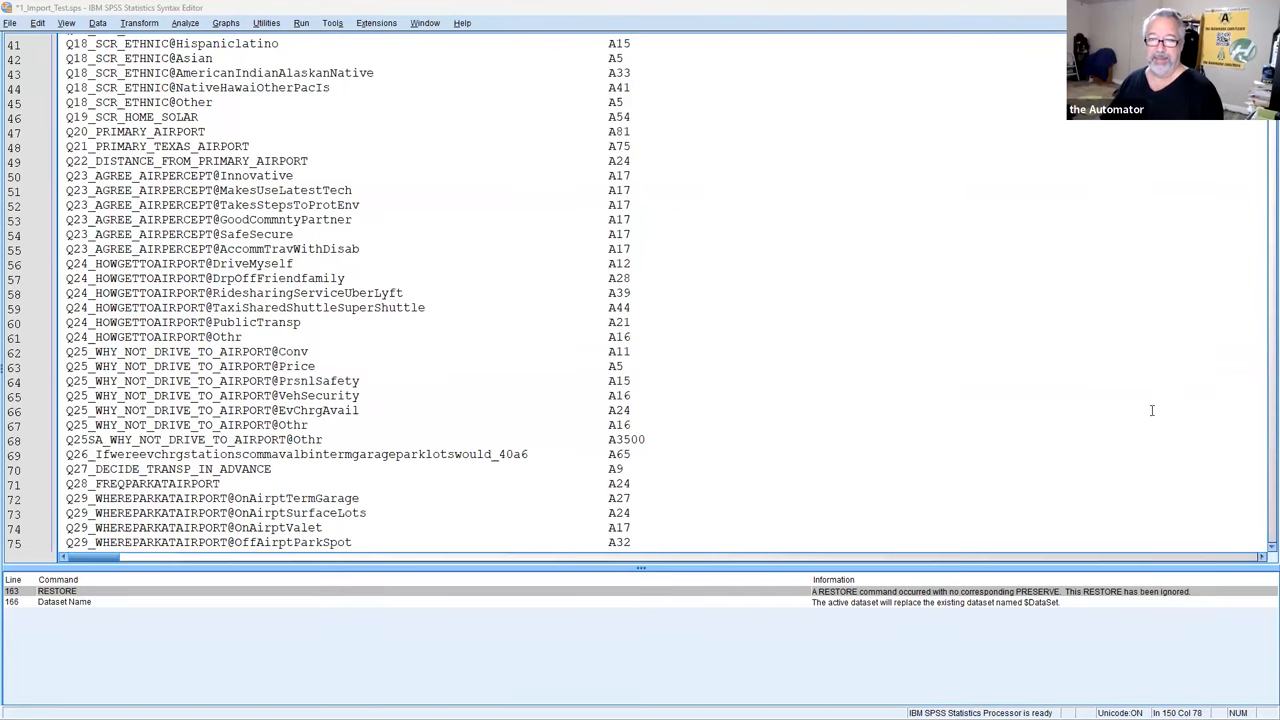
Review the syntax file and show the truncated Q19_SCR_HOME_SOLAR values in the Data Editor
scroll("up", 3)
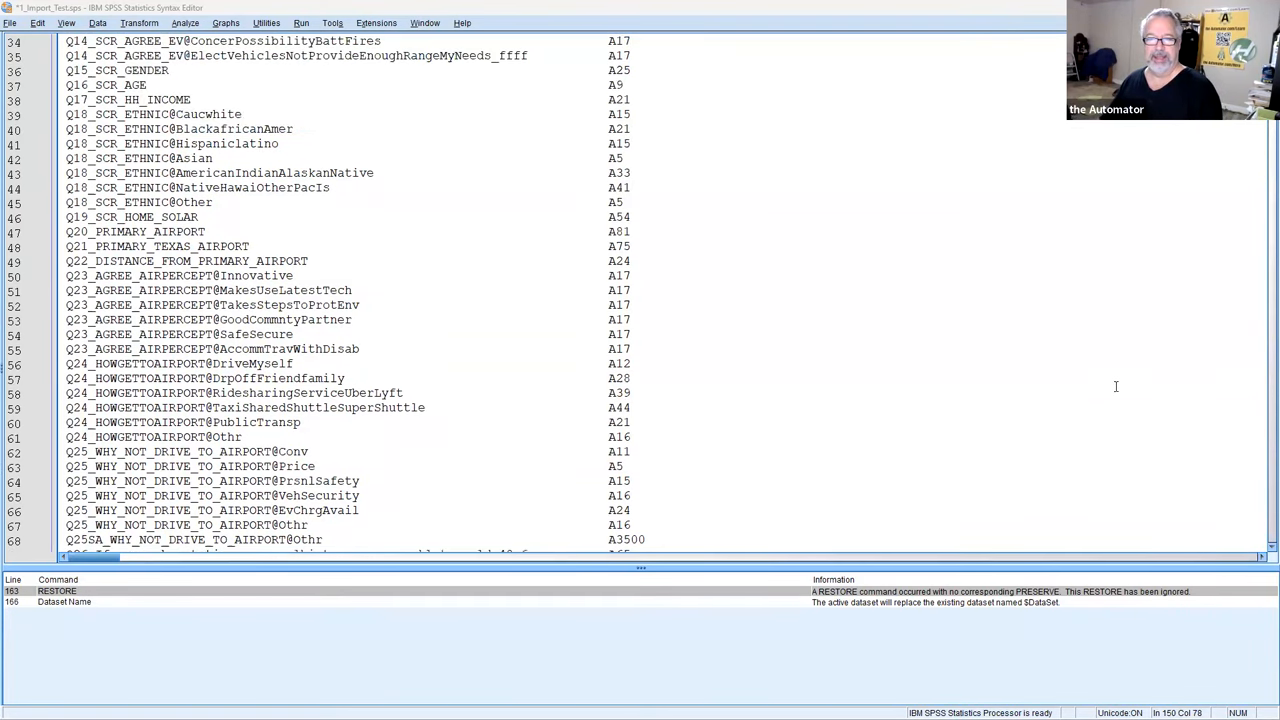
scroll("down", 3)
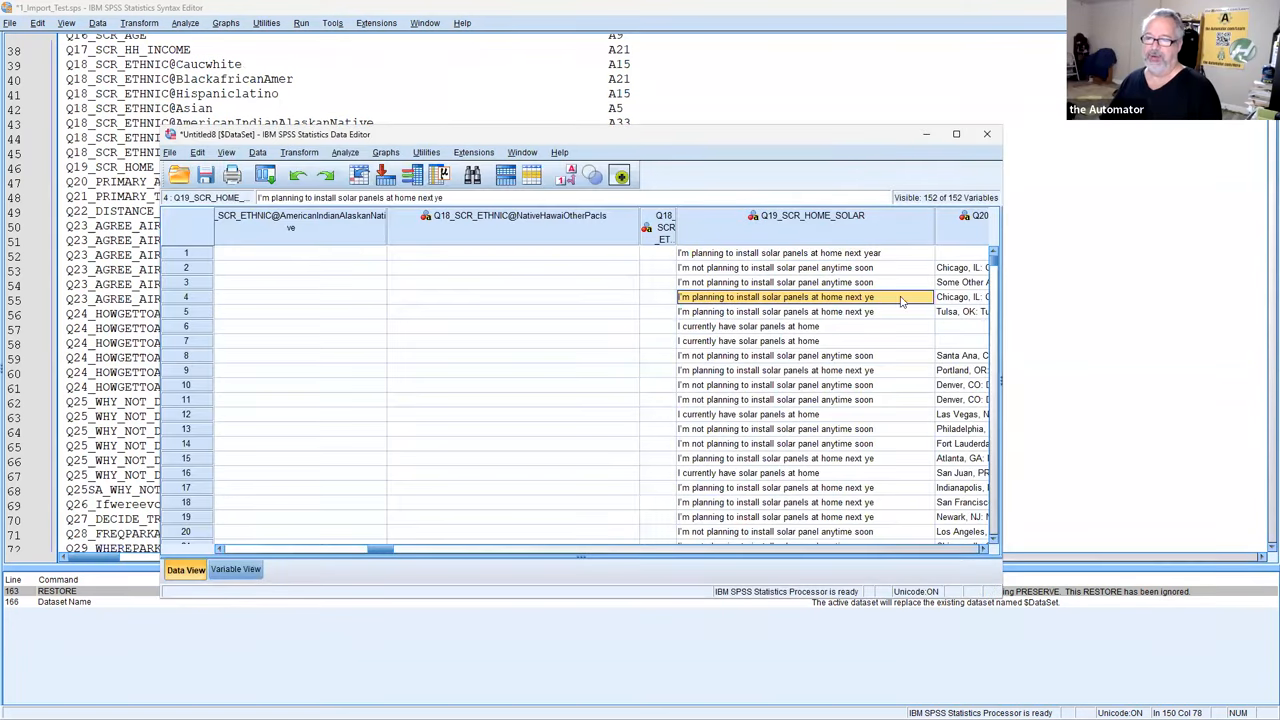
mouse_move(712, 308)
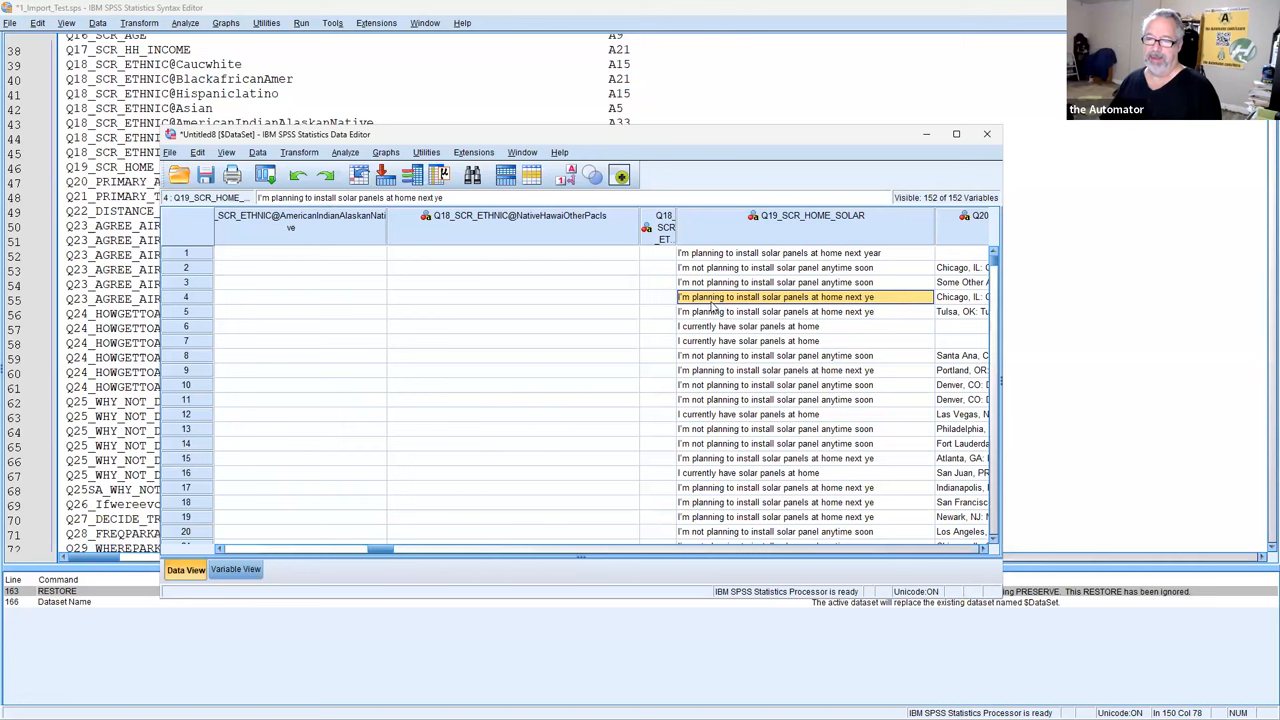
mouse_move(884, 304)
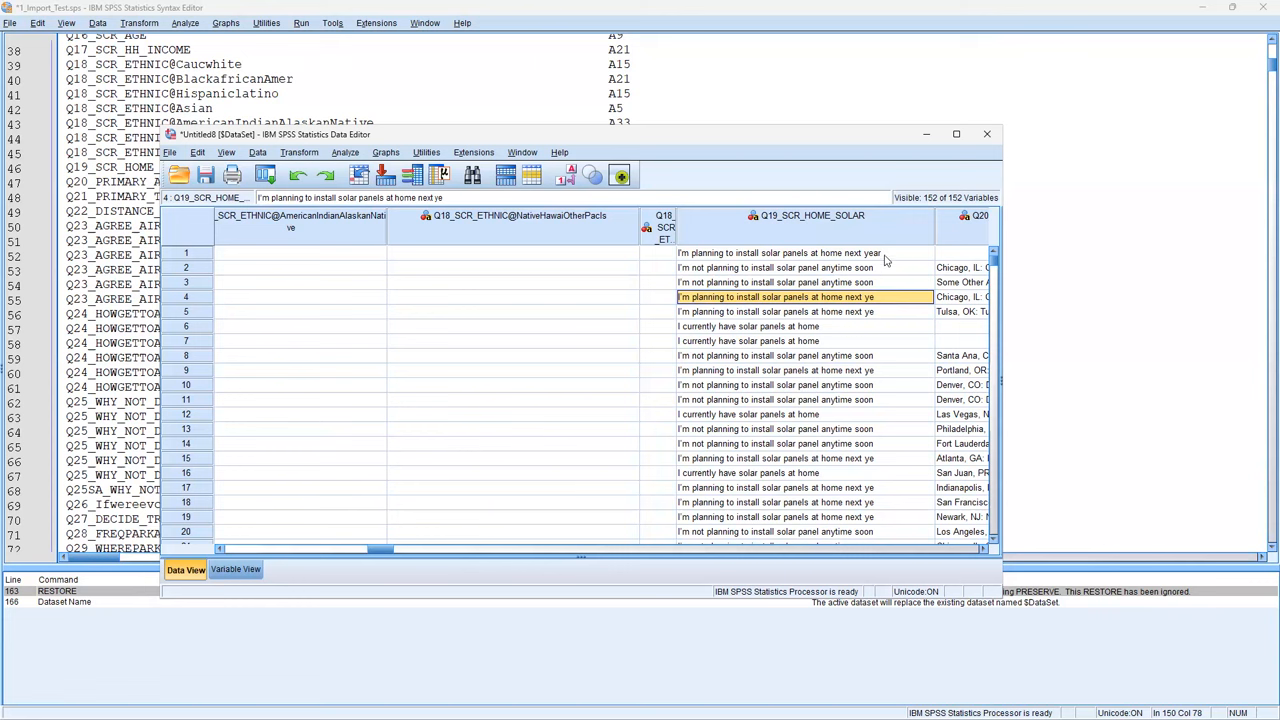
left_click(804, 252)
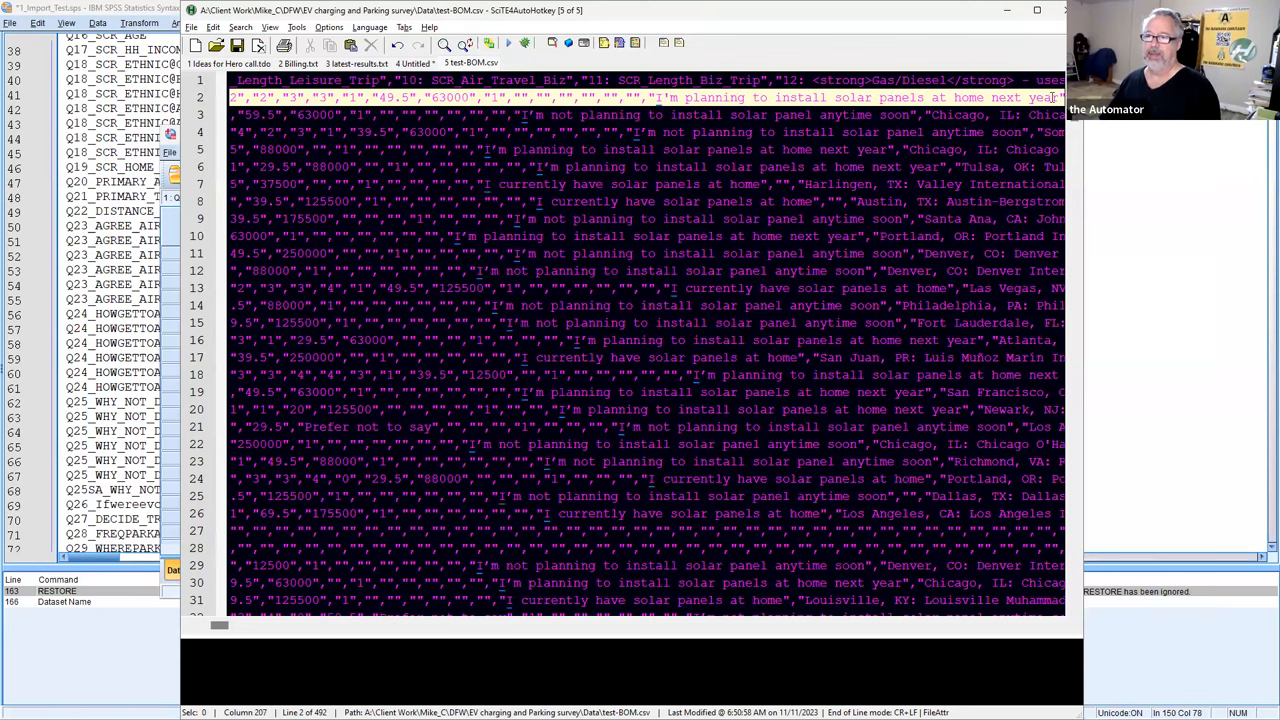
Select a full CSV data line showing the complete 'next year' answer text
double_click(860, 96)
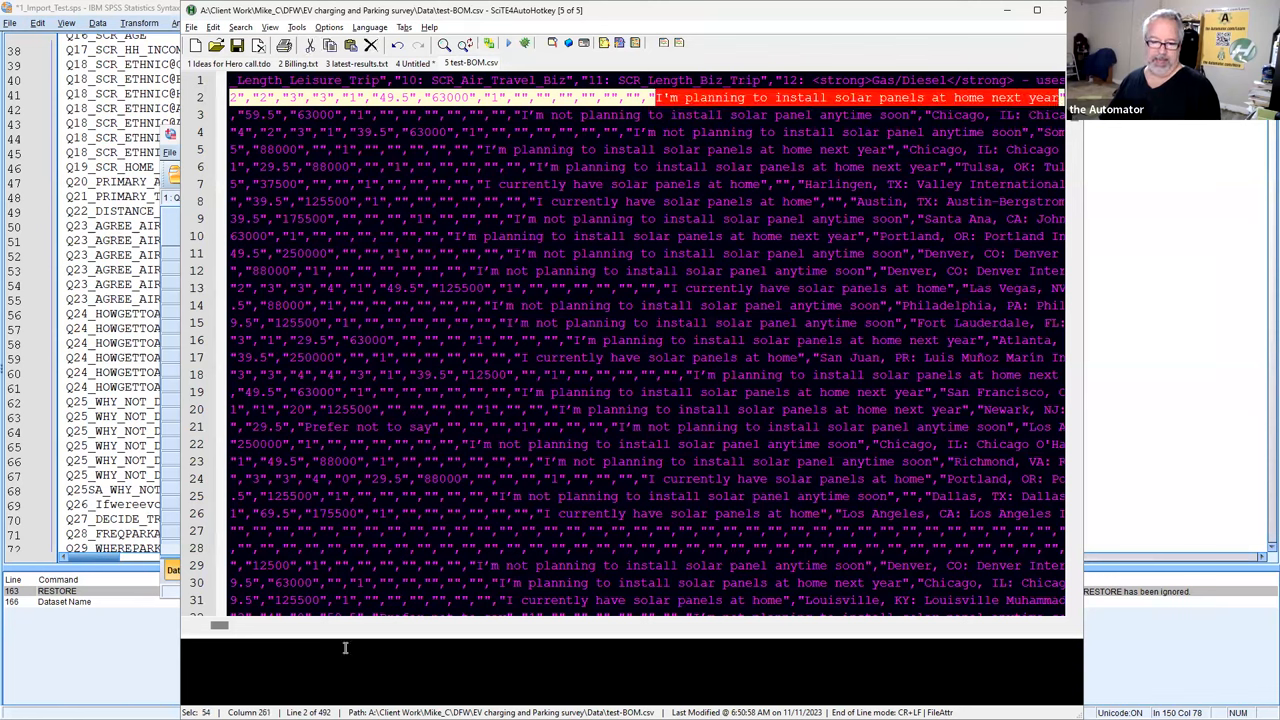
mouse_move(688, 258)
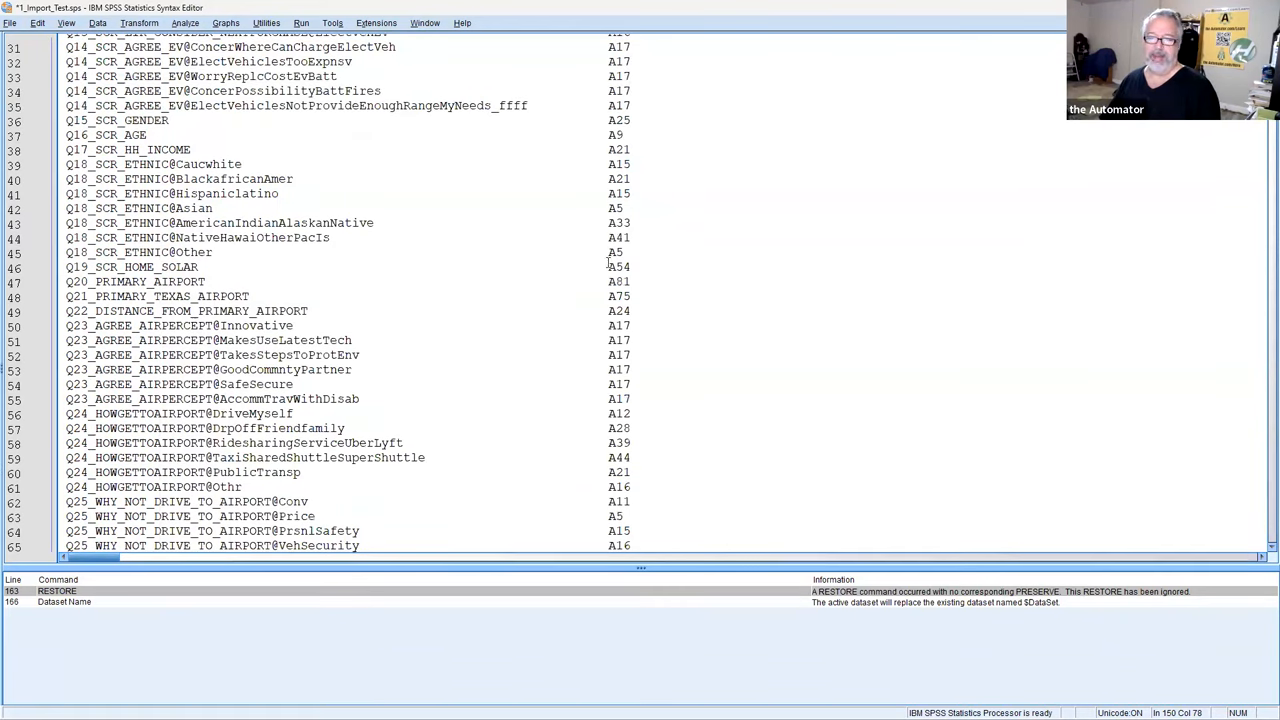
left_click(618, 268)
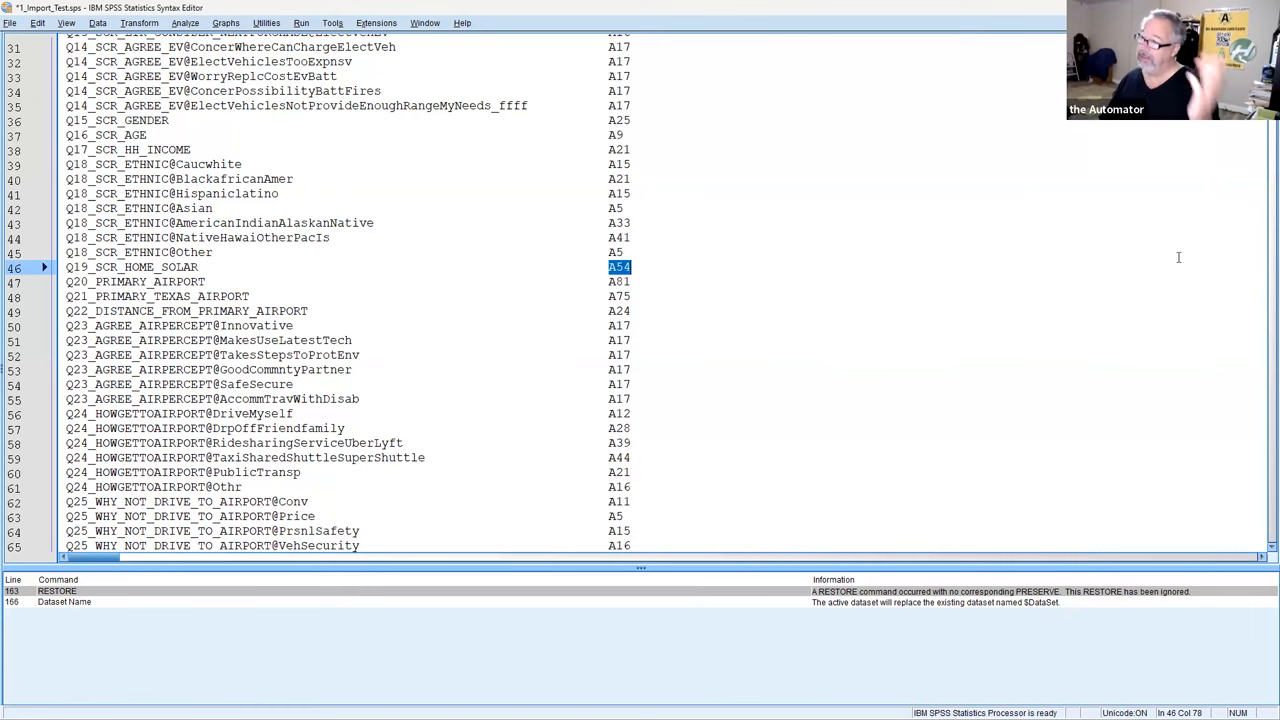
mouse_move(1160, 244)
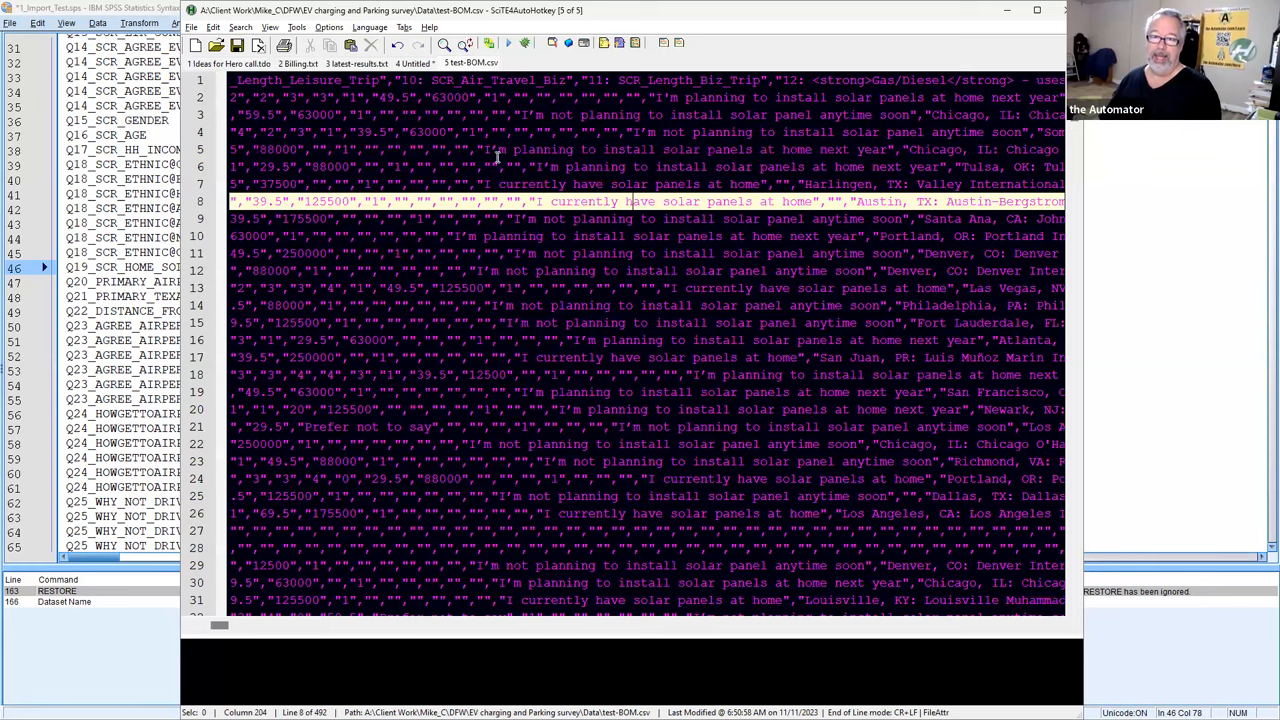
Select the 'I'm not planning to install solar panel anytime soon' answer for copying
left_click(496, 148)
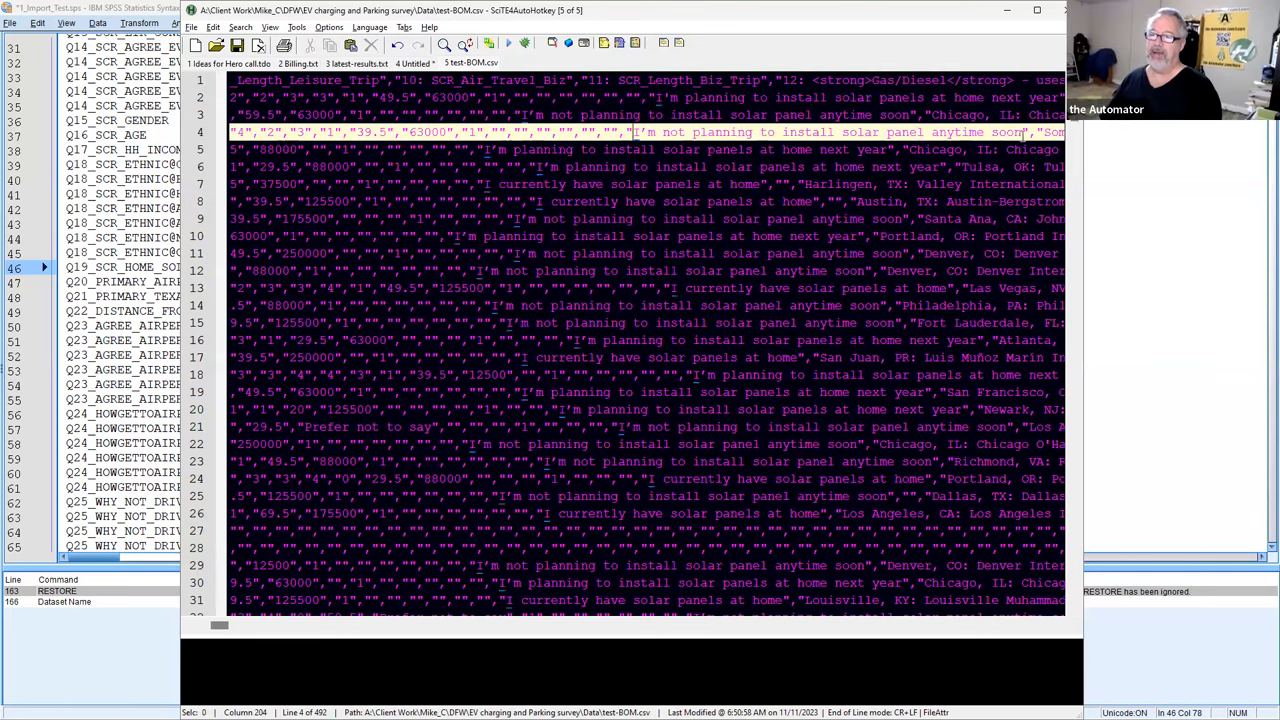
left_click_drag(632, 132, 1024, 132)
type("cod")
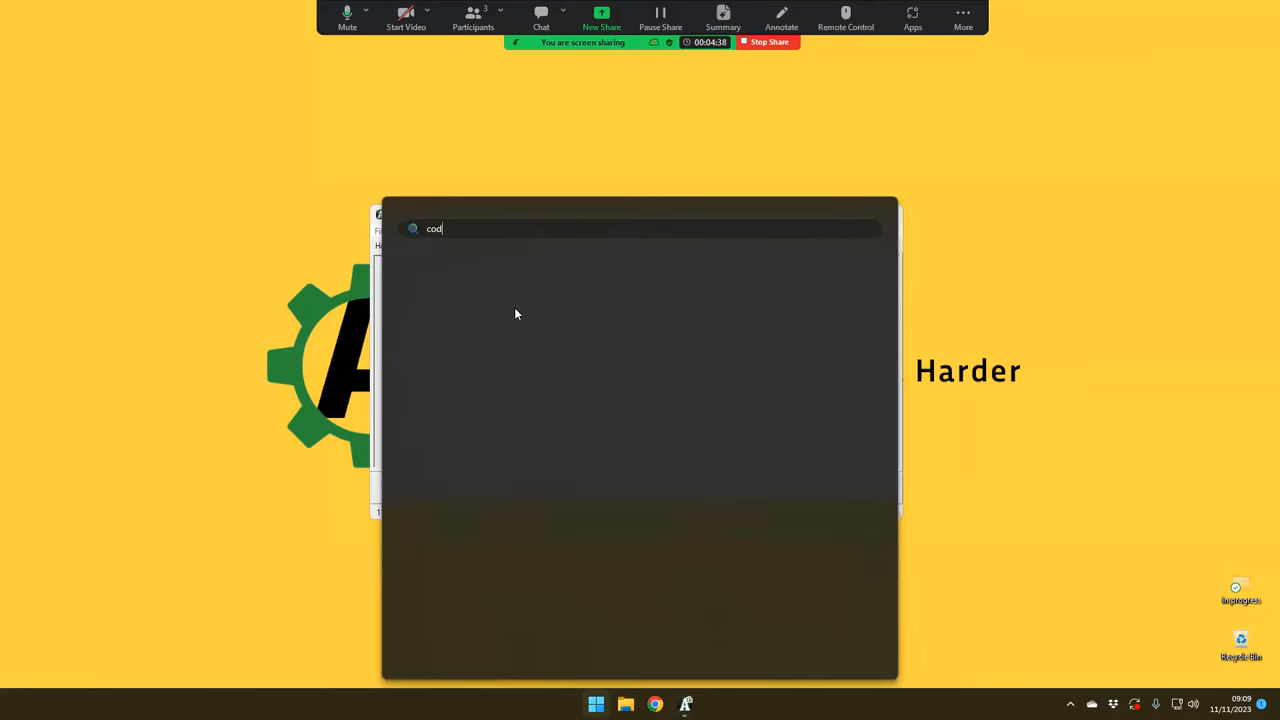
Search Start for Code to launch Visual Studio Code
type("e")
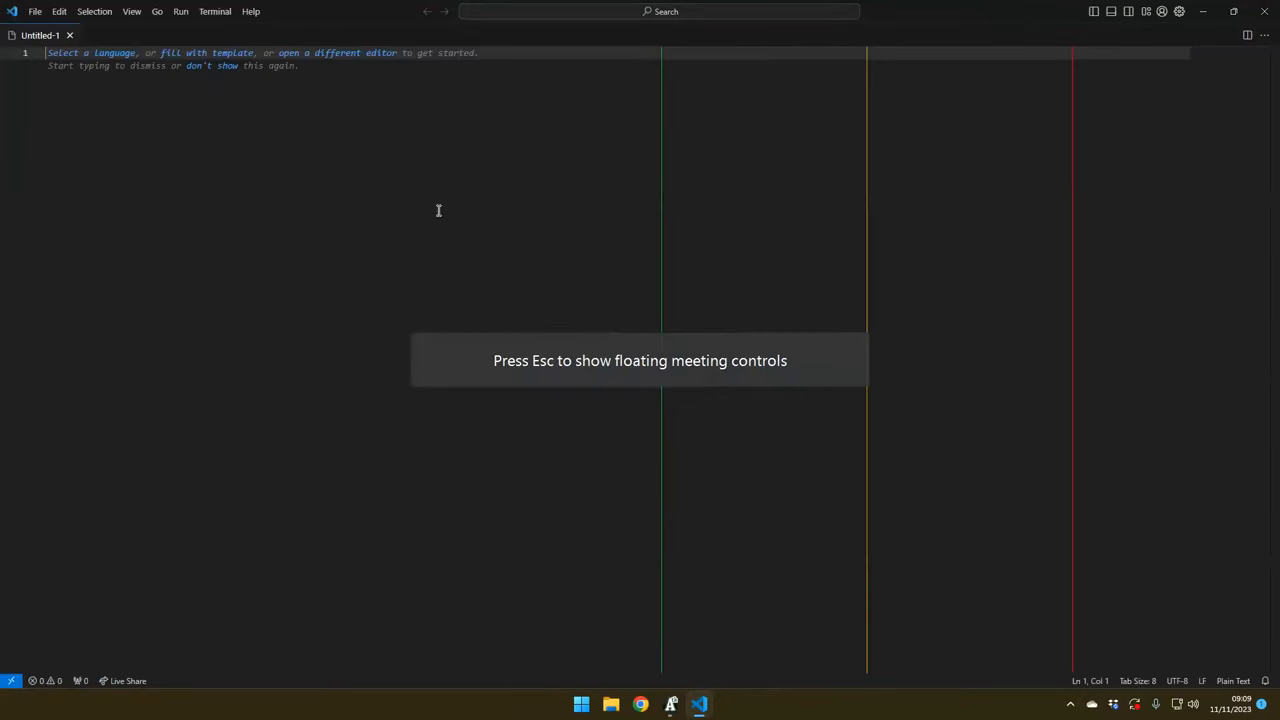
mouse_move(364, 156)
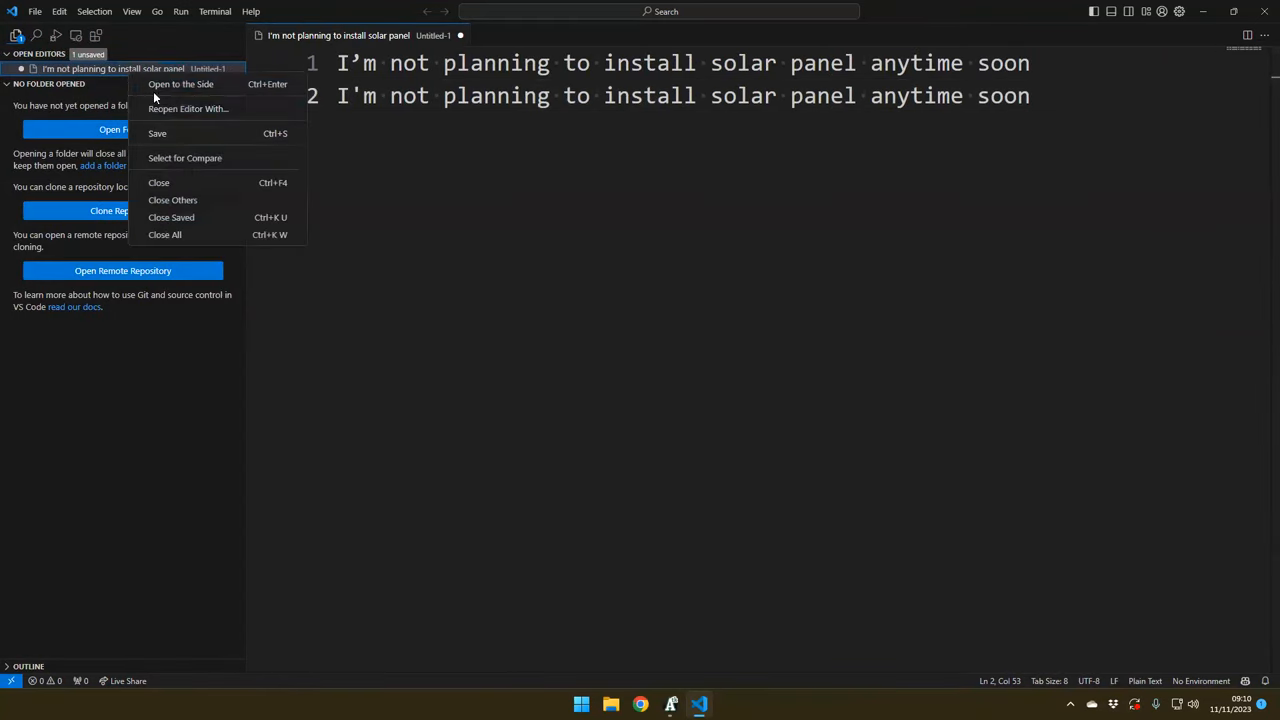
mouse_move(216, 108)
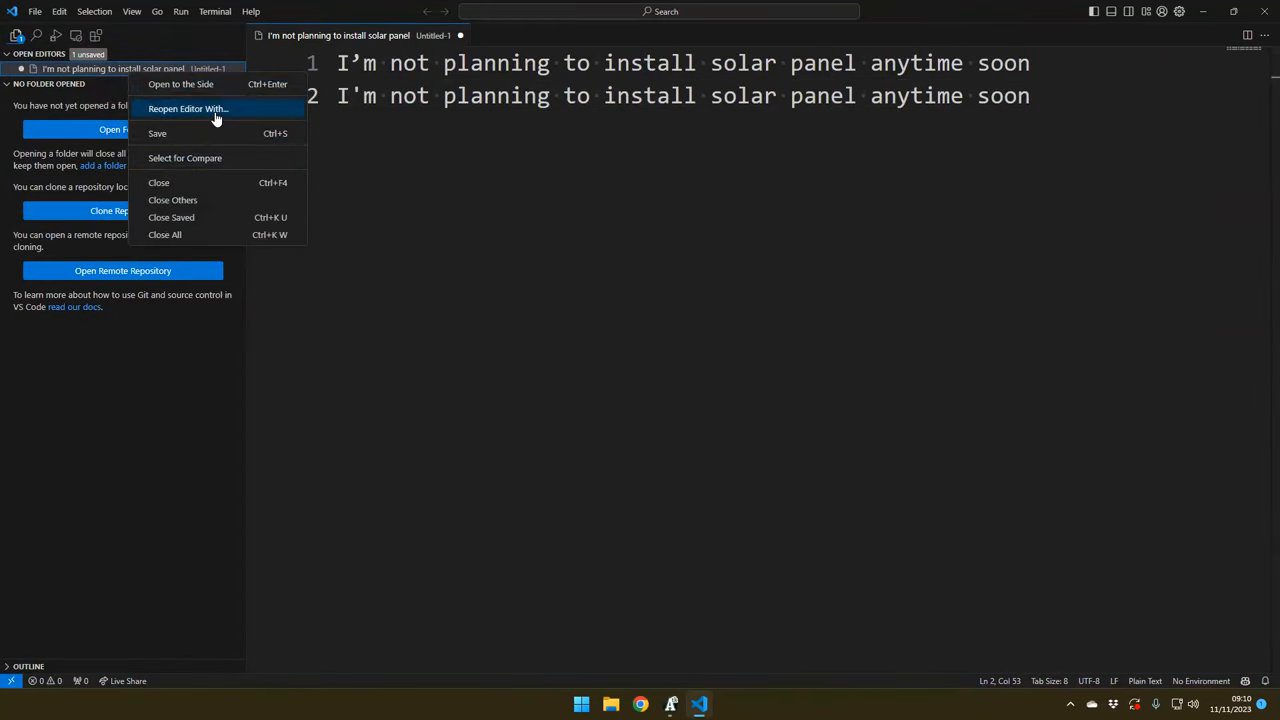
Reopen the untitled file with the Hex Editor to show its bytes
left_click(188, 108)
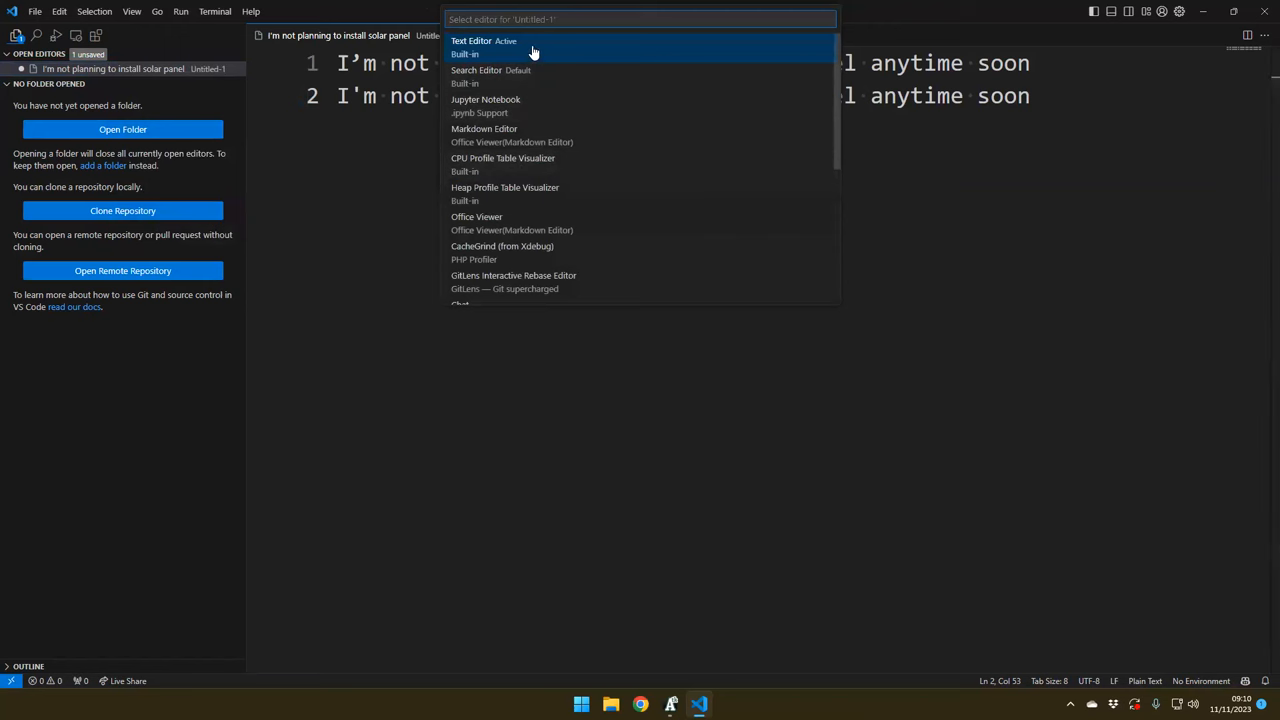
scroll("down", 3)
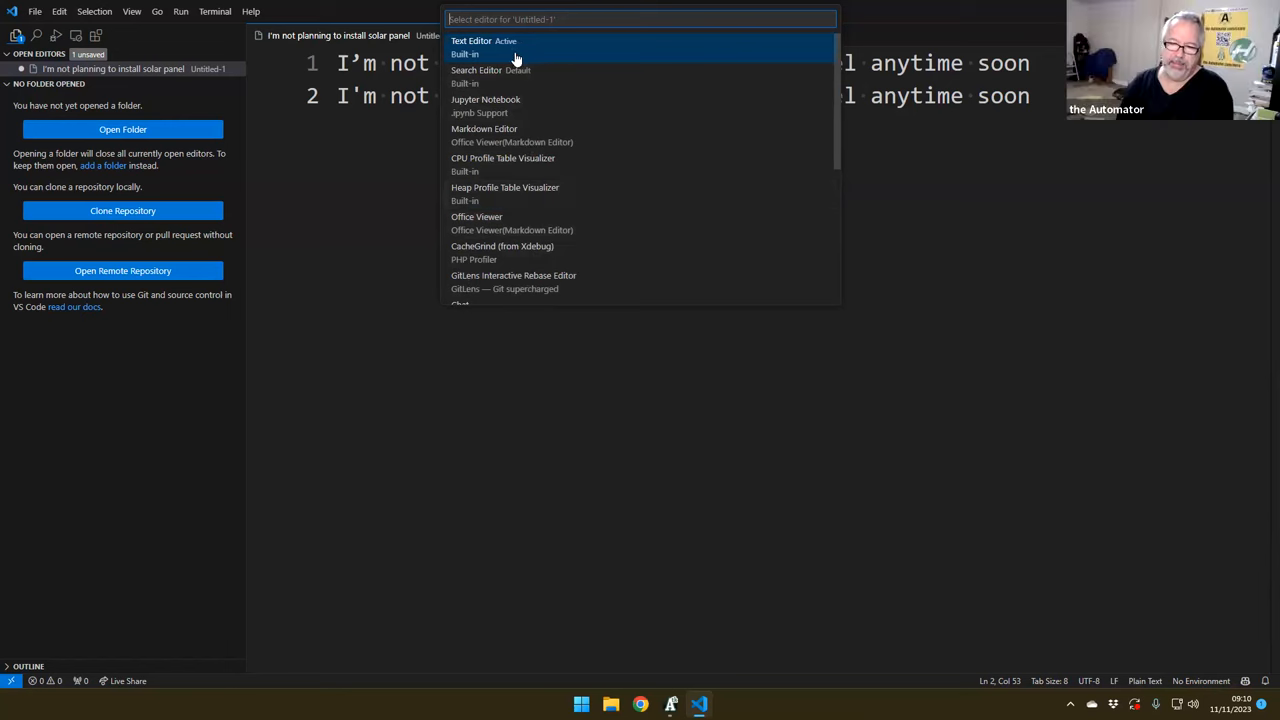
mouse_move(530, 140)
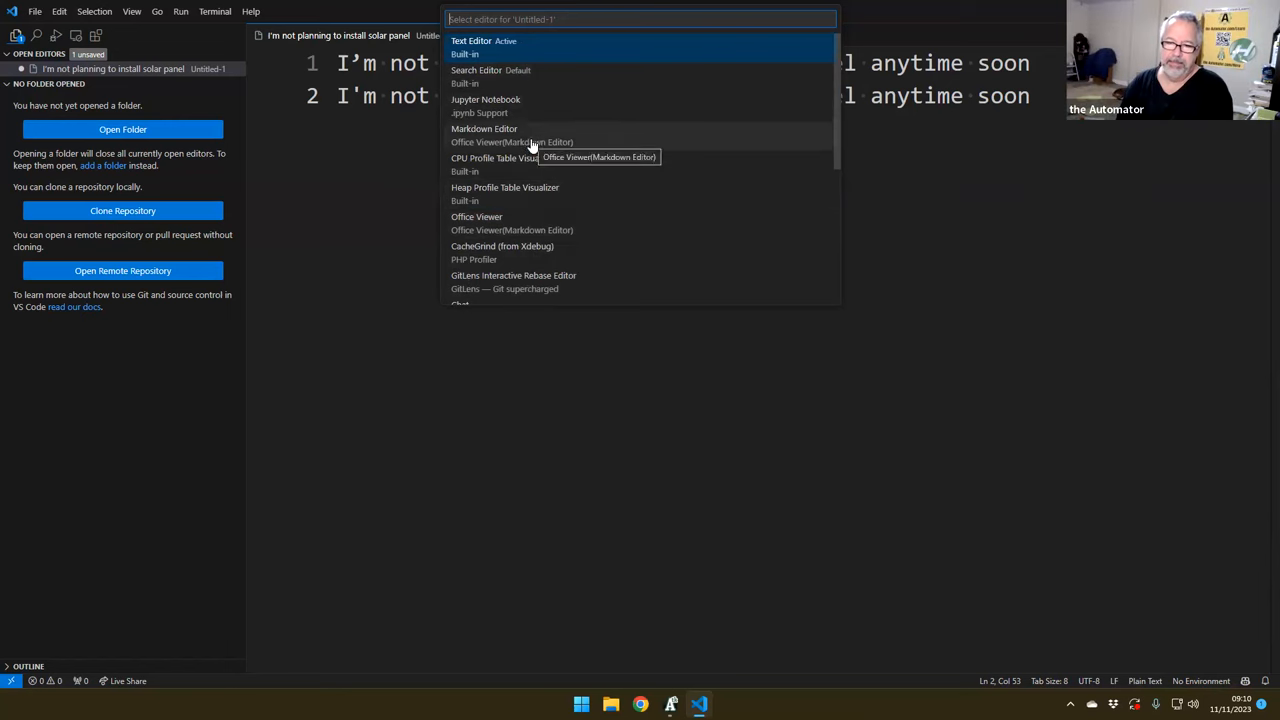
type("hex")
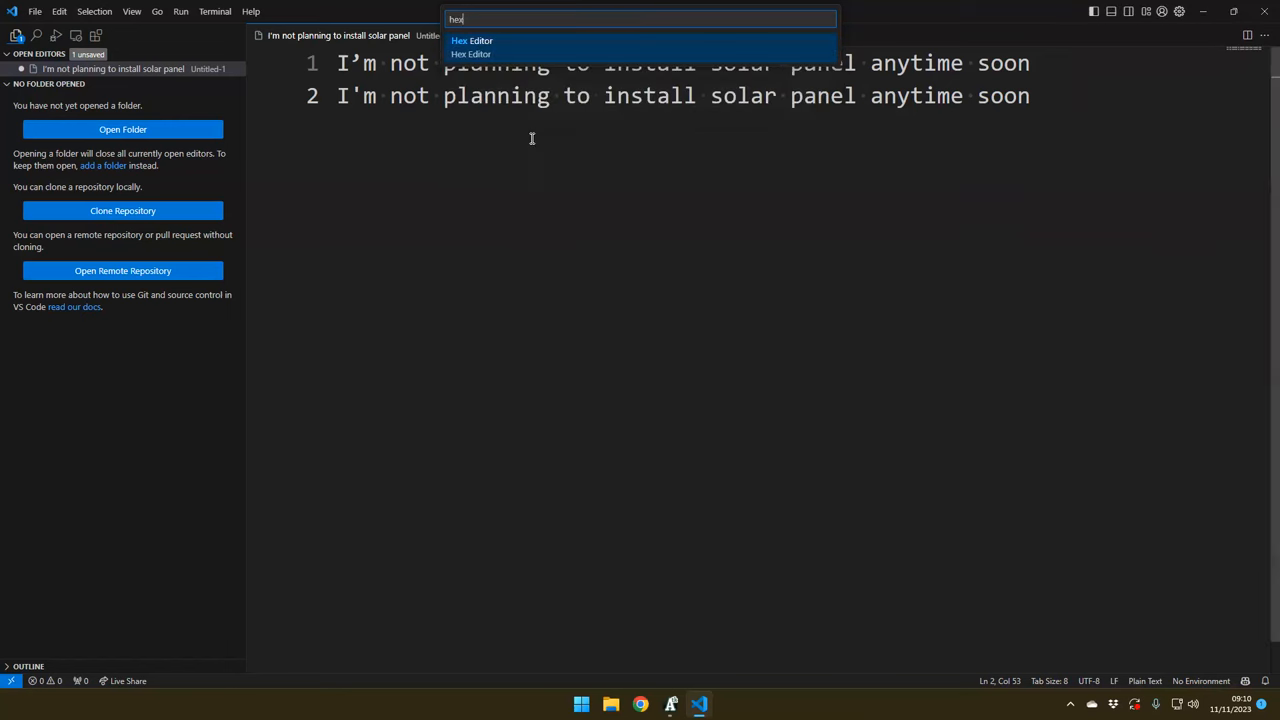
left_click(472, 40)
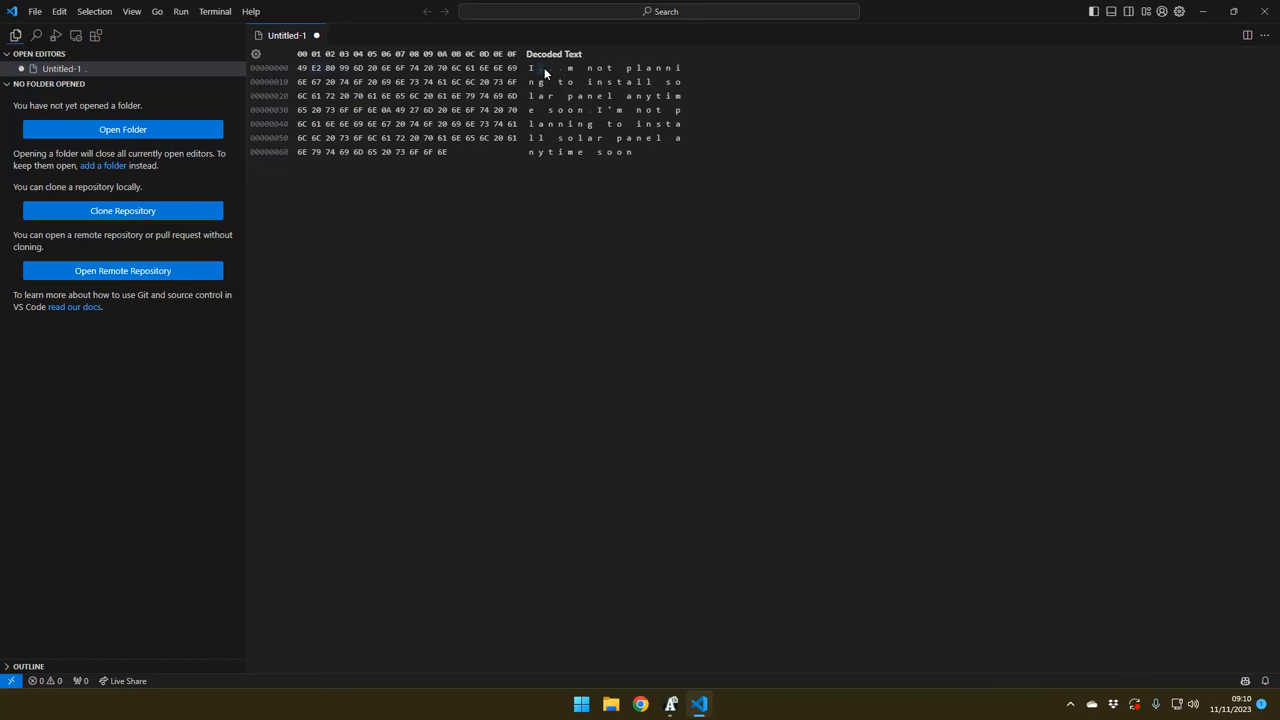
Inspect the curly apostrophe's E2 80 99 bytes in the Data Inspector
left_click(316, 68)
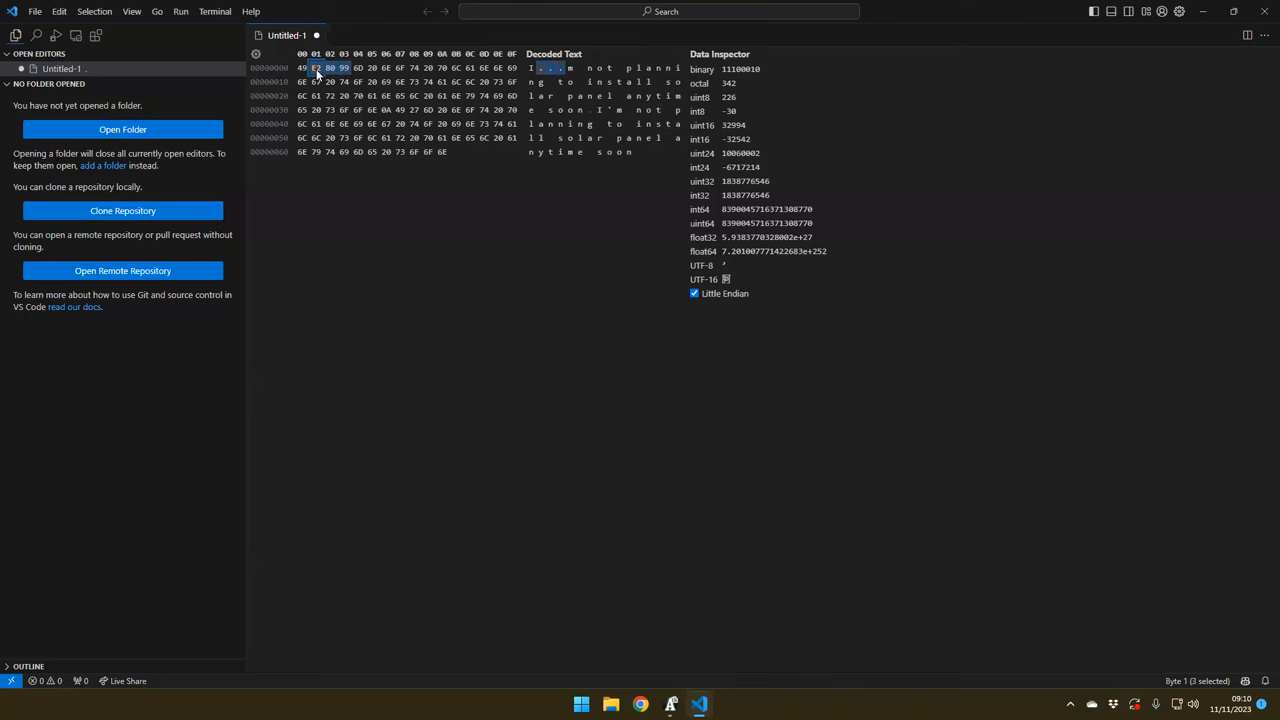
left_click(344, 68)
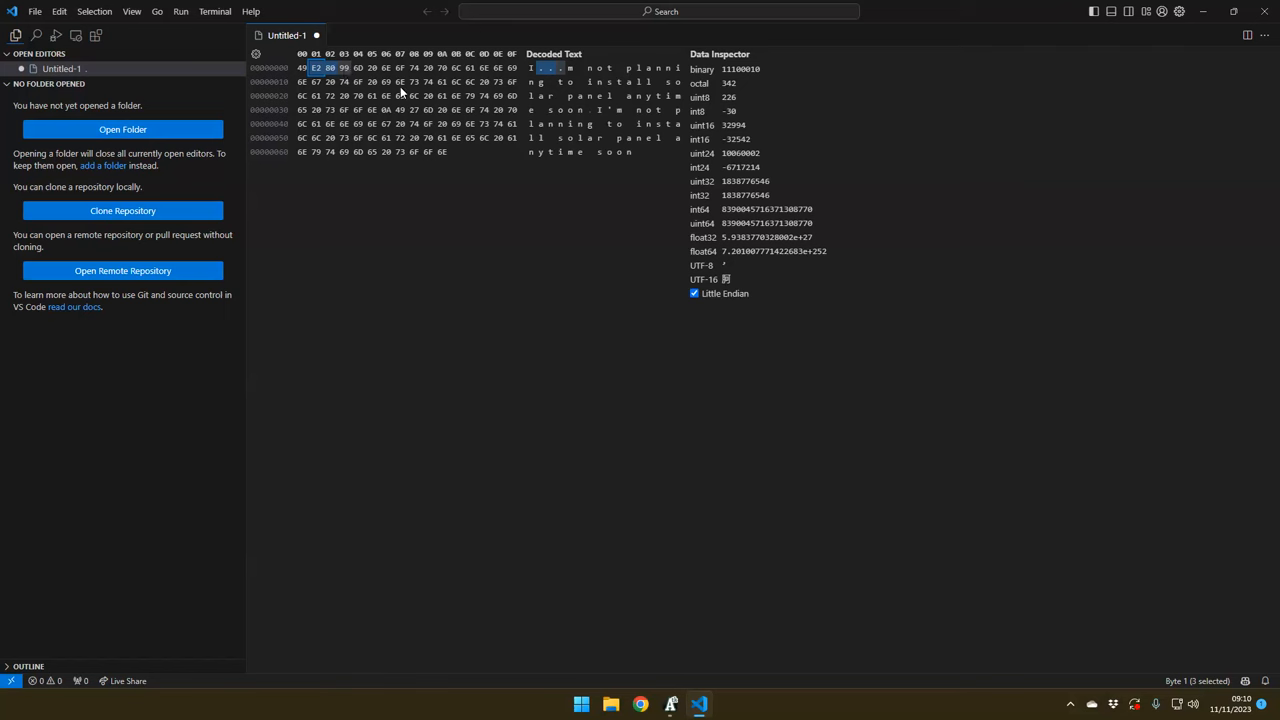
mouse_move(476, 244)
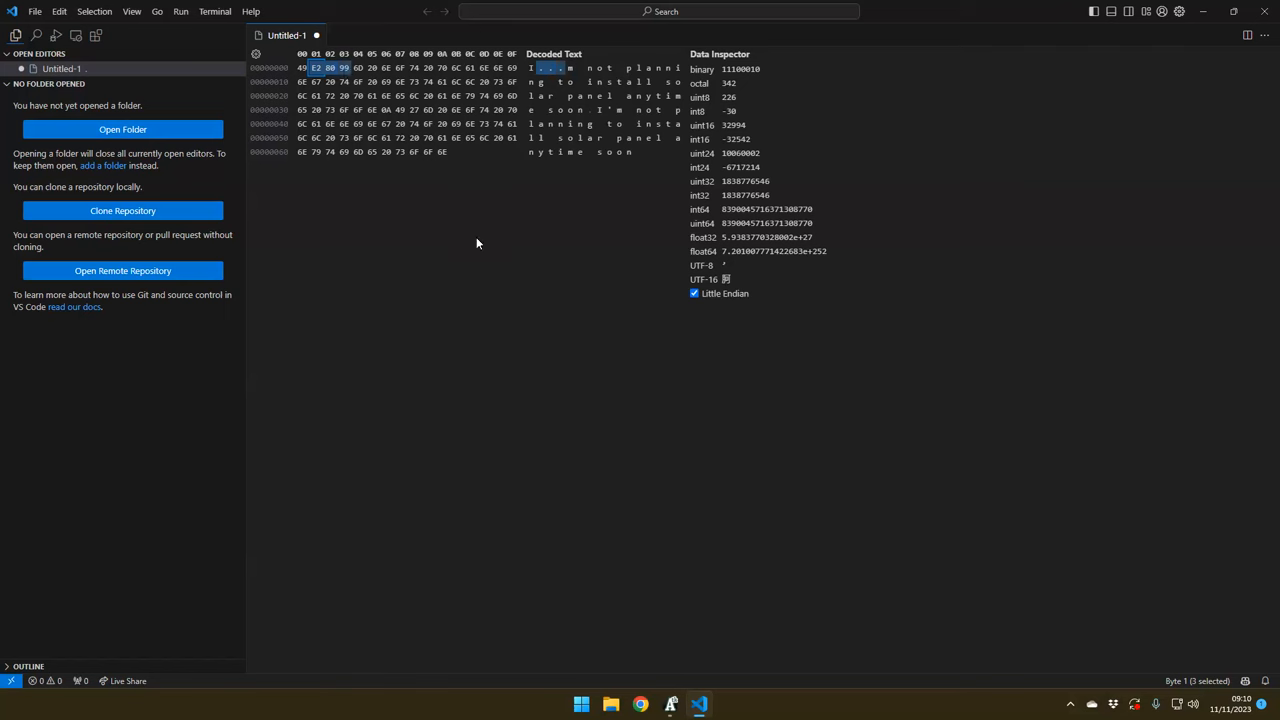
mouse_move(256, 40)
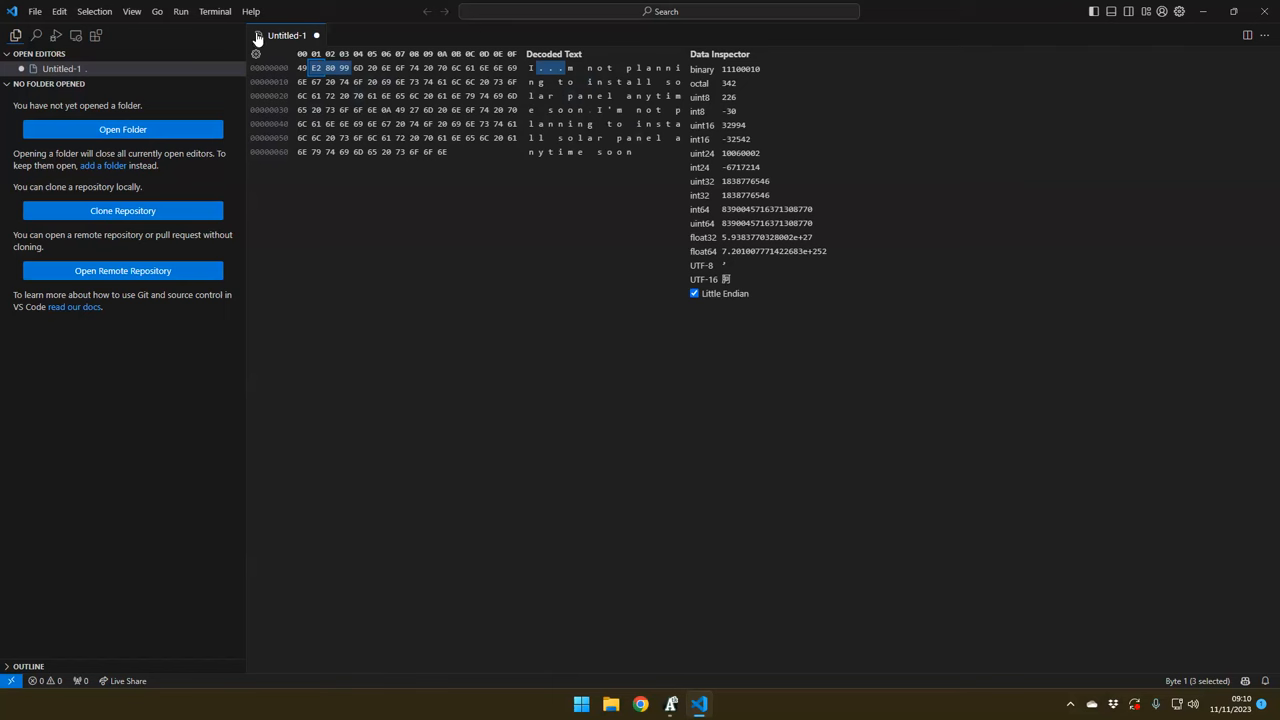
mouse_move(288, 36)
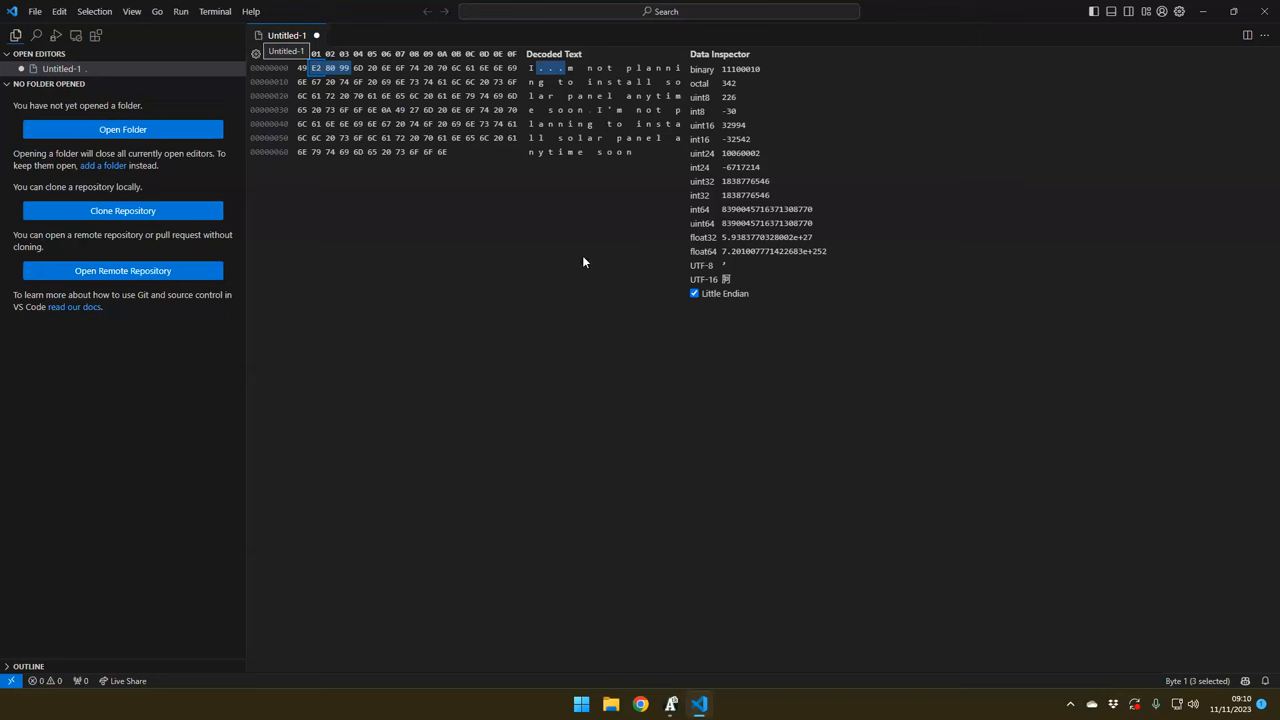
mouse_move(724, 272)
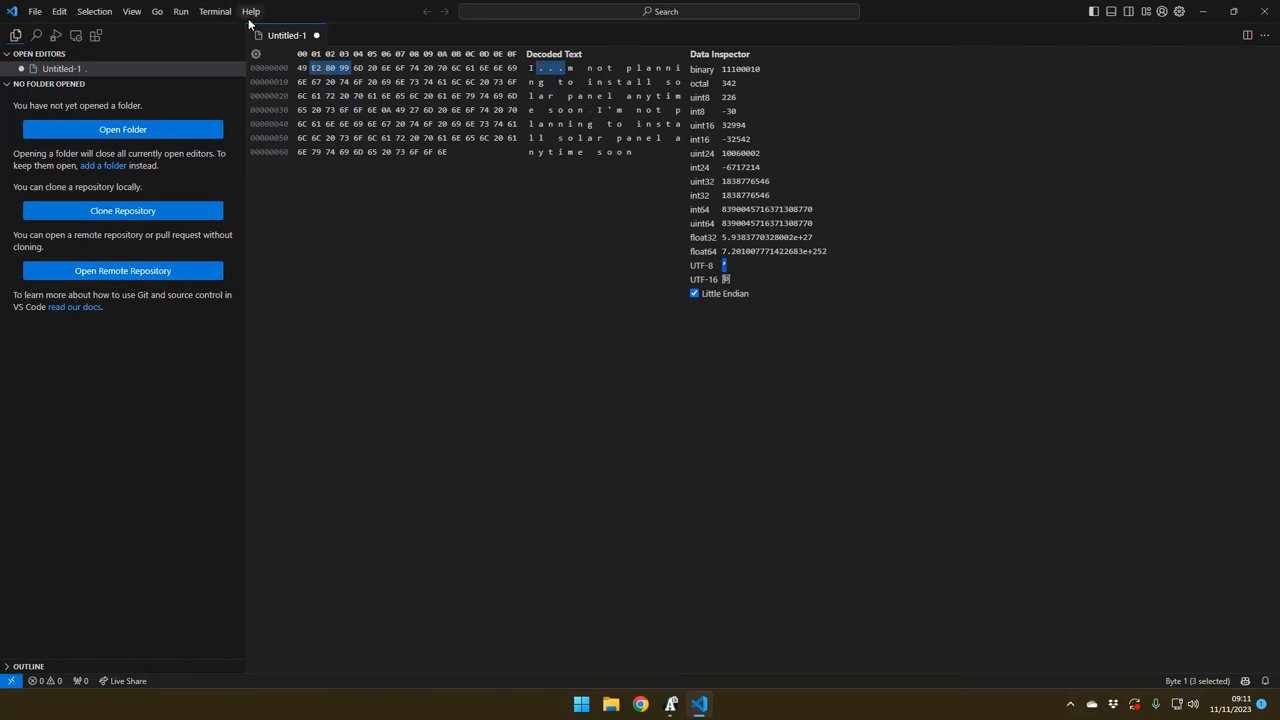
mouse_move(286, 36)
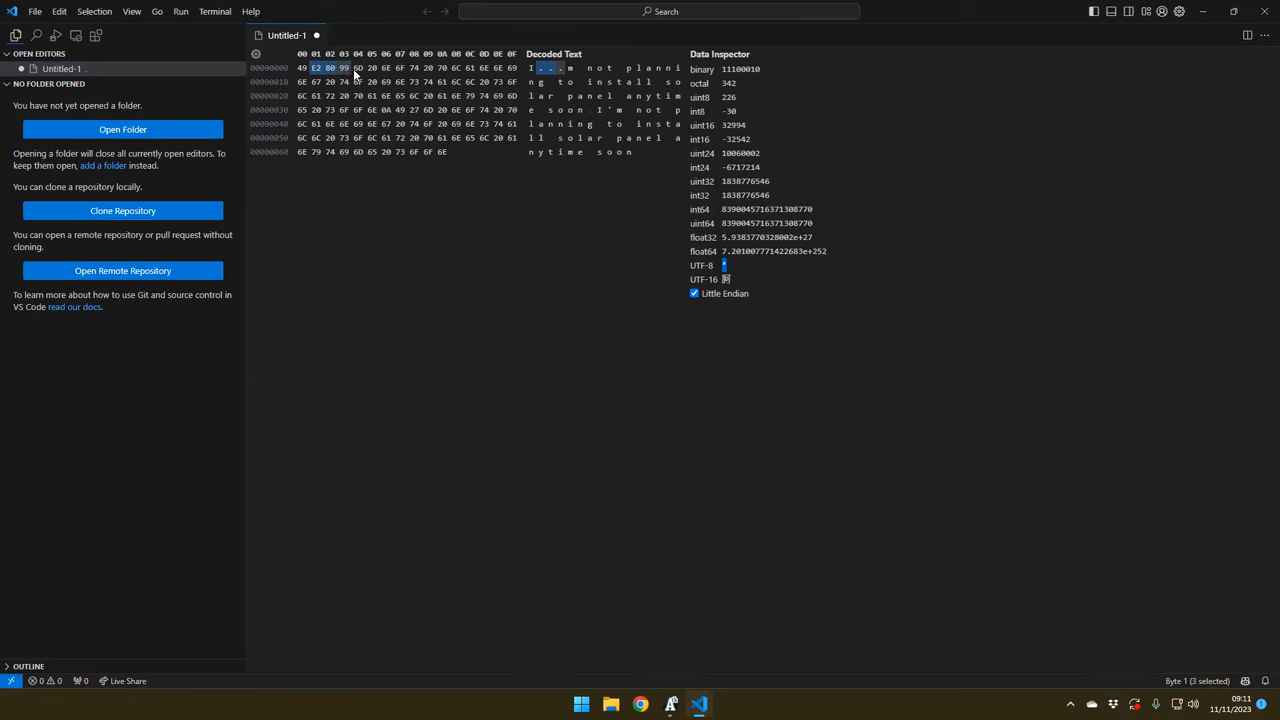
mouse_move(630, 58)
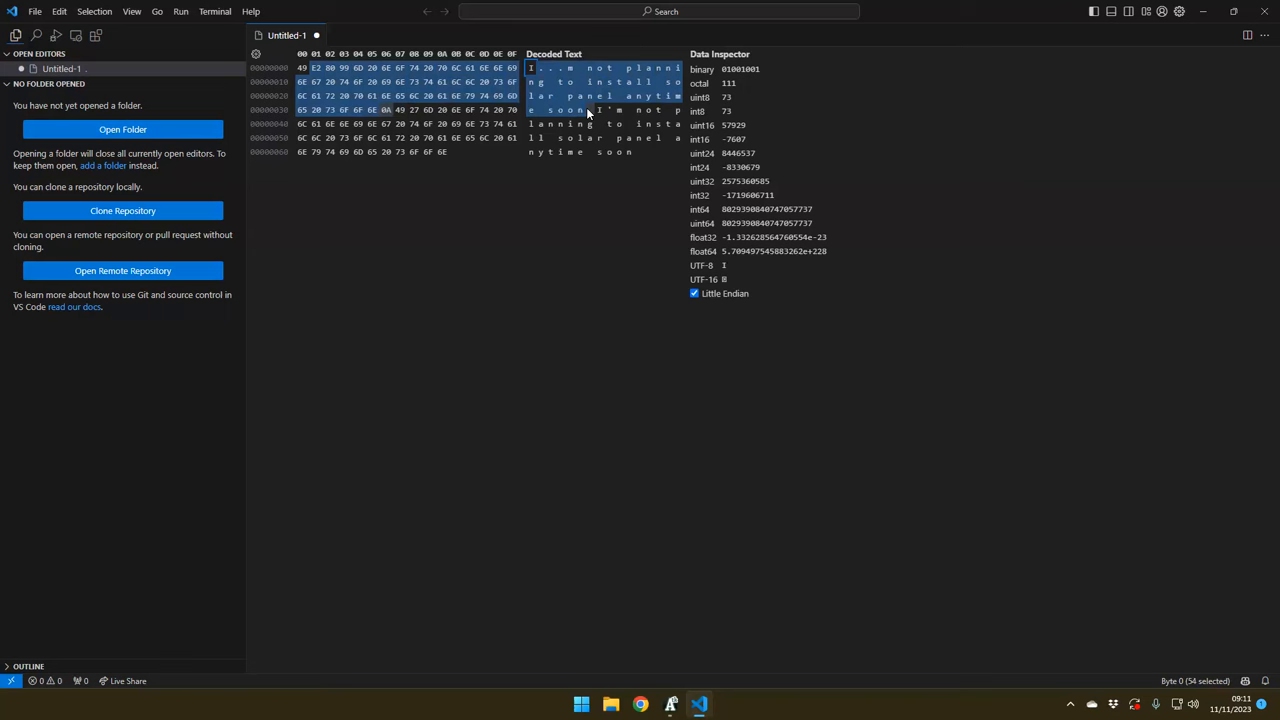
mouse_move(560, 76)
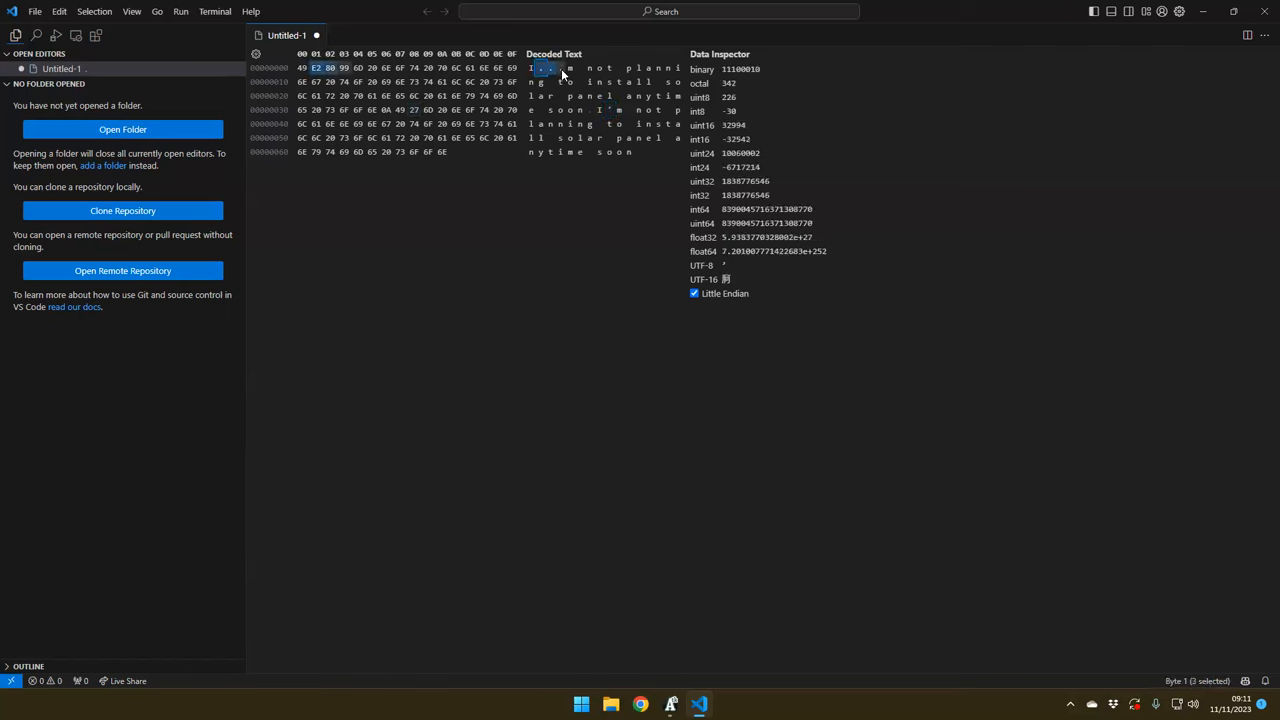
left_click(612, 110)
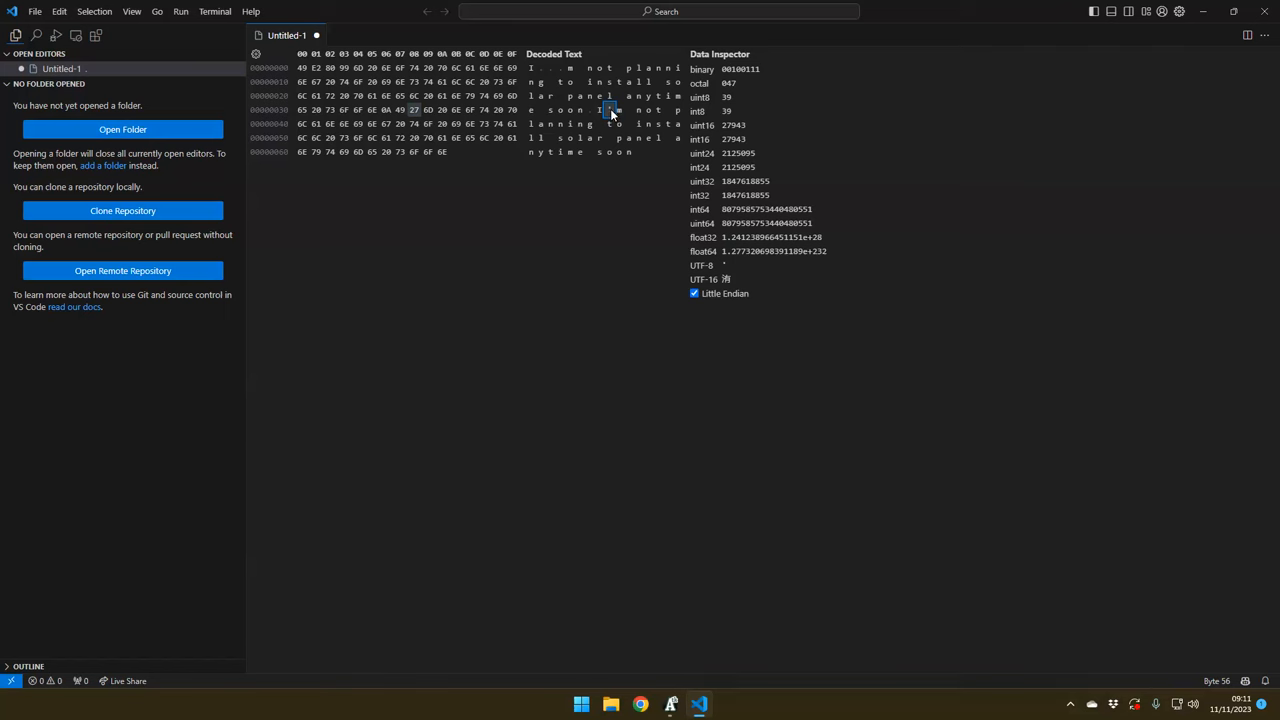
left_click_drag(610, 108, 632, 152)
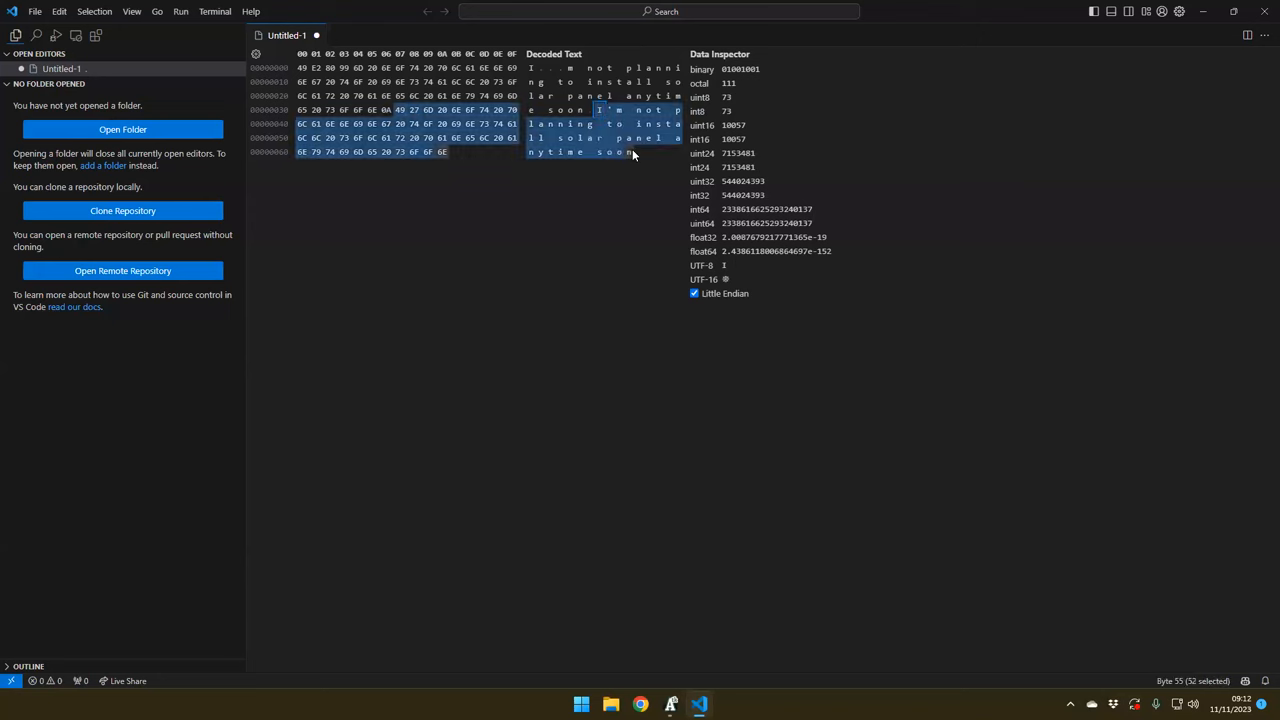
mouse_move(1196, 656)
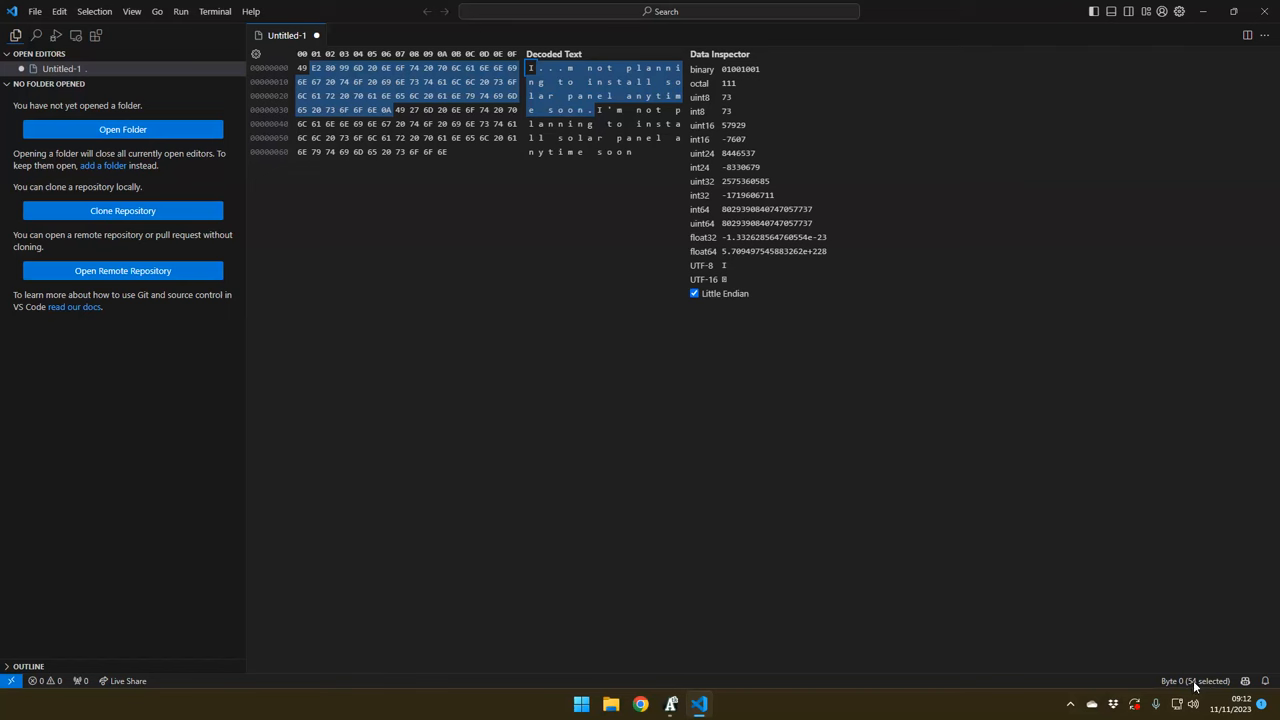
mouse_move(1180, 672)
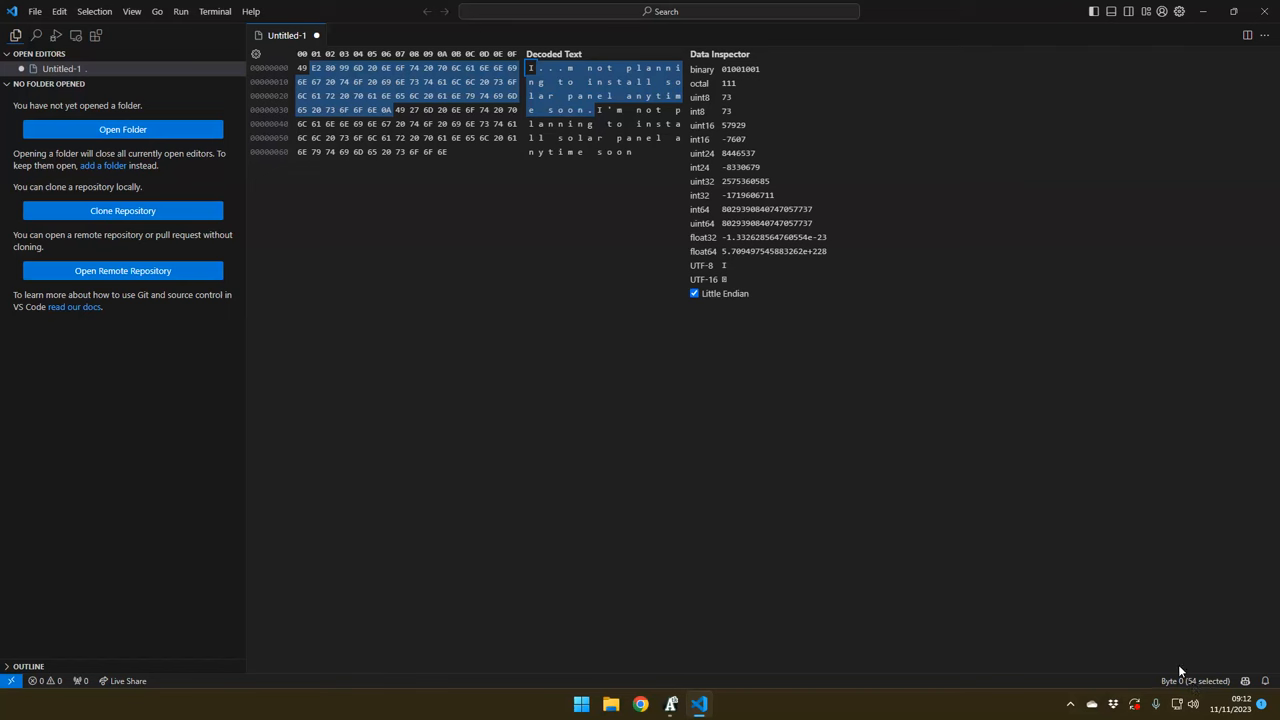
left_click(540, 68)
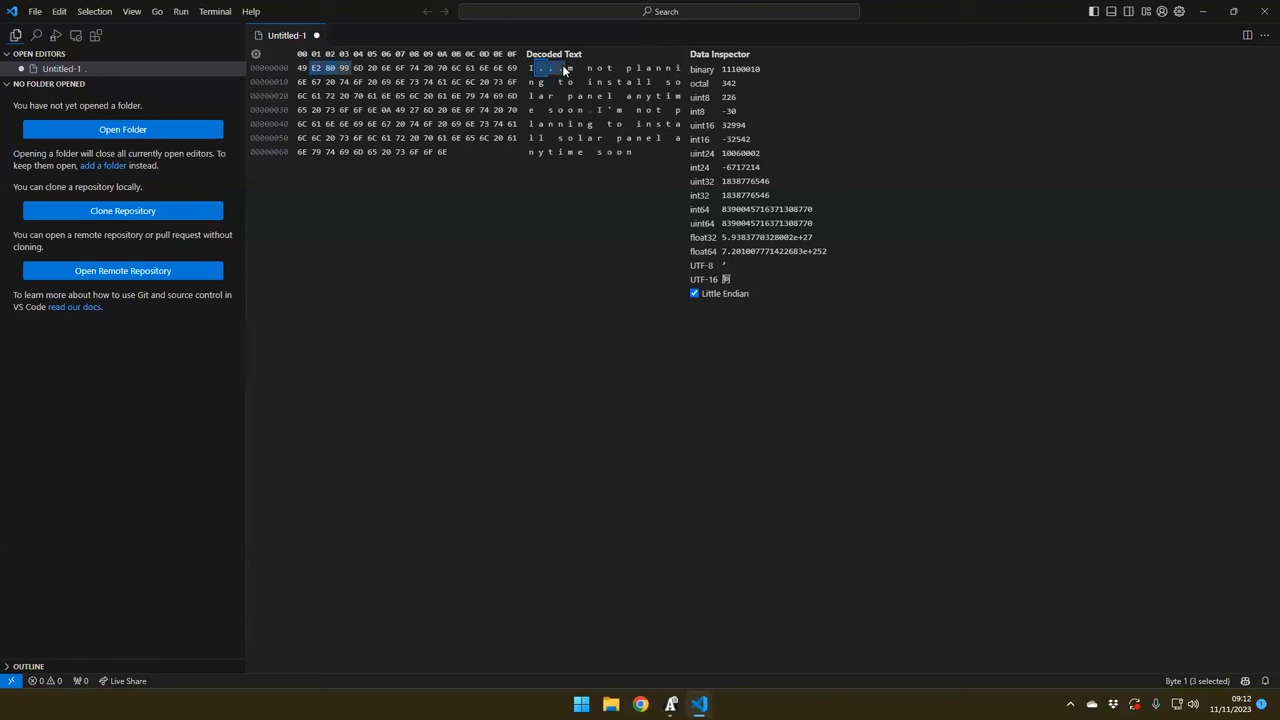
mouse_move(604, 56)
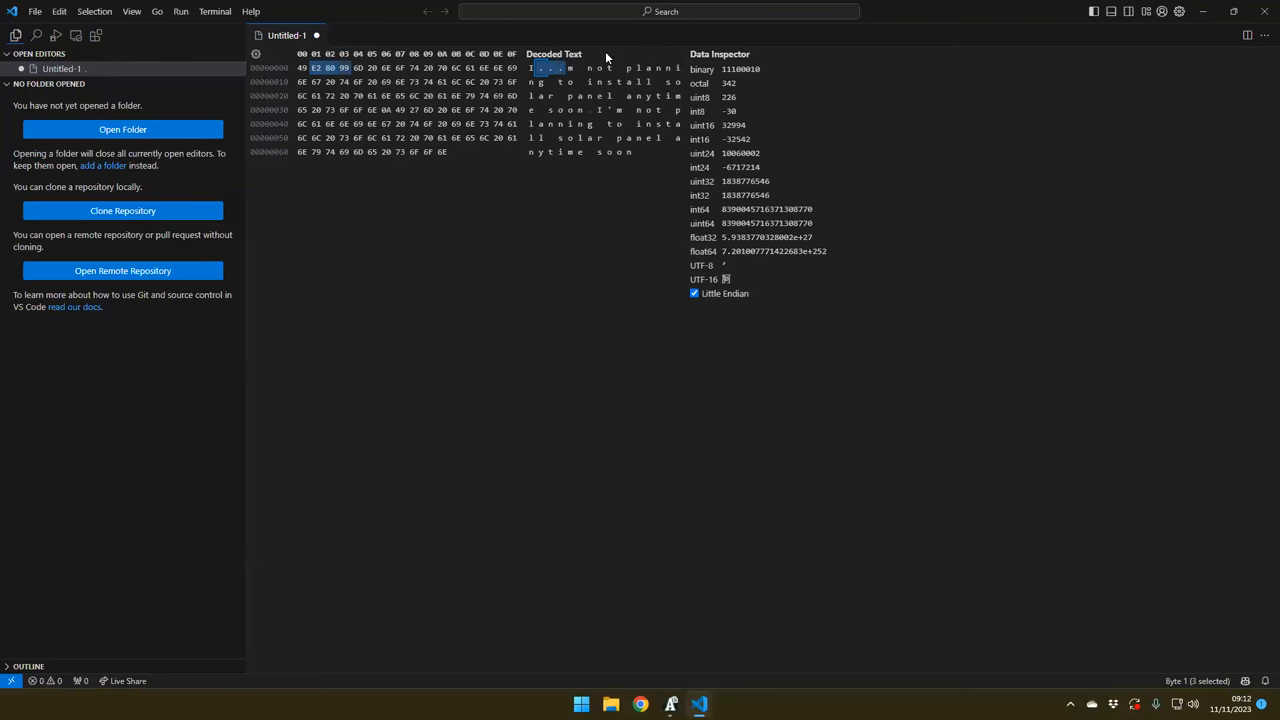
mouse_move(650, 72)
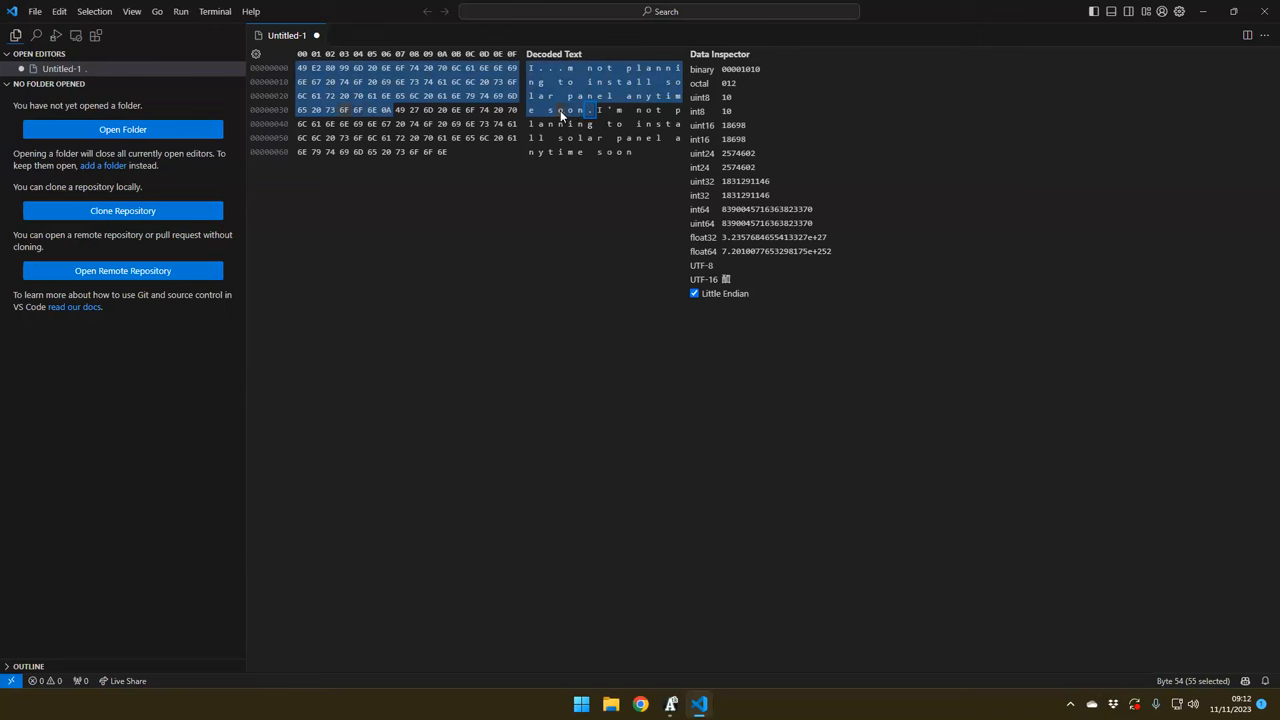
mouse_move(548, 114)
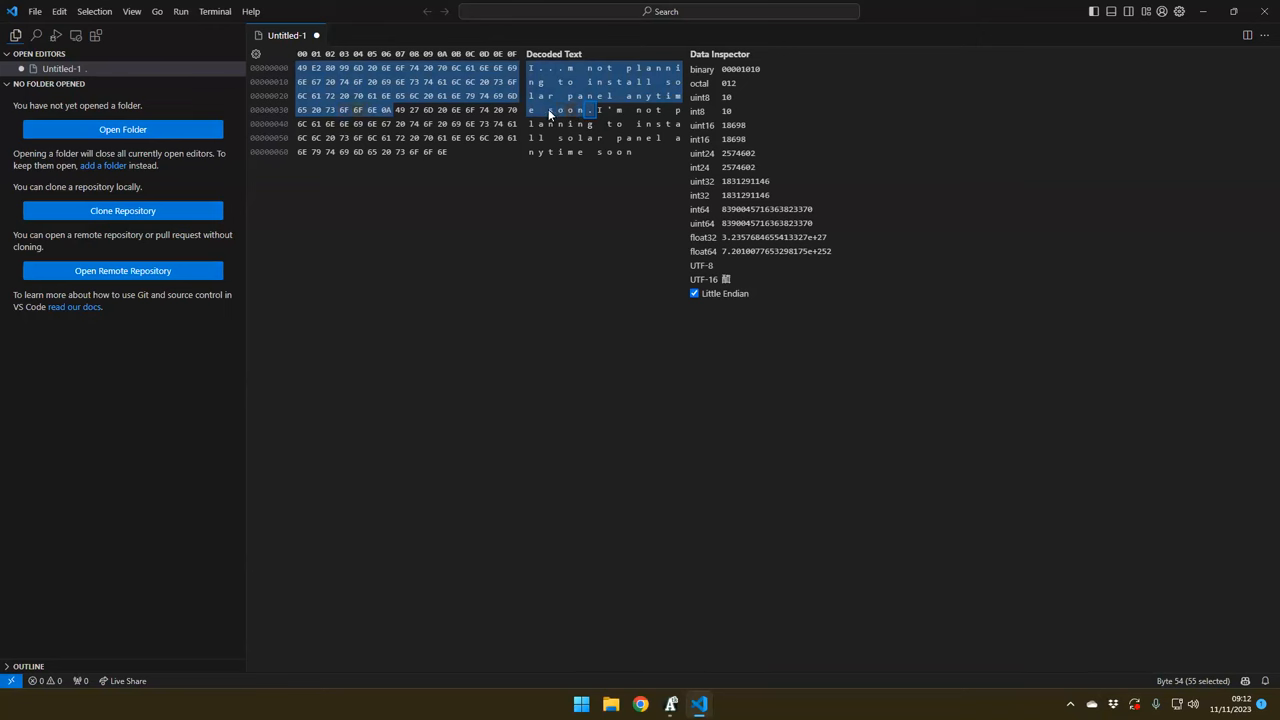
mouse_move(590, 112)
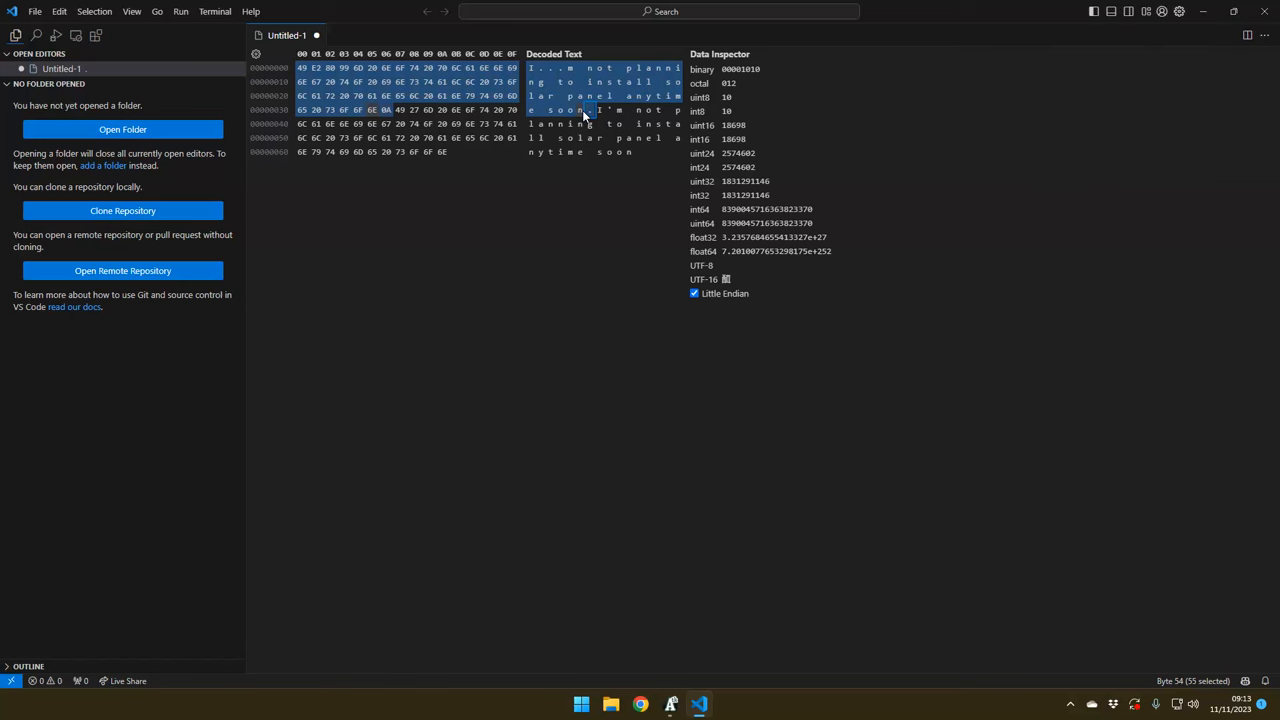
left_click(620, 152)
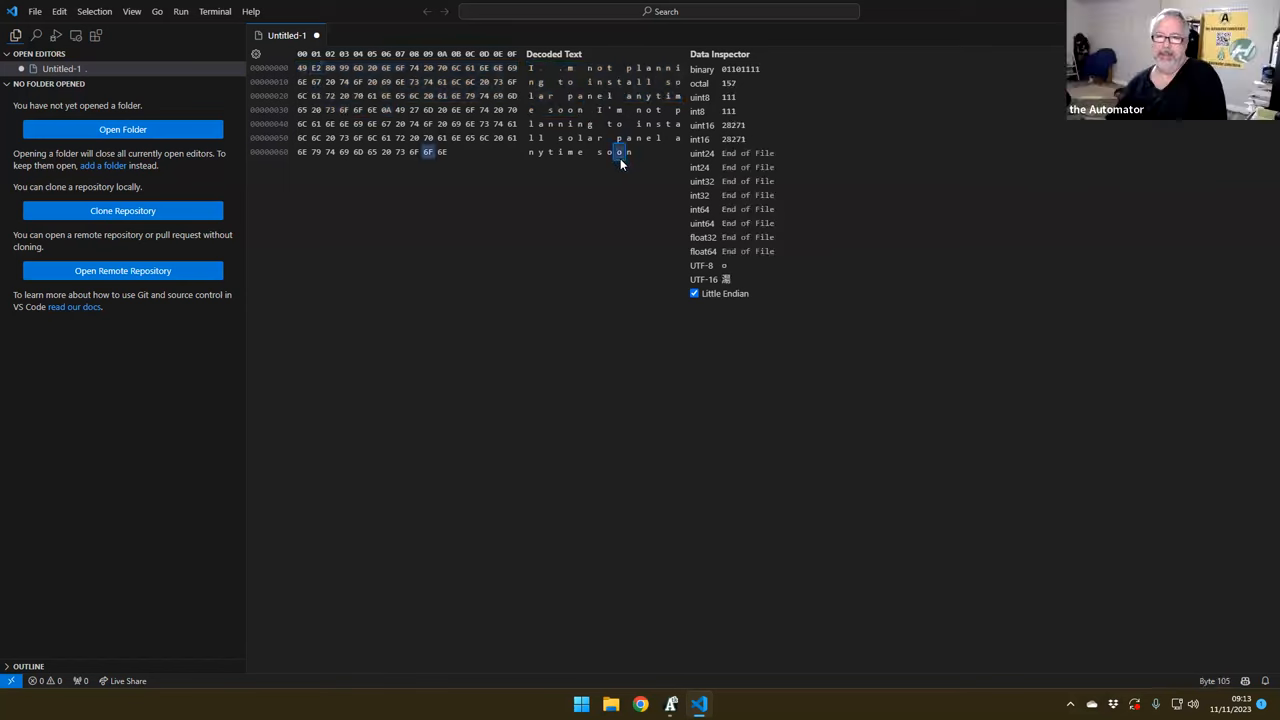
right_click(64, 68)
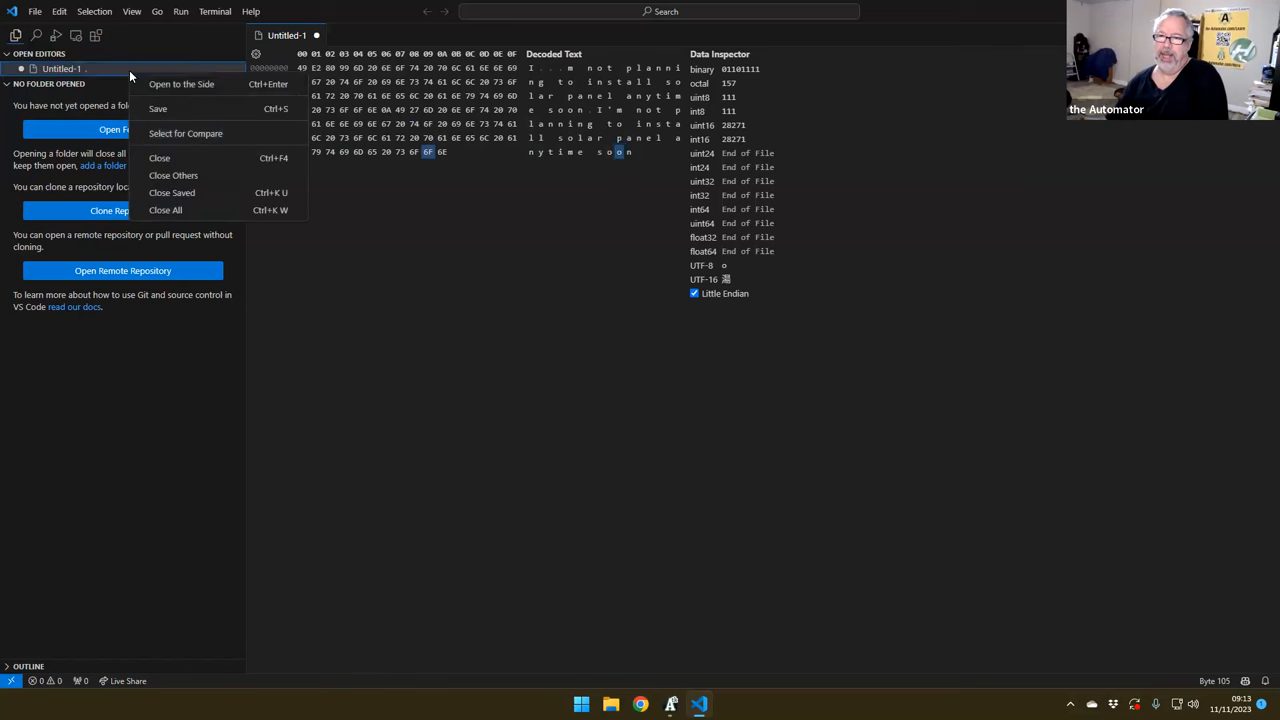
mouse_move(184, 132)
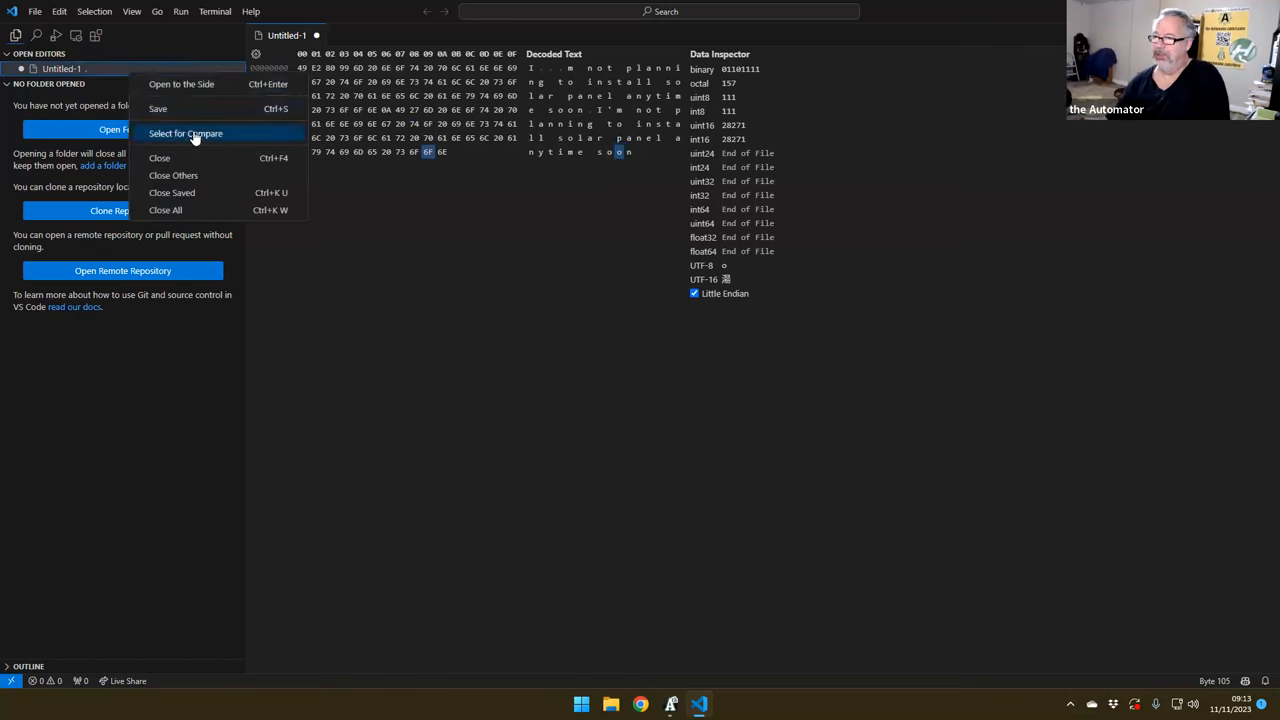
mouse_move(172, 176)
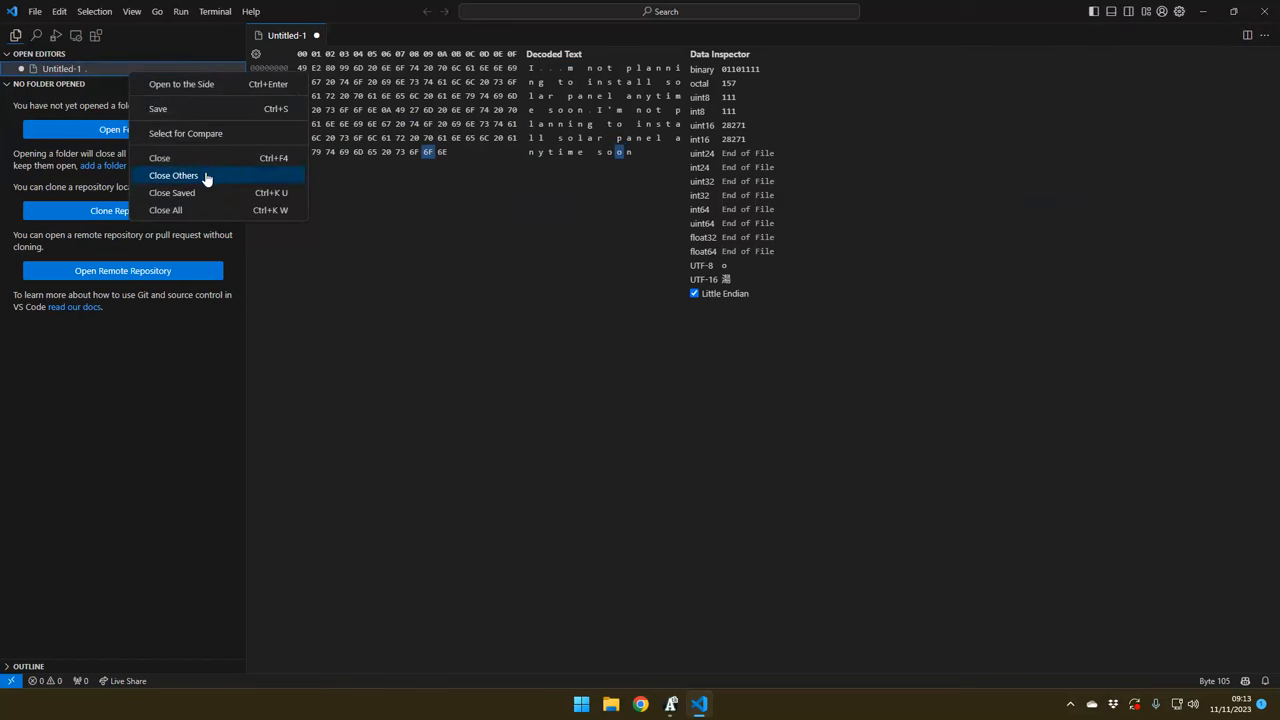
mouse_move(204, 100)
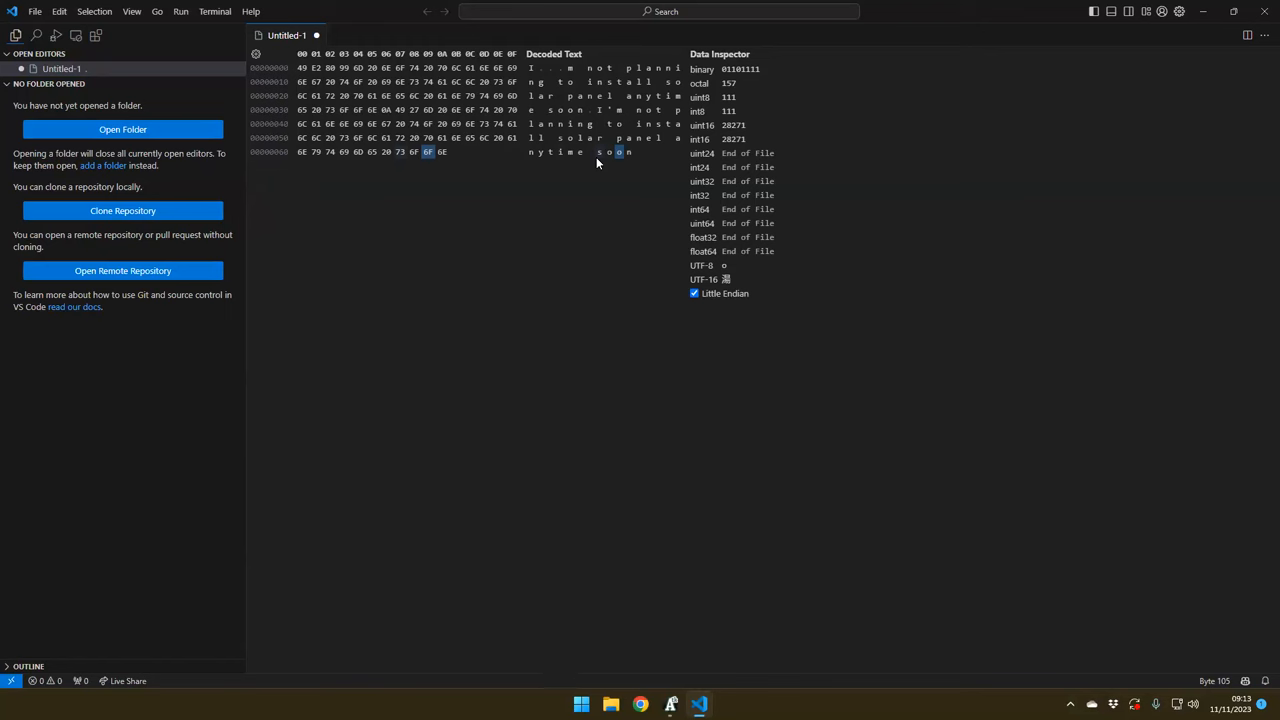
left_click(412, 110)
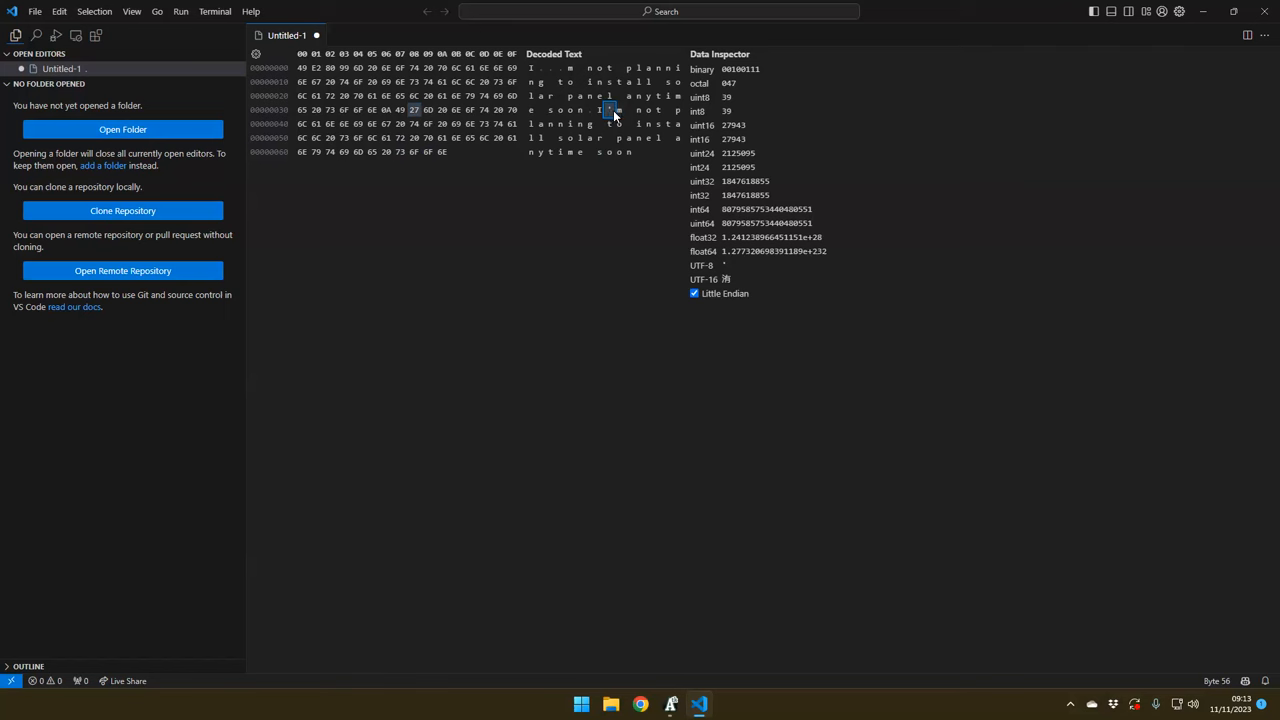
mouse_move(610, 116)
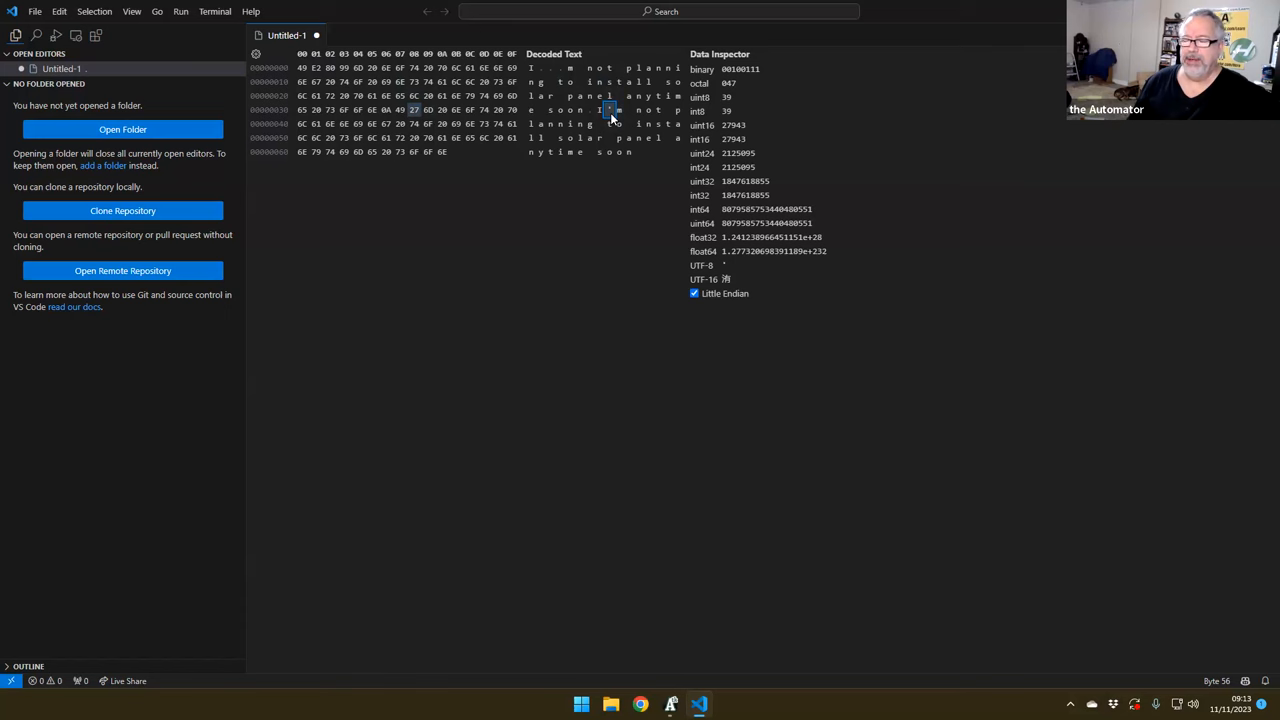
mouse_move(640, 192)
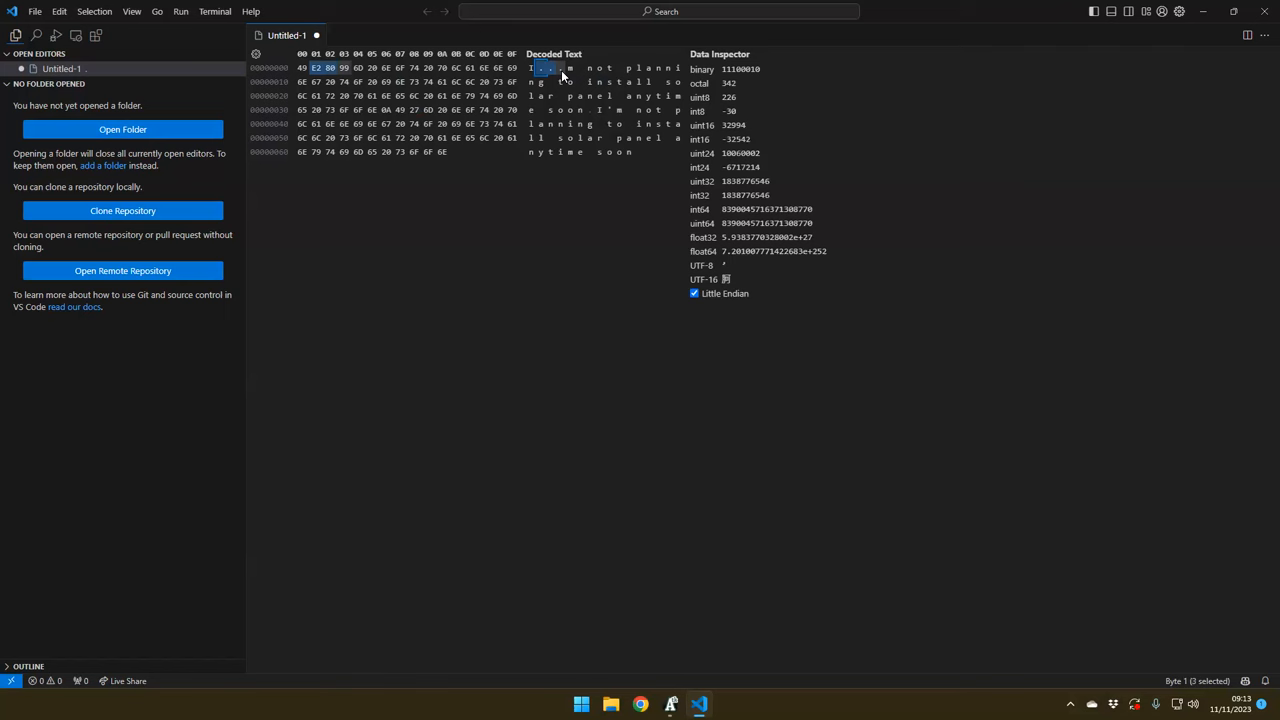
mouse_move(538, 68)
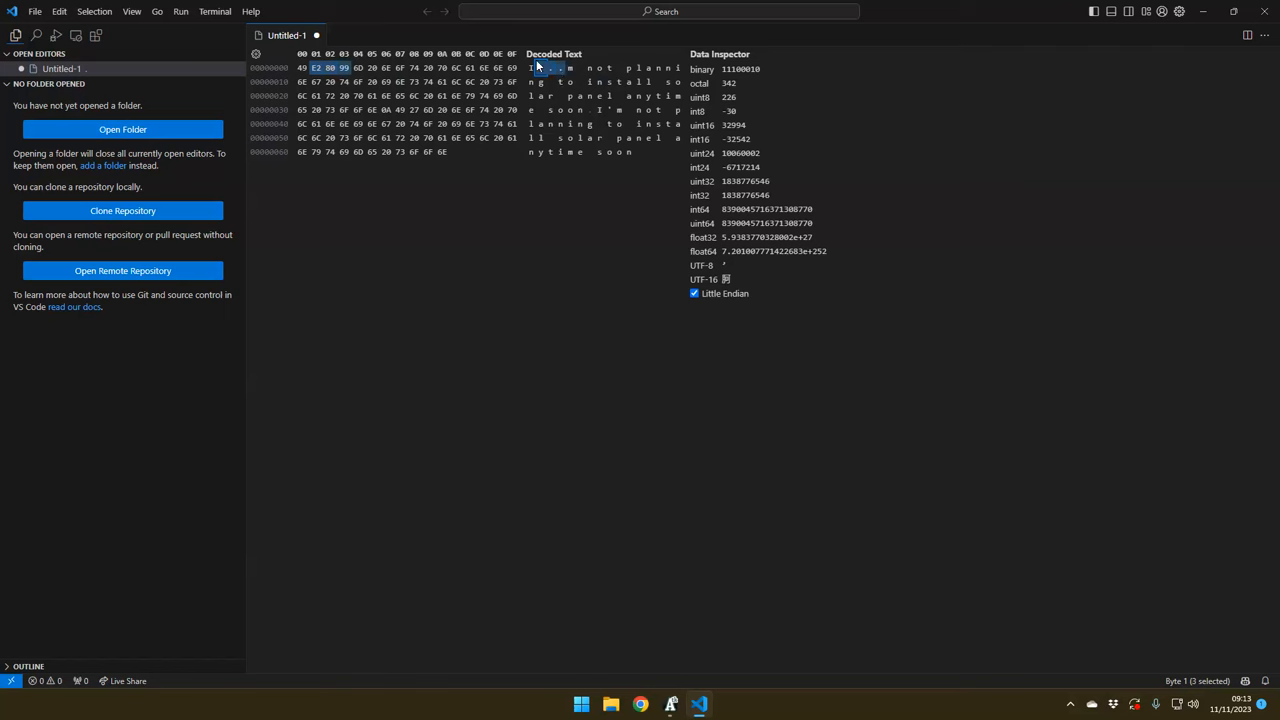
mouse_move(864, 436)
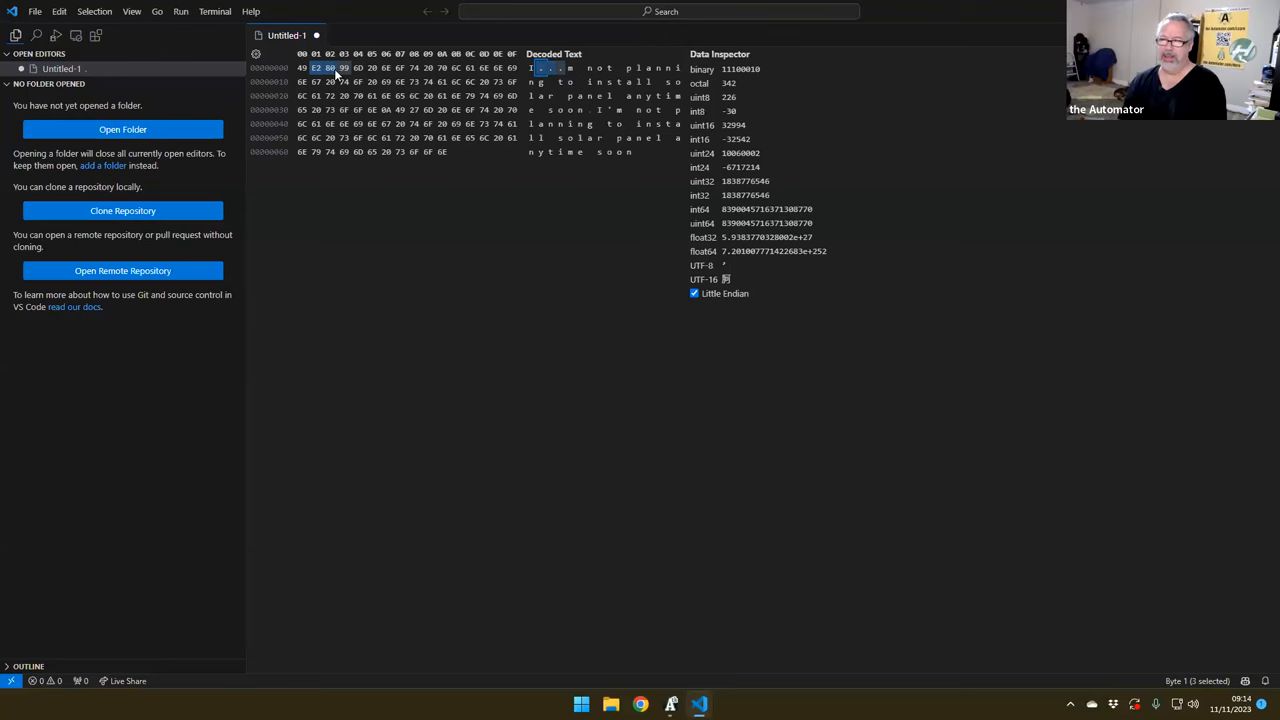
mouse_move(540, 232)
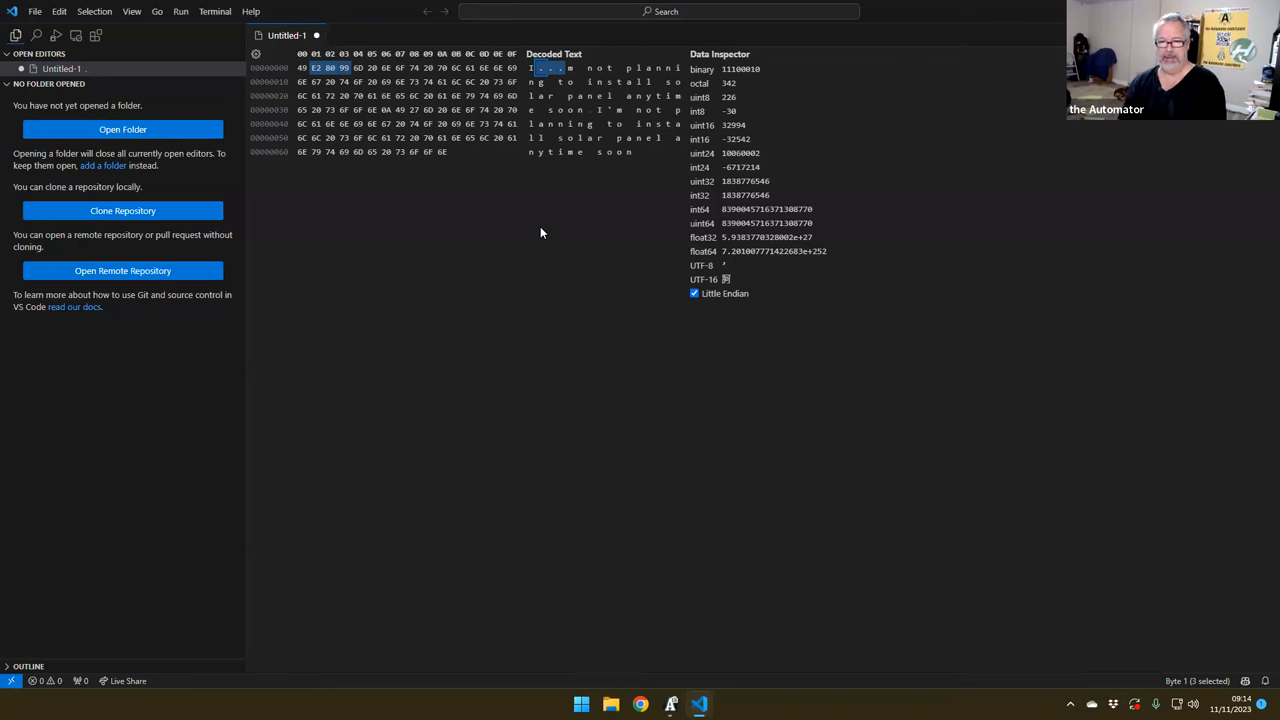
mouse_move(602, 114)
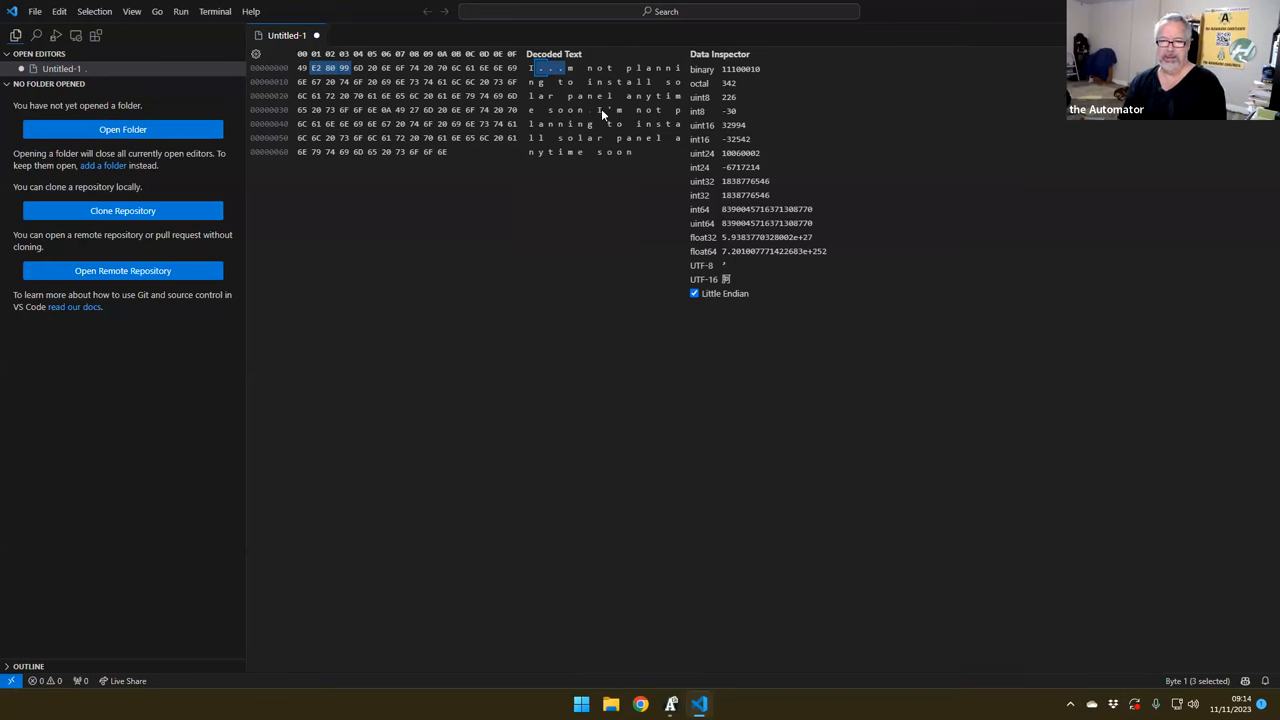
left_click_drag(540, 68, 628, 152)
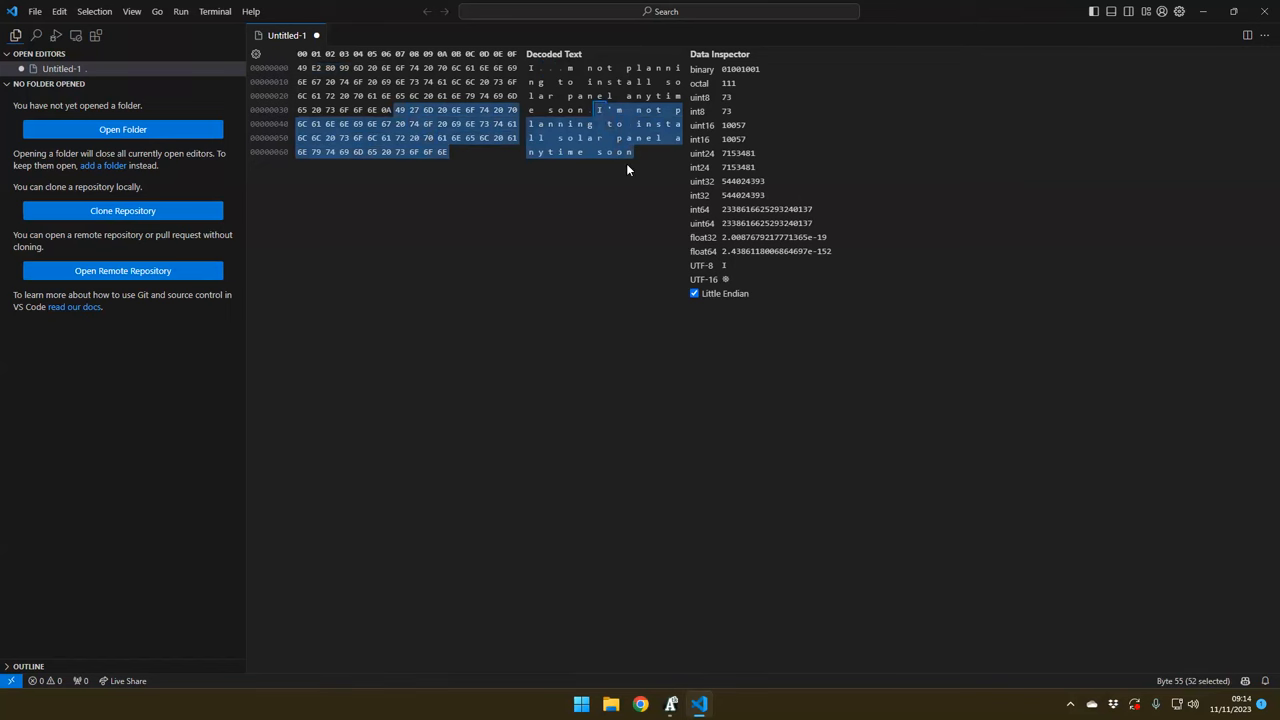
mouse_move(544, 76)
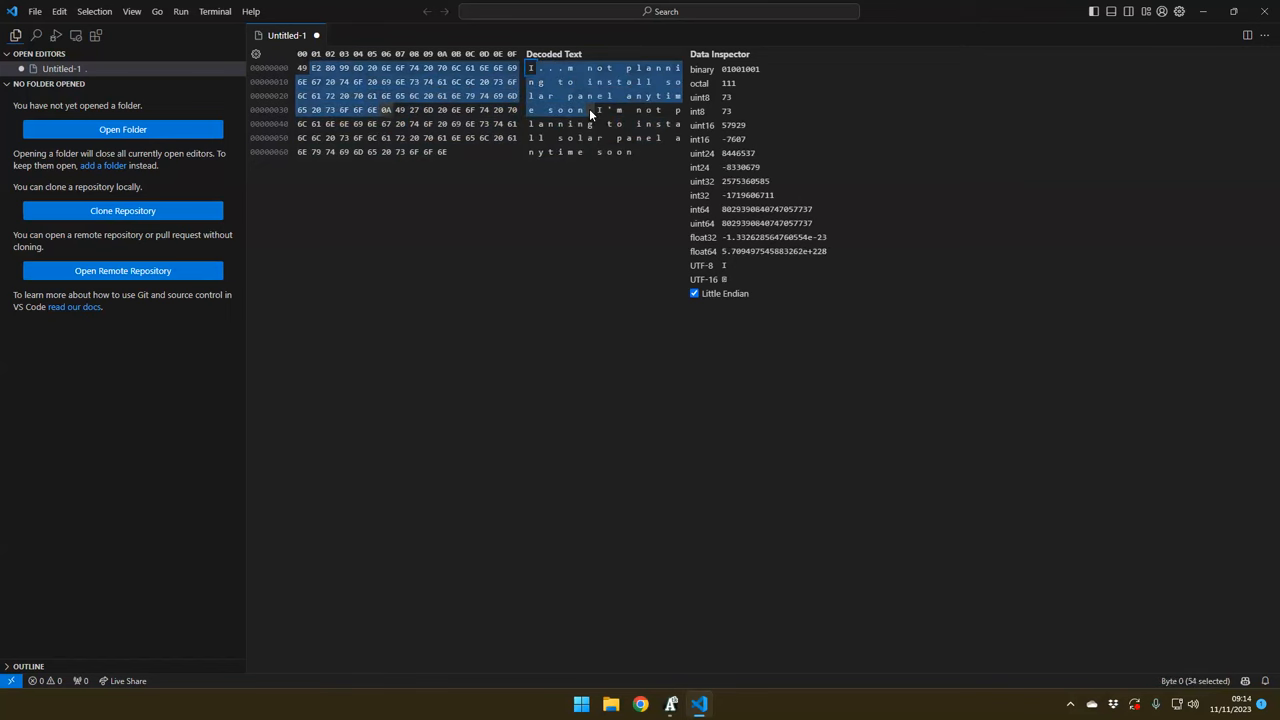
mouse_move(566, 182)
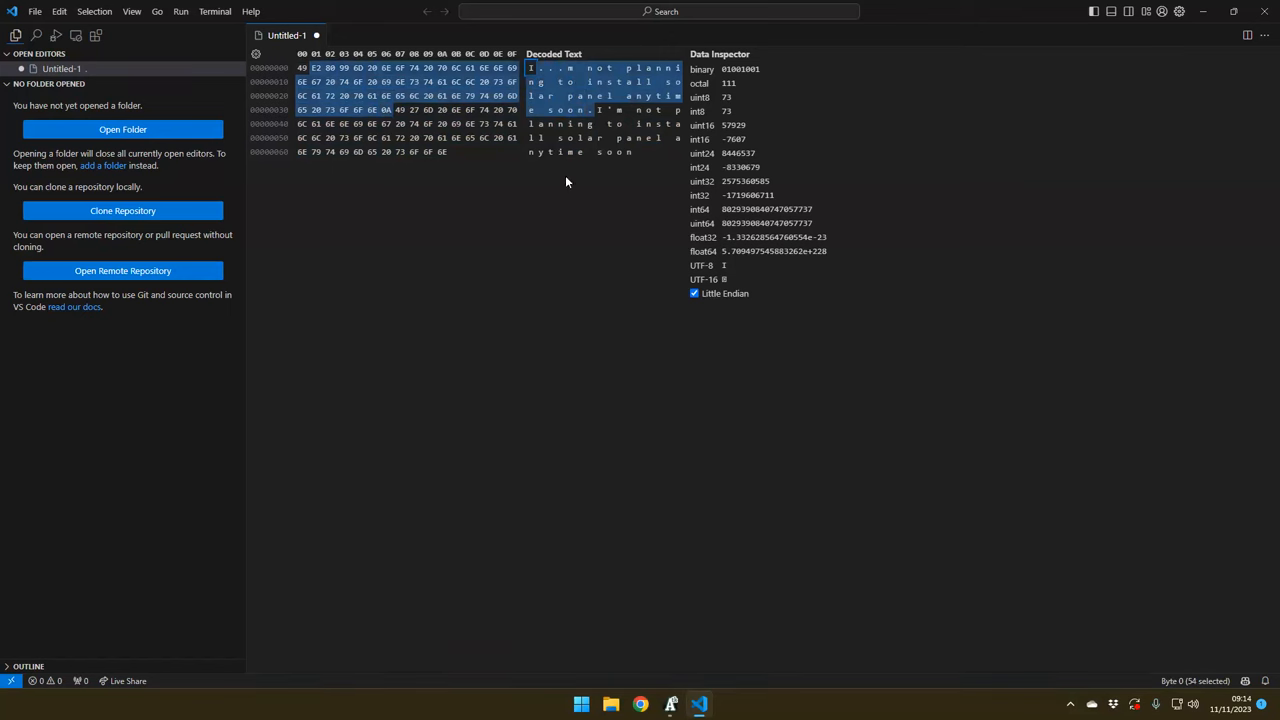
left_click(540, 68)
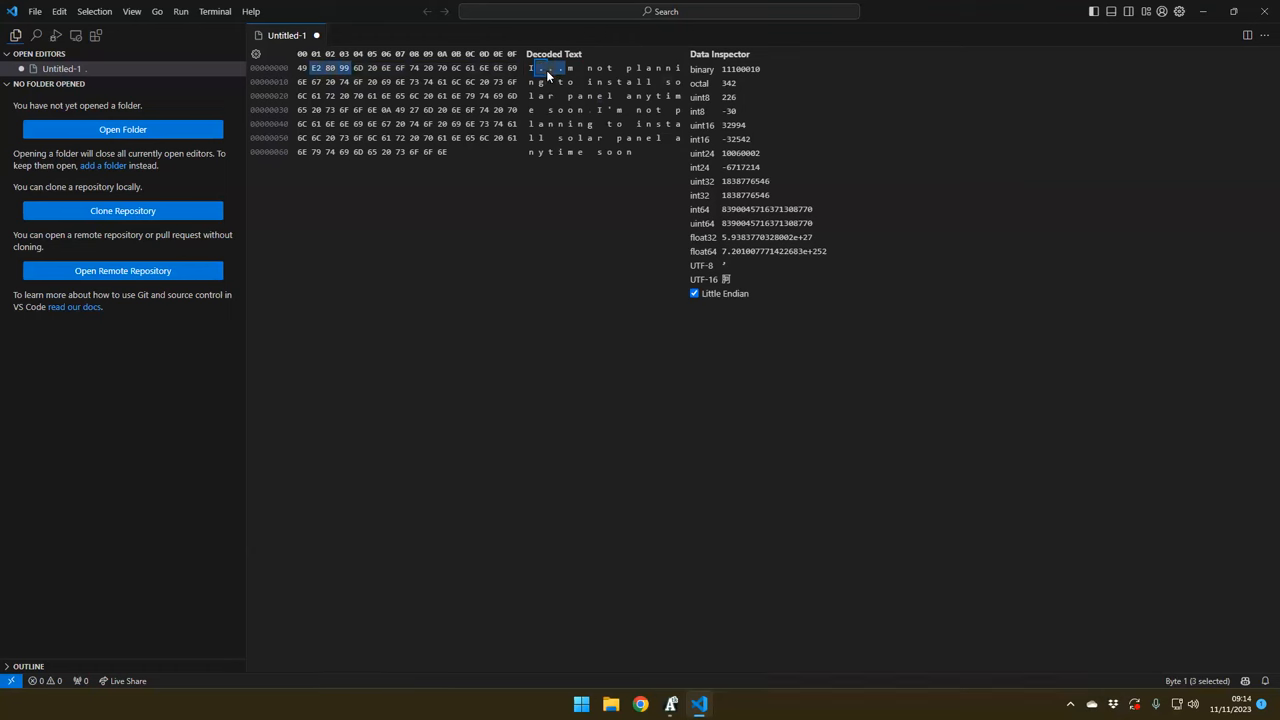
mouse_move(552, 72)
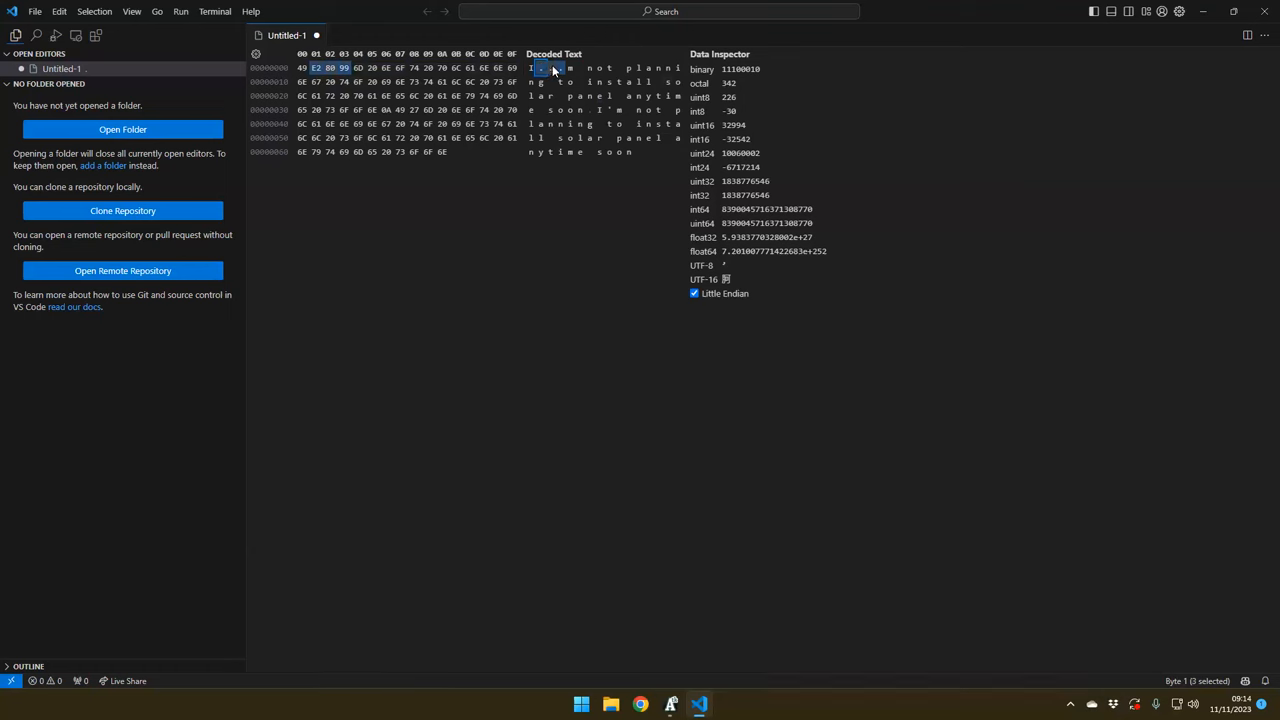
left_click(548, 68)
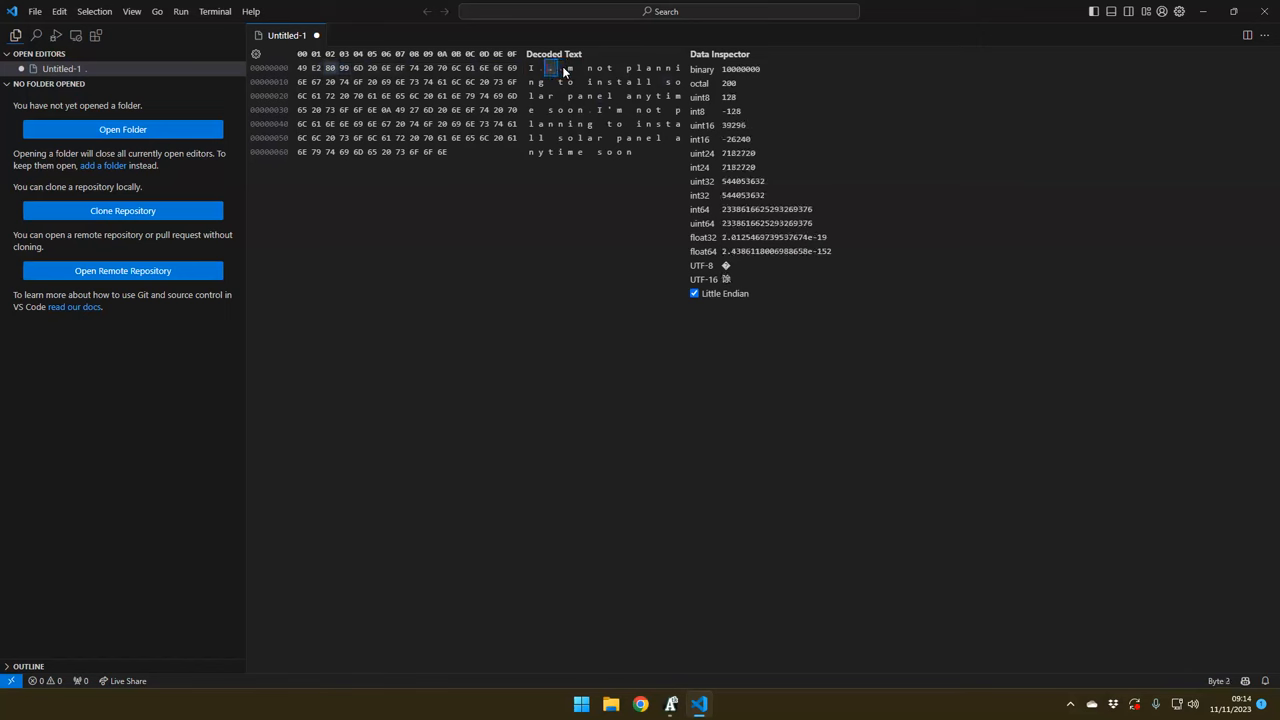
left_click(560, 68)
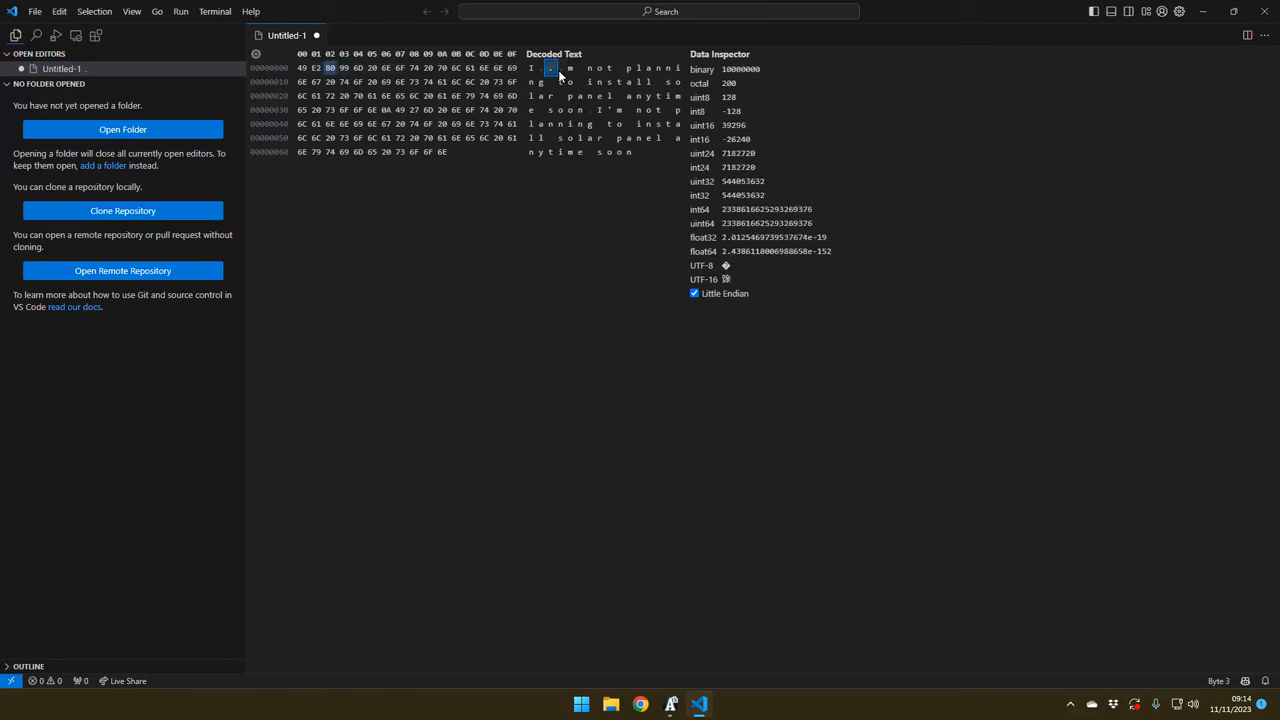
left_click(344, 68)
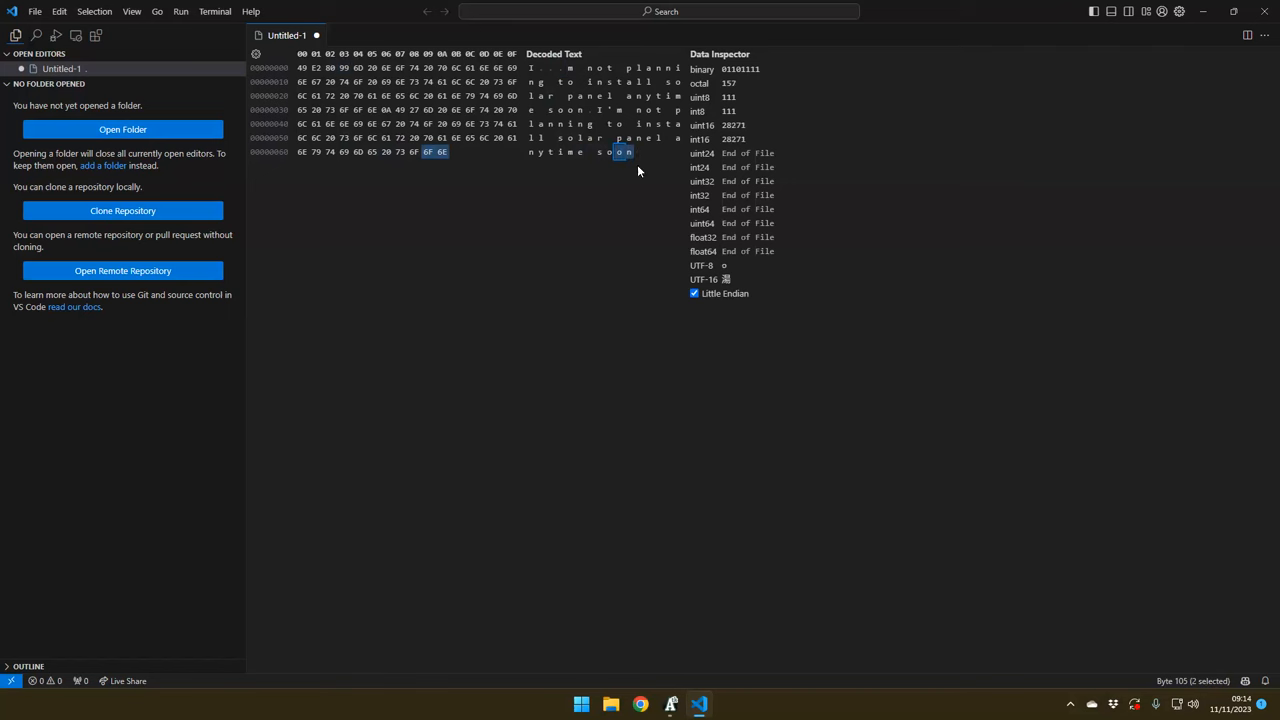
mouse_move(656, 184)
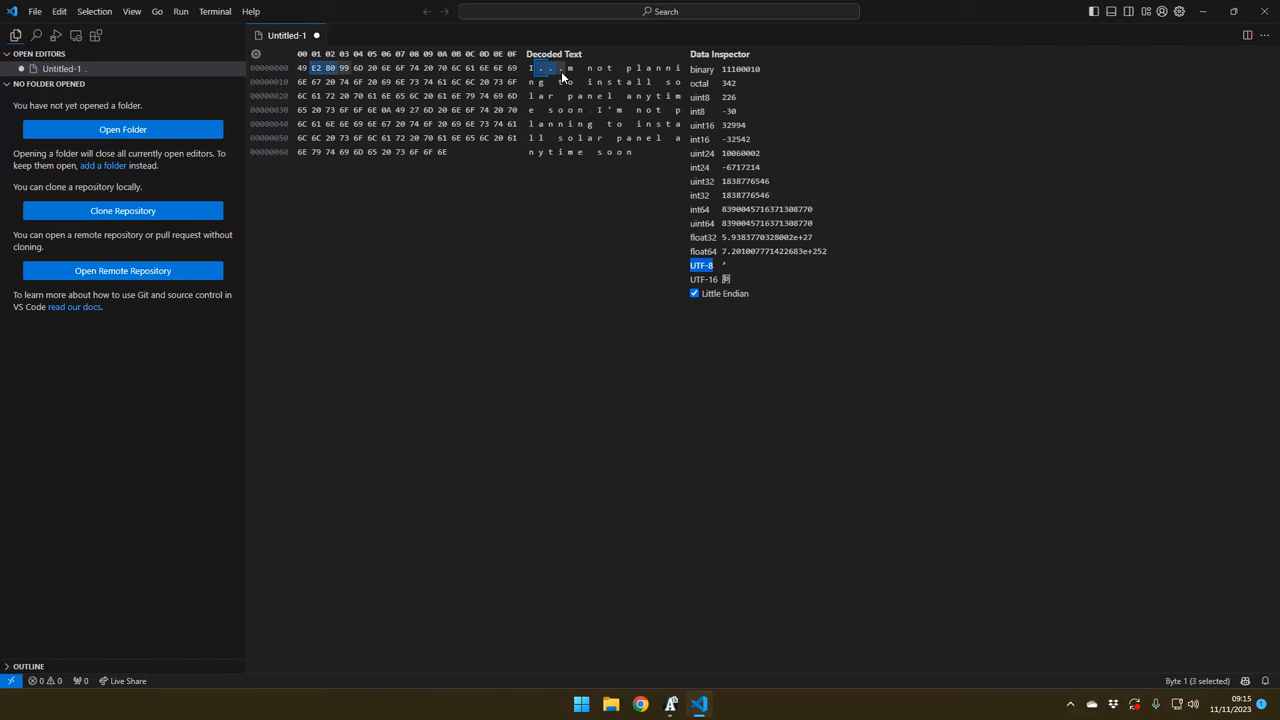
left_click(540, 68)
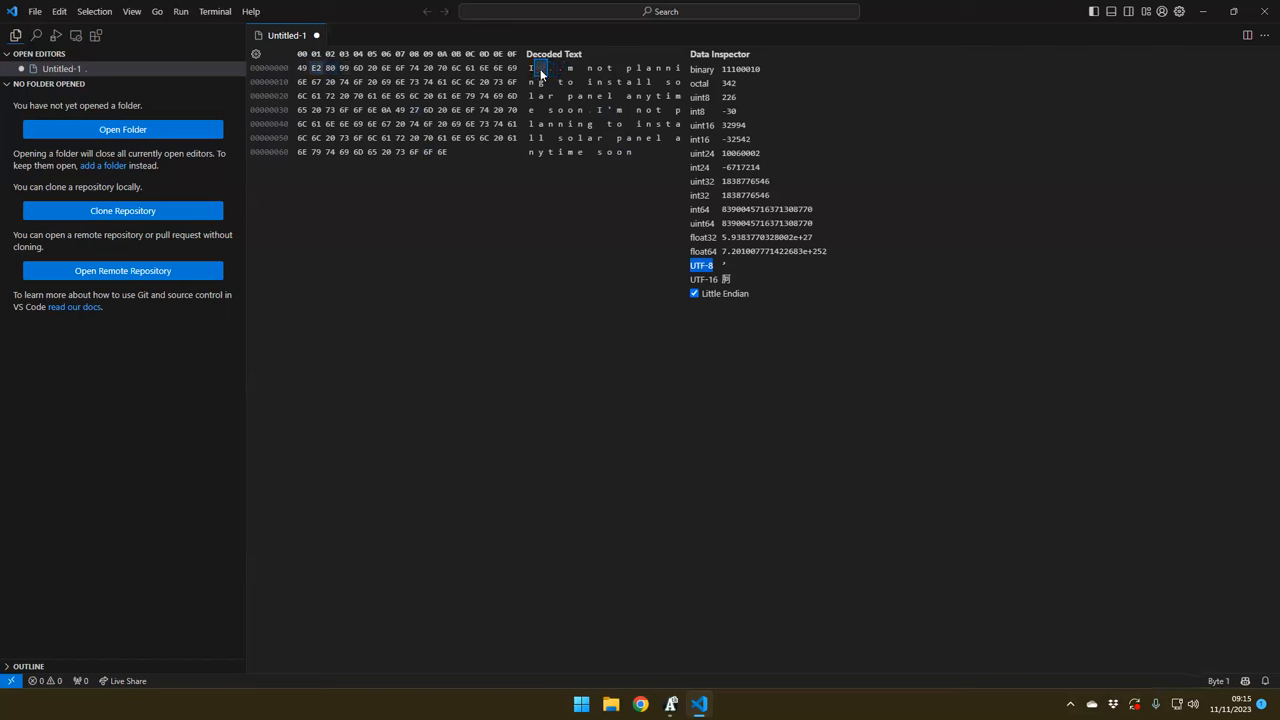
left_click(330, 68)
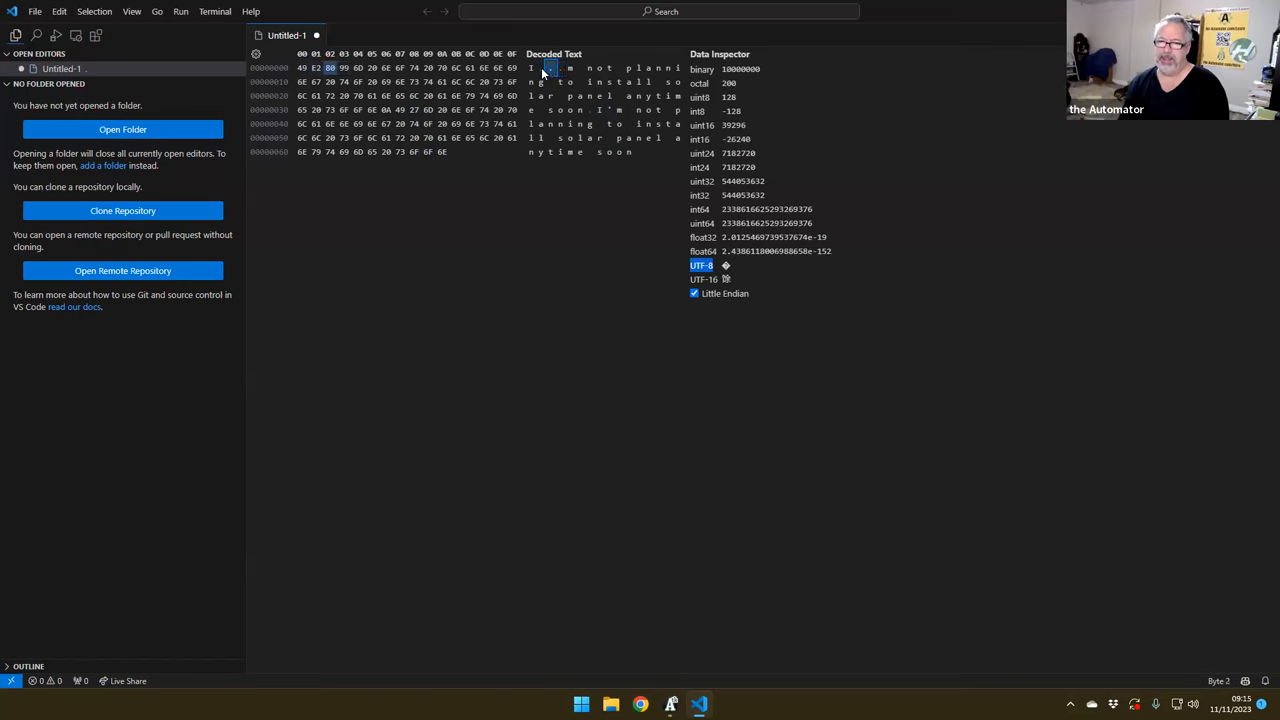
left_click(316, 68)
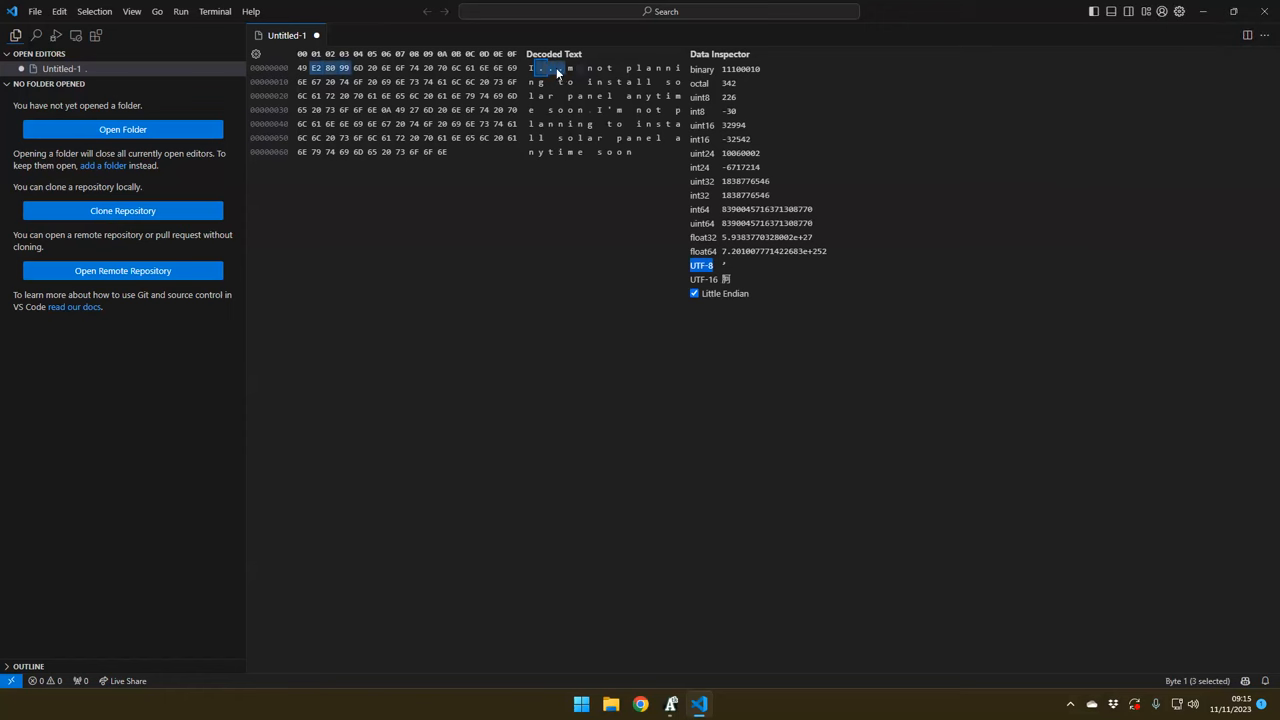
mouse_move(556, 70)
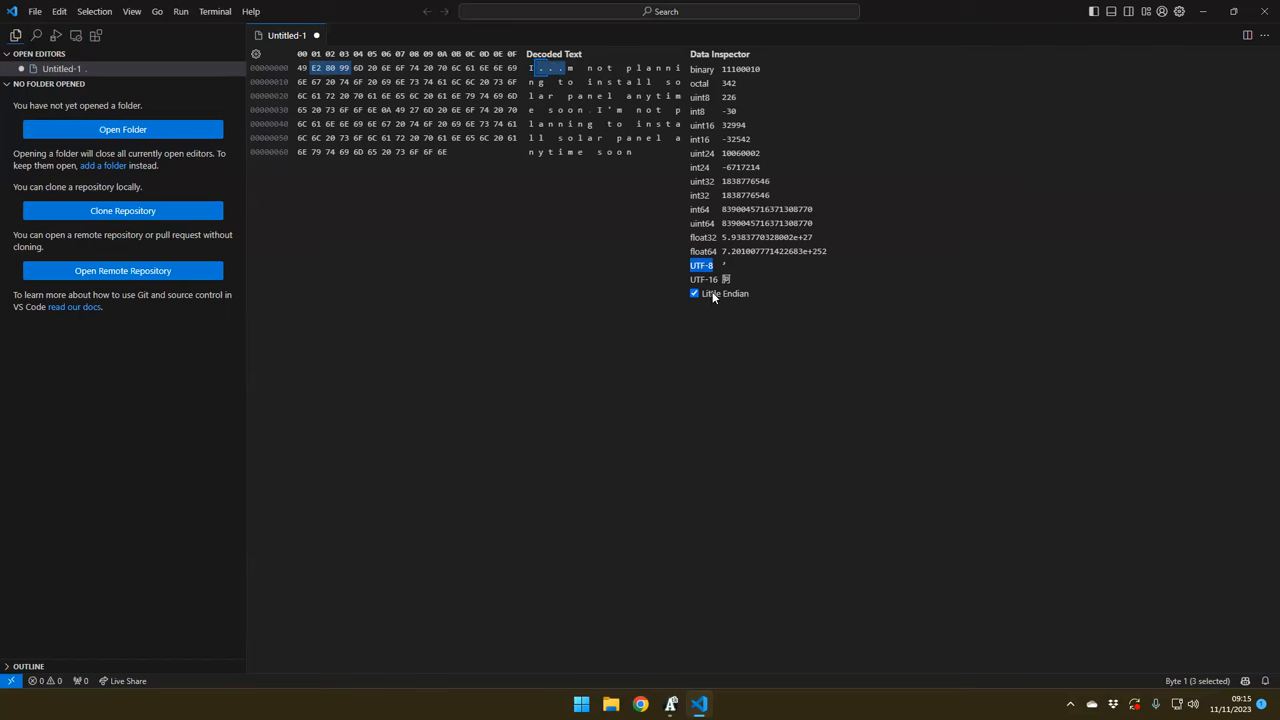
left_click(694, 292)
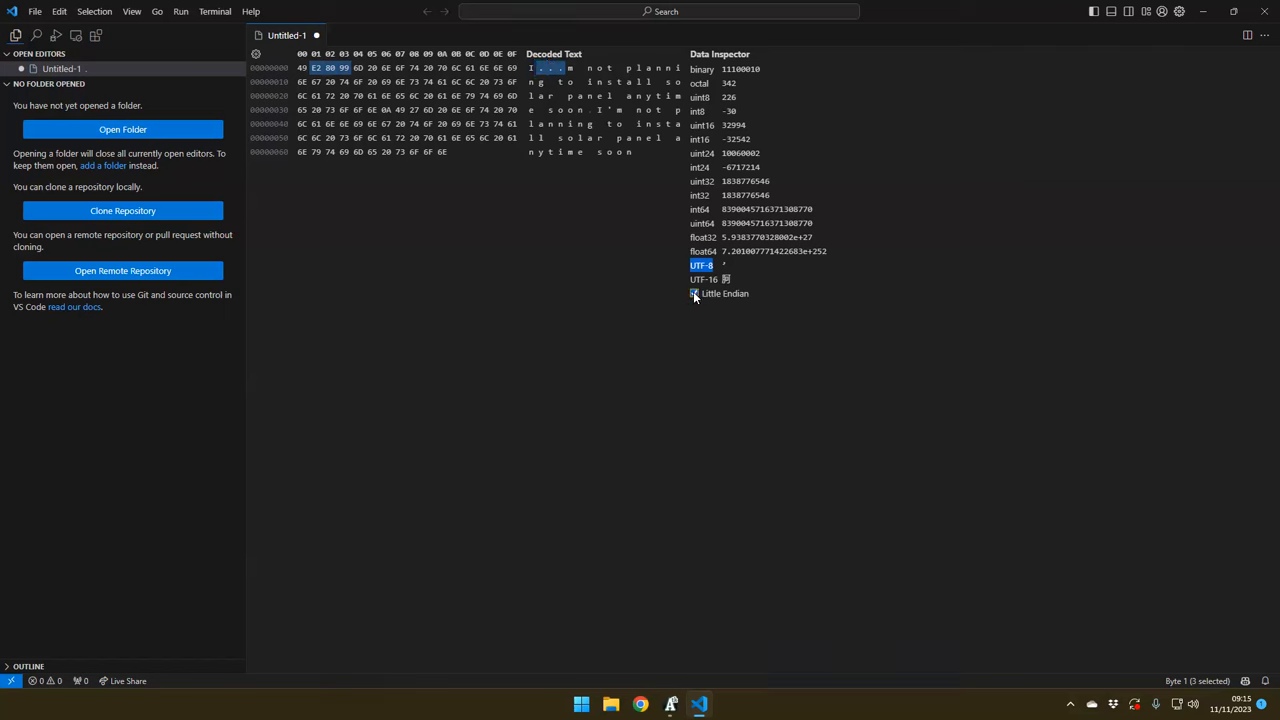
left_click(694, 292)
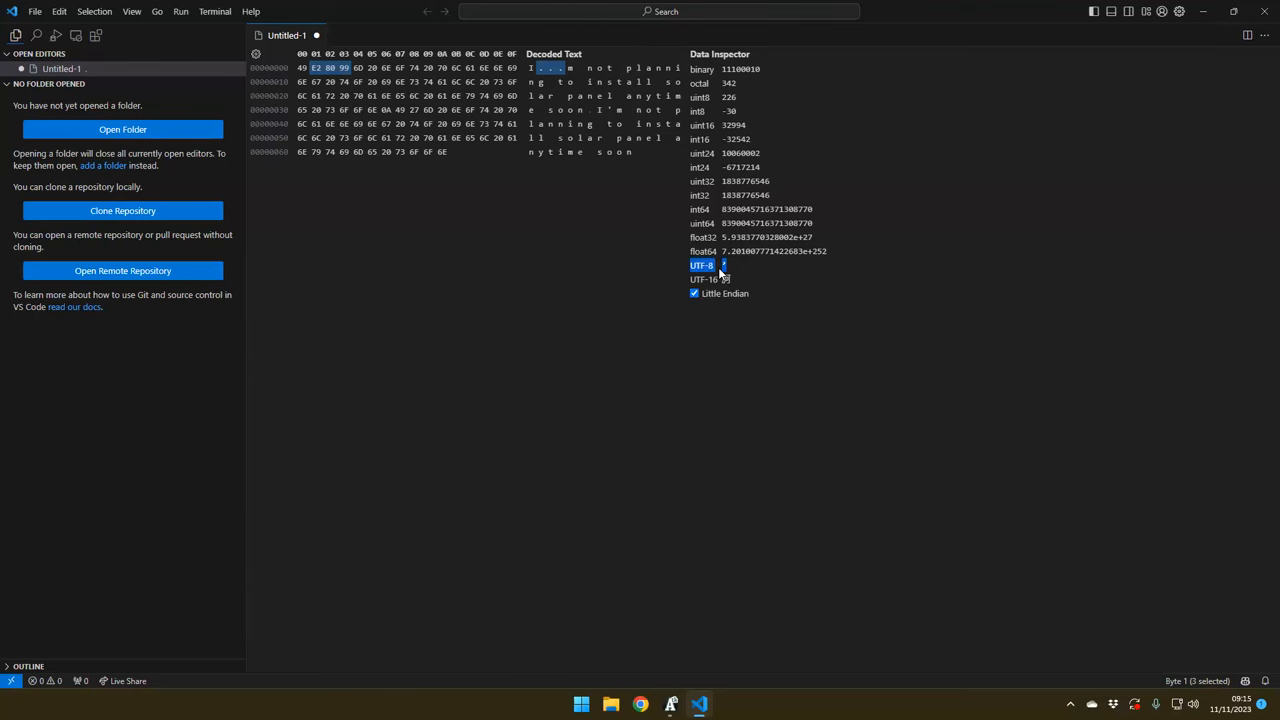
left_click(548, 68)
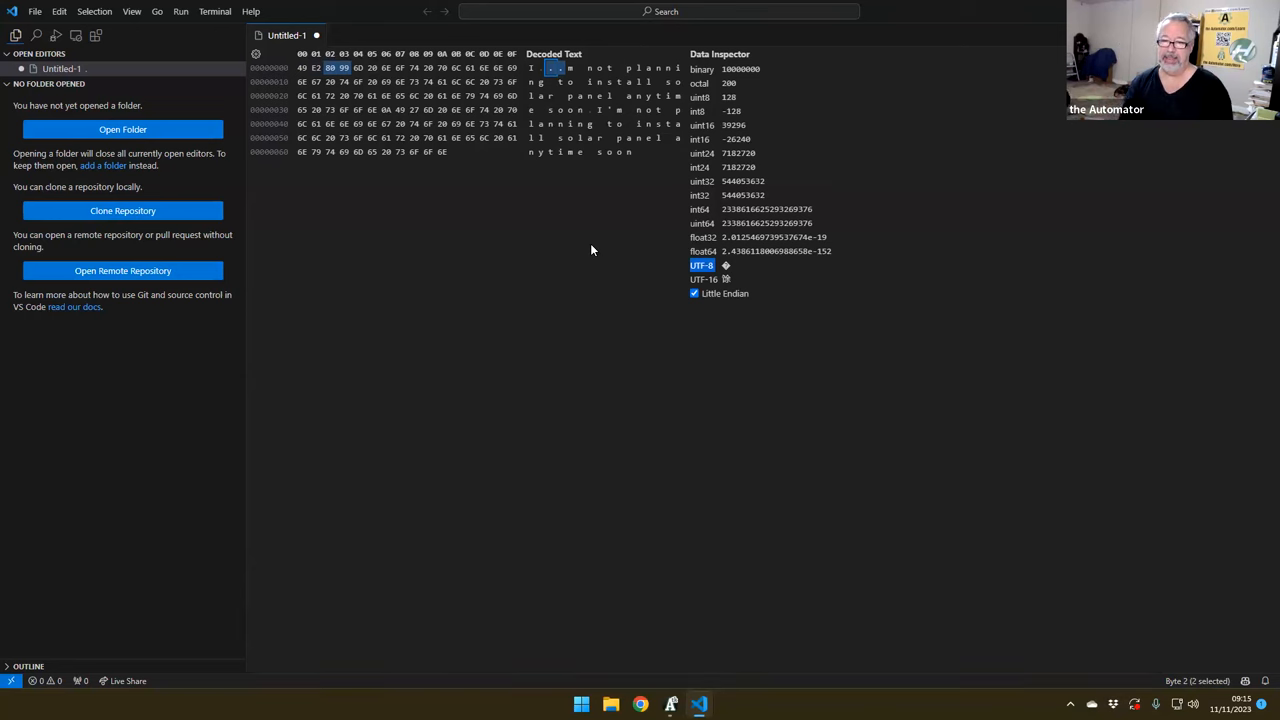
mouse_move(628, 250)
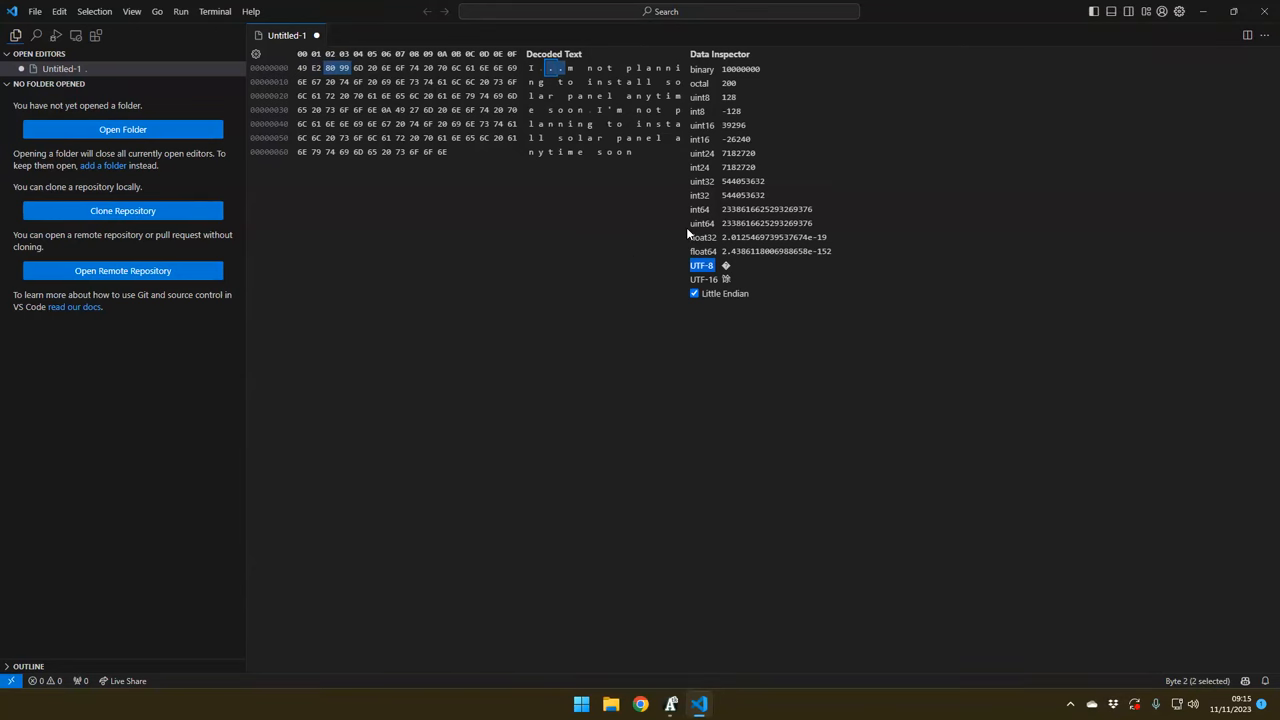
mouse_move(548, 88)
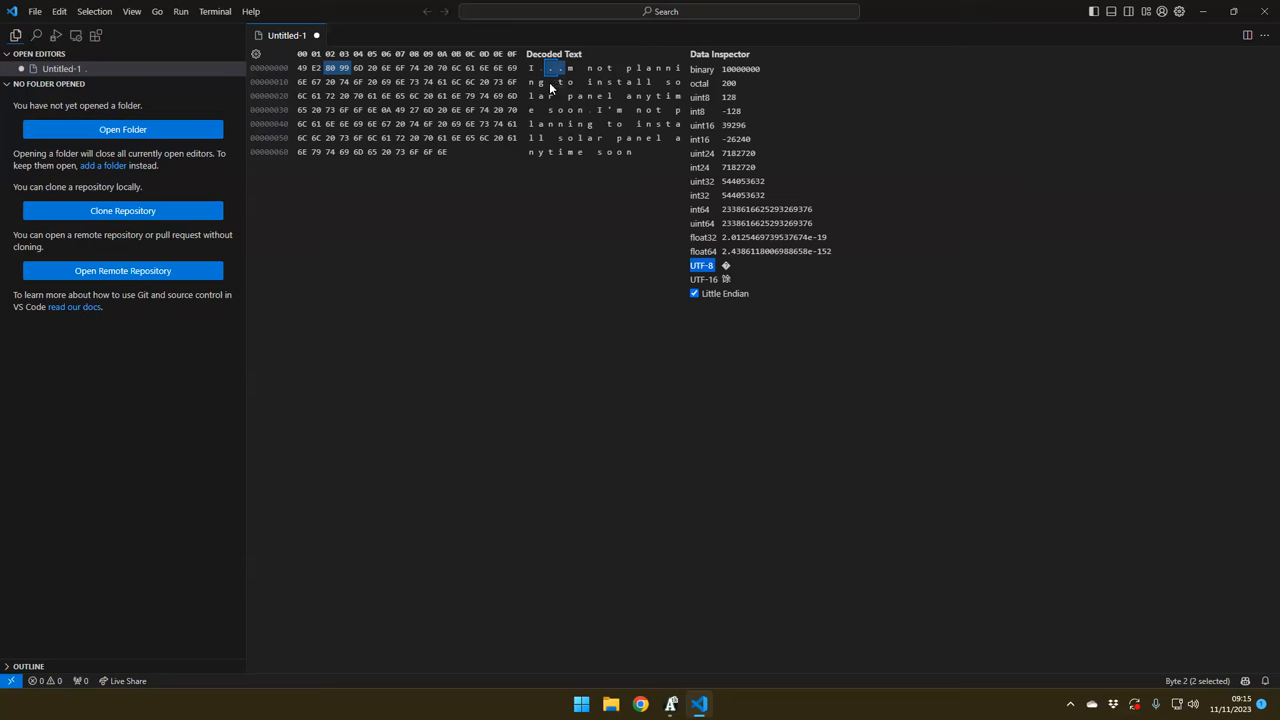
Select the later sentence's bytes in the hex view before opening the SQLite project
left_click_drag(550, 68, 636, 138)
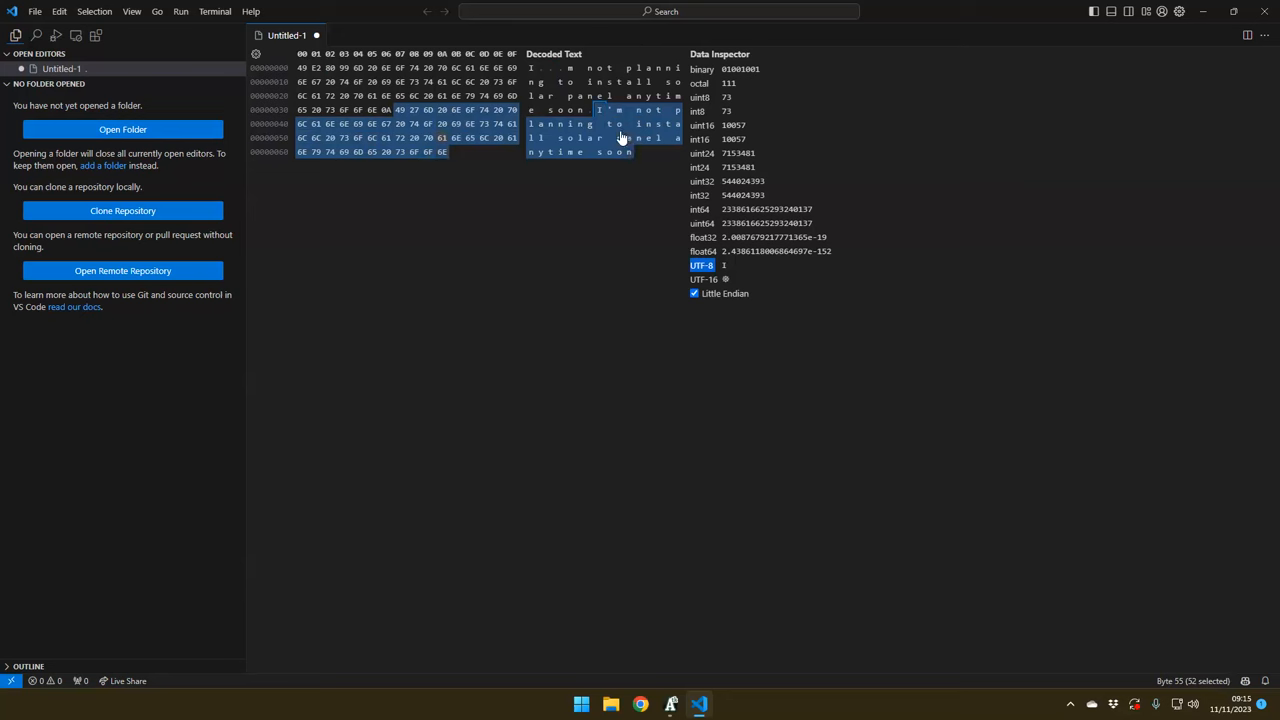
mouse_move(620, 120)
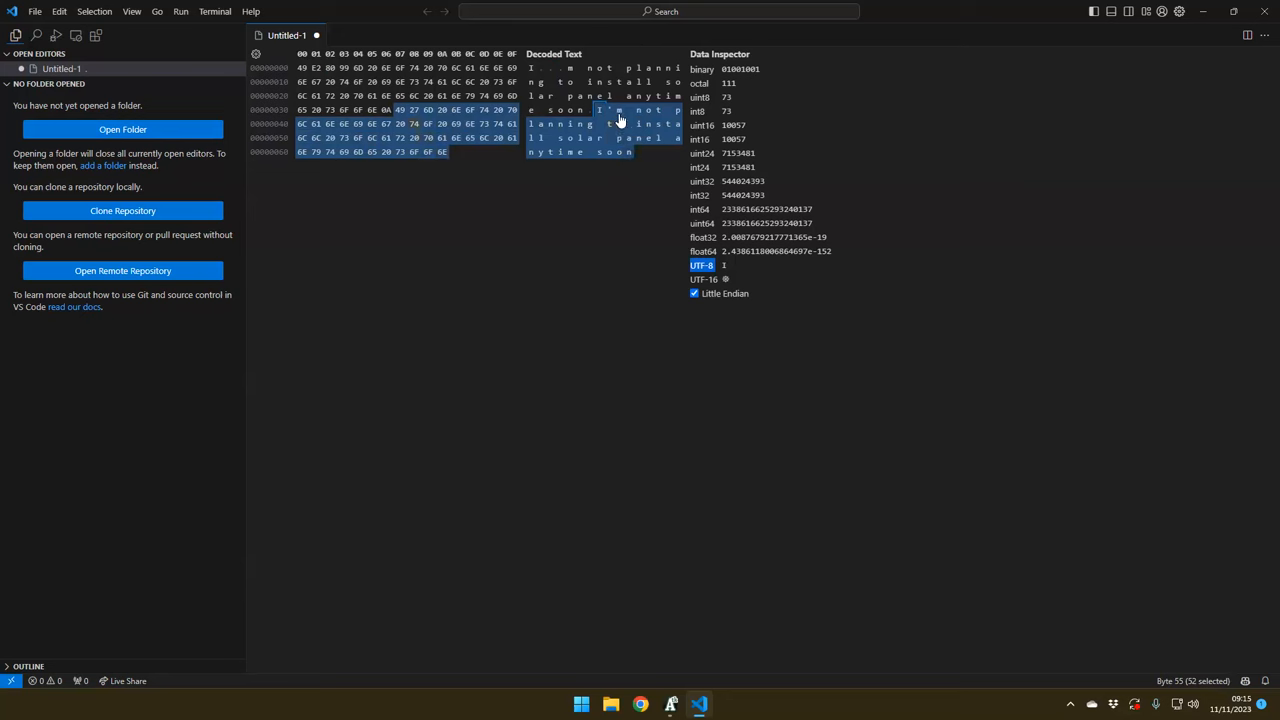
mouse_move(520, 70)
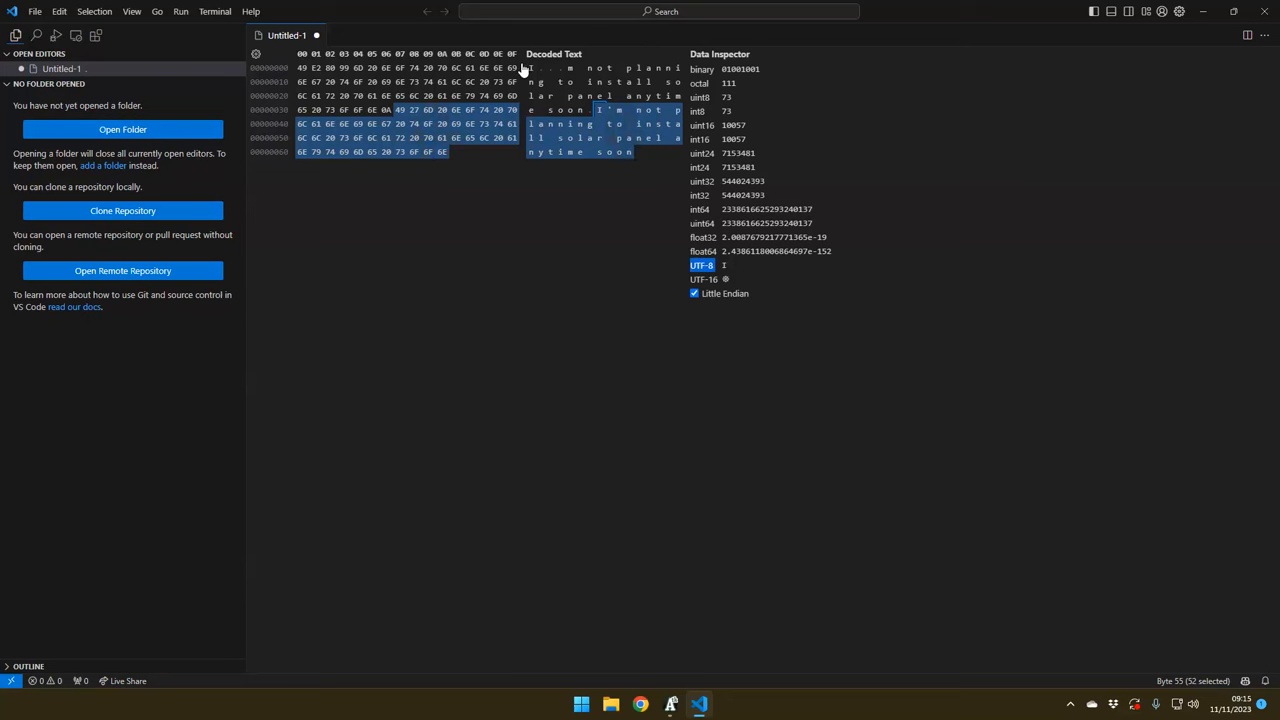
left_click(530, 68)
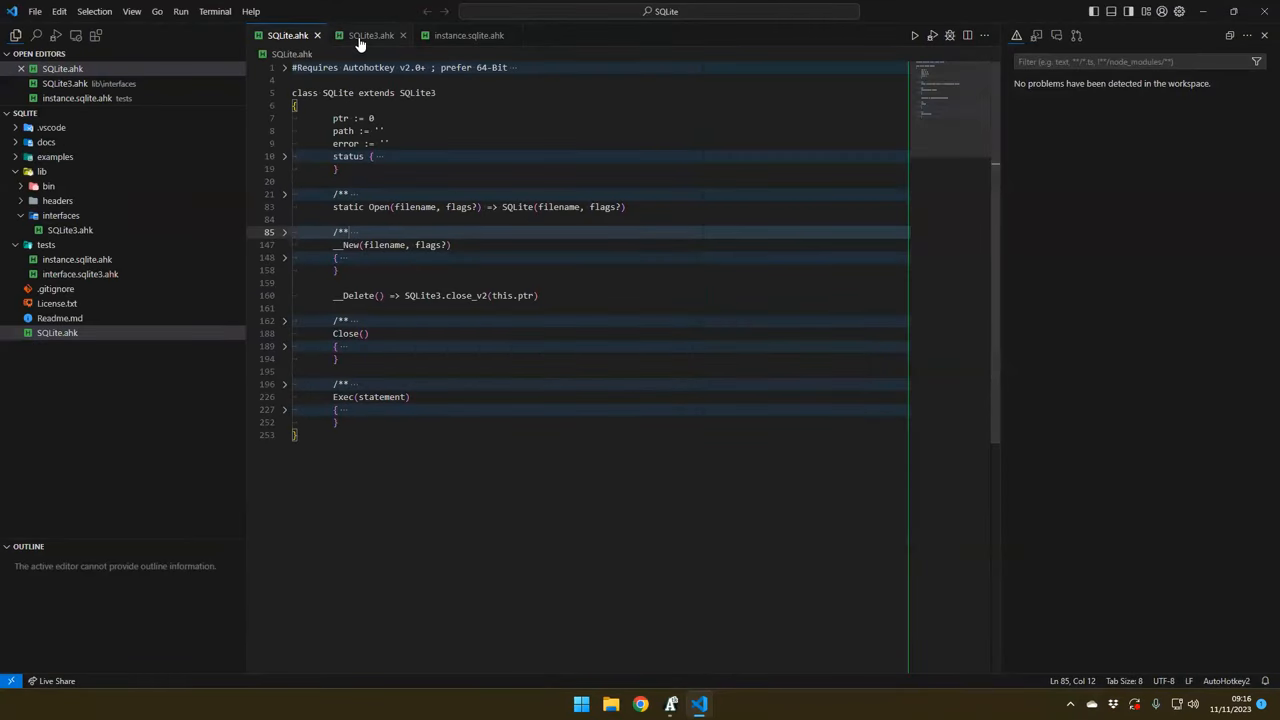
Show SQLite3.ahk with the errcode and open_v2 function bodies unfolded
left_click(372, 36)
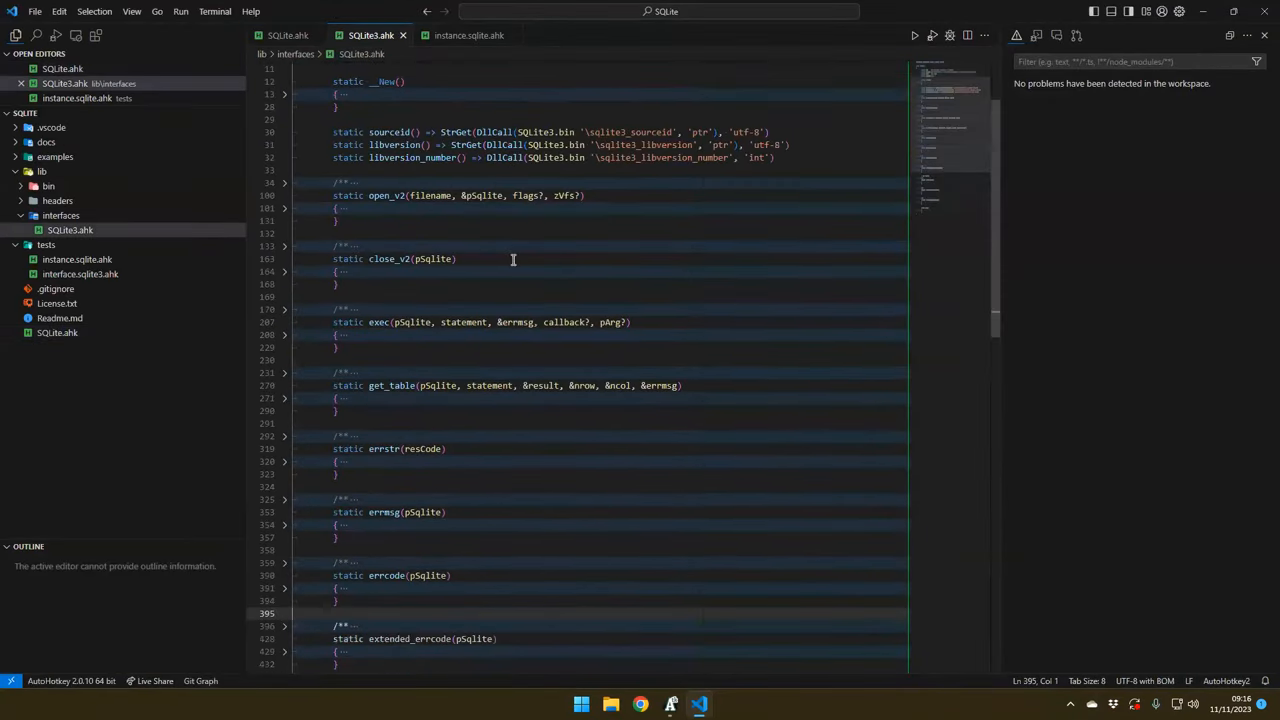
scroll("down", 3)
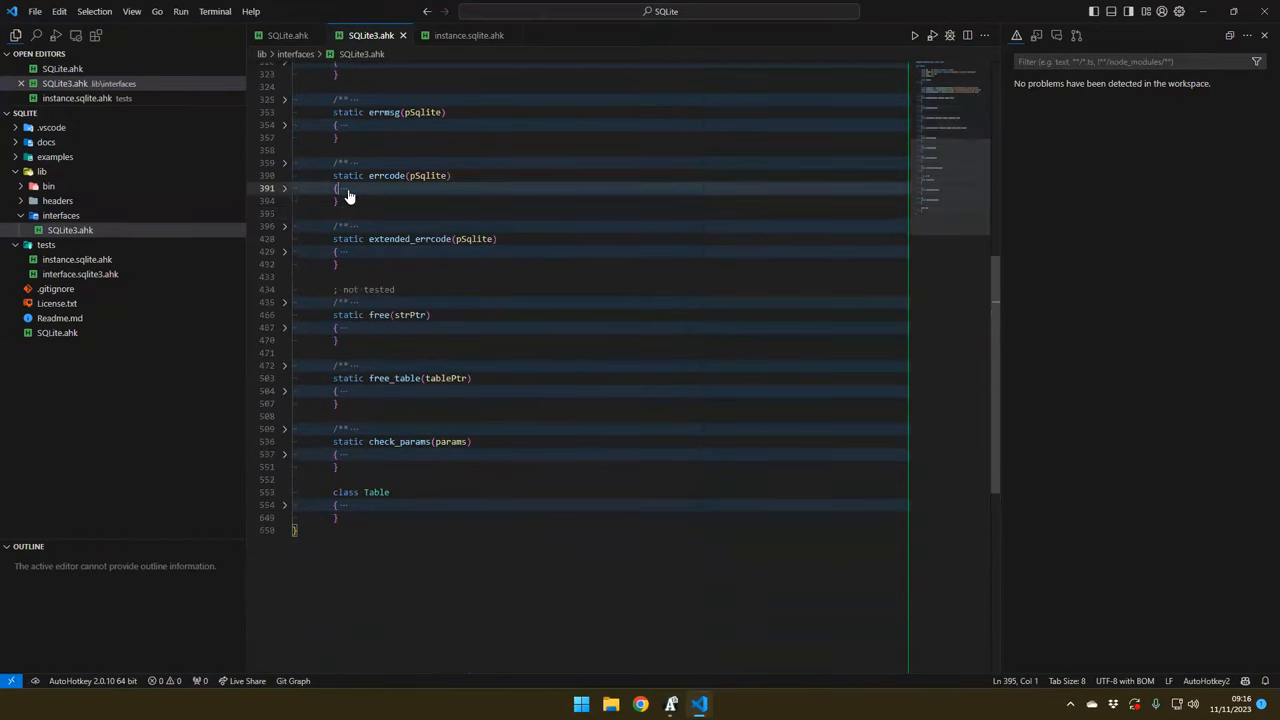
left_click(284, 188)
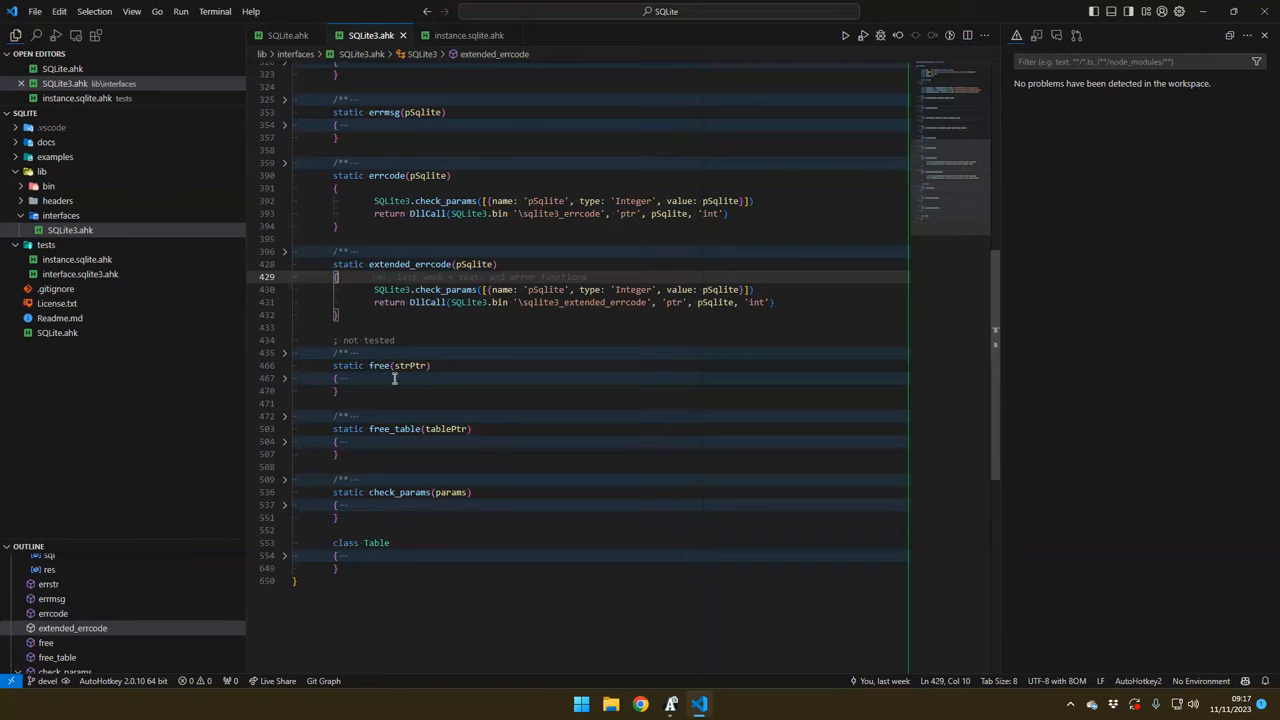
scroll("up", 3)
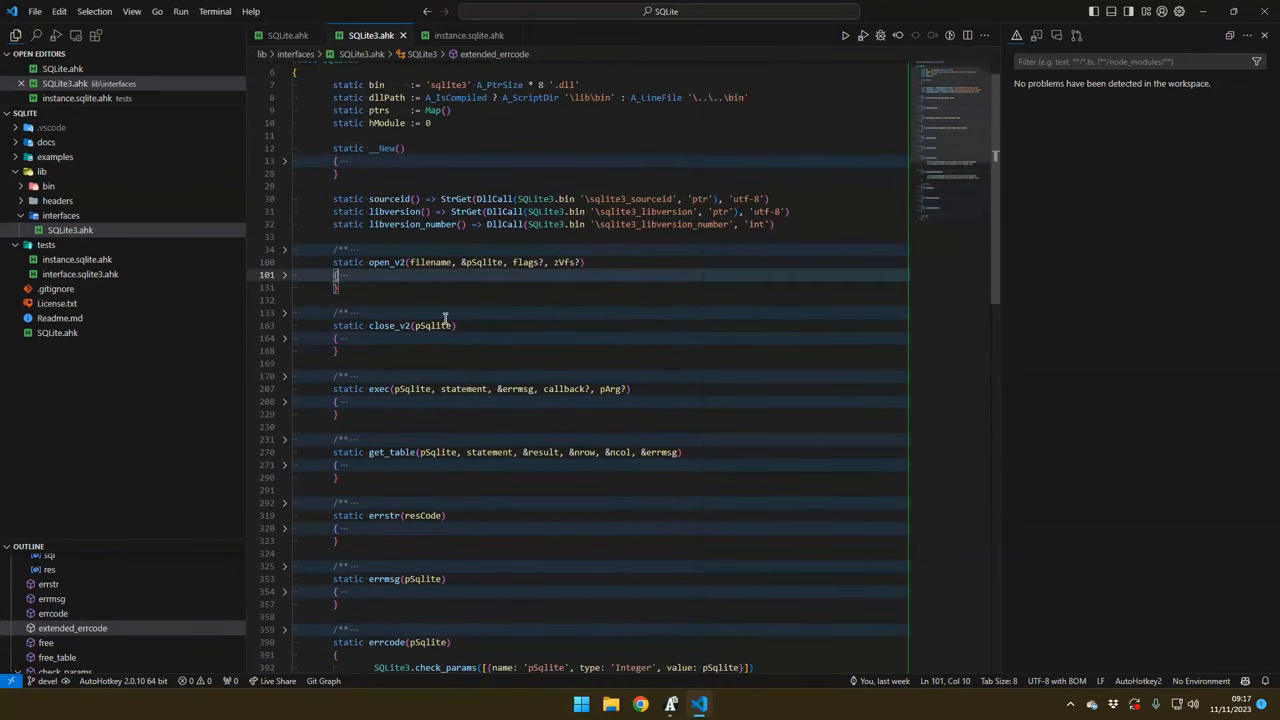
left_click(284, 274)
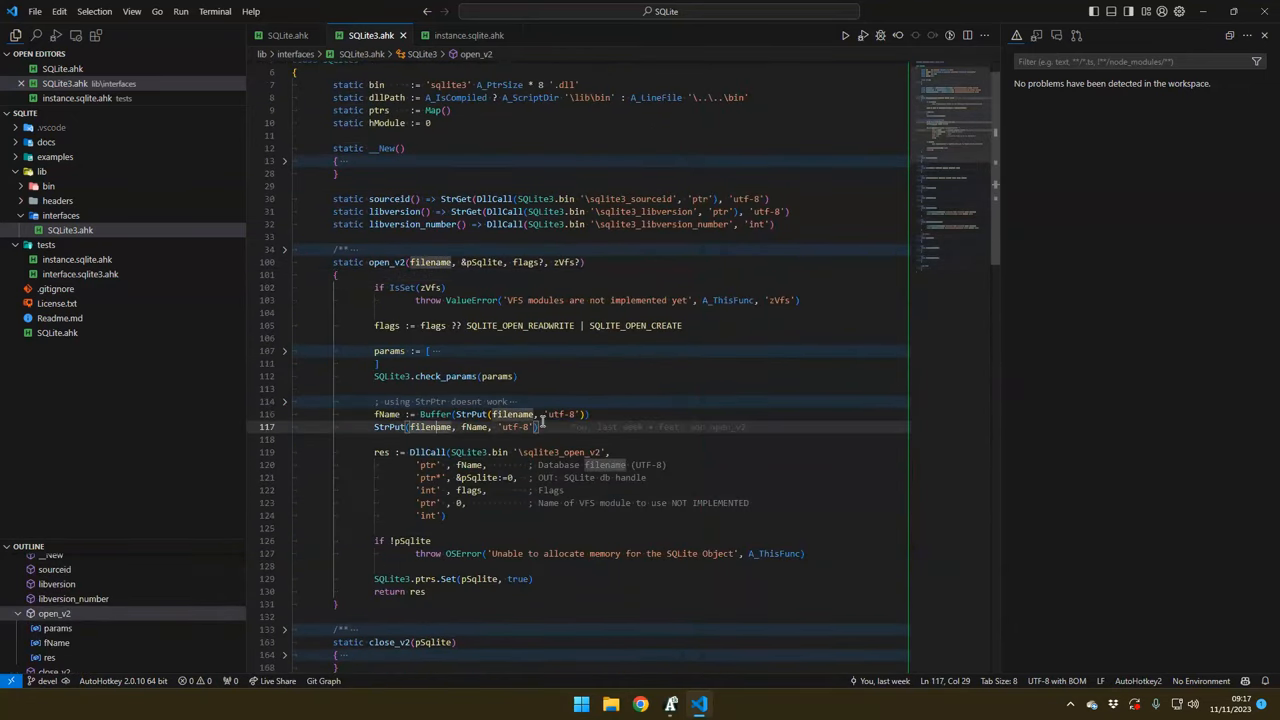
scroll("down", 3)
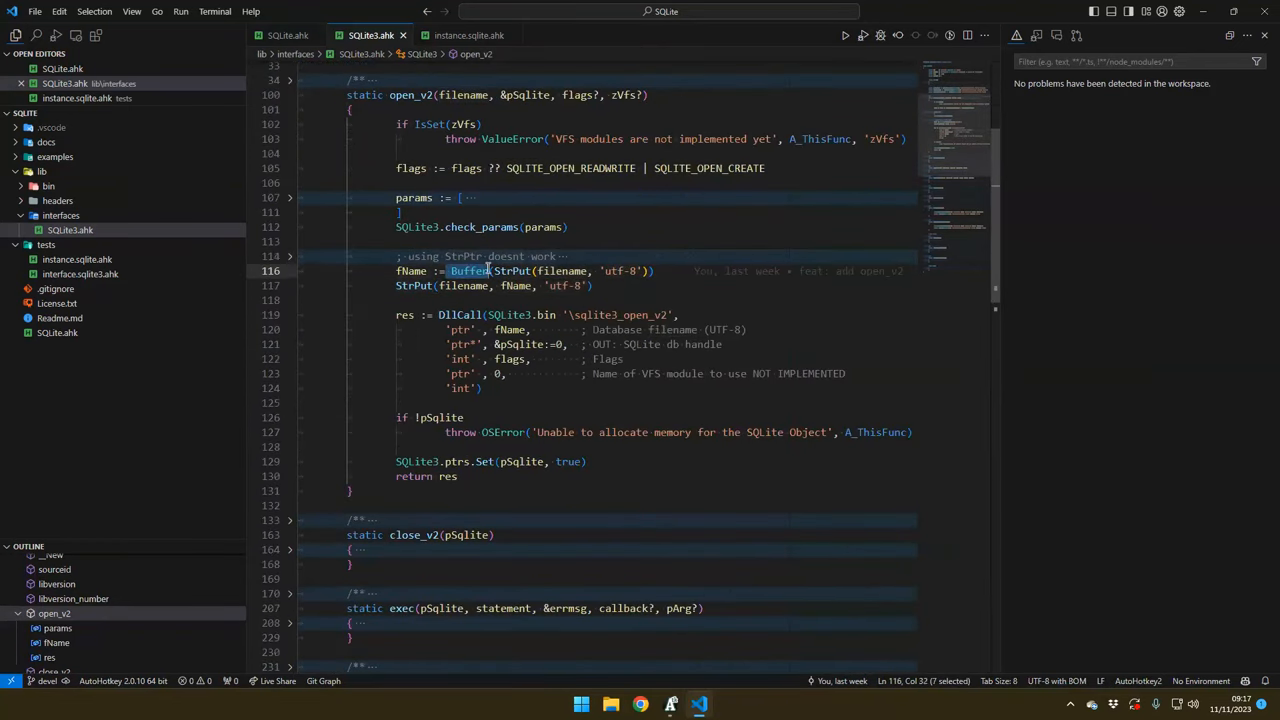
Highlight filename, the 'utf-8' argument and fName in open_v2's StrPut buffer conversion
double_click(562, 270)
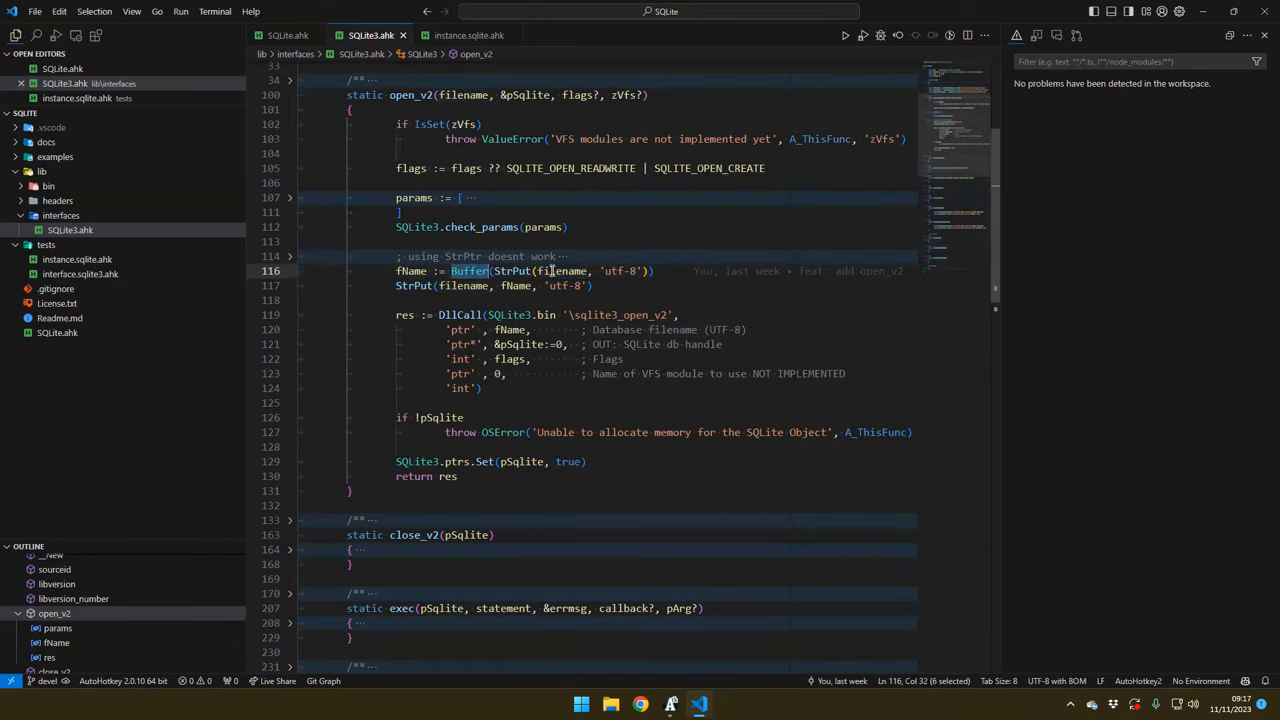
double_click(620, 272)
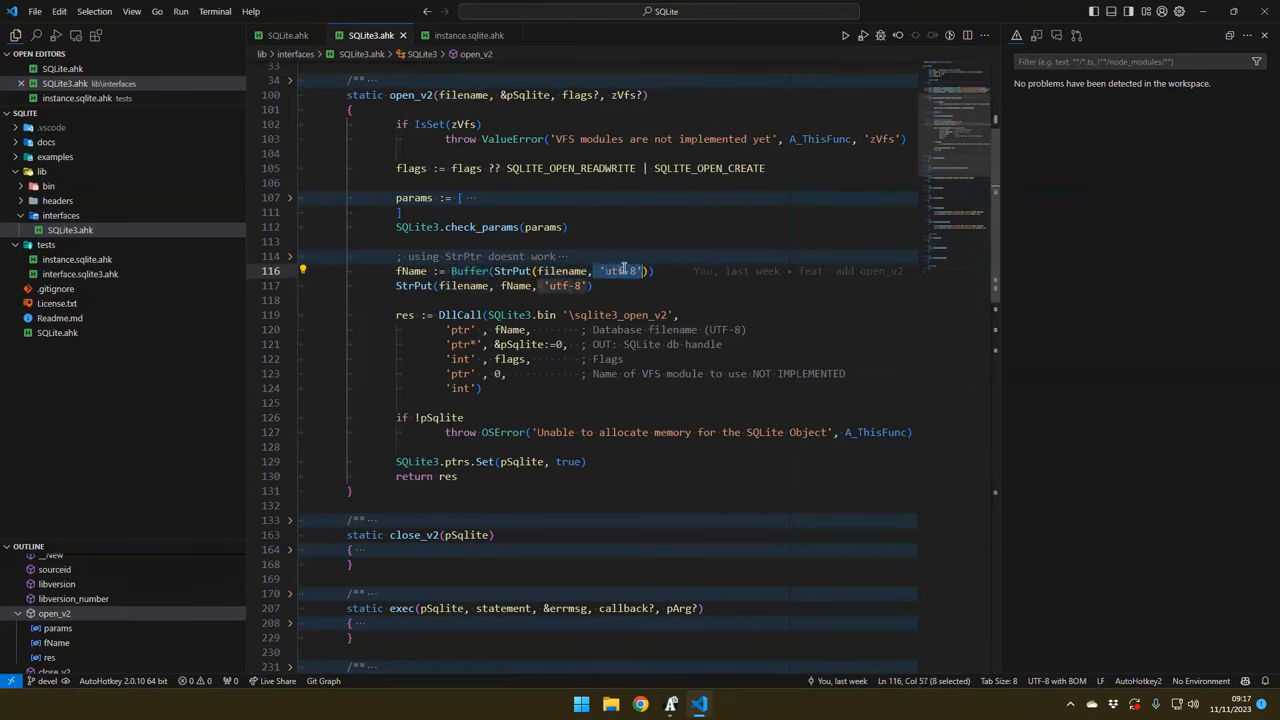
left_click(408, 272)
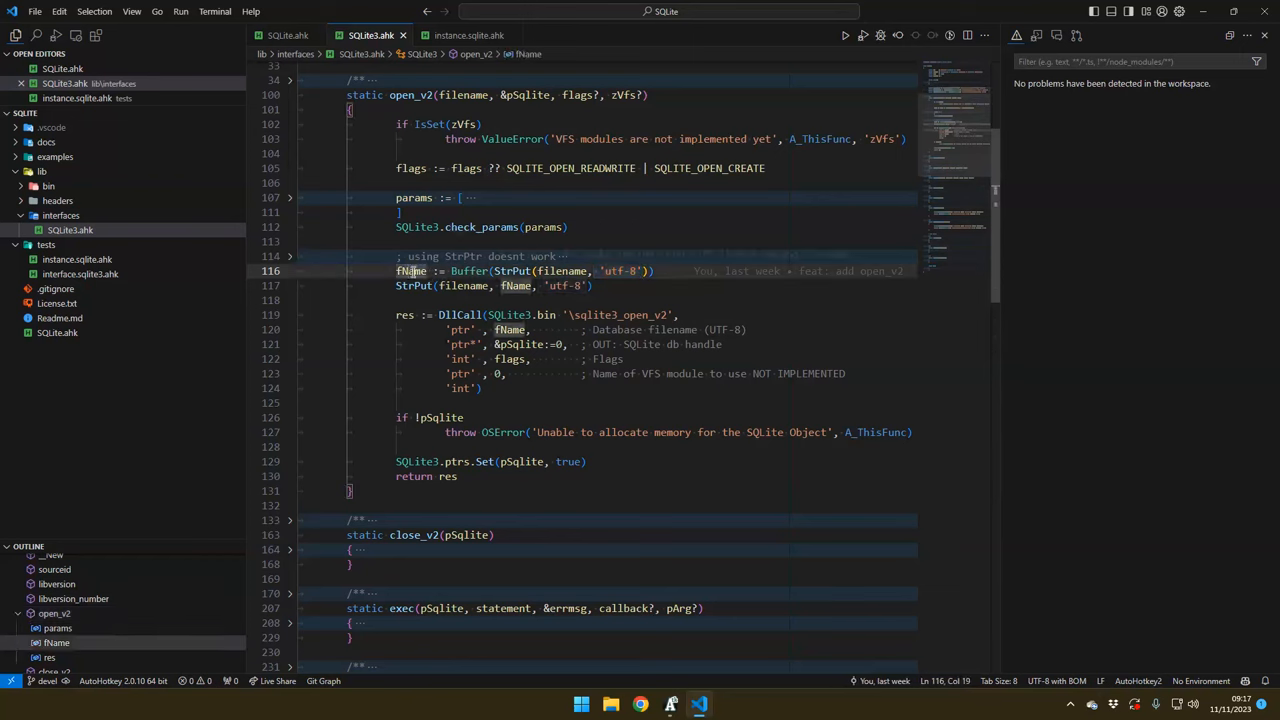
double_click(462, 286)
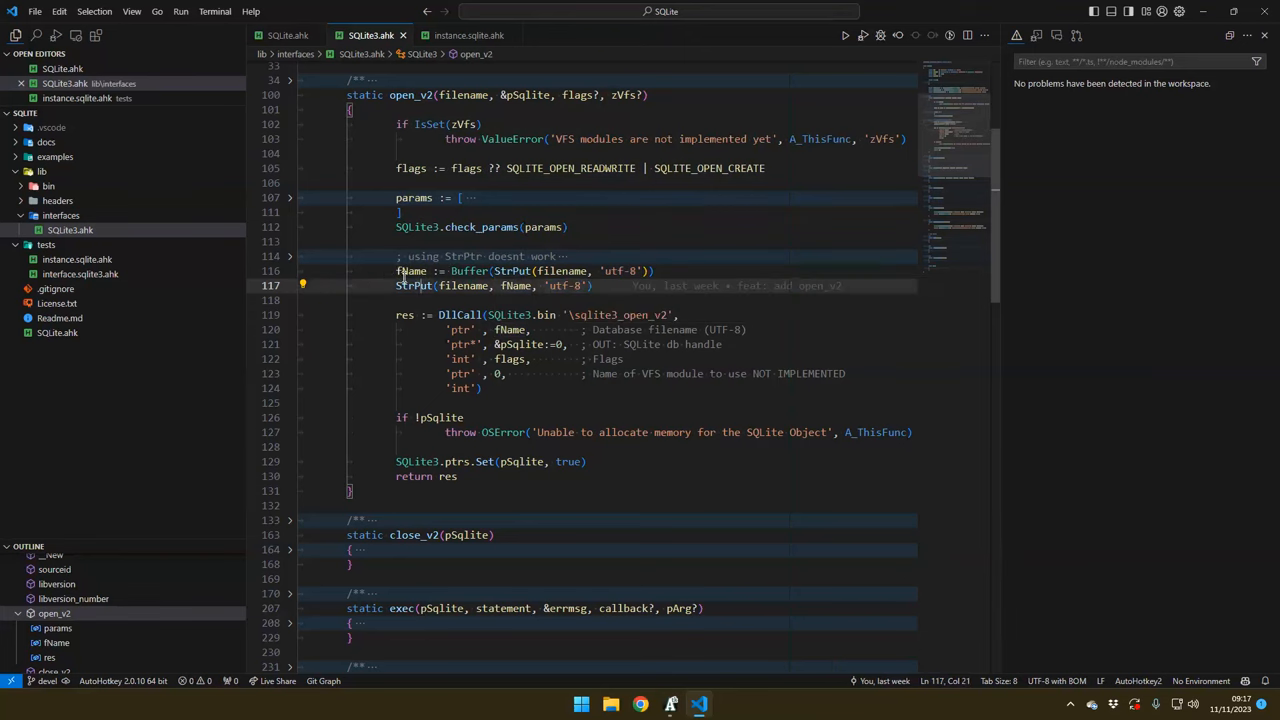
left_click_drag(396, 272, 596, 286)
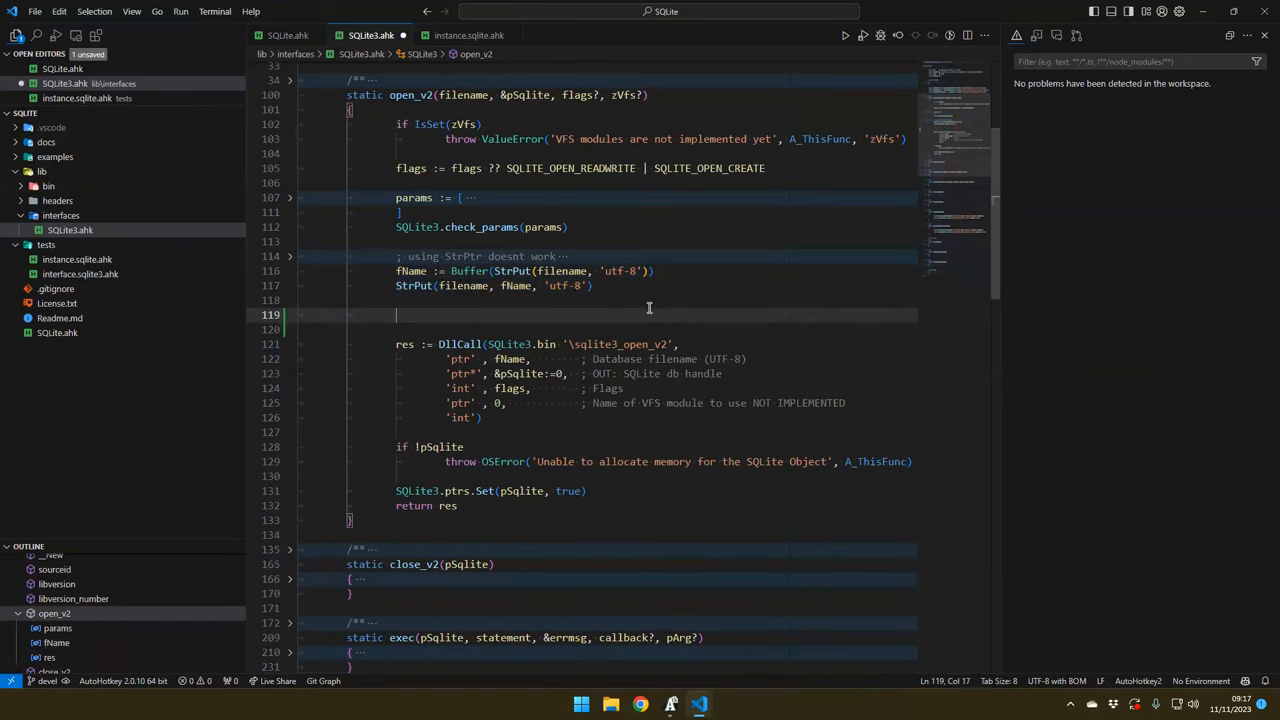
type("name :=")
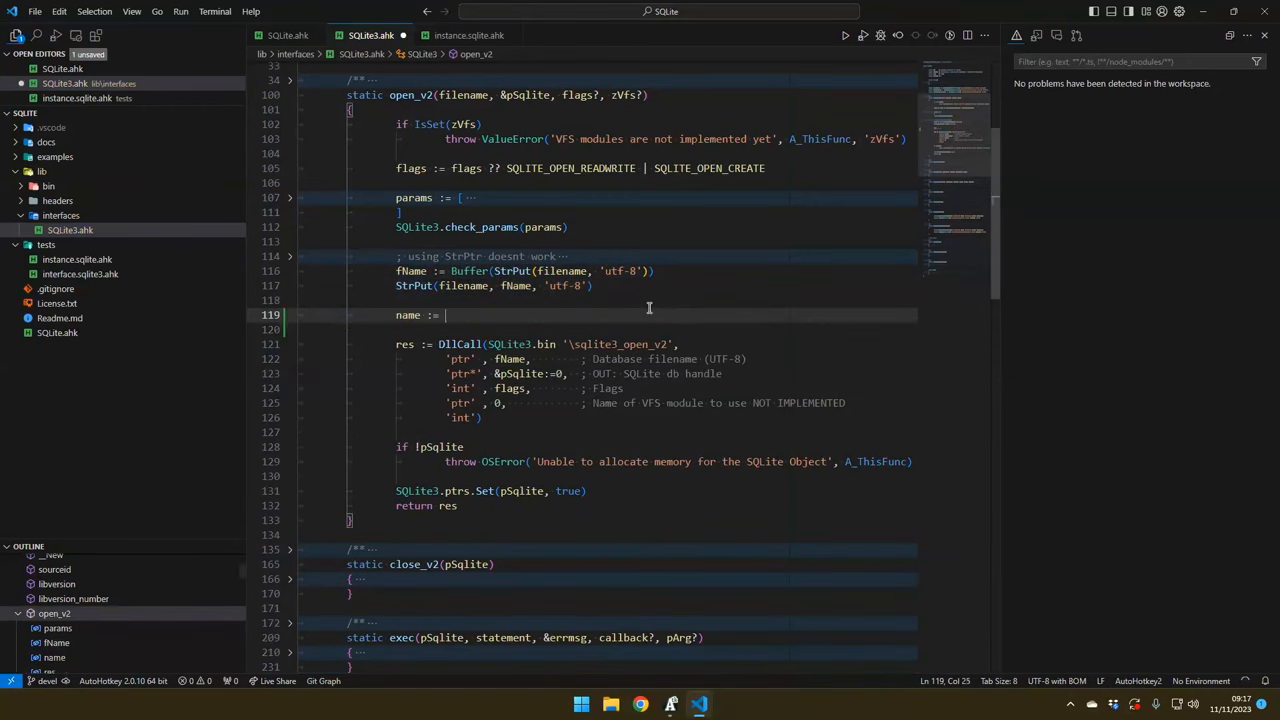
type("StrGet(f")
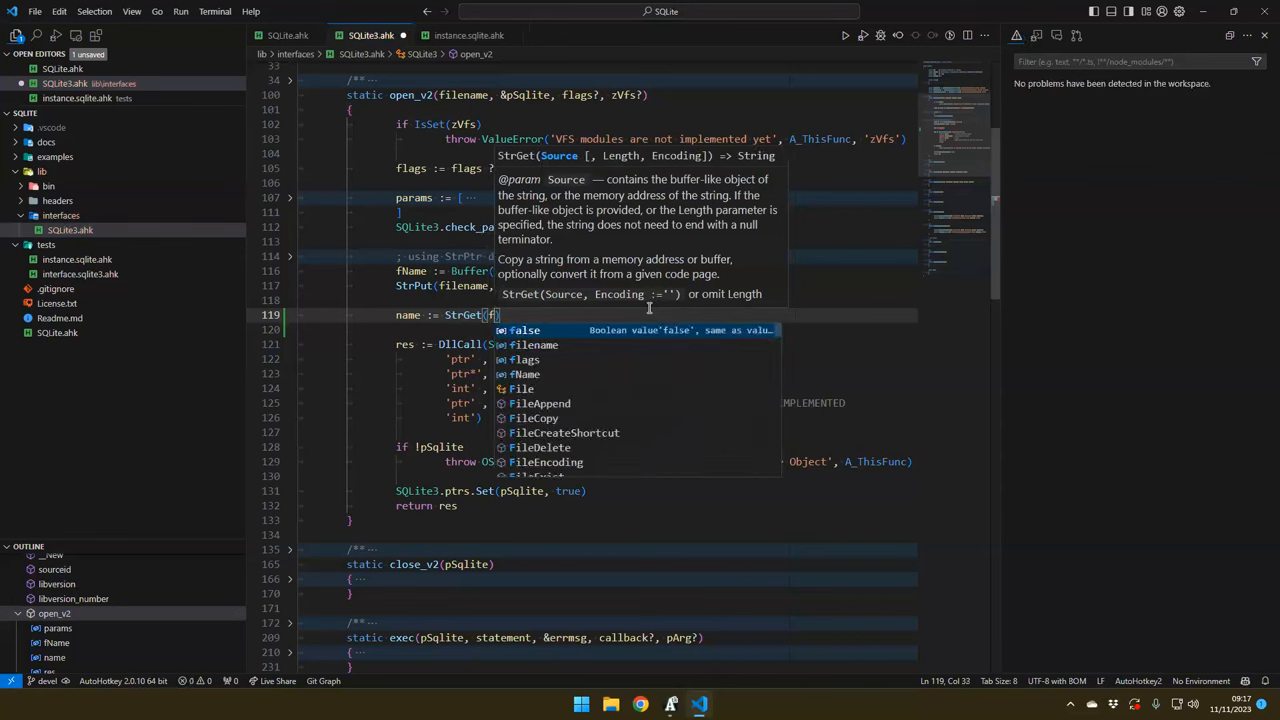
type("Nm")
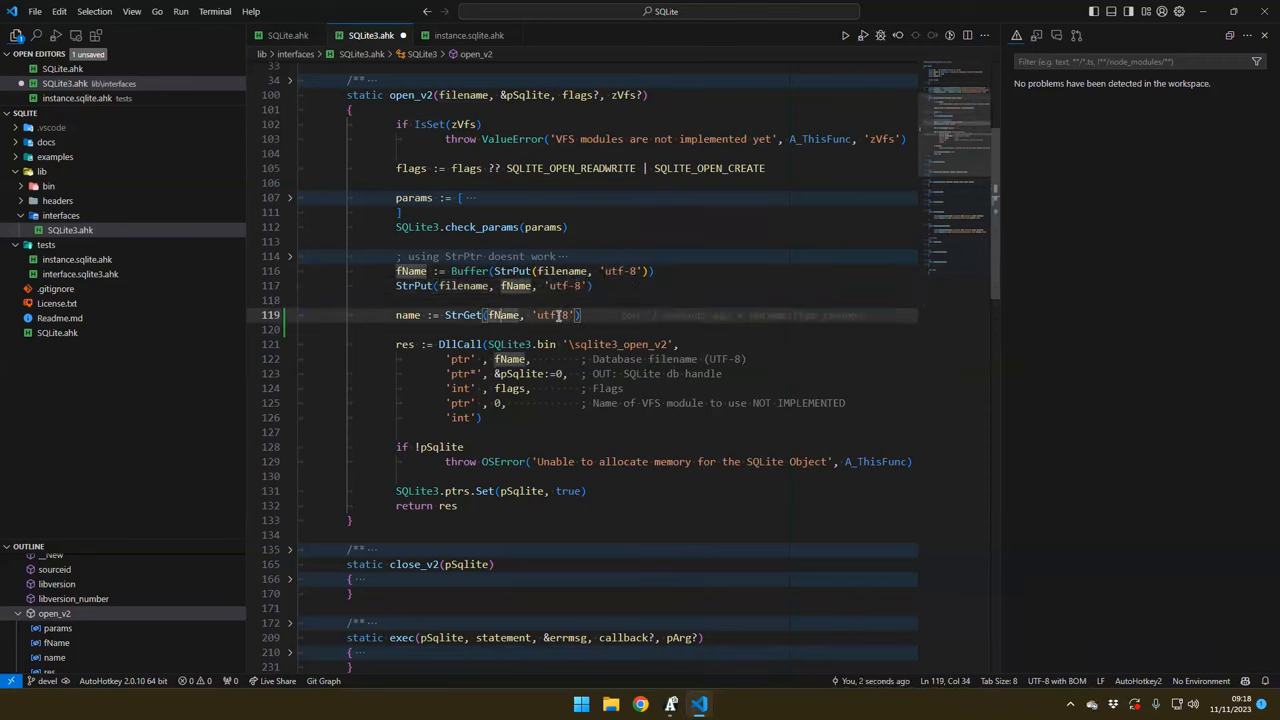
double_click(404, 316)
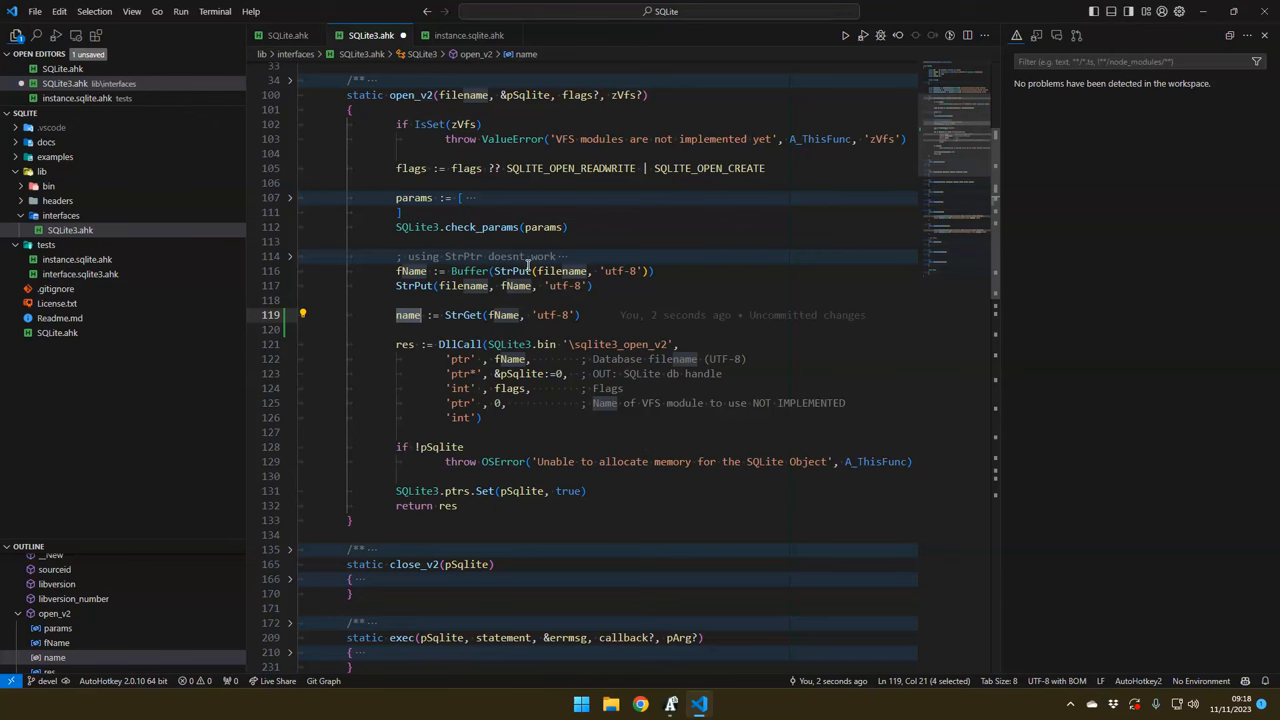
left_click(590, 316)
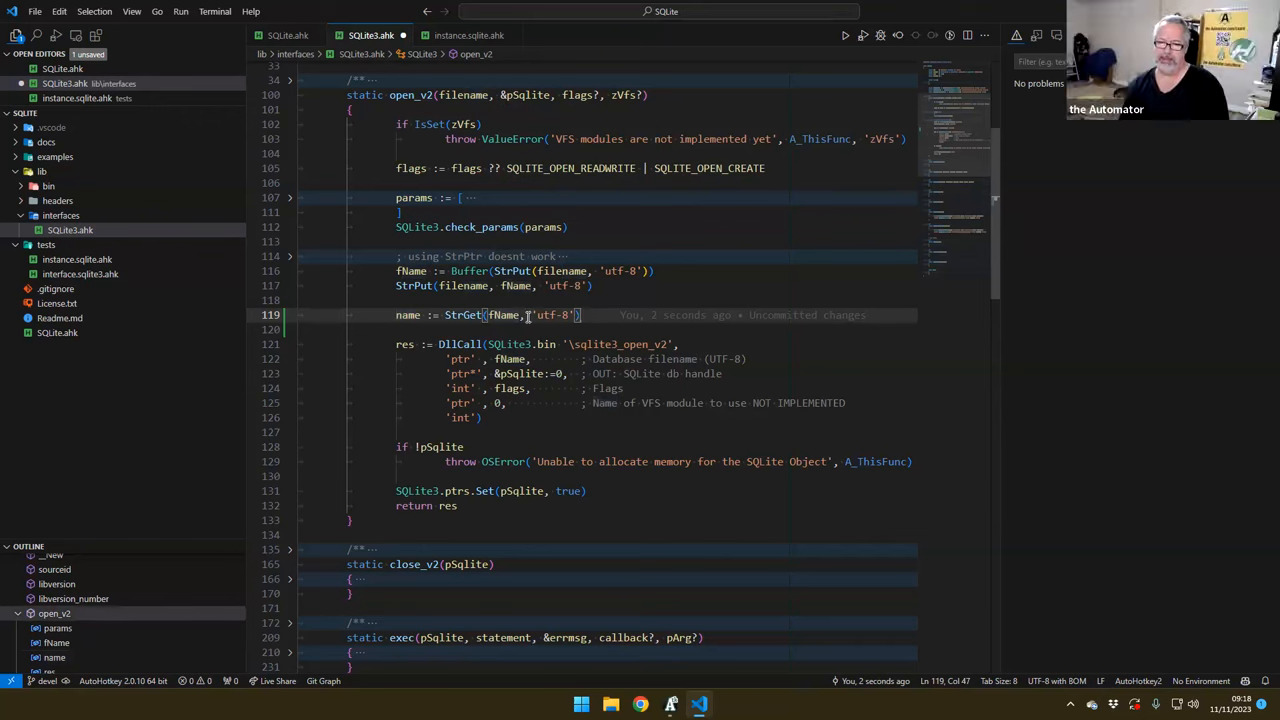
double_click(556, 316)
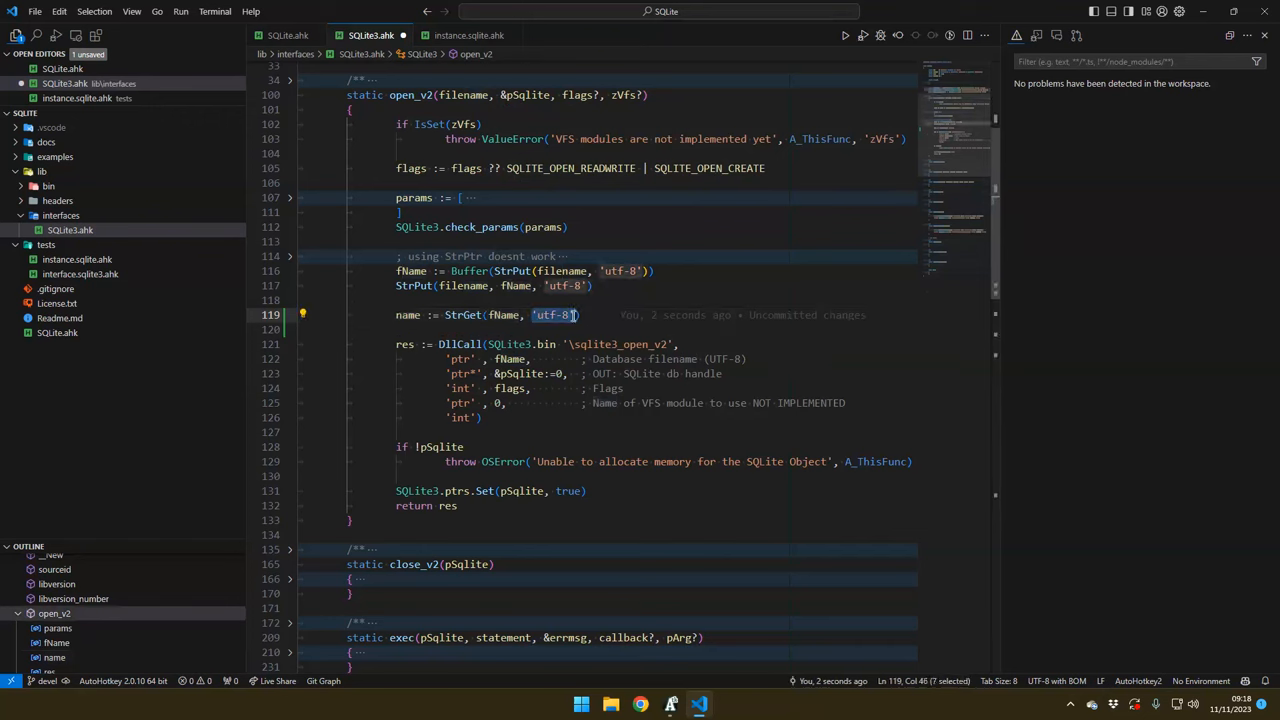
left_click(580, 316)
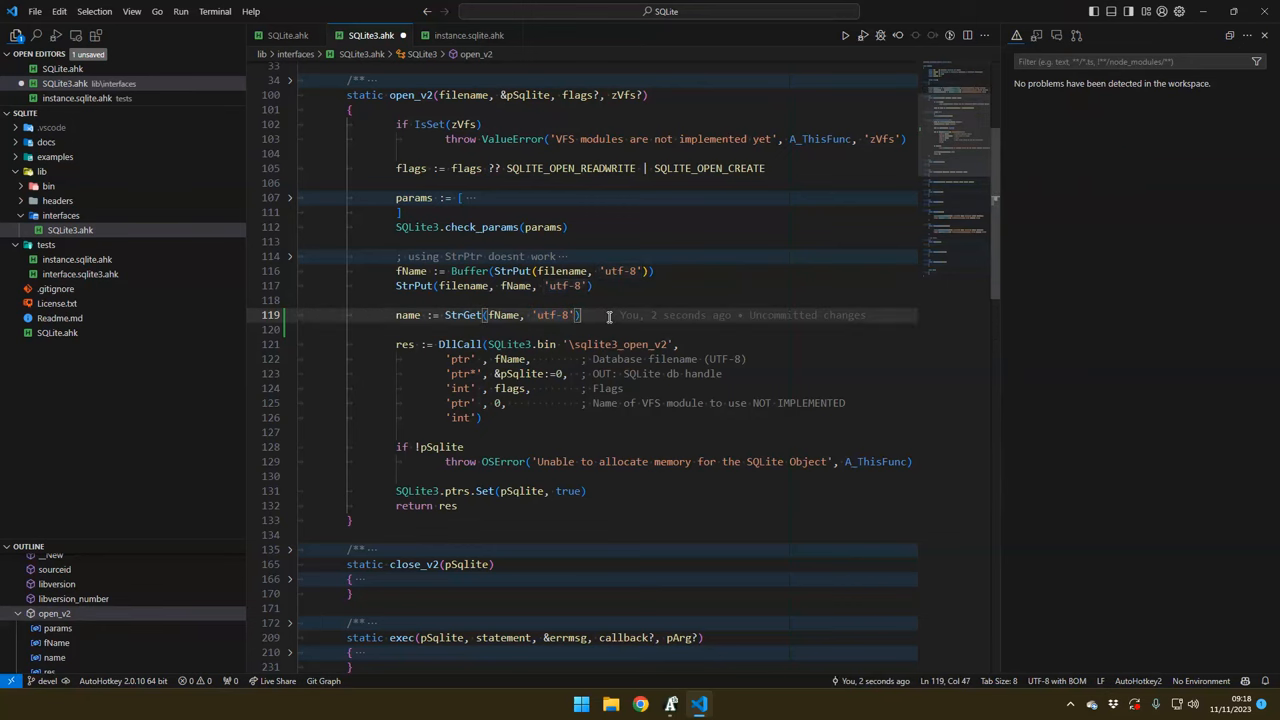
key("Delete")
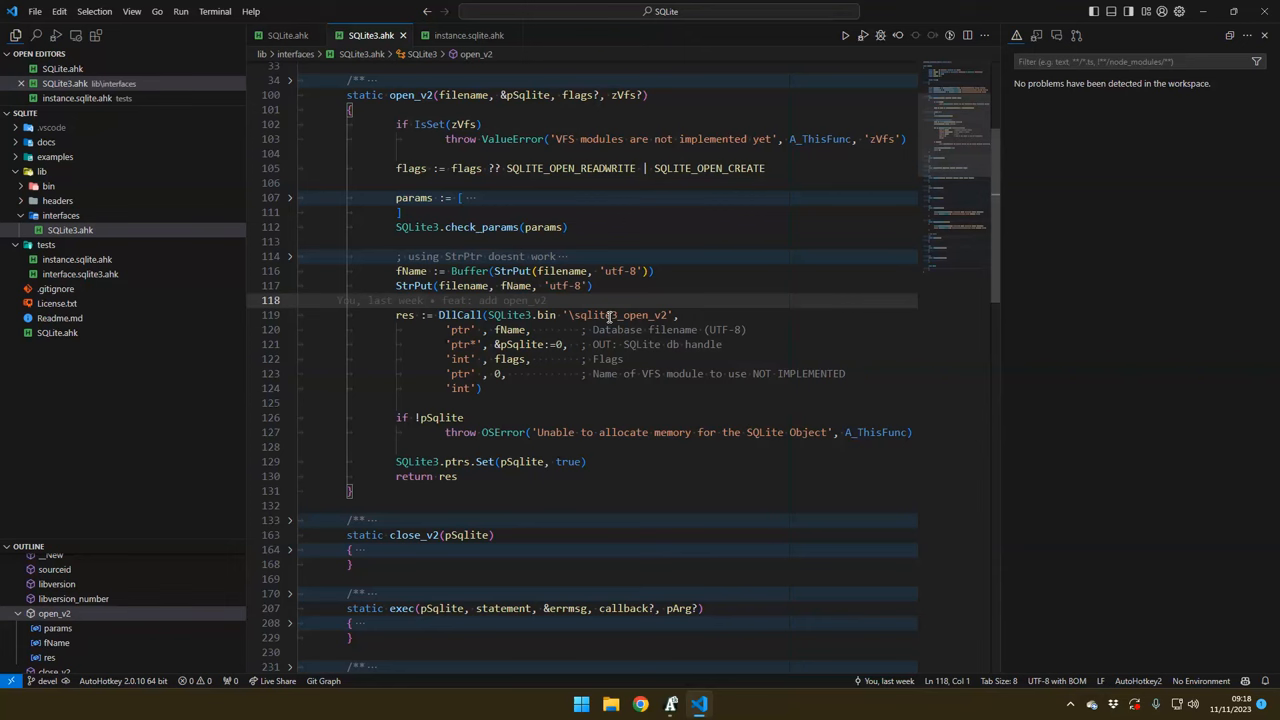
mouse_move(572, 324)
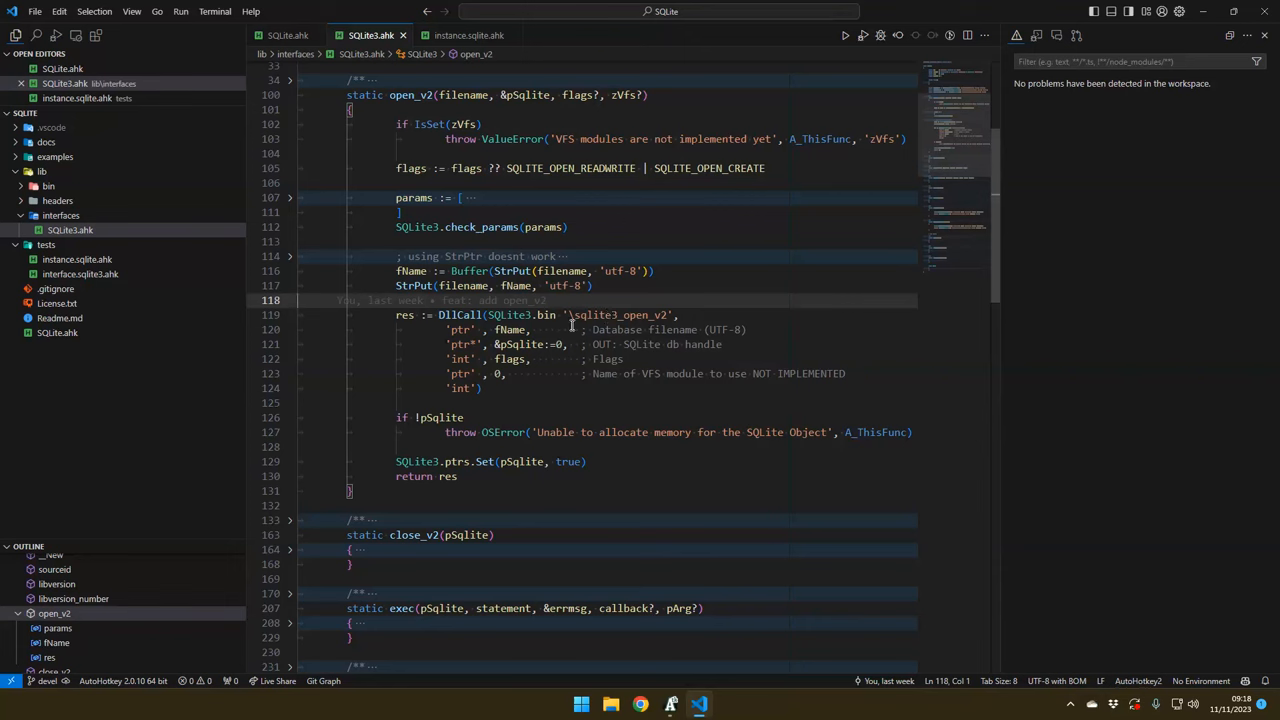
mouse_move(412, 270)
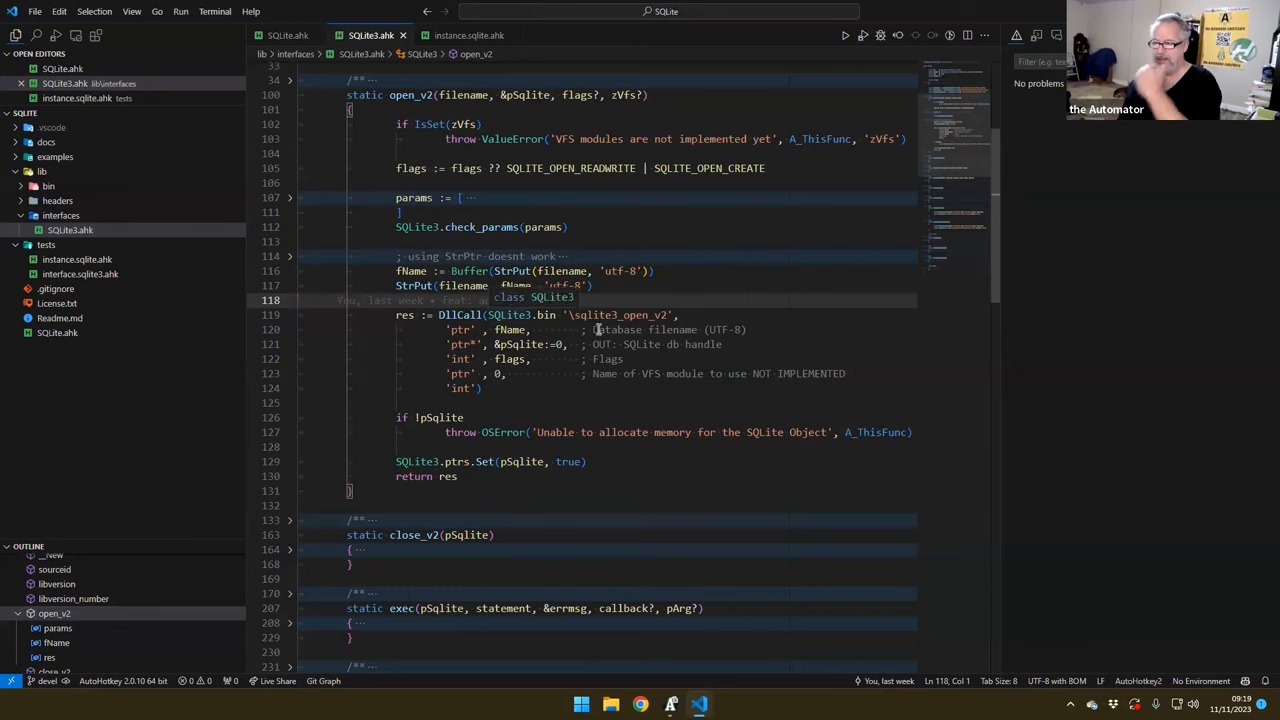
mouse_move(734, 292)
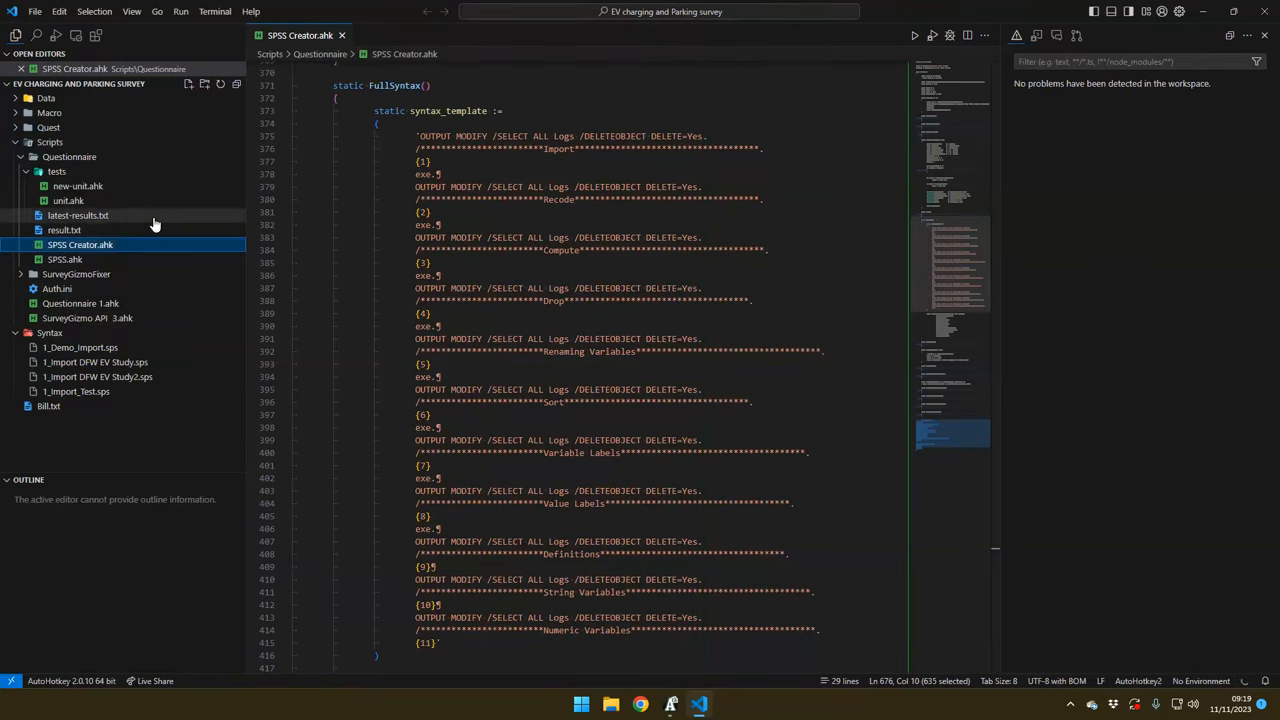
Review latest-results.txt down to the recode label lines, then return to SPSS Creator.ahk
left_click(78, 216)
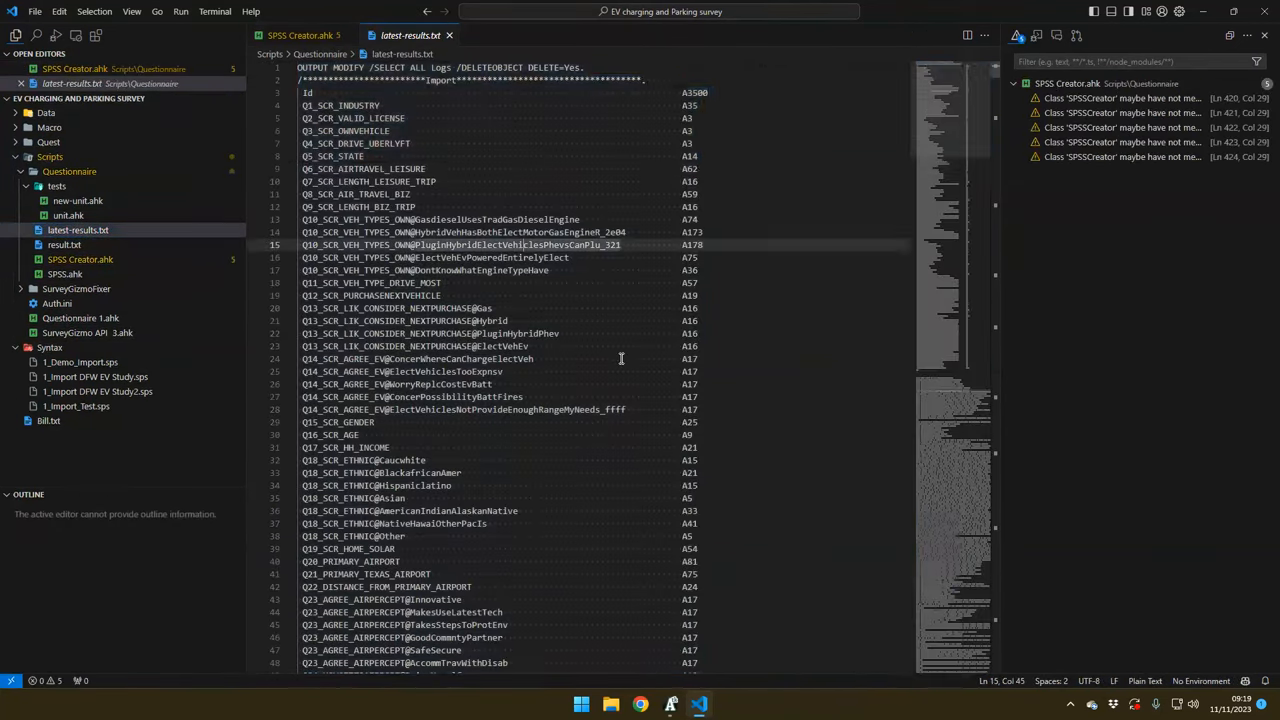
scroll("down", 3)
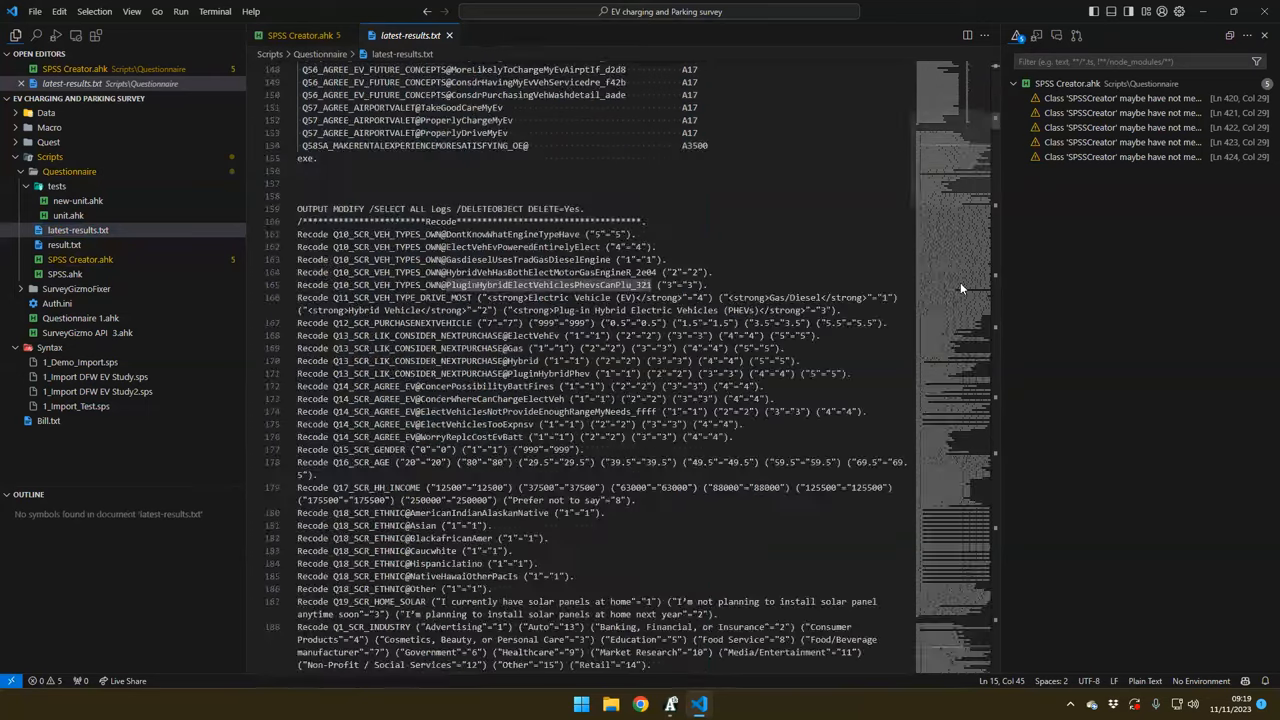
scroll("down", 3)
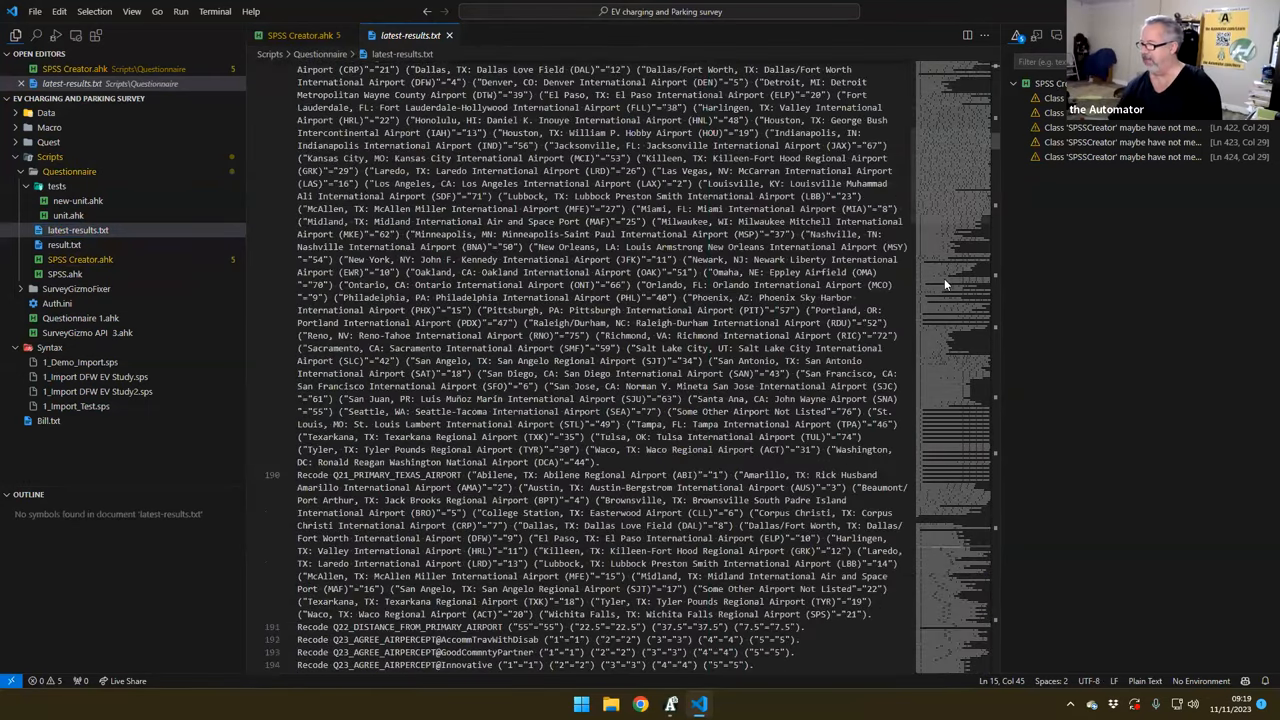
key("ctrl+g")
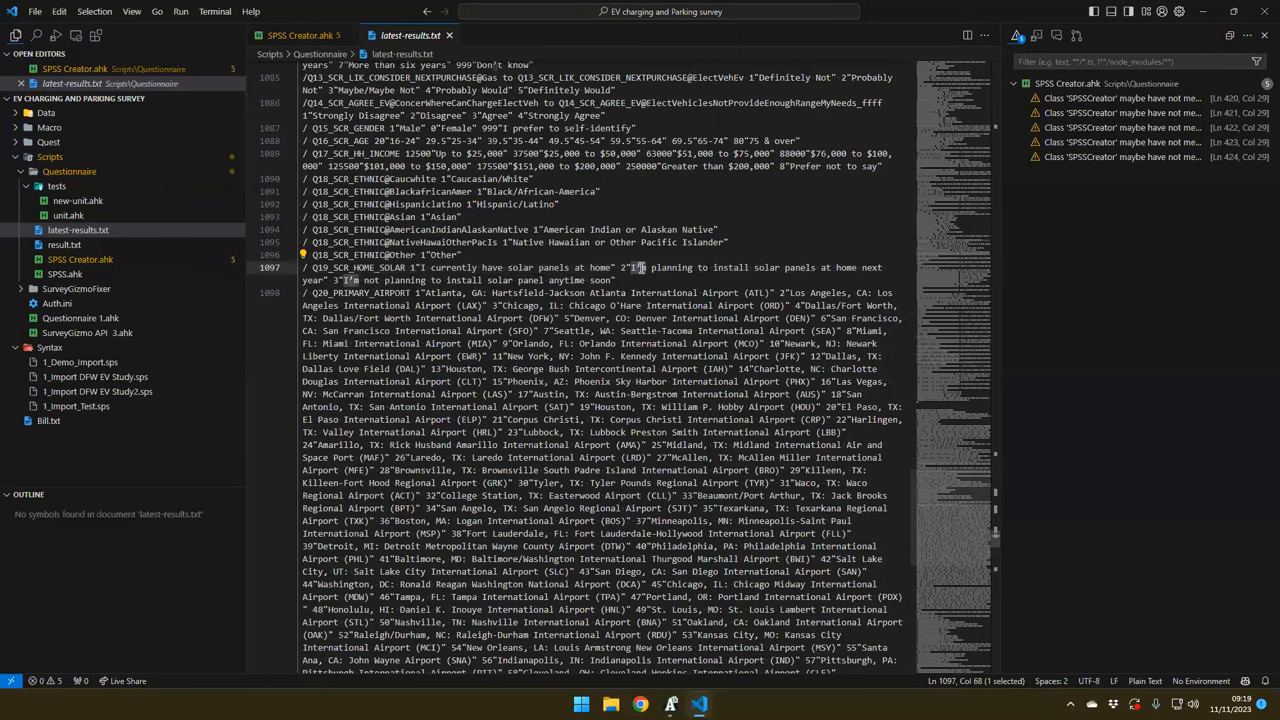
mouse_move(1088, 680)
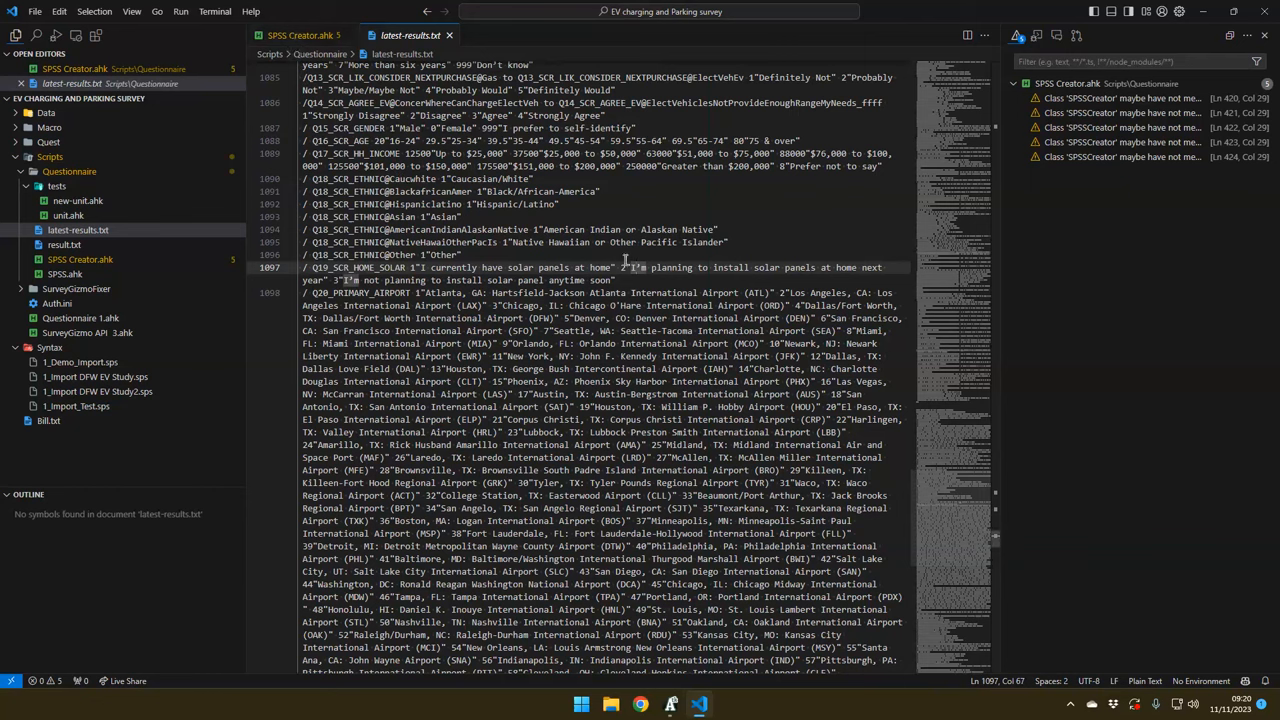
left_click_drag(630, 268, 644, 306)
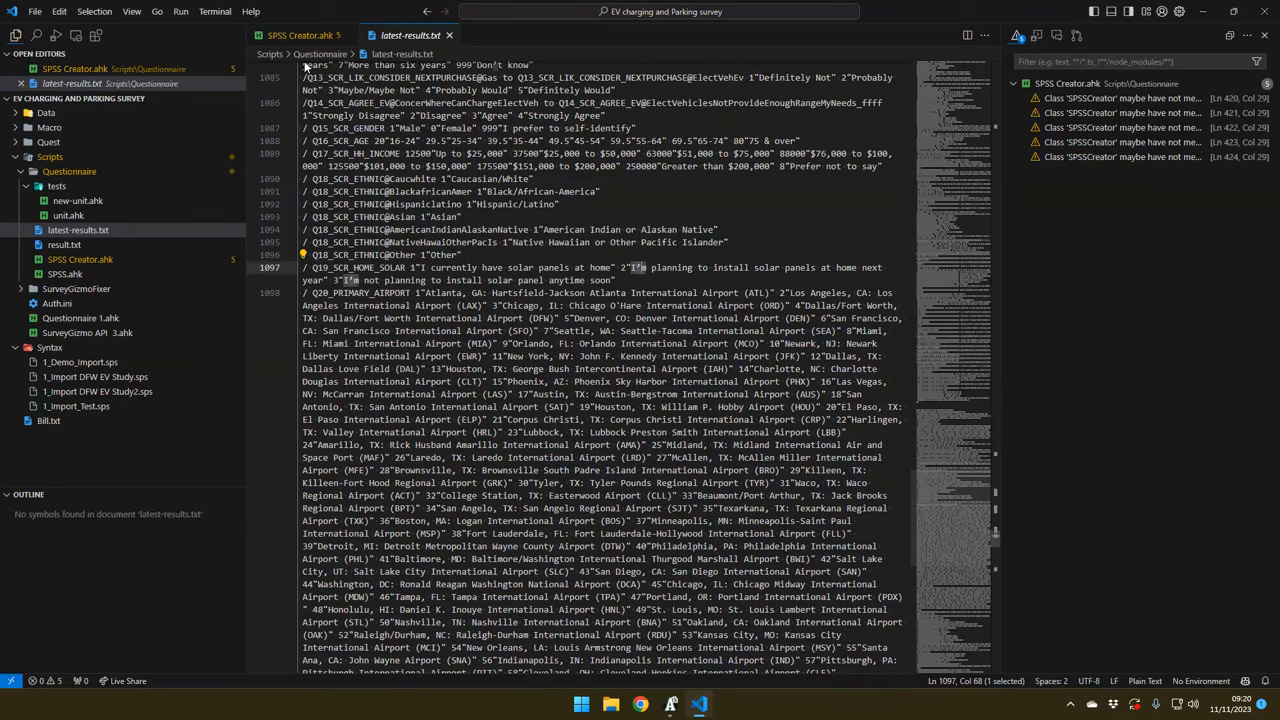
left_click(300, 36)
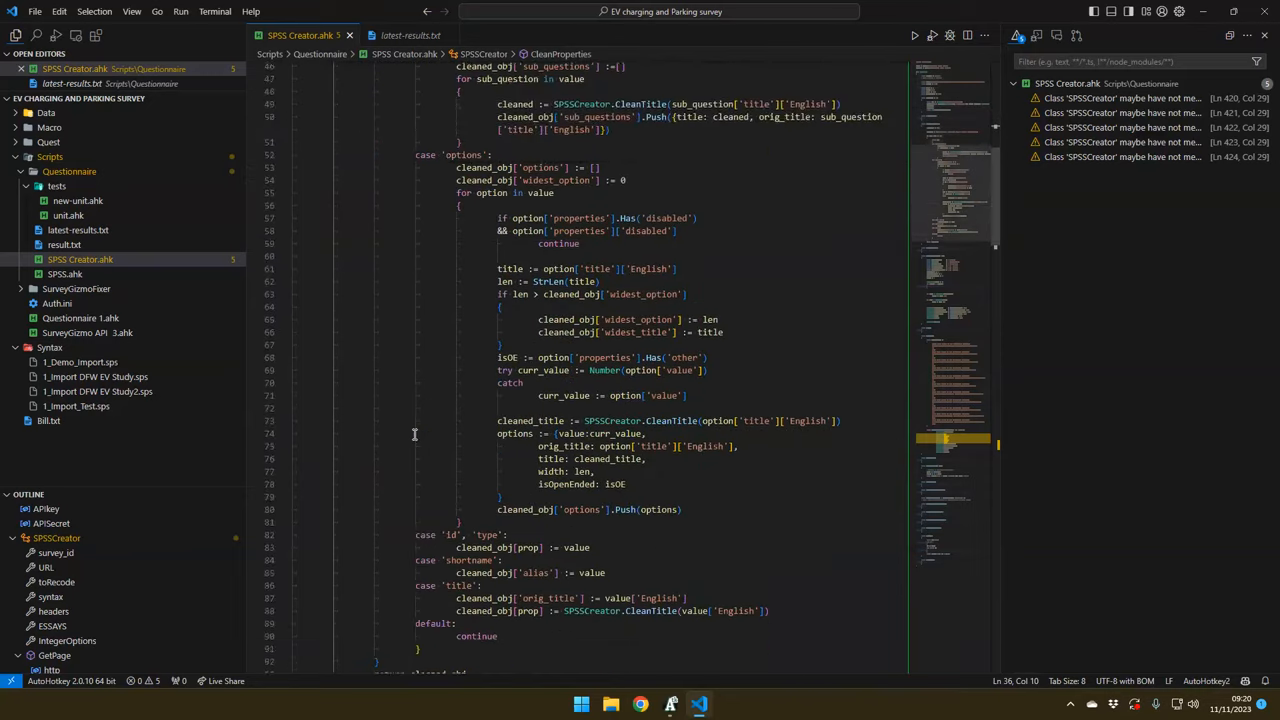
scroll("up", 3)
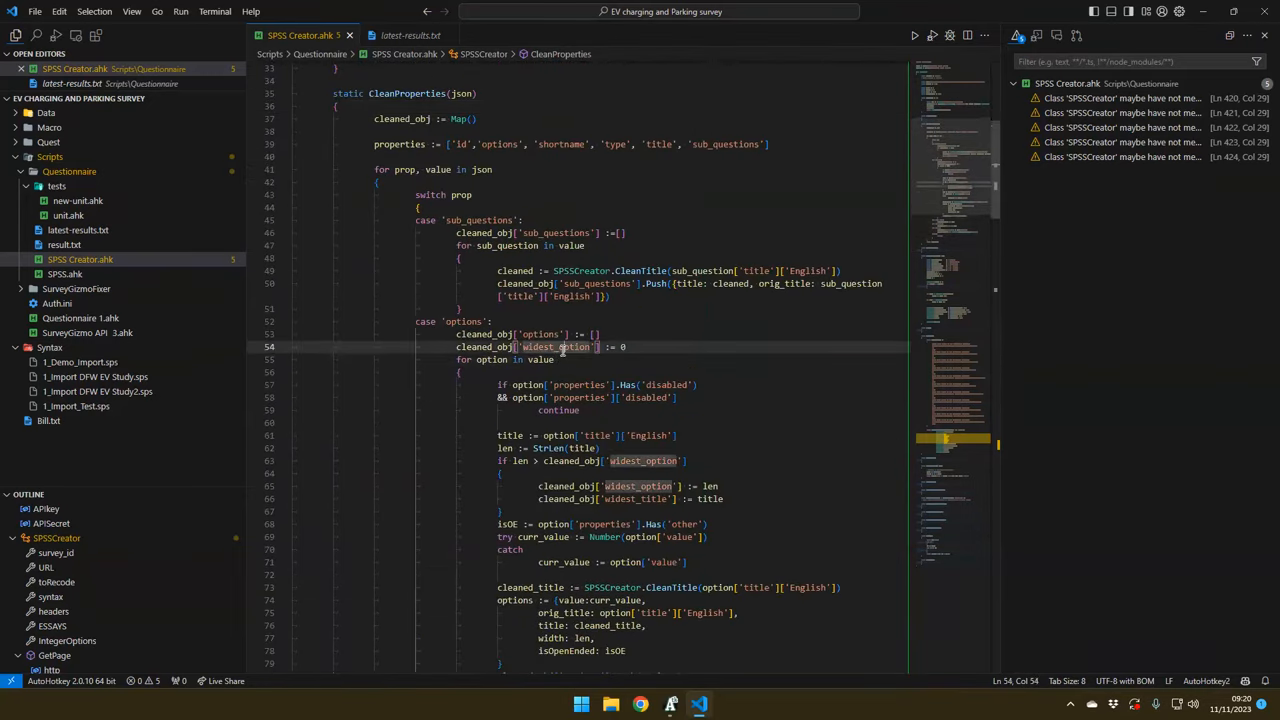
scroll("down", 3)
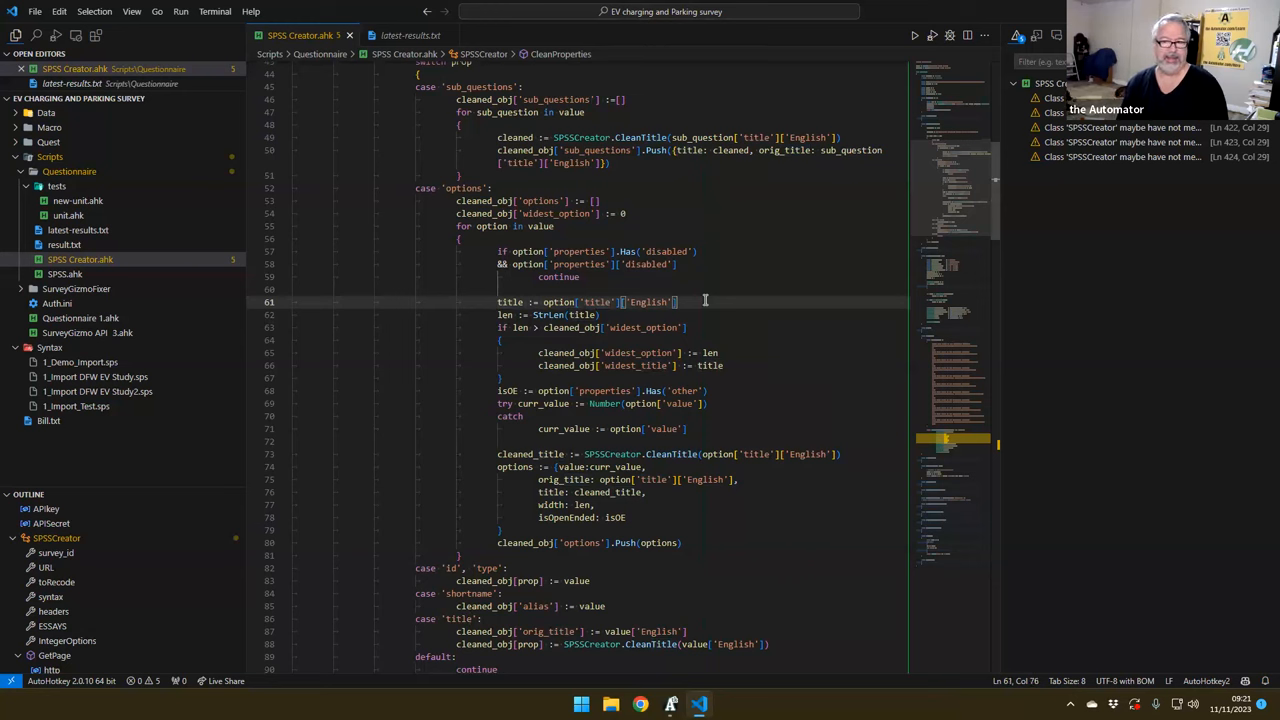
scroll("down", 3)
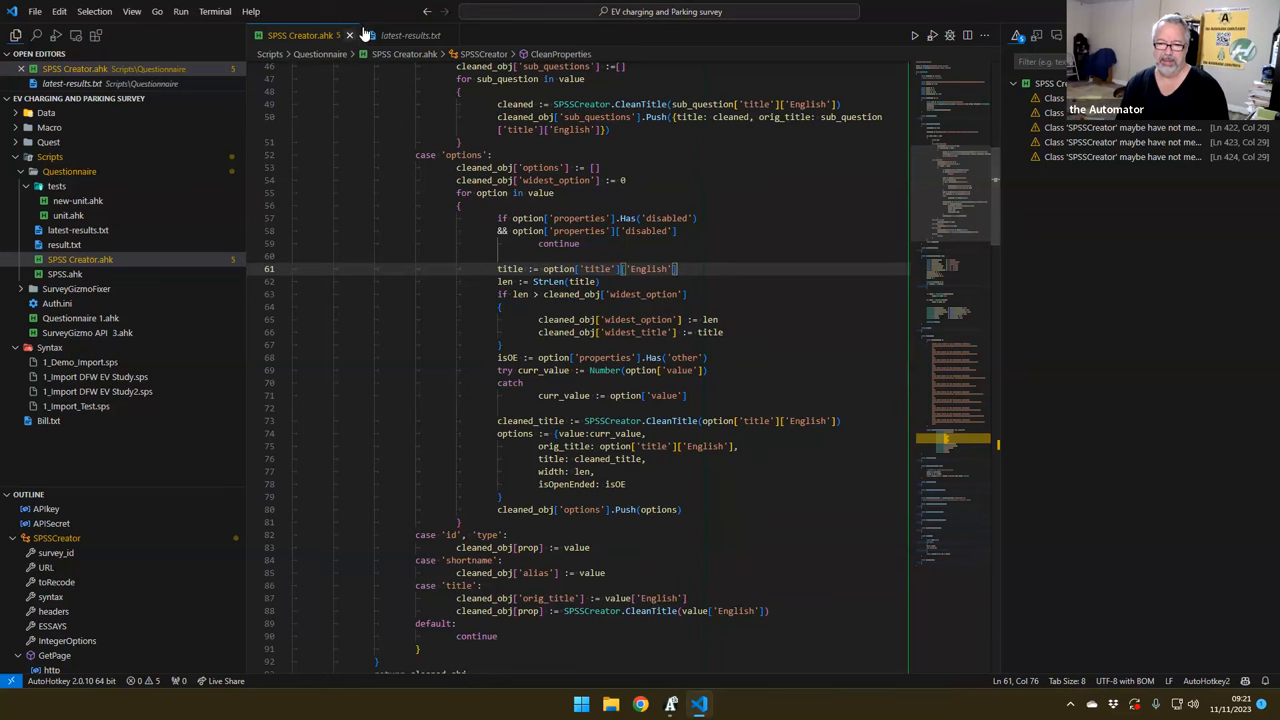
left_click(410, 36)
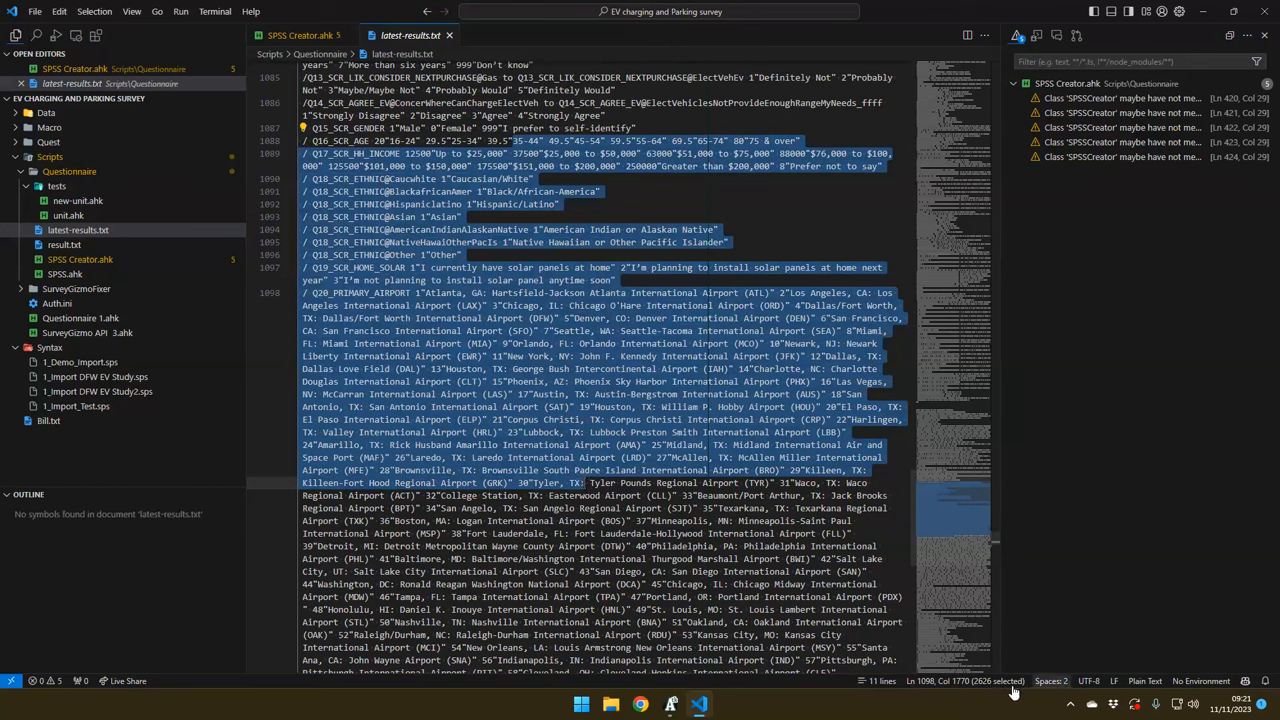
mouse_move(1088, 680)
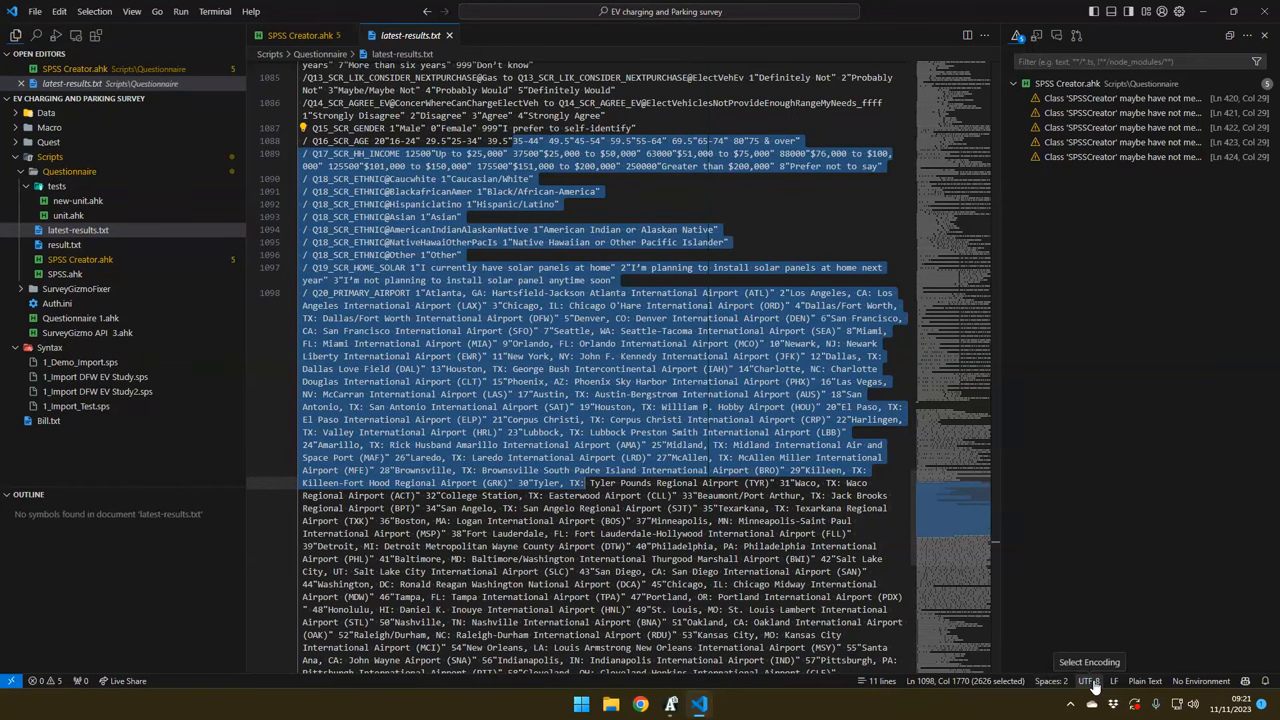
left_click(300, 36)
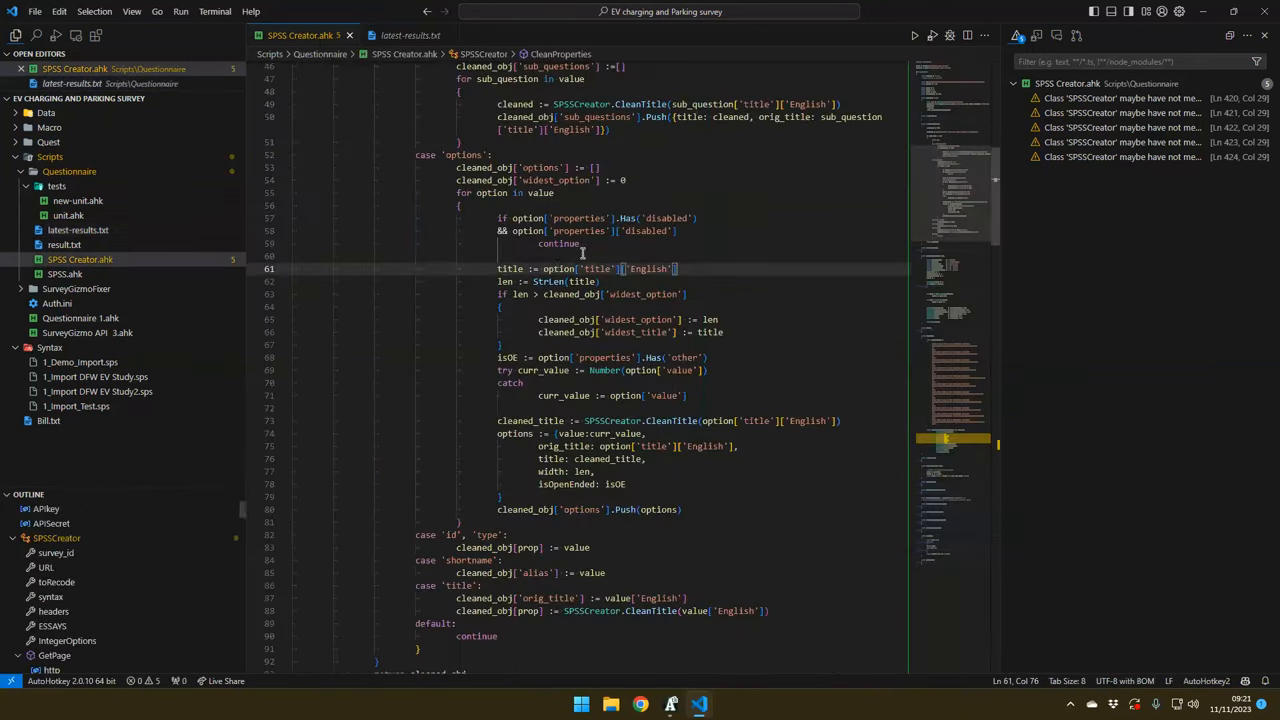
Add bTitle := Buffer(StrPut(title,'UTF-8')), StrPut into bTitle, and title := StrGet(bTitle, 'UTF-8')
double_click(508, 268)
type("bTitle := Buffer")
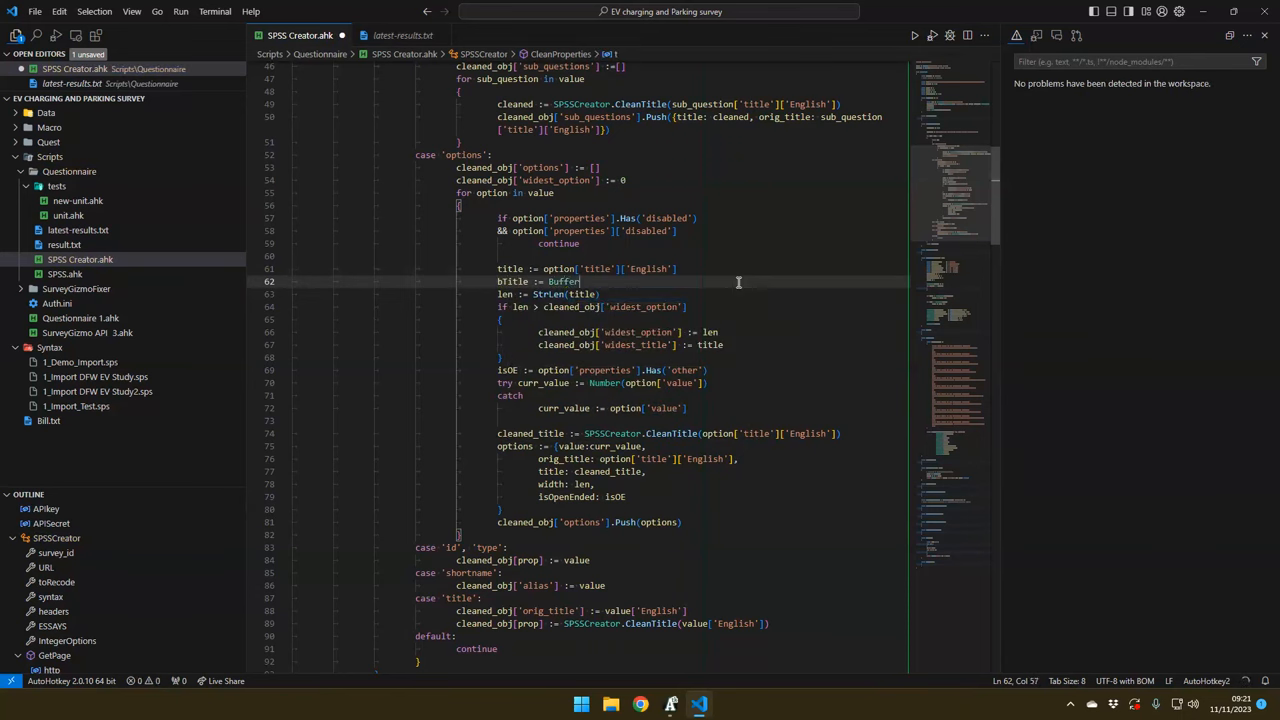
type("st")
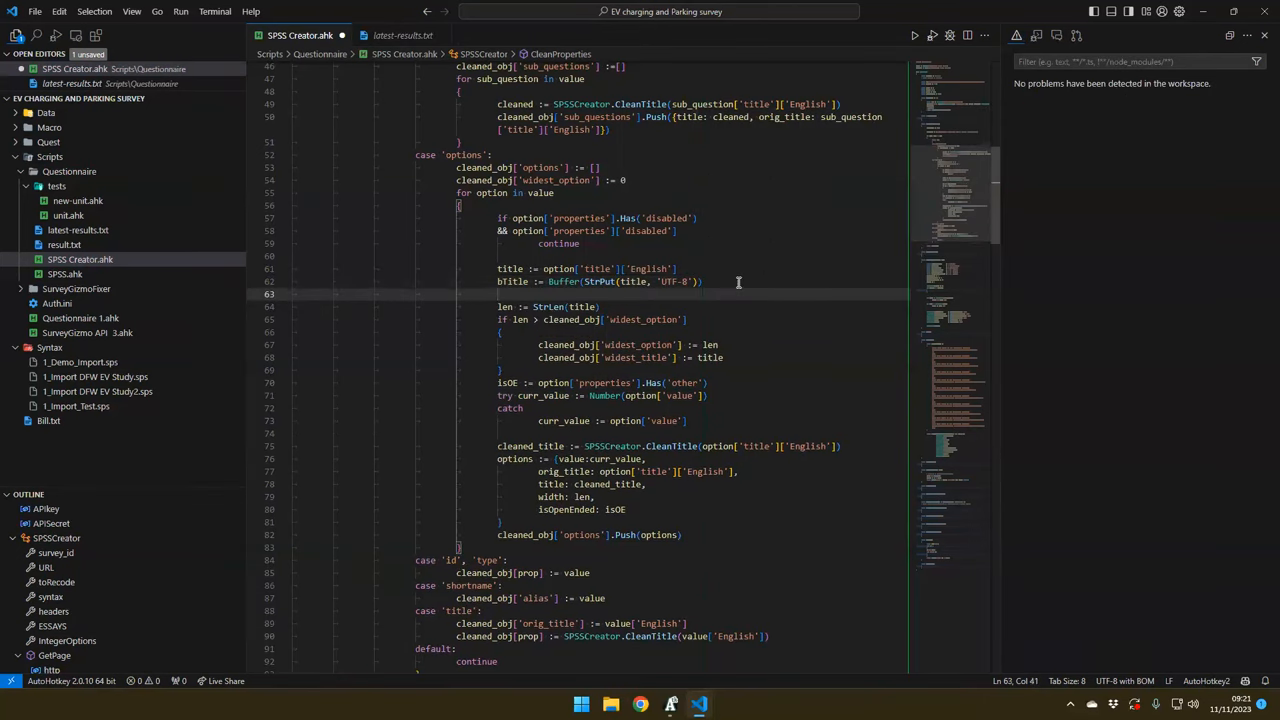
type("st")
type("title :=")
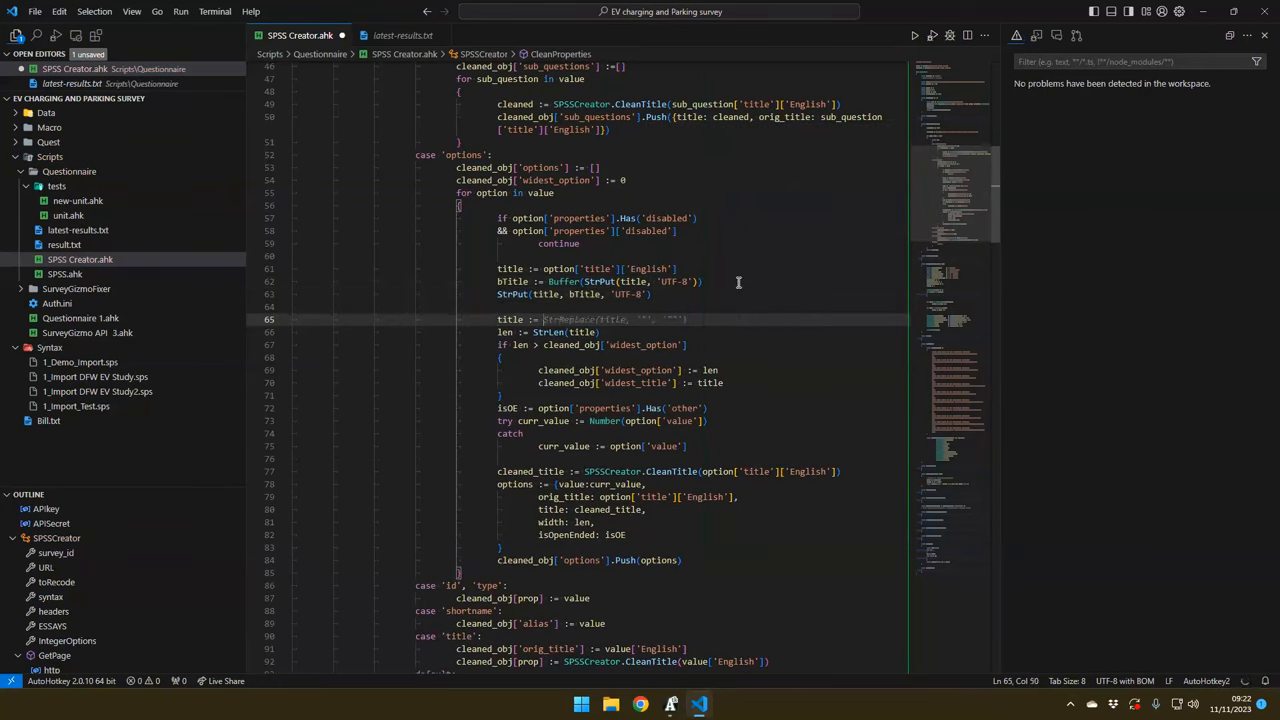
type("strget")
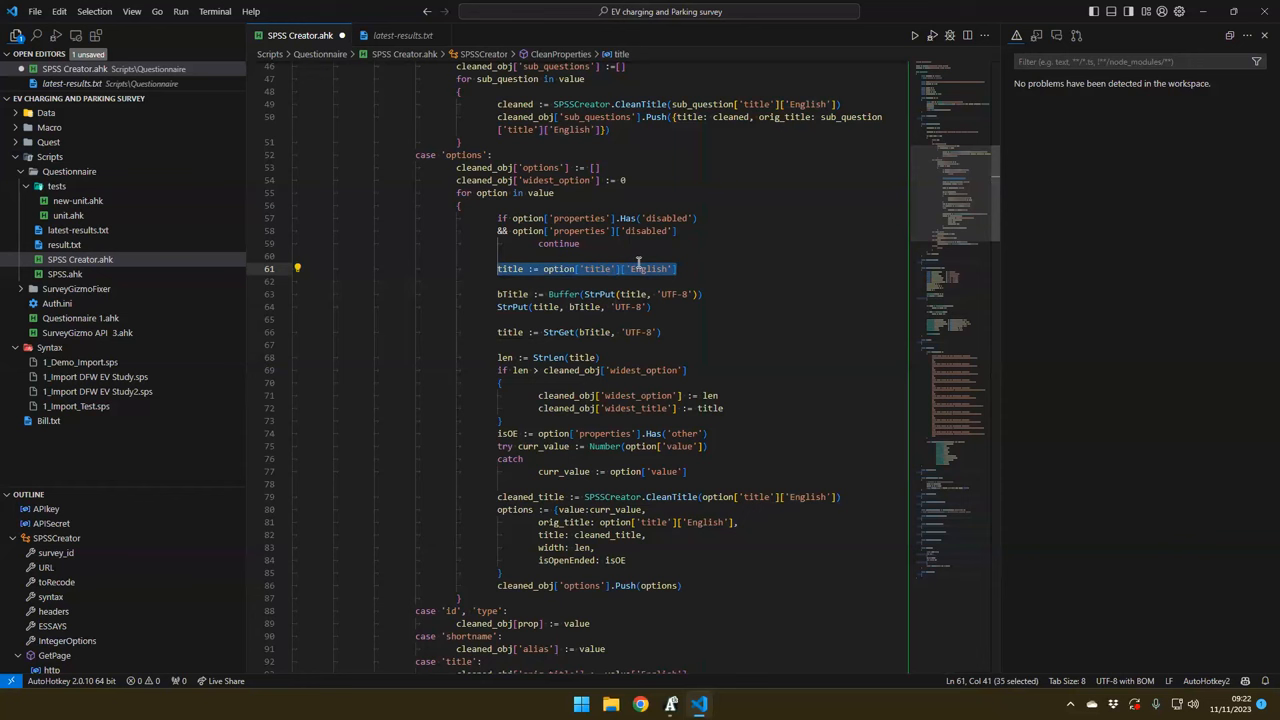
mouse_move(632, 268)
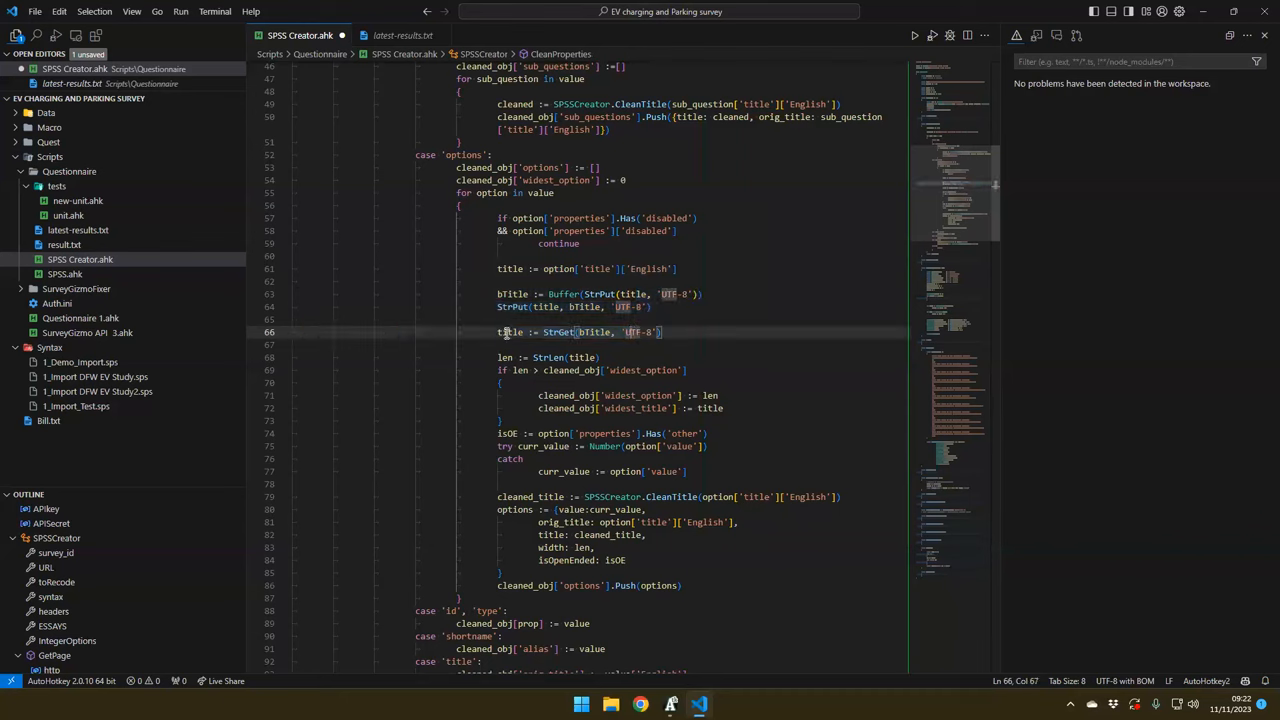
double_click(510, 332)
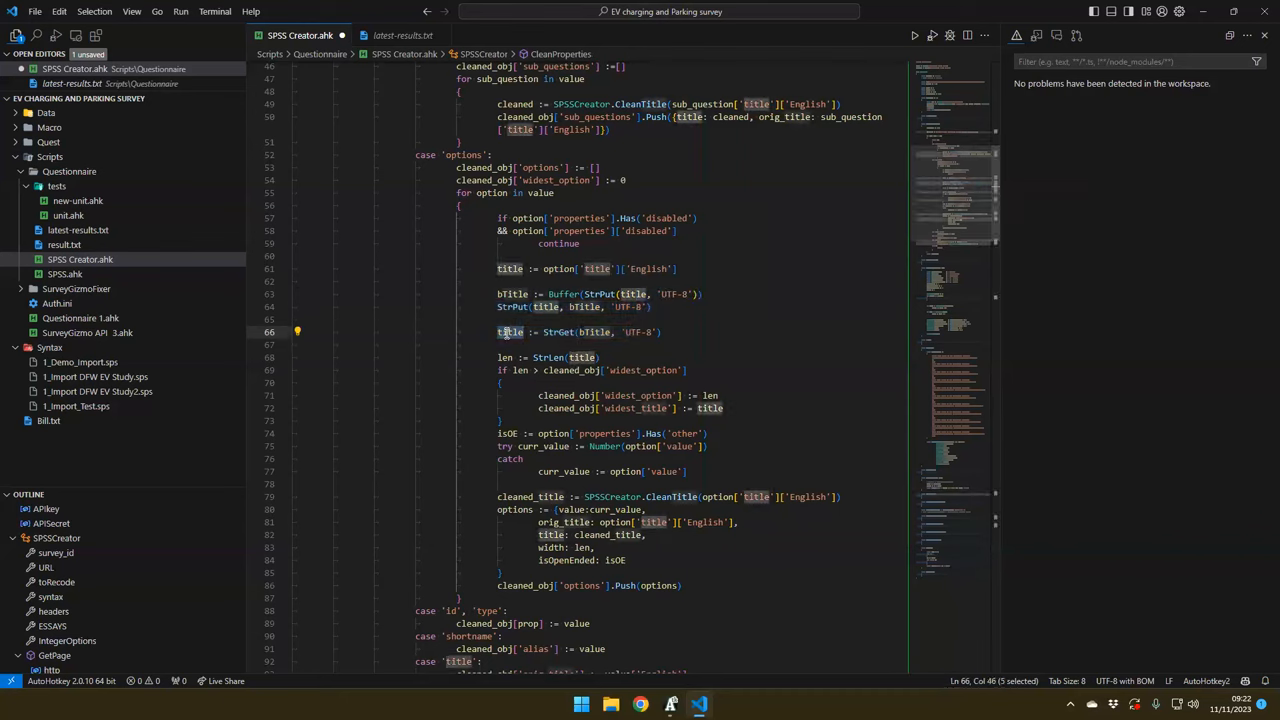
mouse_move(544, 308)
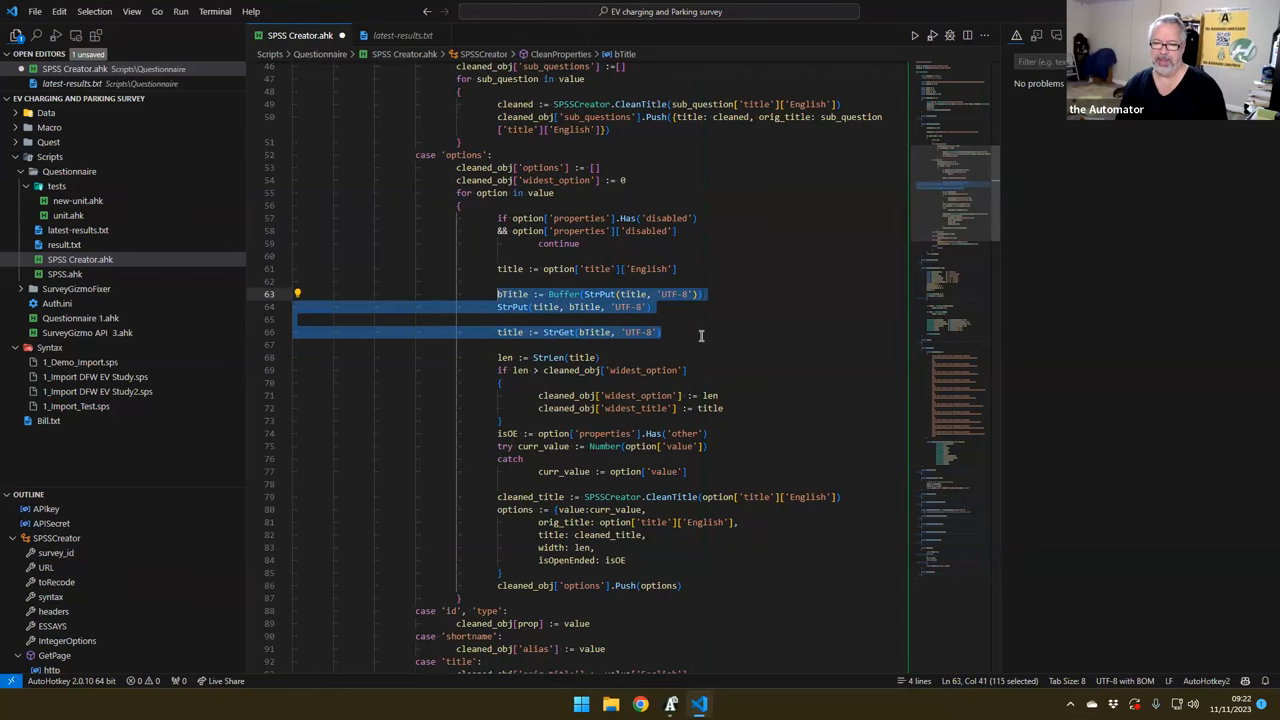
mouse_move(724, 400)
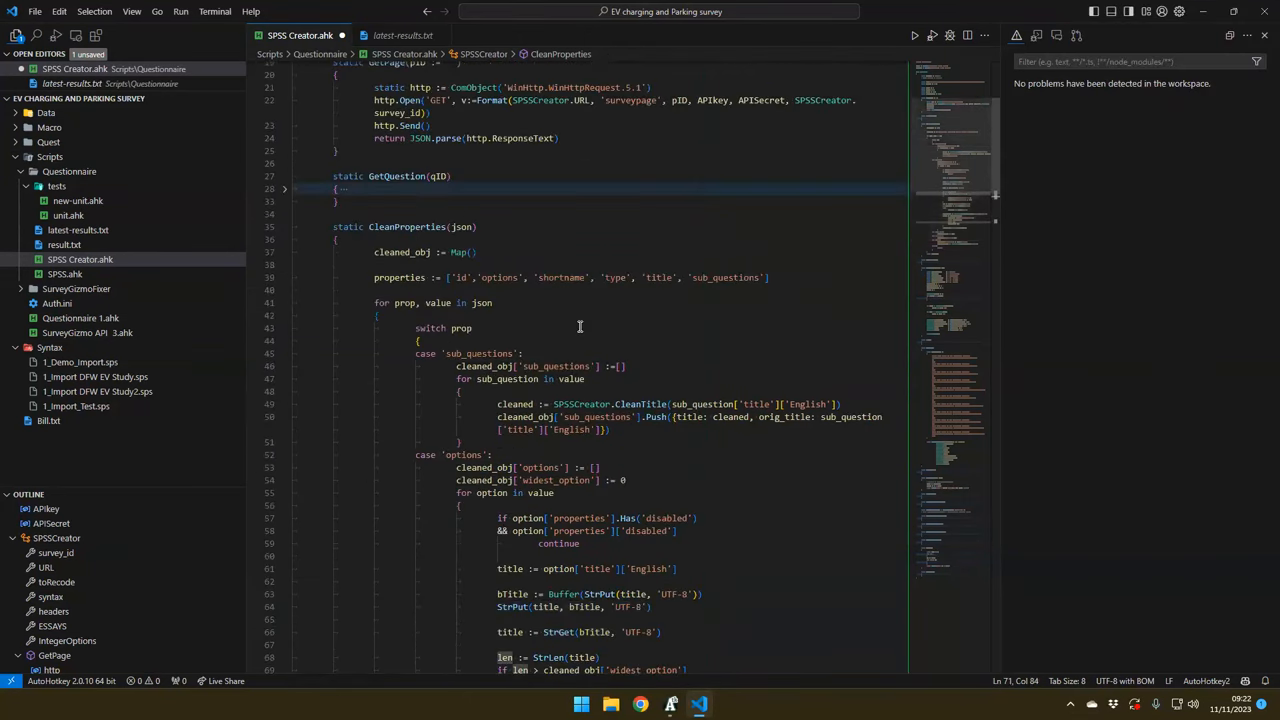
Add cnt := 0 before the question loop and cnt++ inside it, then start a debug run
scroll("up", 3)
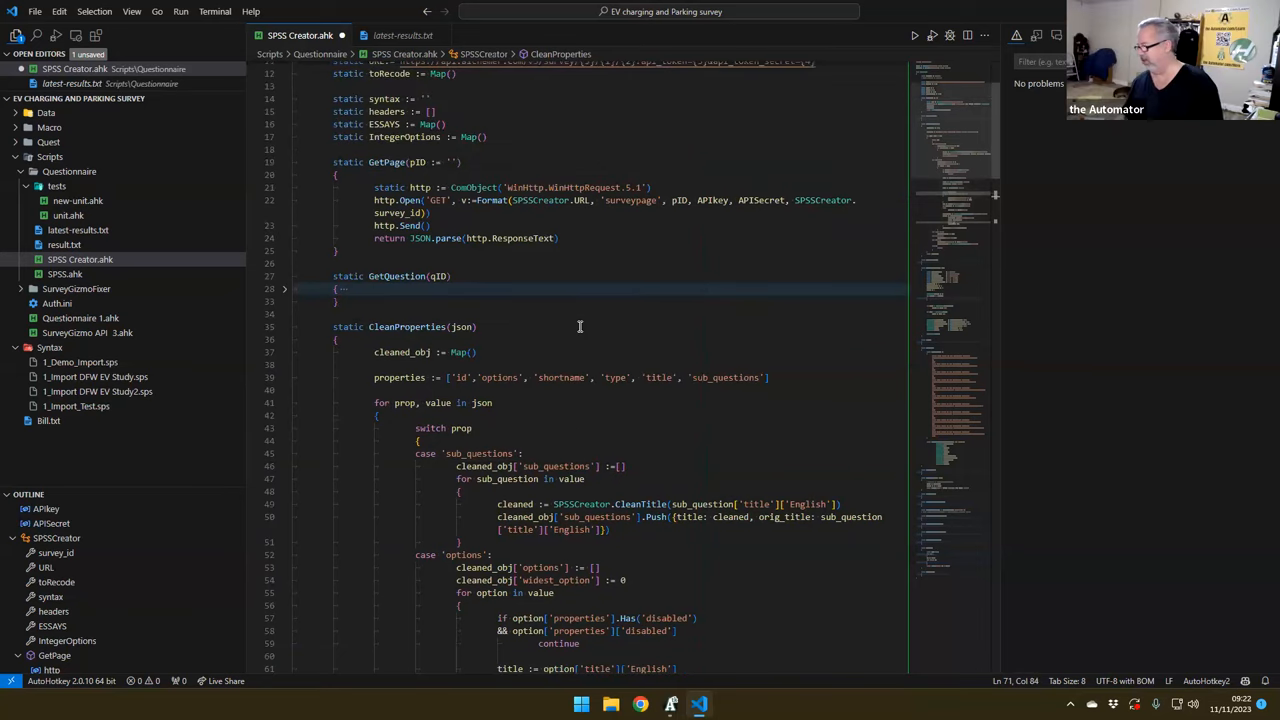
scroll("down", 3)
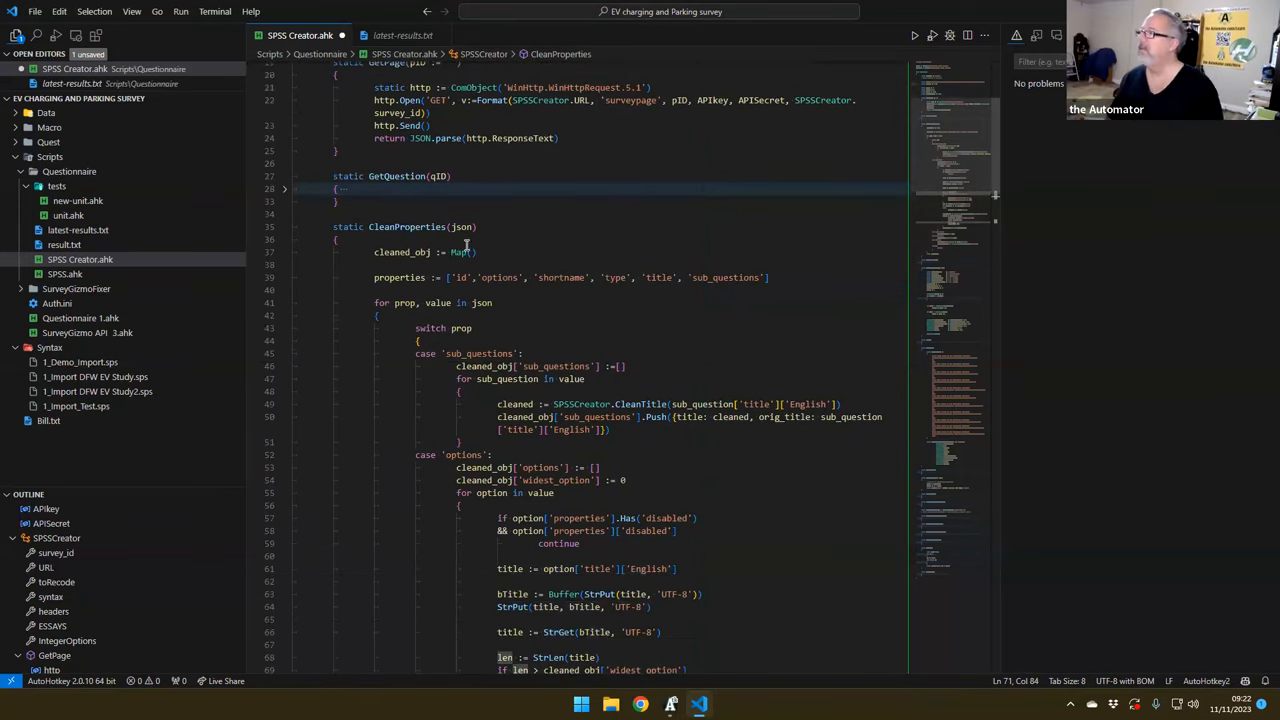
scroll("down", 3)
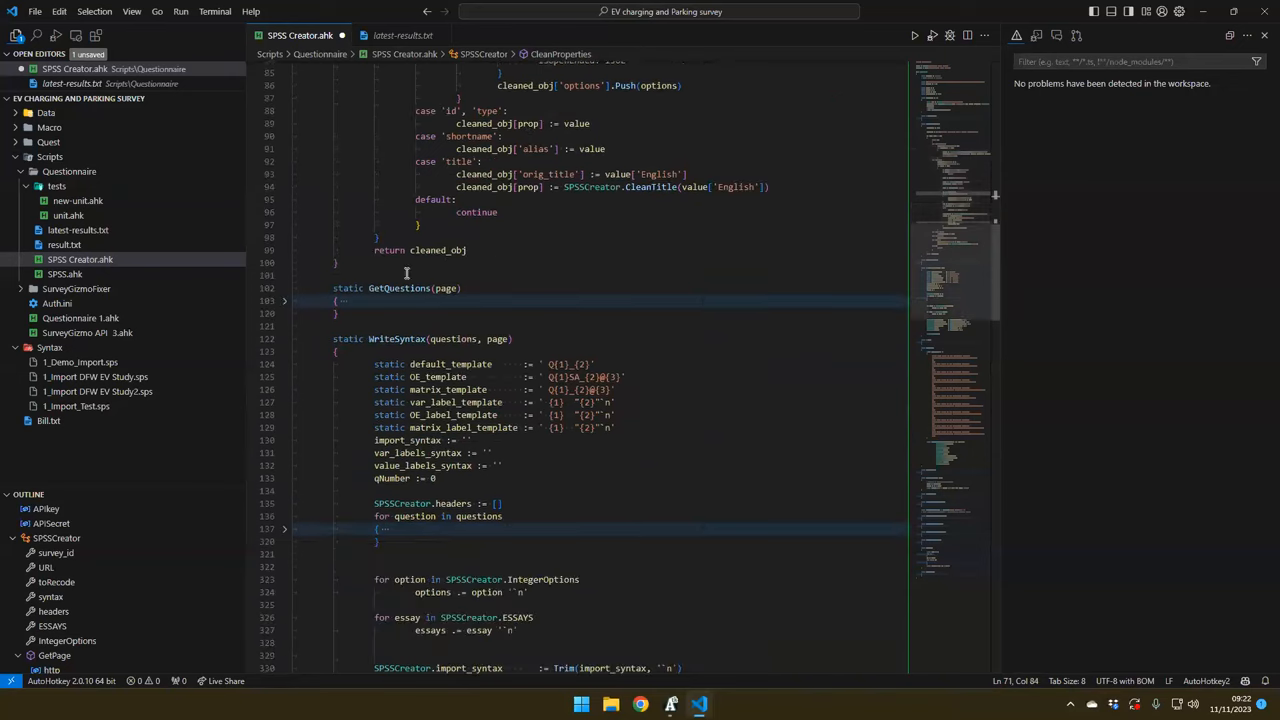
left_click(284, 300)
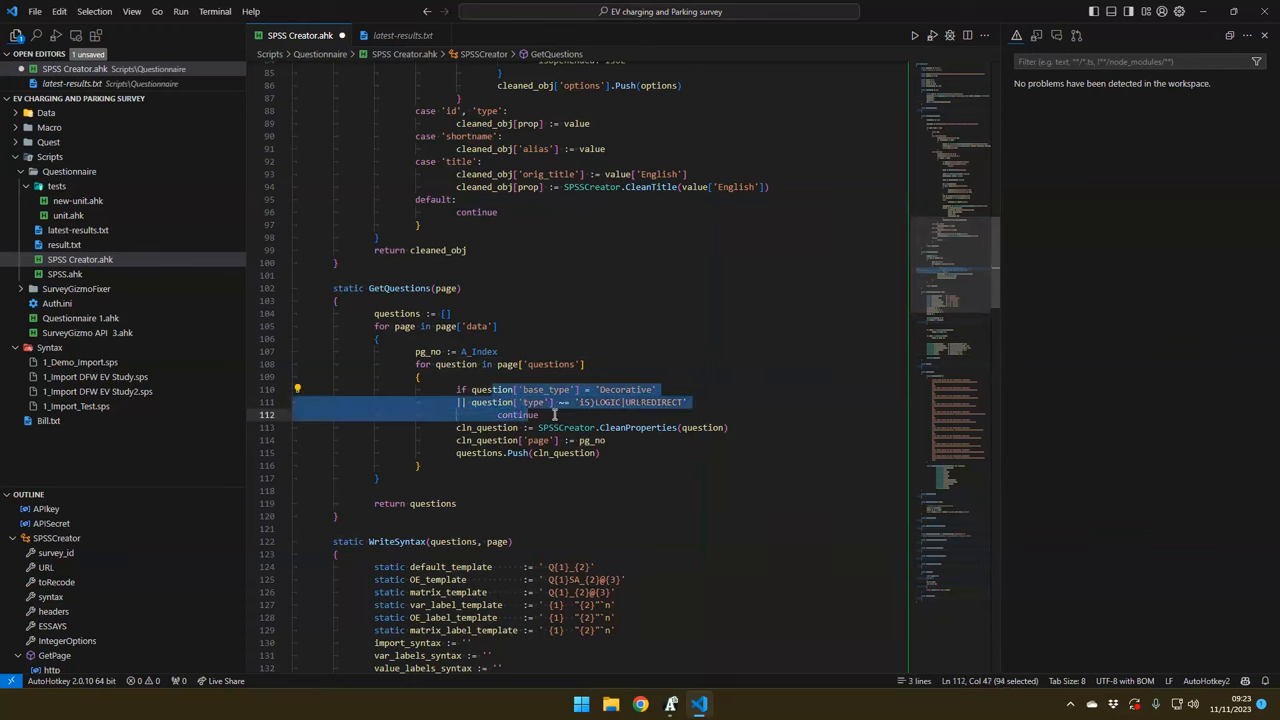
type("cnt++")
type("cnt := 0")
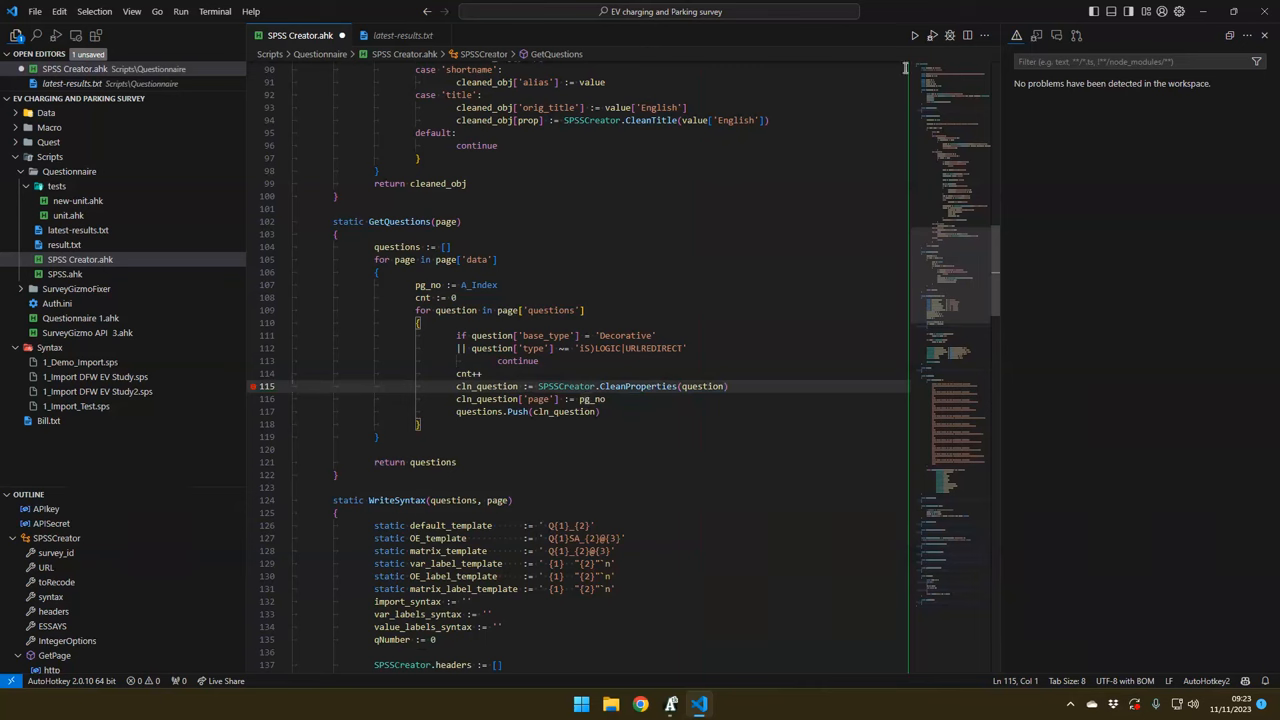
left_click(912, 36)
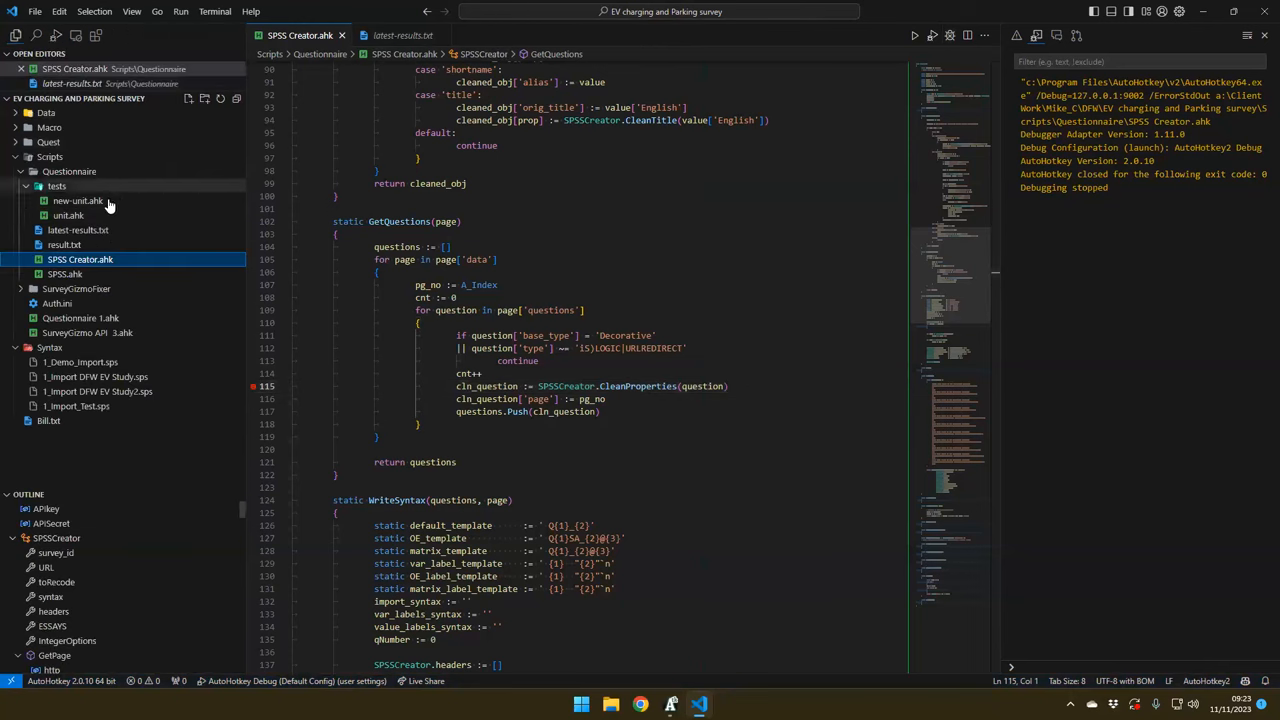
Run unit.ahk and review the individual results, with test7_recode_options failing
left_click(68, 216)
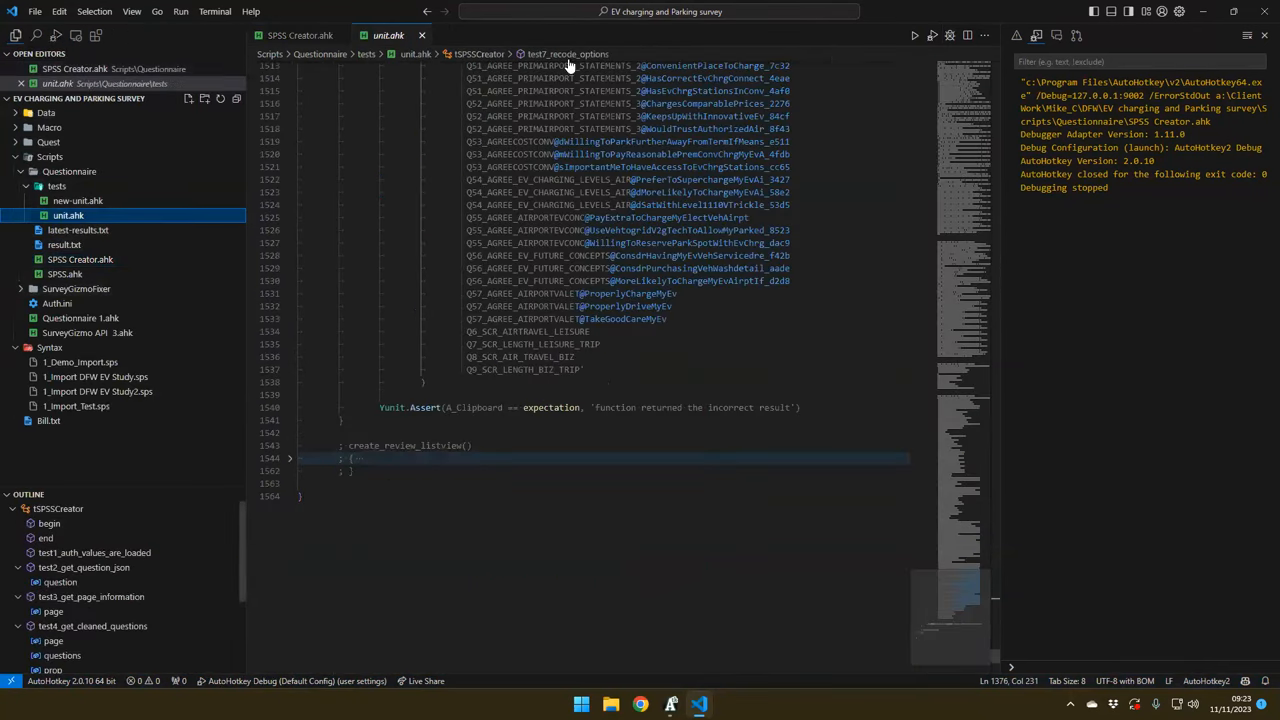
left_click(912, 36)
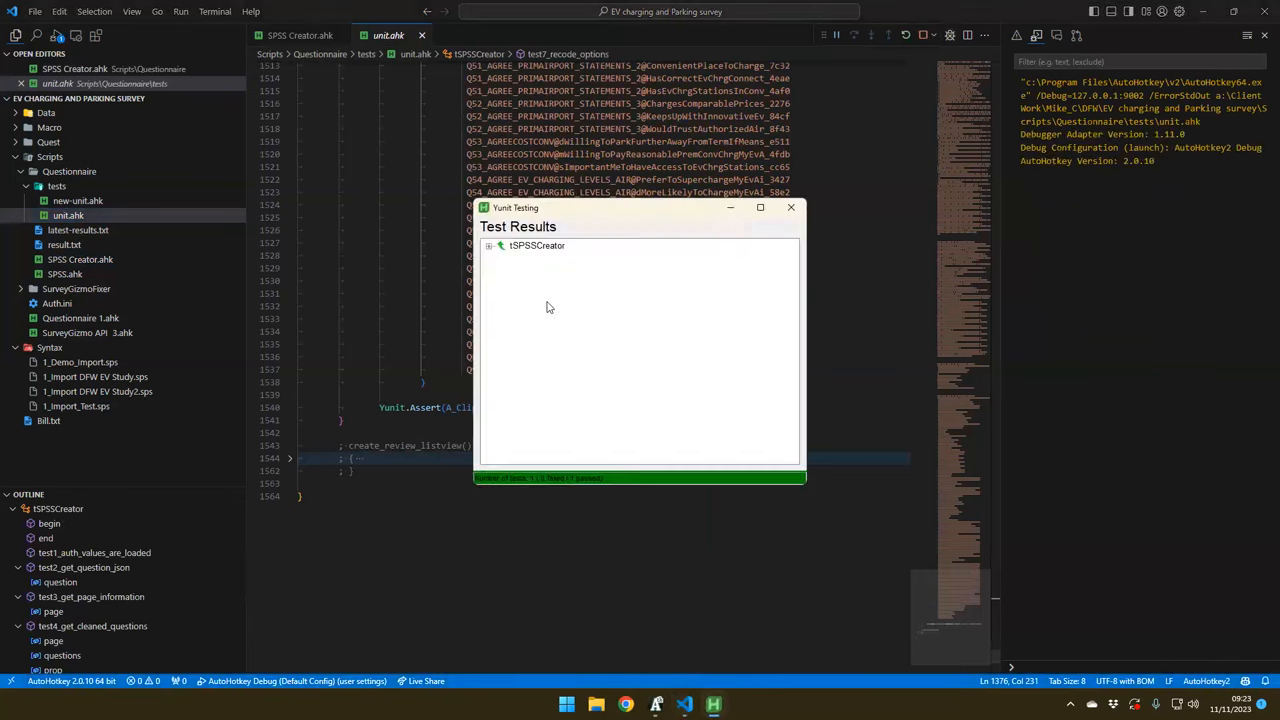
left_click(488, 244)
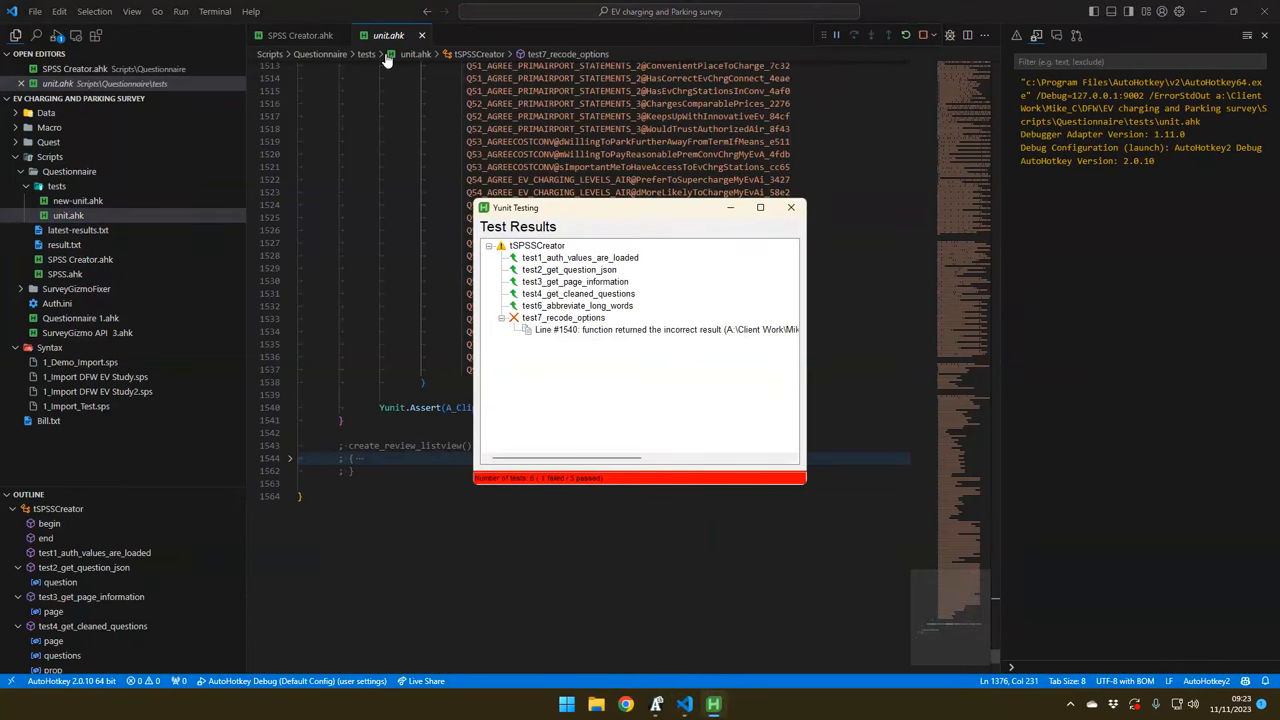
Start debugging the unit tests so execution pauses at the GetQuestions breakpoint
left_click(300, 36)
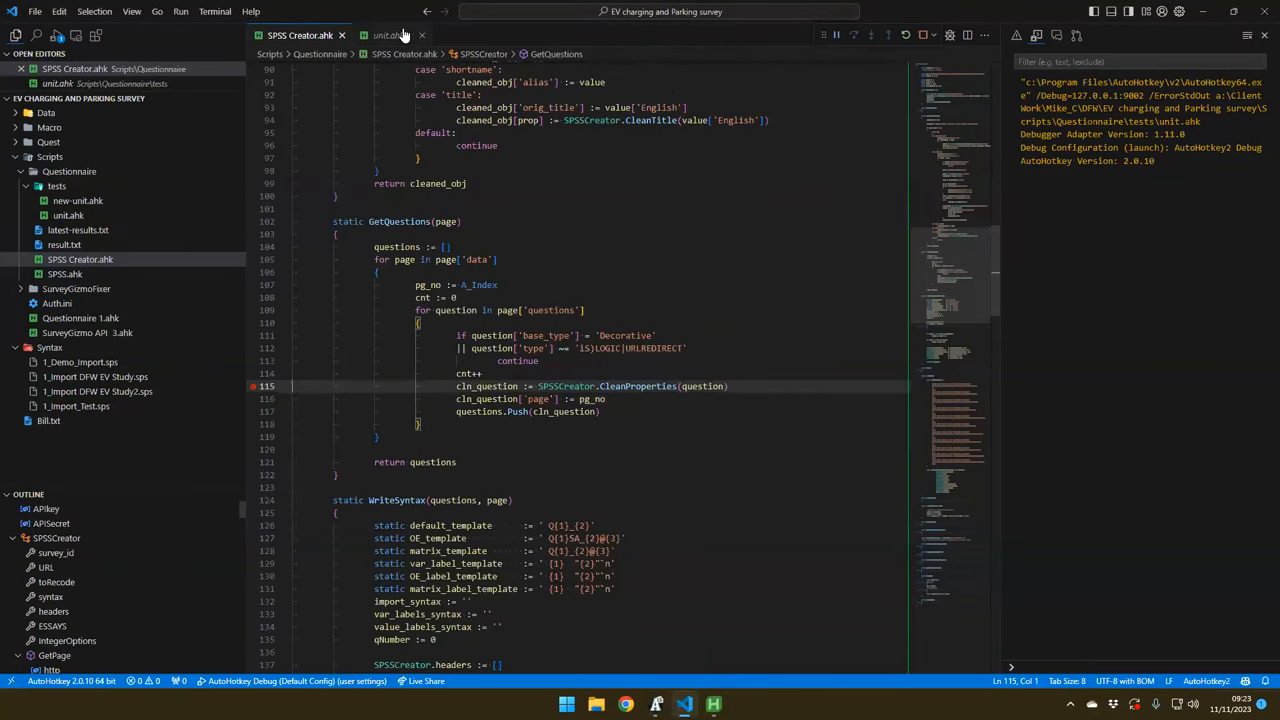
left_click(388, 36)
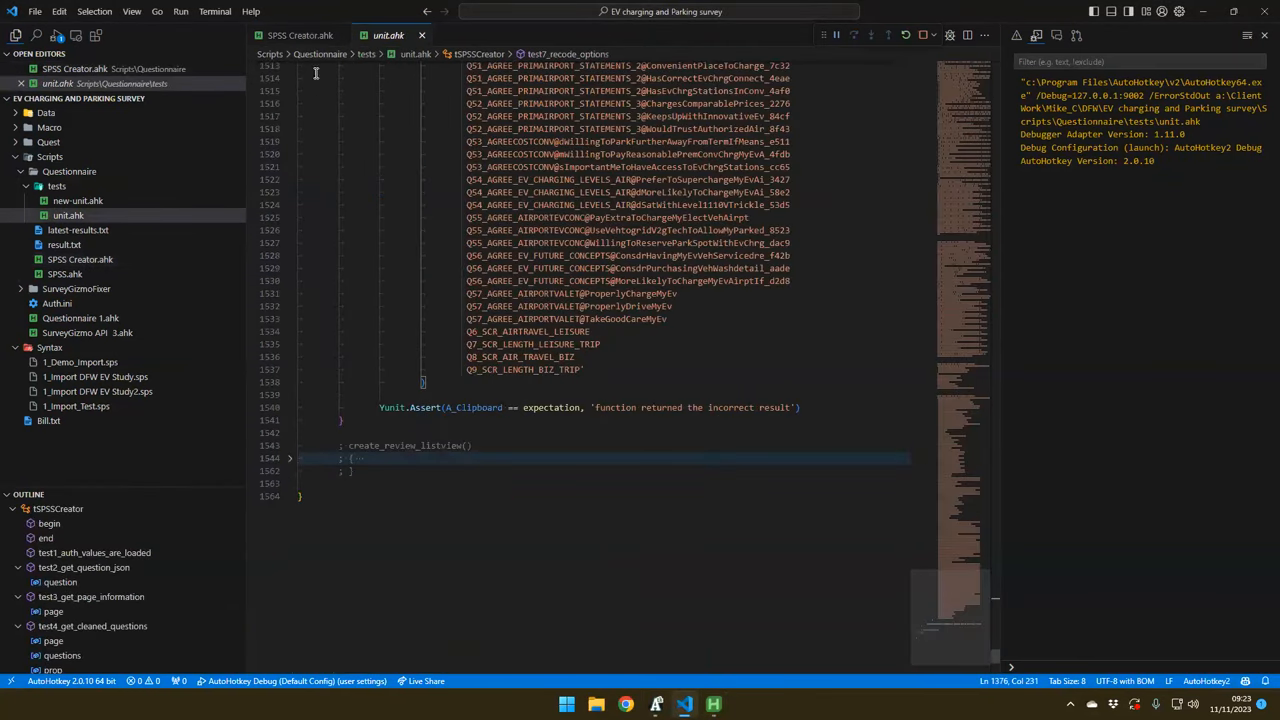
left_click(300, 36)
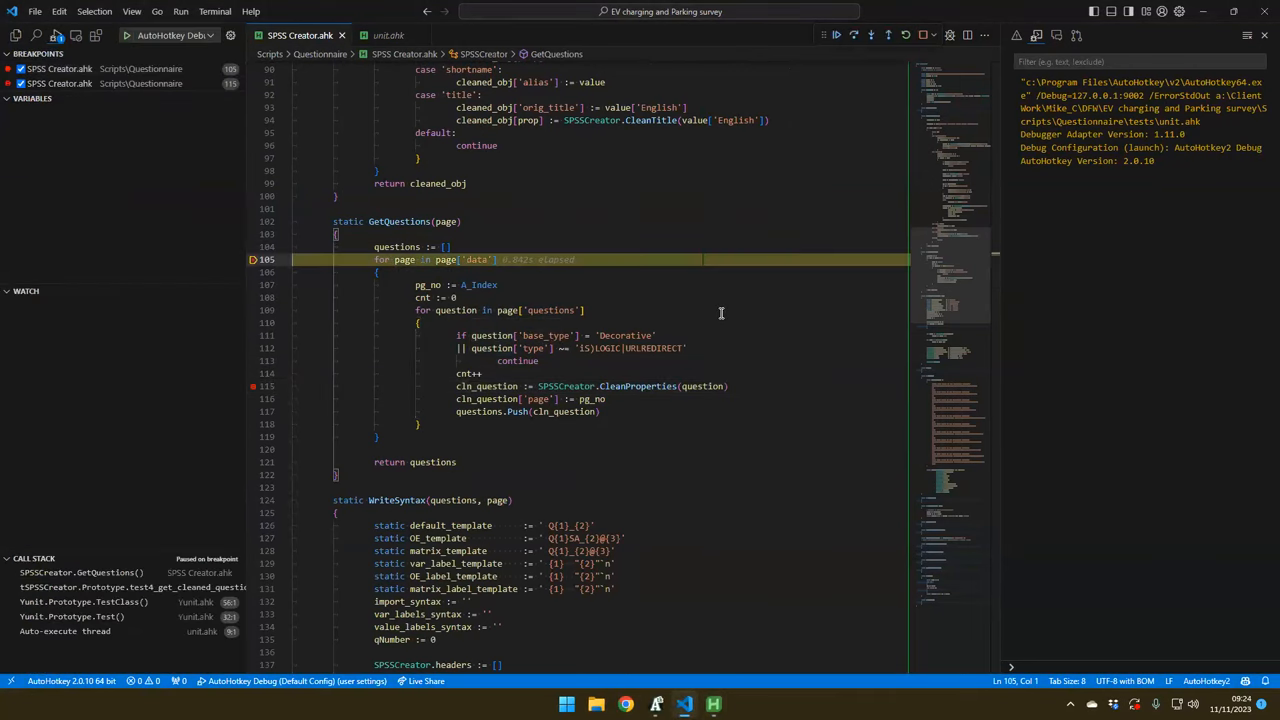
Step through GetQuestions past the CleanProperties call and continue to the next stop
left_click(856, 36)
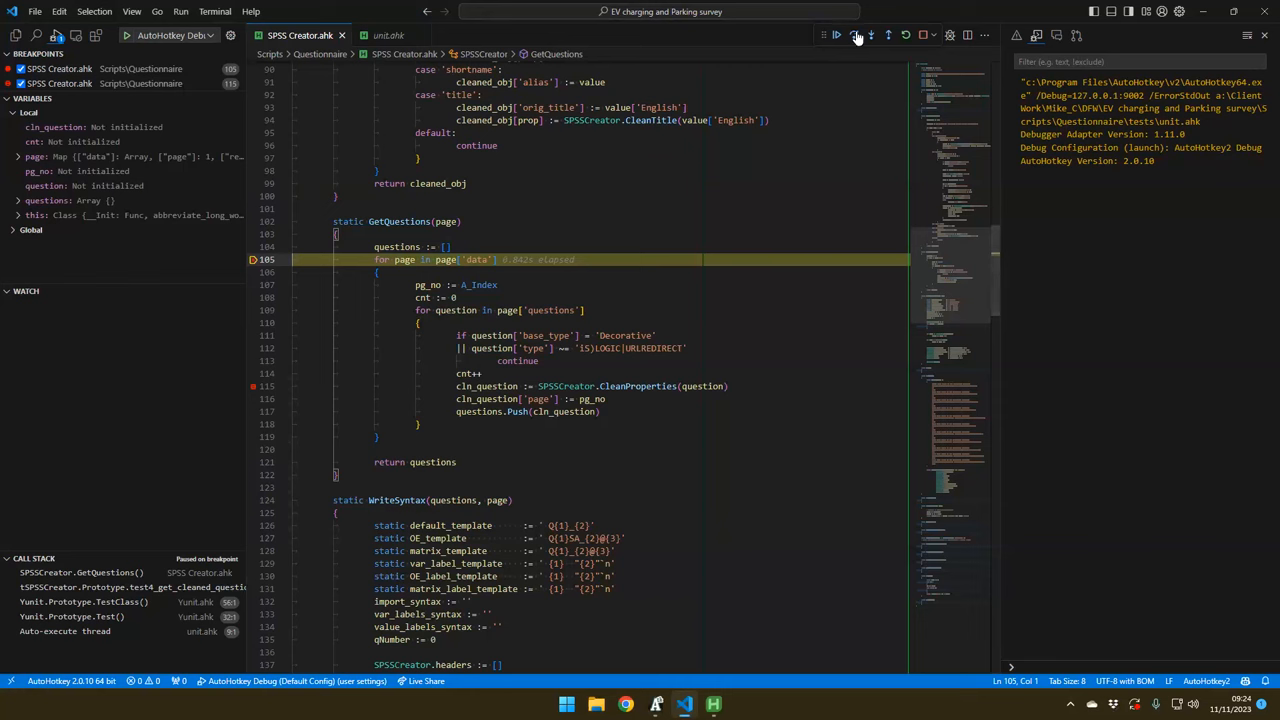
left_click(856, 36)
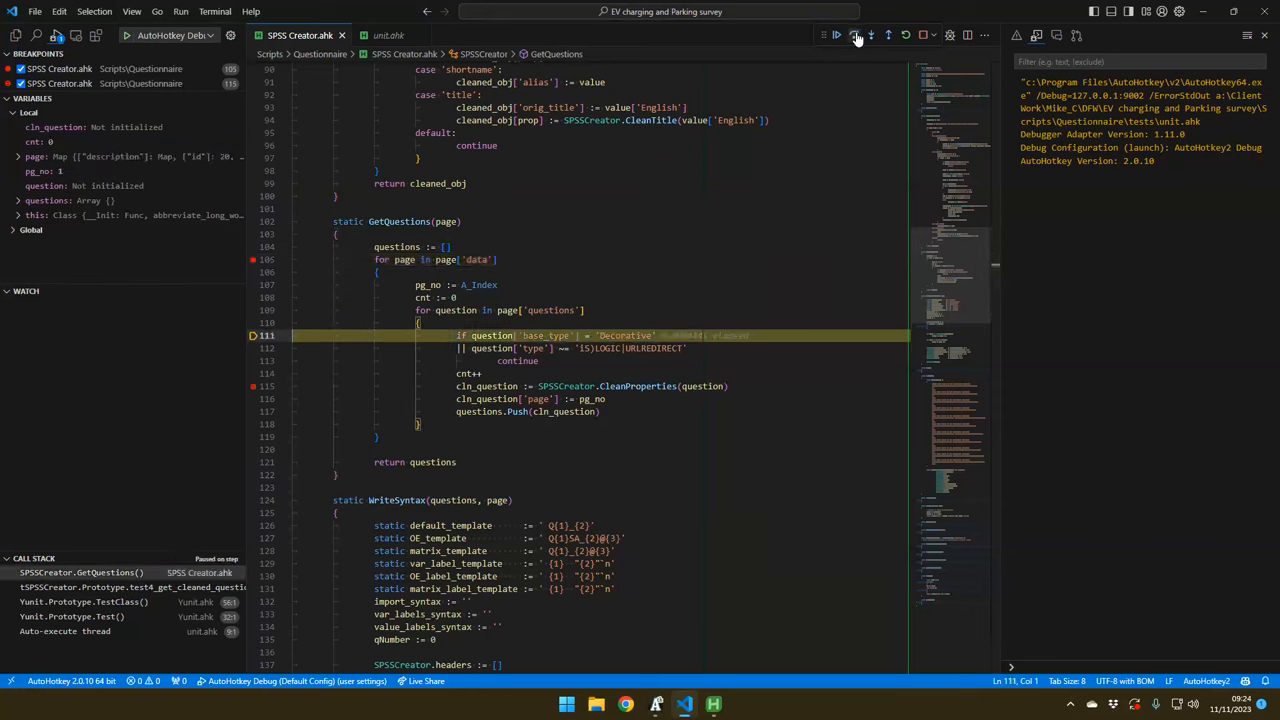
left_click(856, 36)
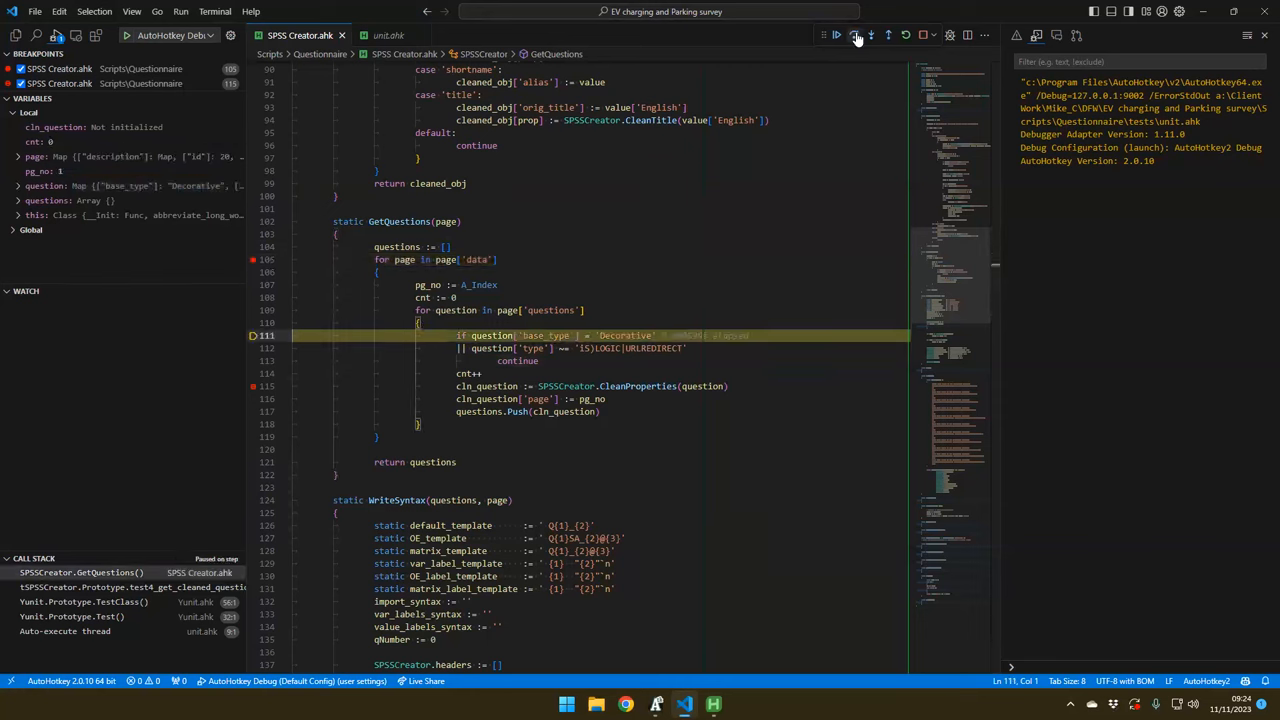
left_click(852, 36)
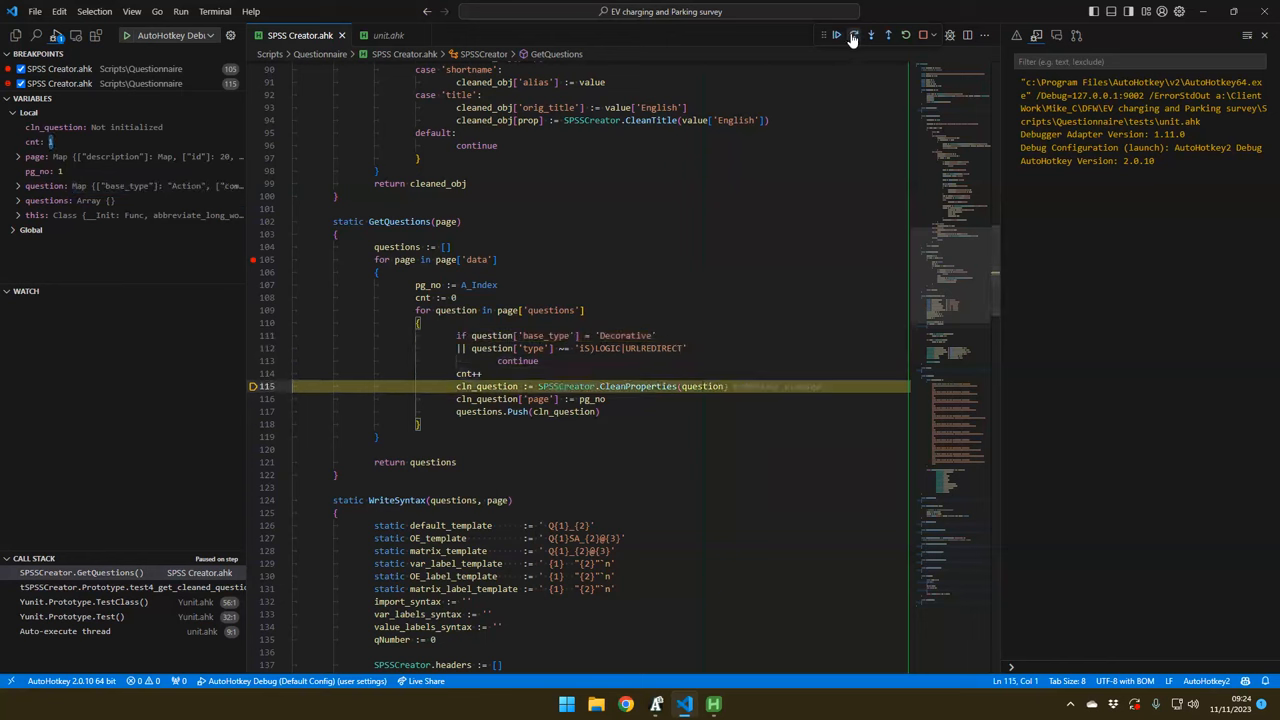
left_click(852, 36)
type("cnt = 19")
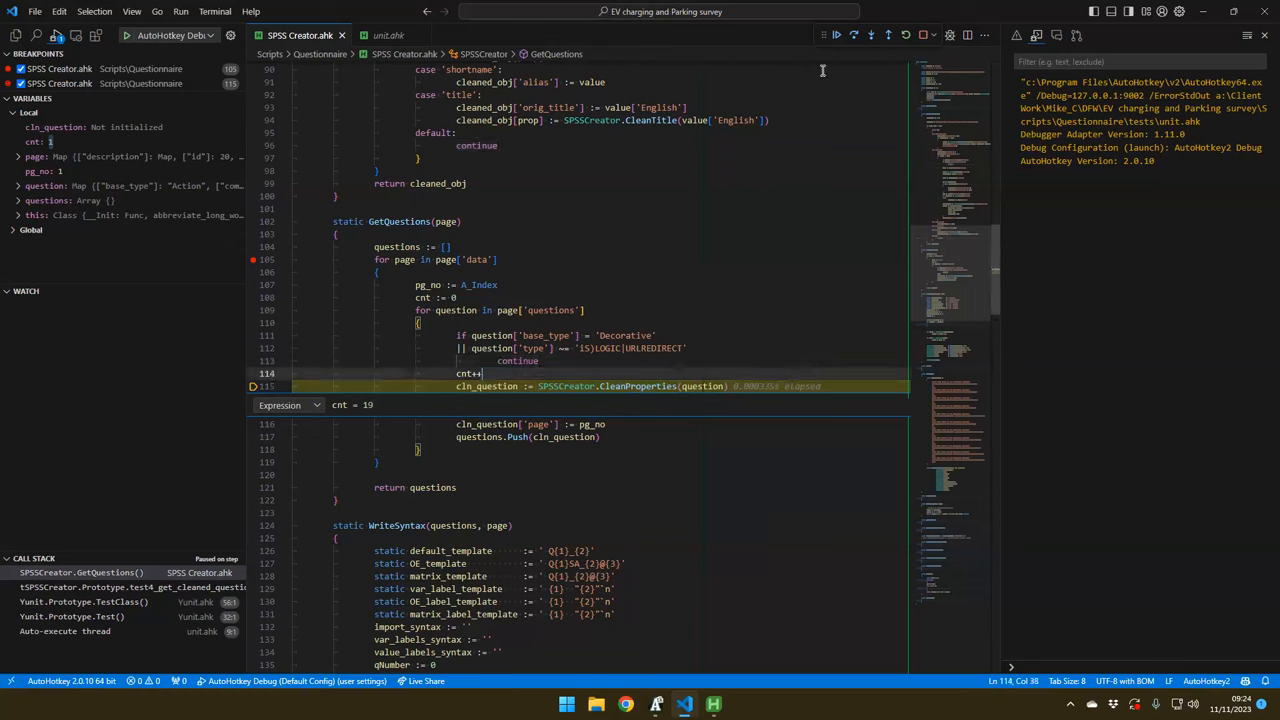
left_click(852, 36)
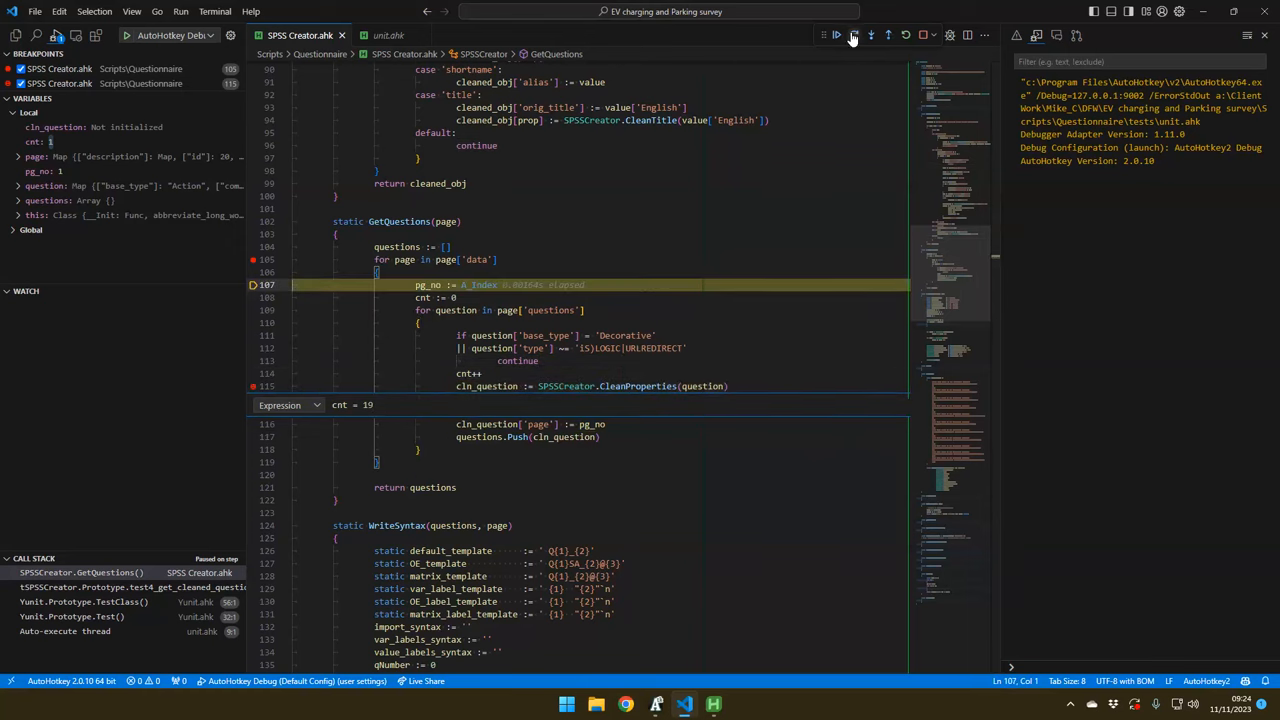
left_click(852, 36)
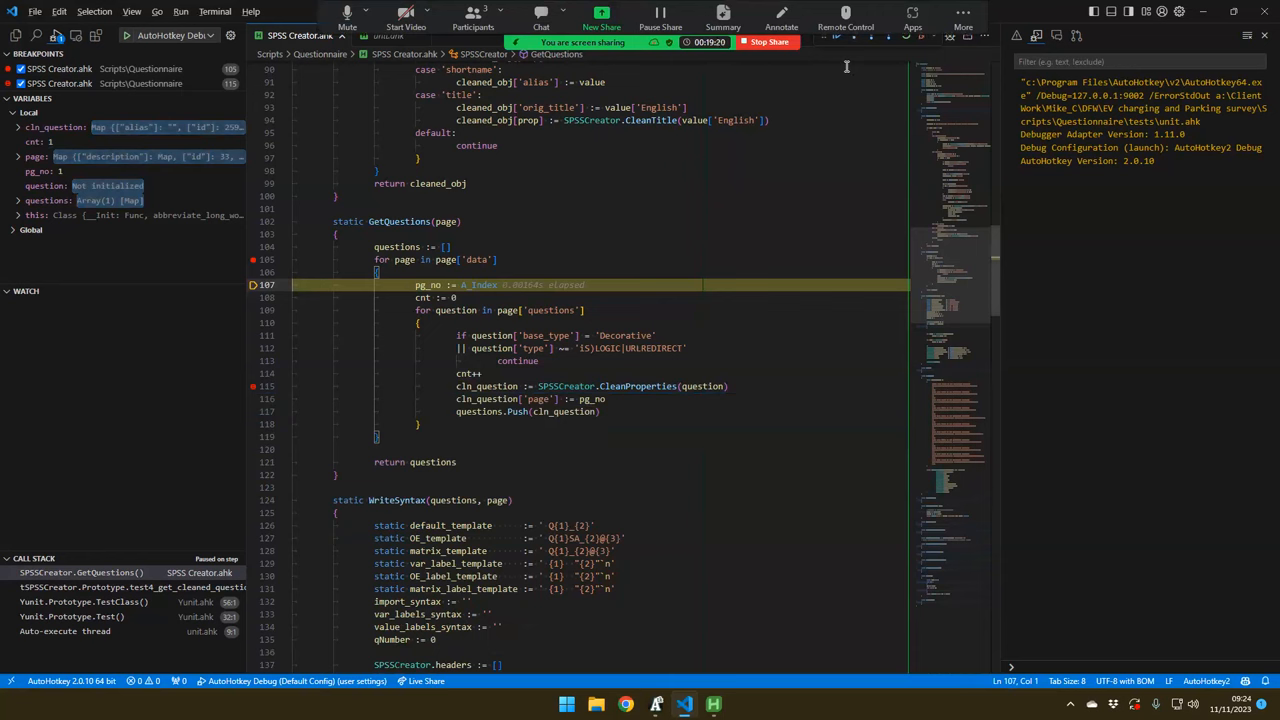
Step through the questions loop to the cnt increment, then move cnt := 0 above the page loop
left_click(856, 36)
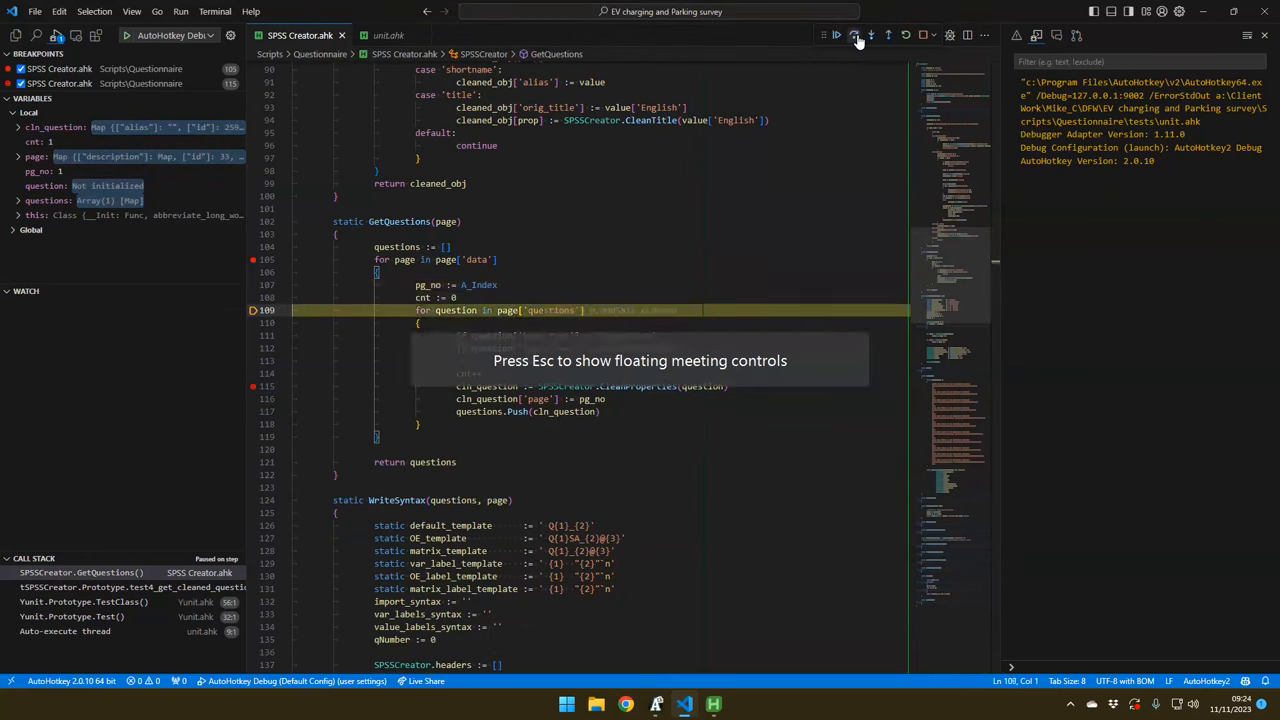
left_click(856, 36)
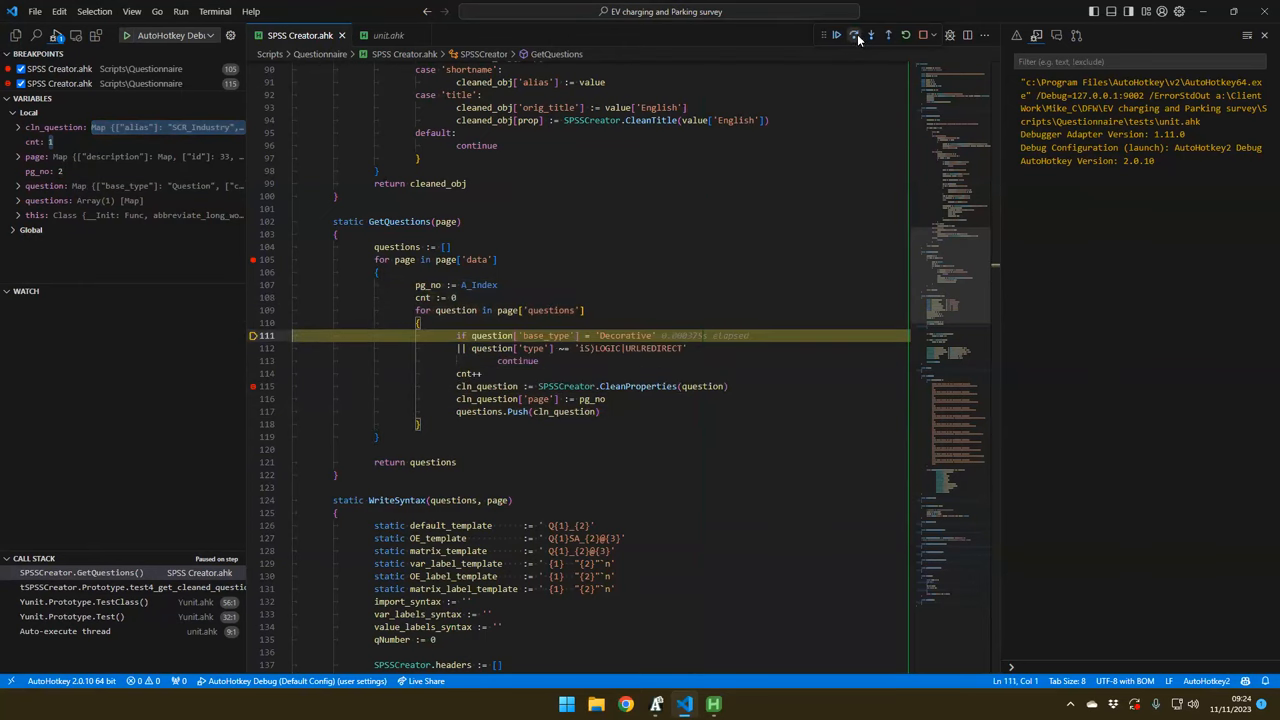
left_click(852, 36)
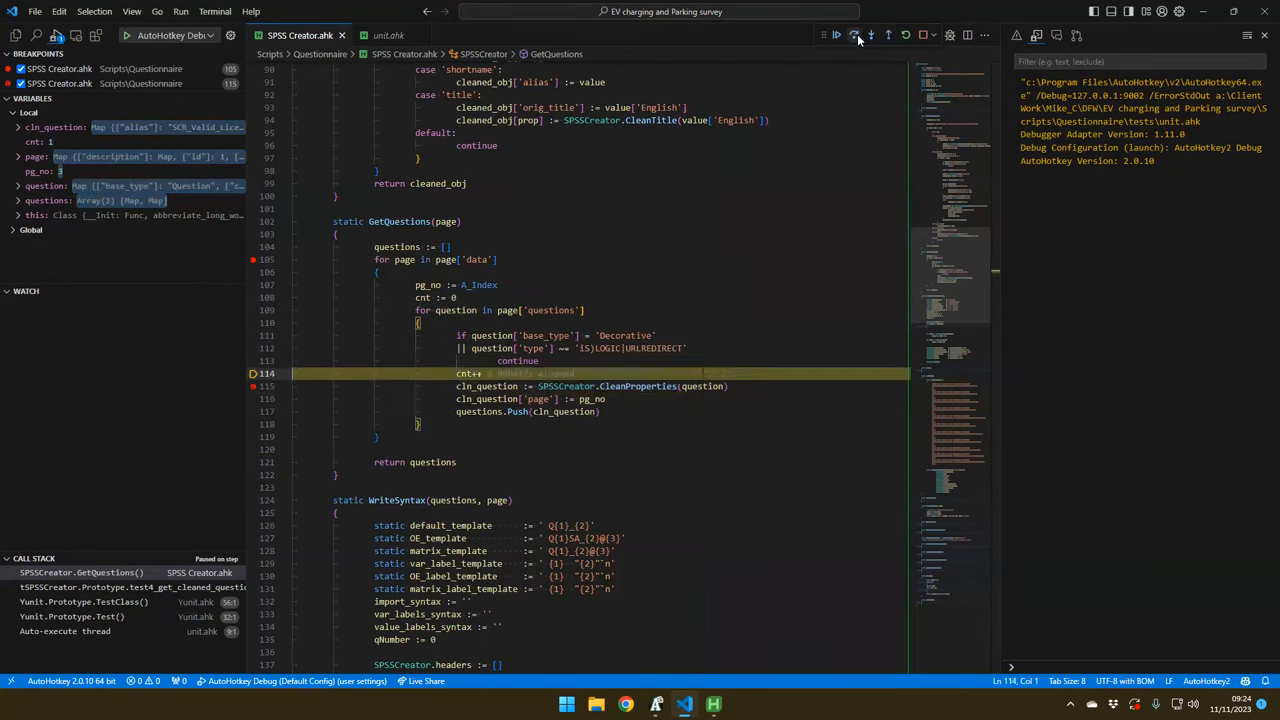
left_click(856, 36)
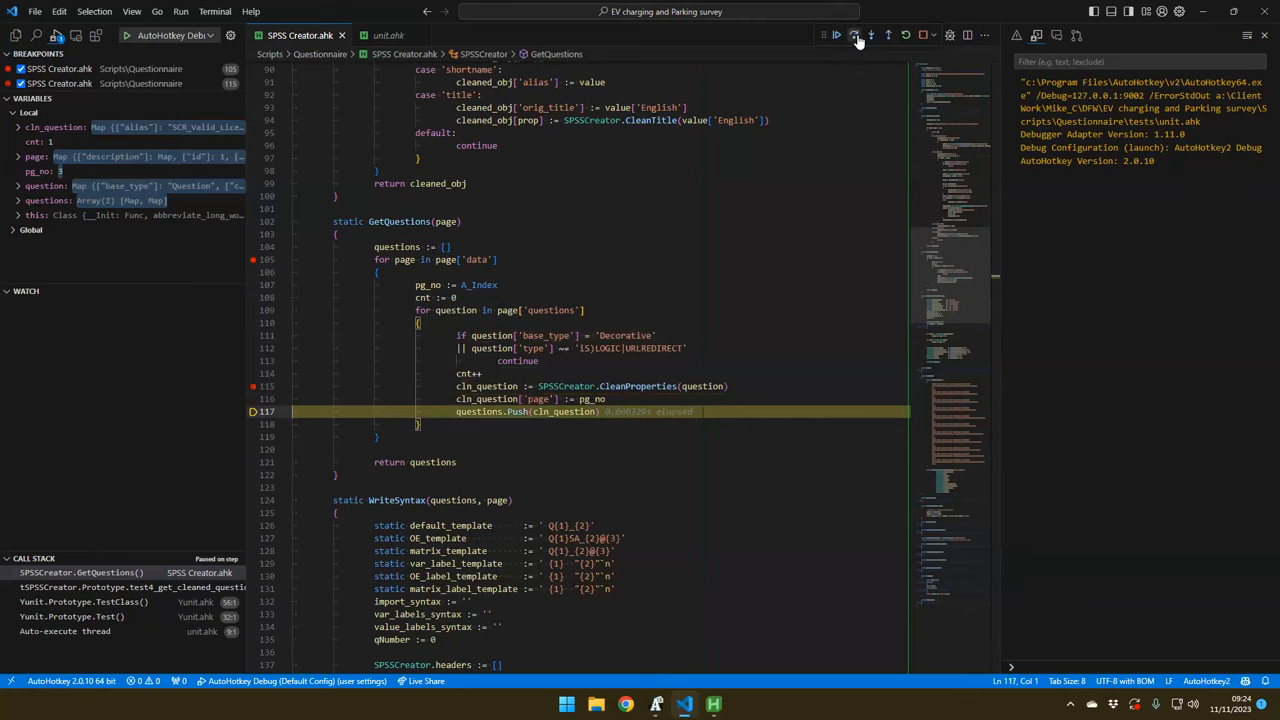
left_click(852, 36)
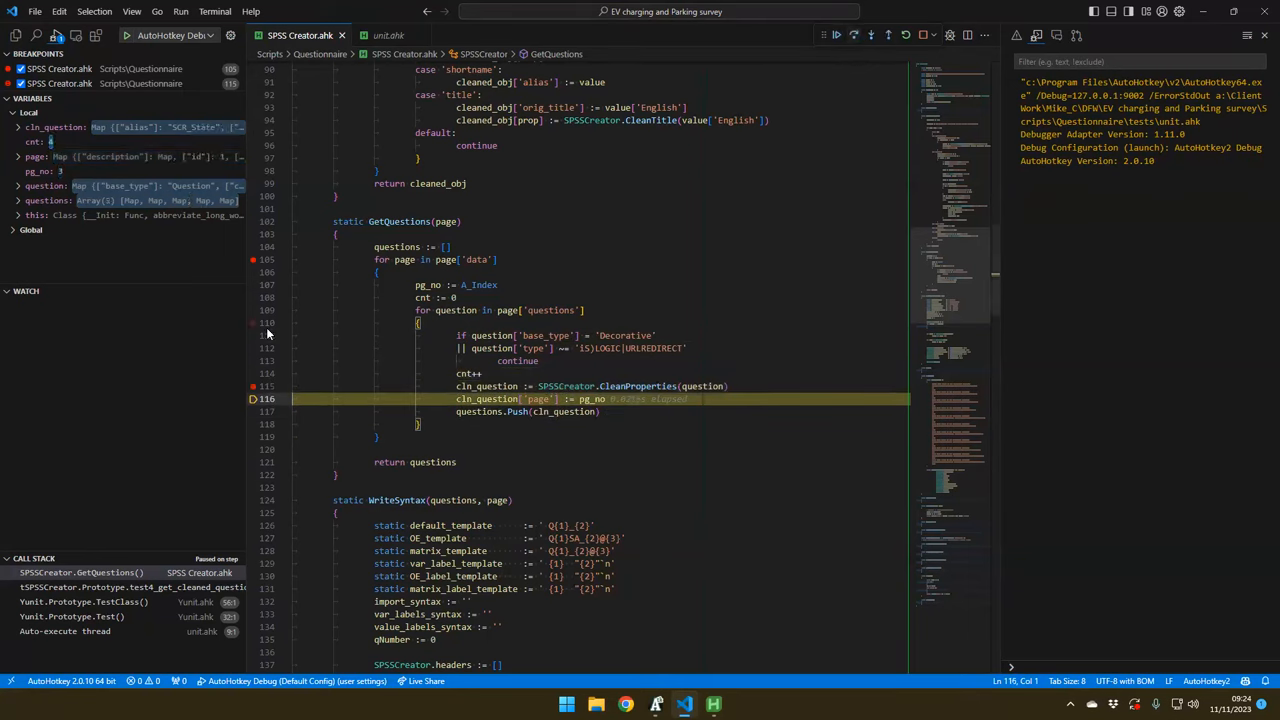
left_click(836, 36)
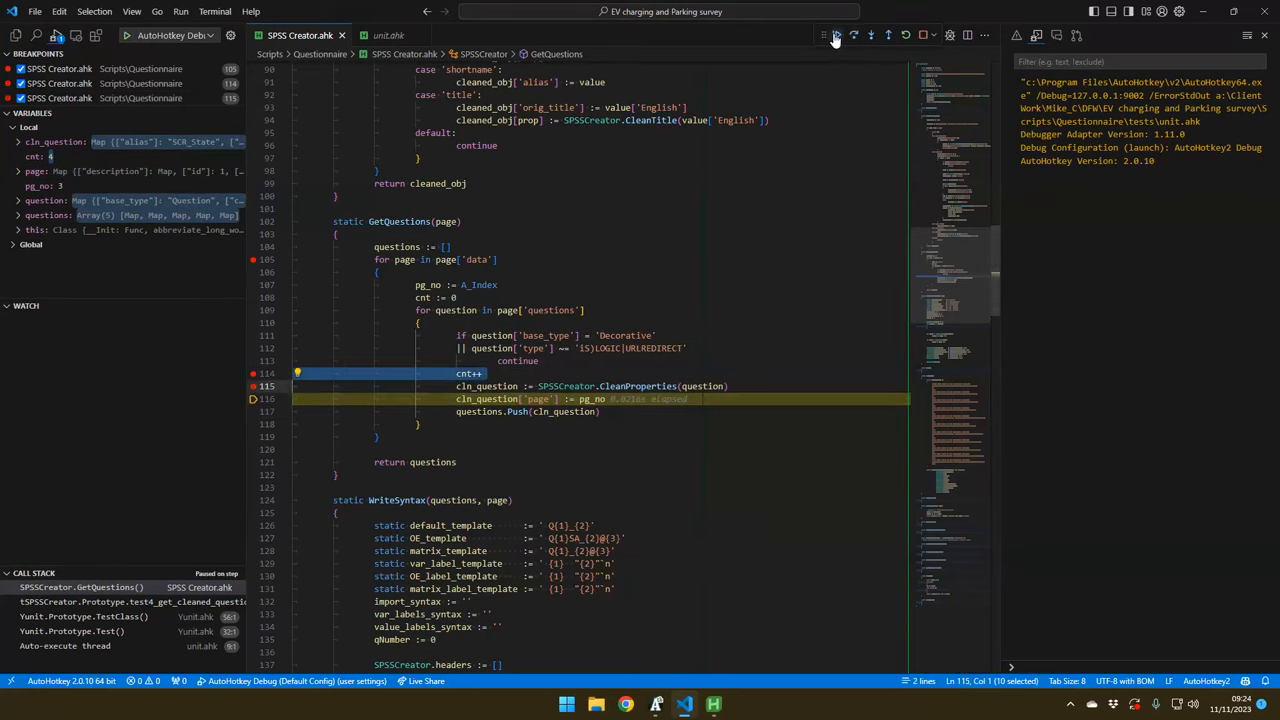
left_click(836, 36)
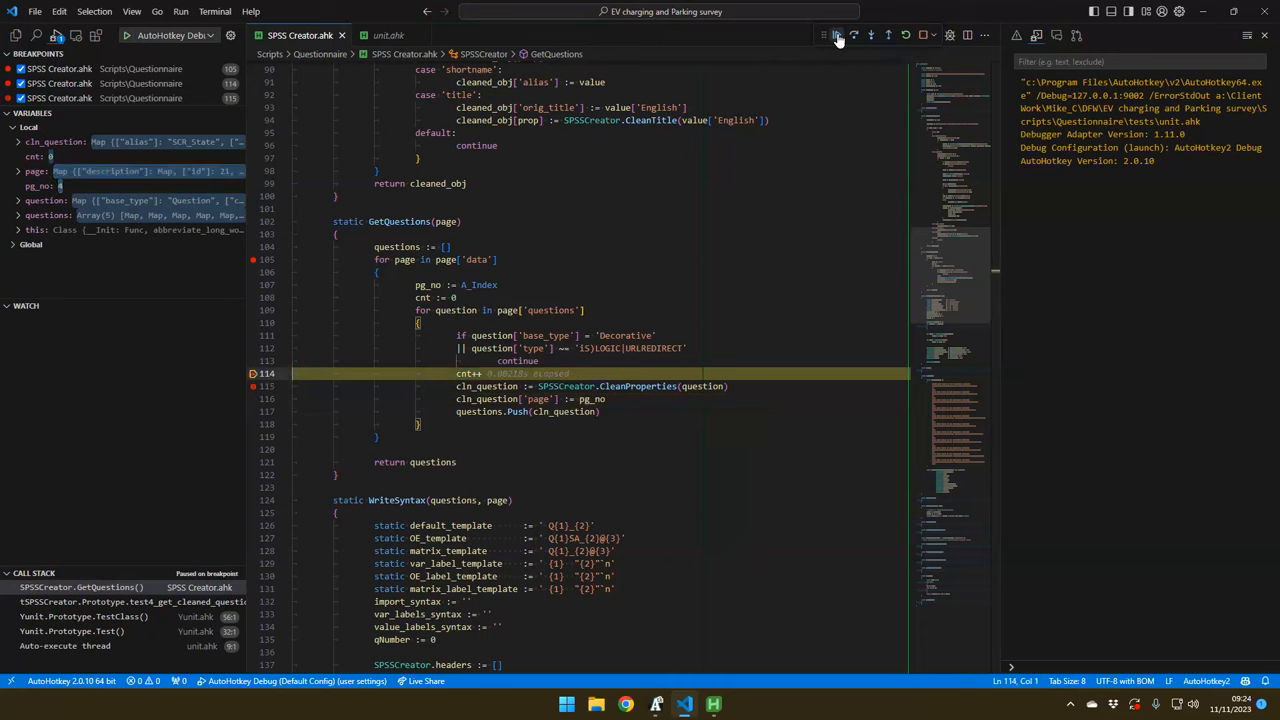
left_click(838, 36)
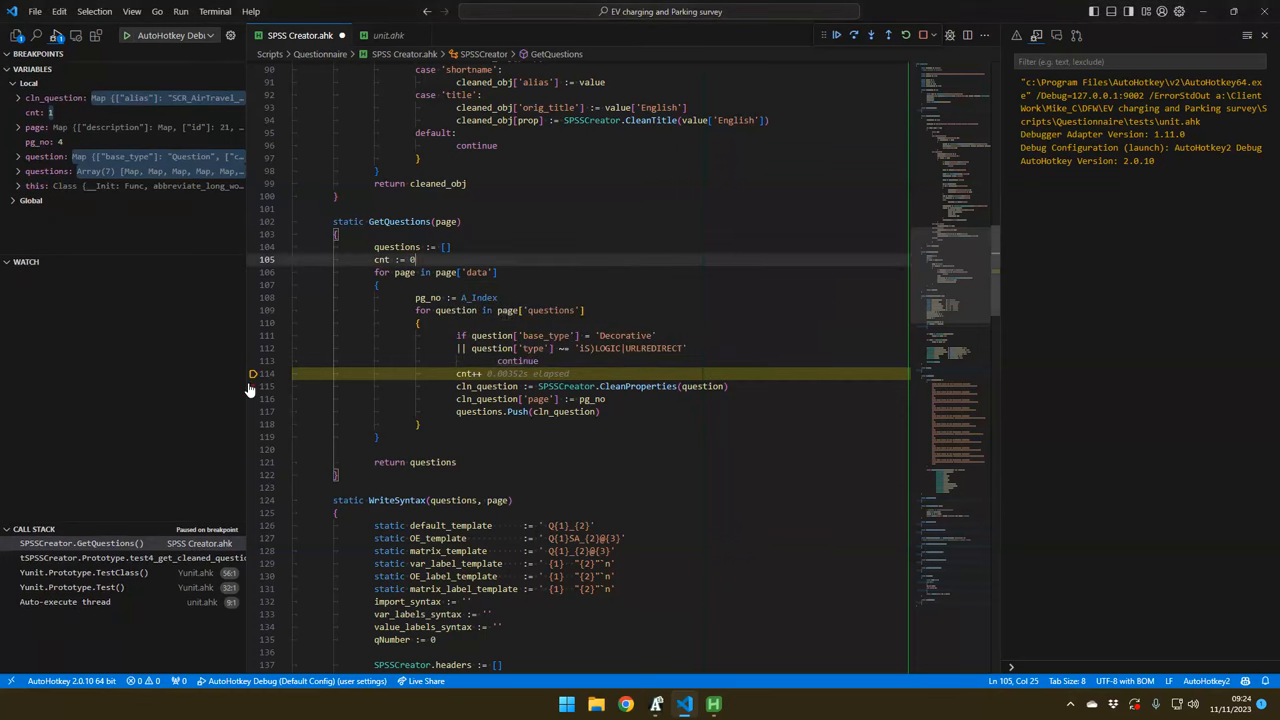
Add a conditional breakpoint on the cnt++ line with a cnt = condition
right_click(252, 388)
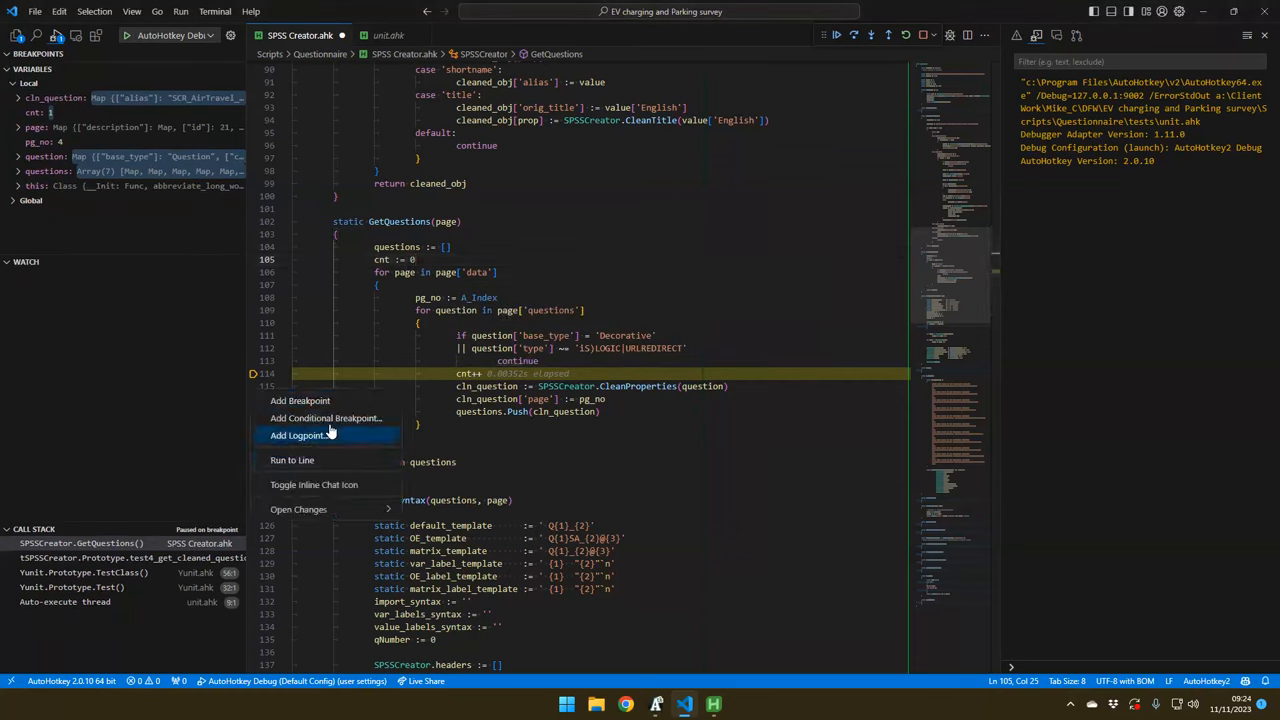
left_click(298, 436)
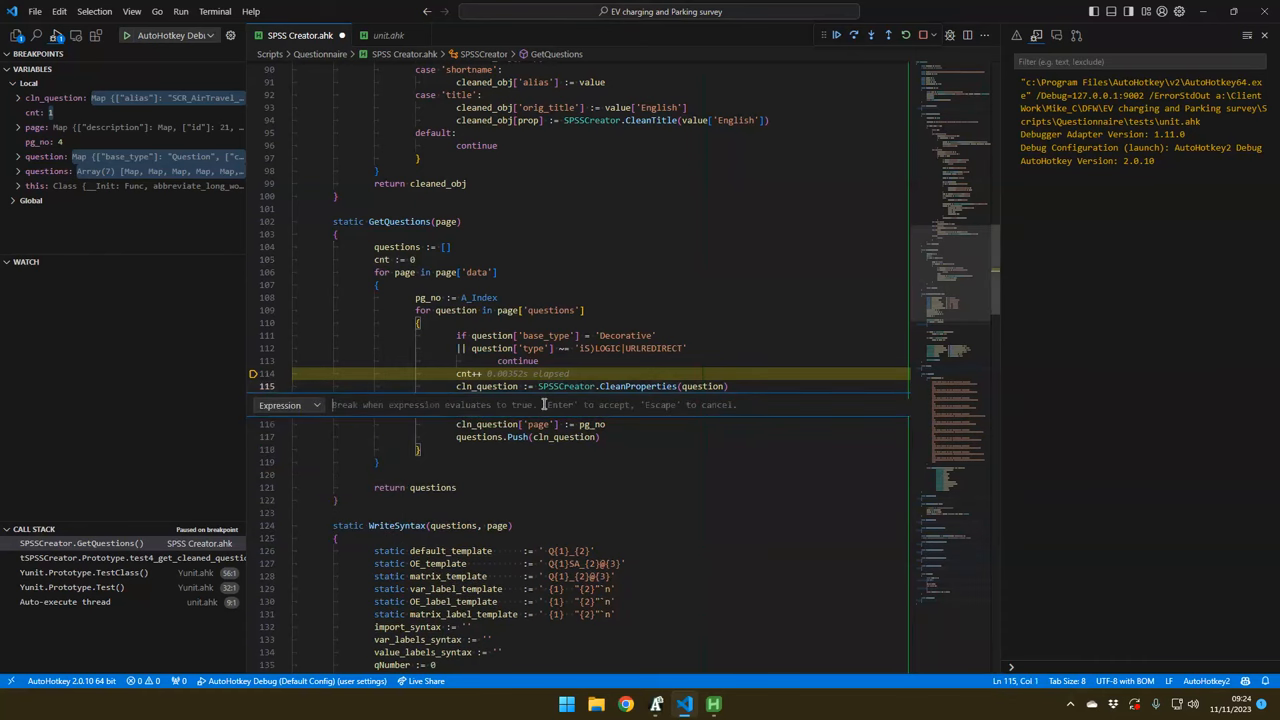
type("cnt =")
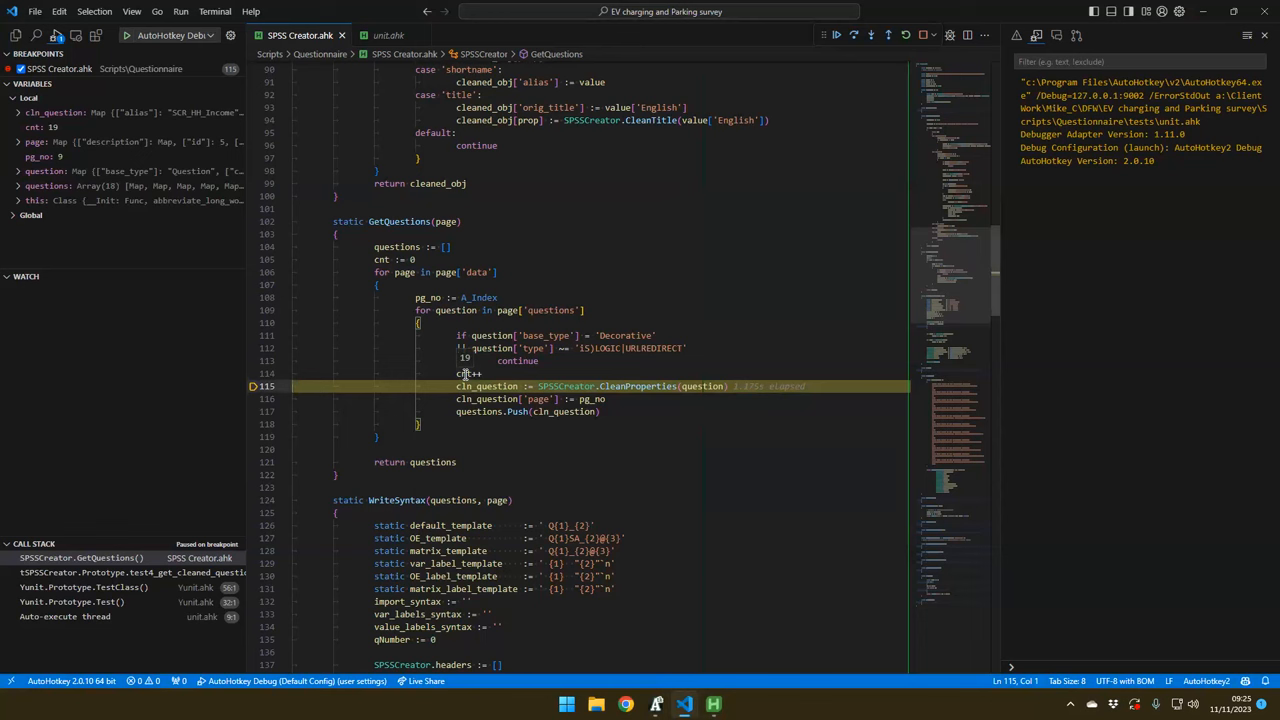
mouse_move(702, 386)
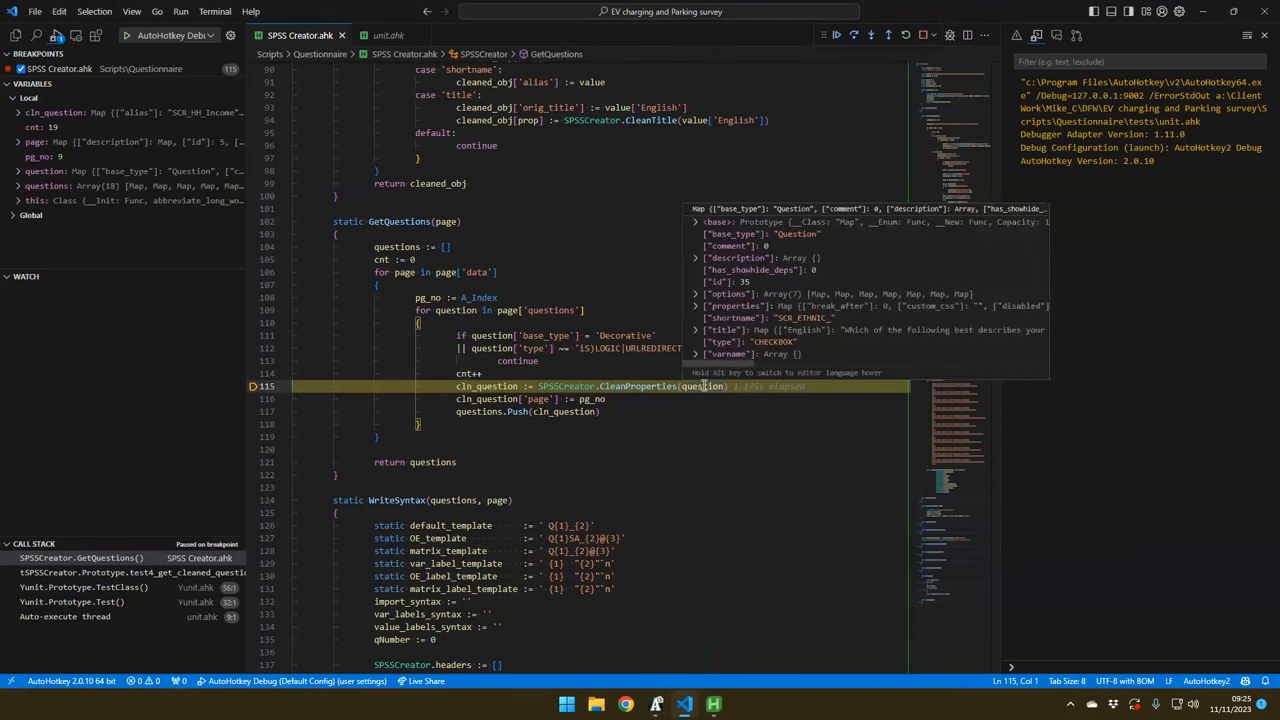
Continue to the CleanProperties call and inspect the current checkbox question's option list
left_click(698, 306)
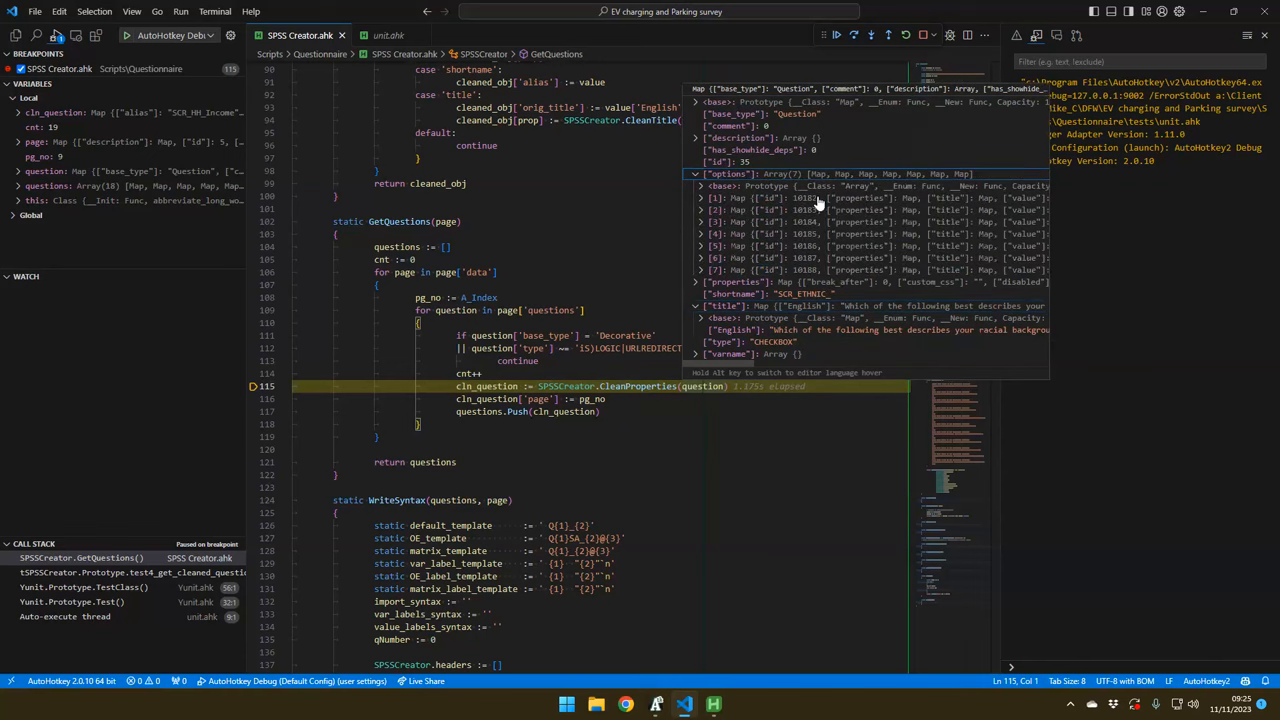
left_click(700, 138)
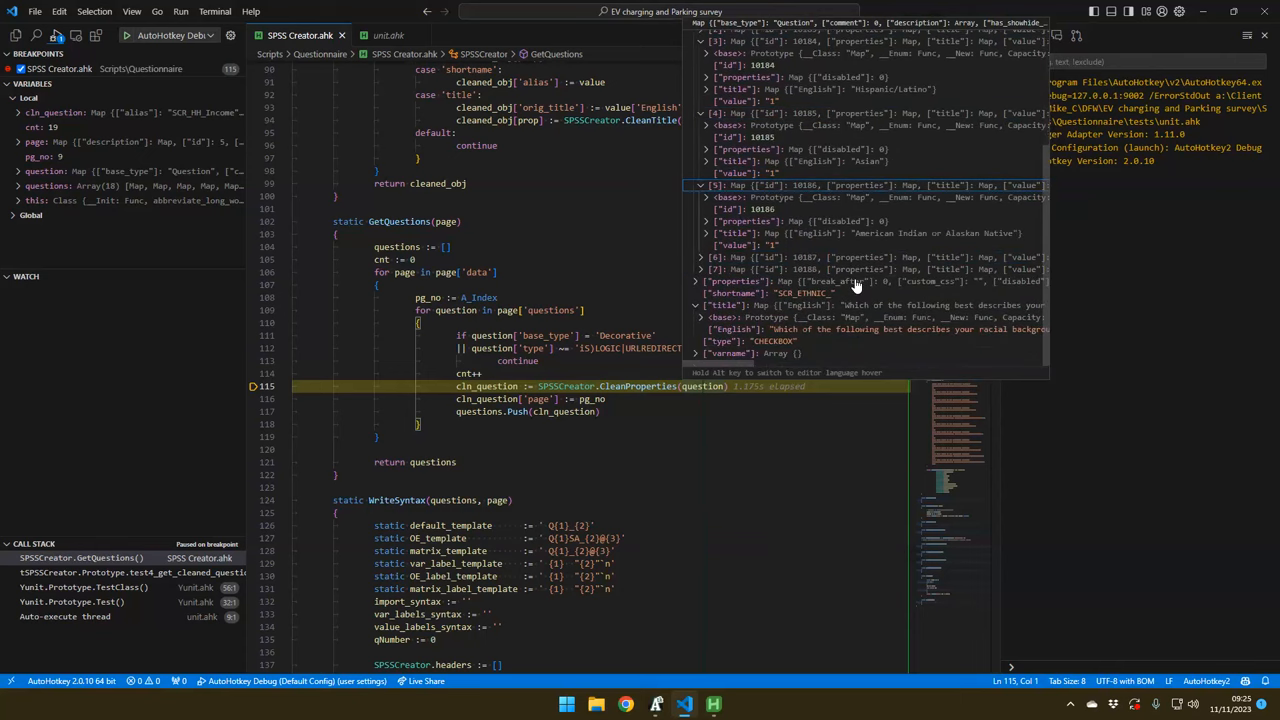
scroll("up", 3)
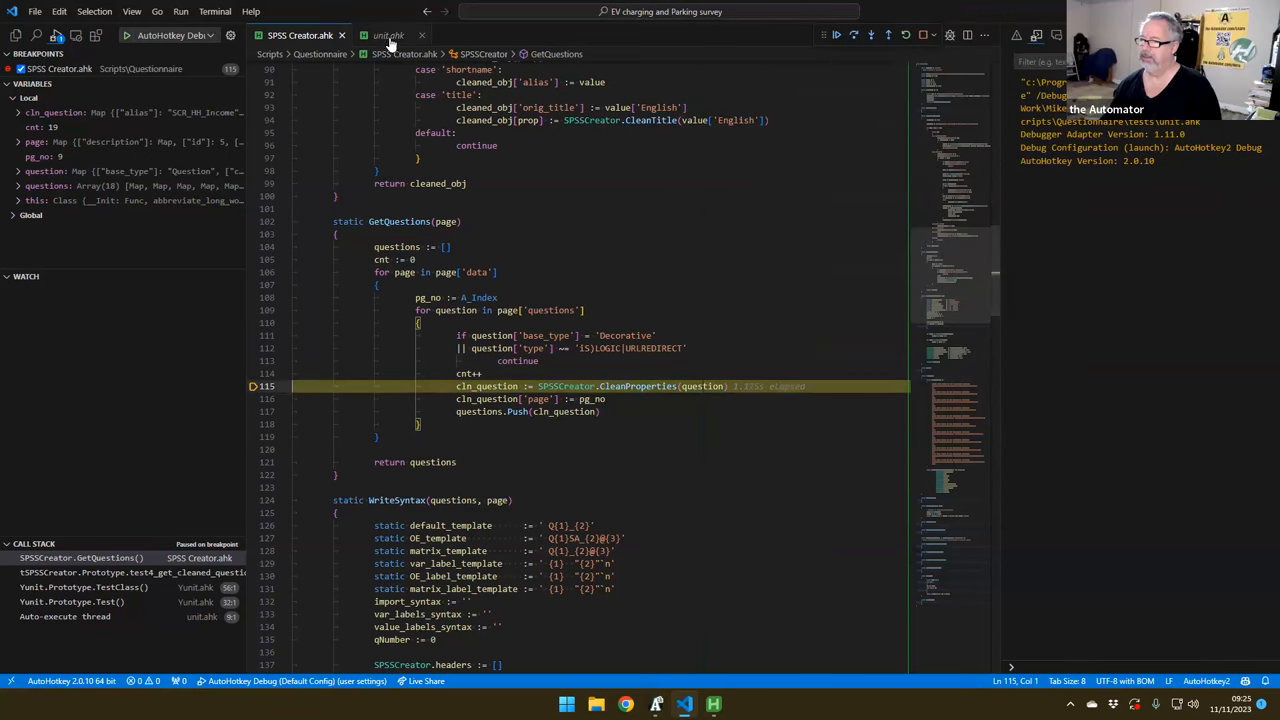
Check the expected output in unit.ahk, return to SPSS Creator.ahk and stop debugging
left_click(388, 36)
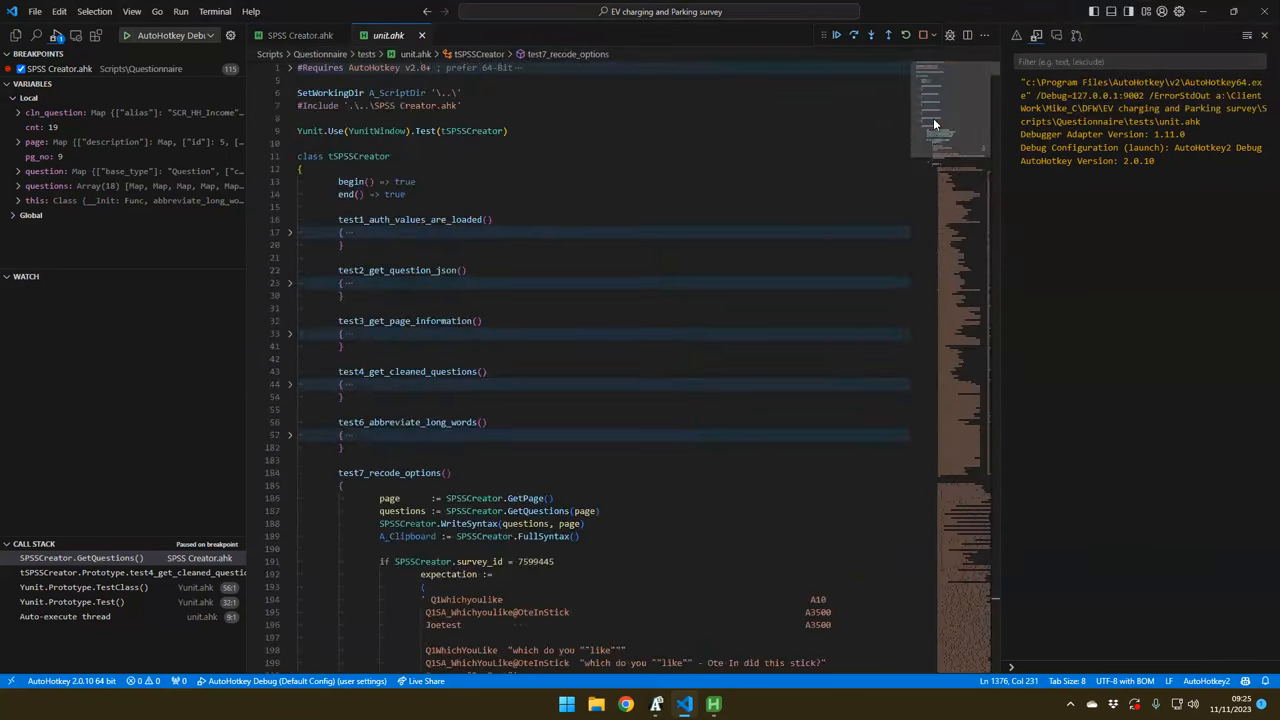
scroll("down", 3)
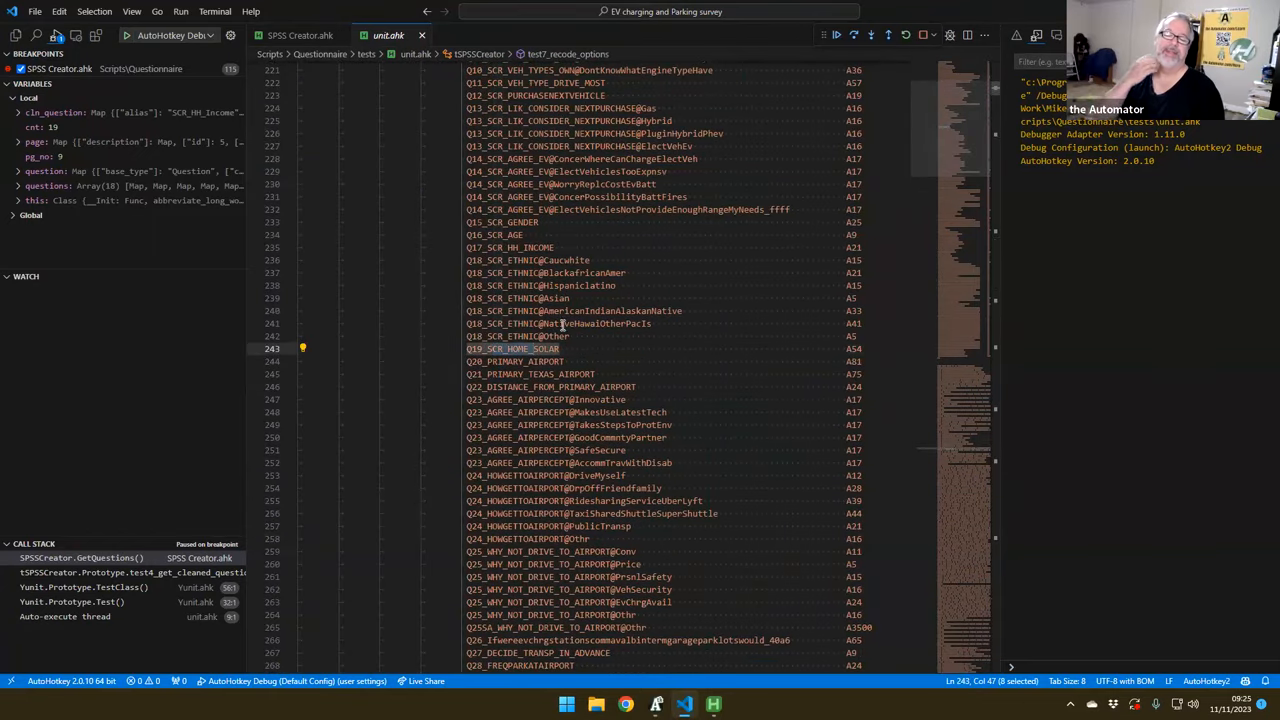
left_click(300, 36)
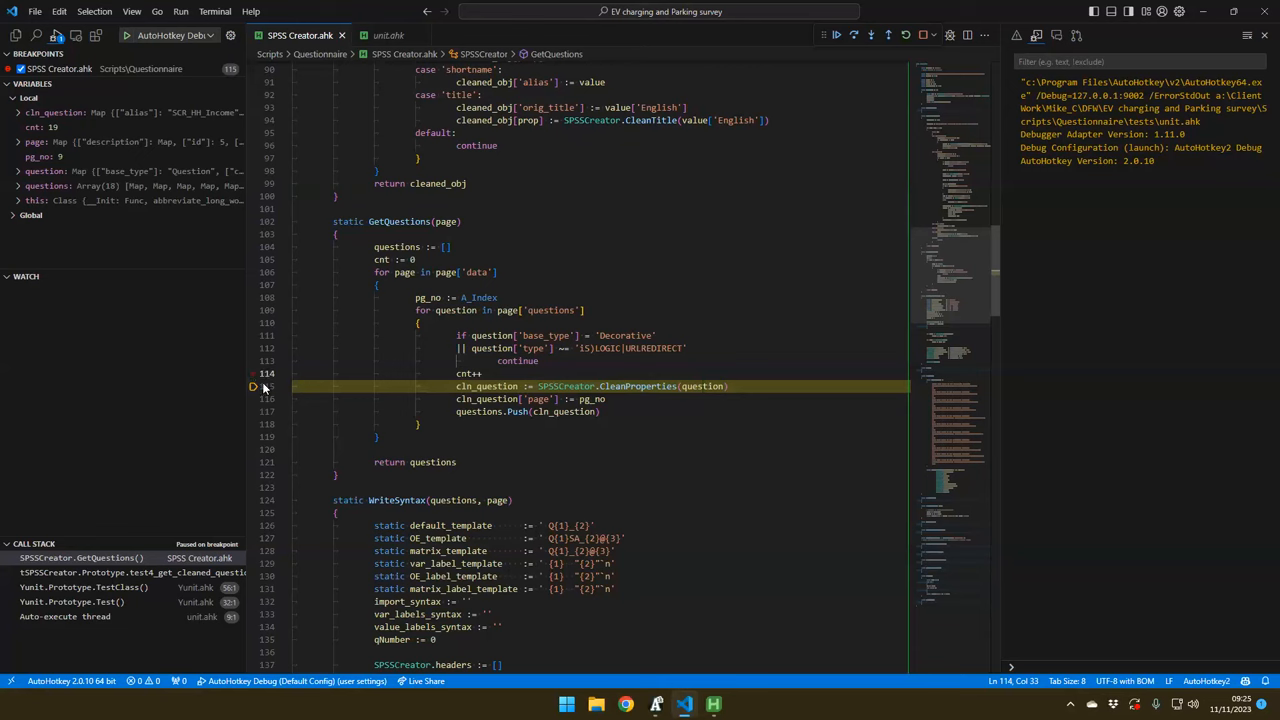
left_click(904, 34)
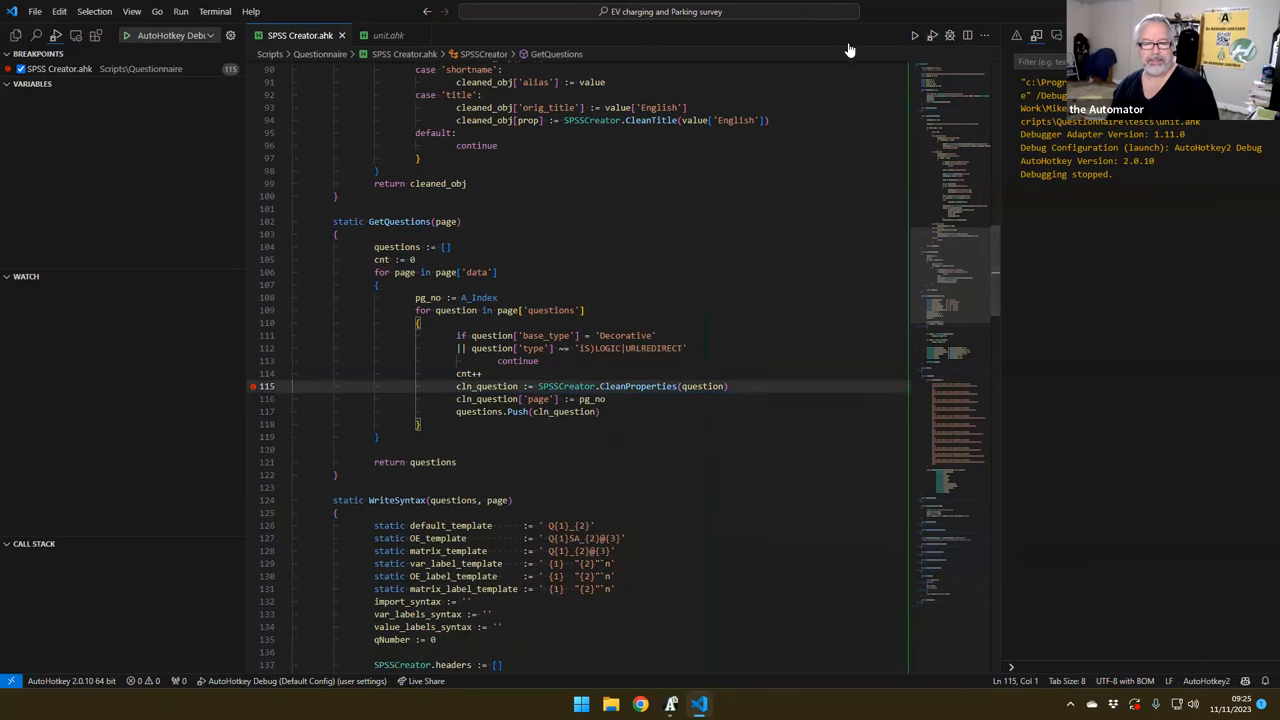
Rerun the tests under the debugger until they pause at cleaned_obj := Map() in CleanProperties
left_click(388, 36)
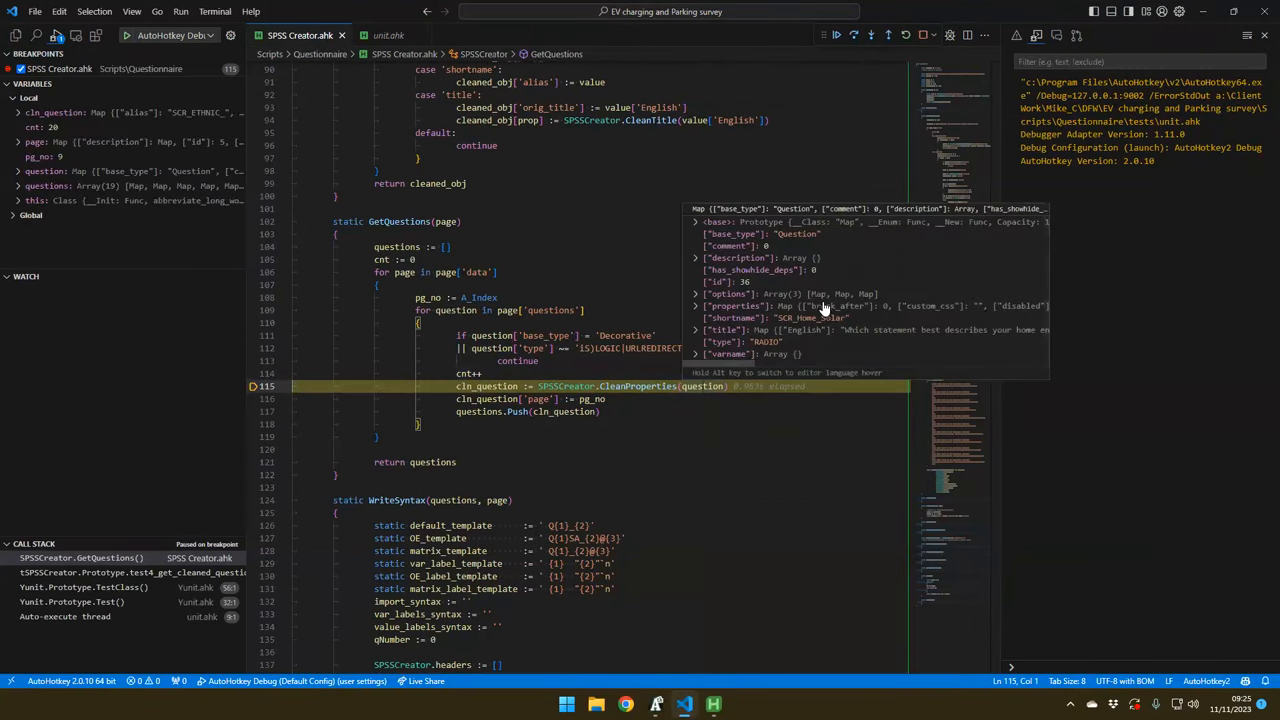
mouse_move(790, 264)
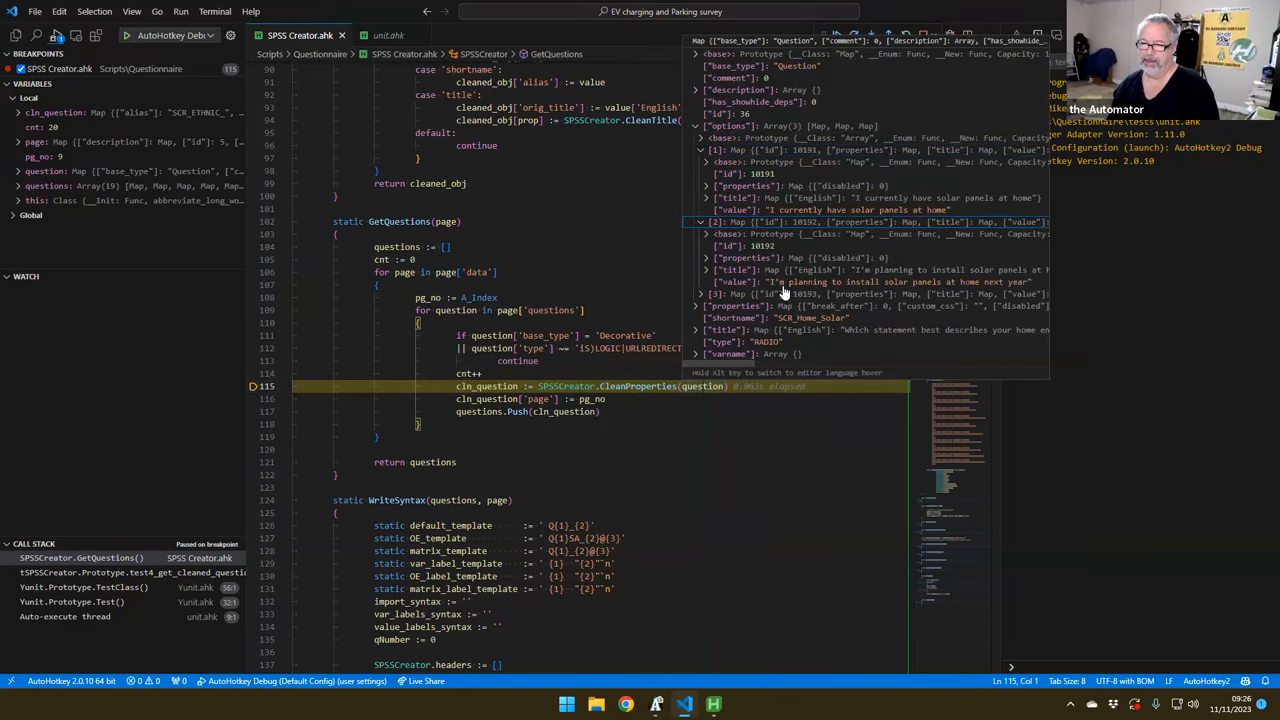
mouse_move(776, 282)
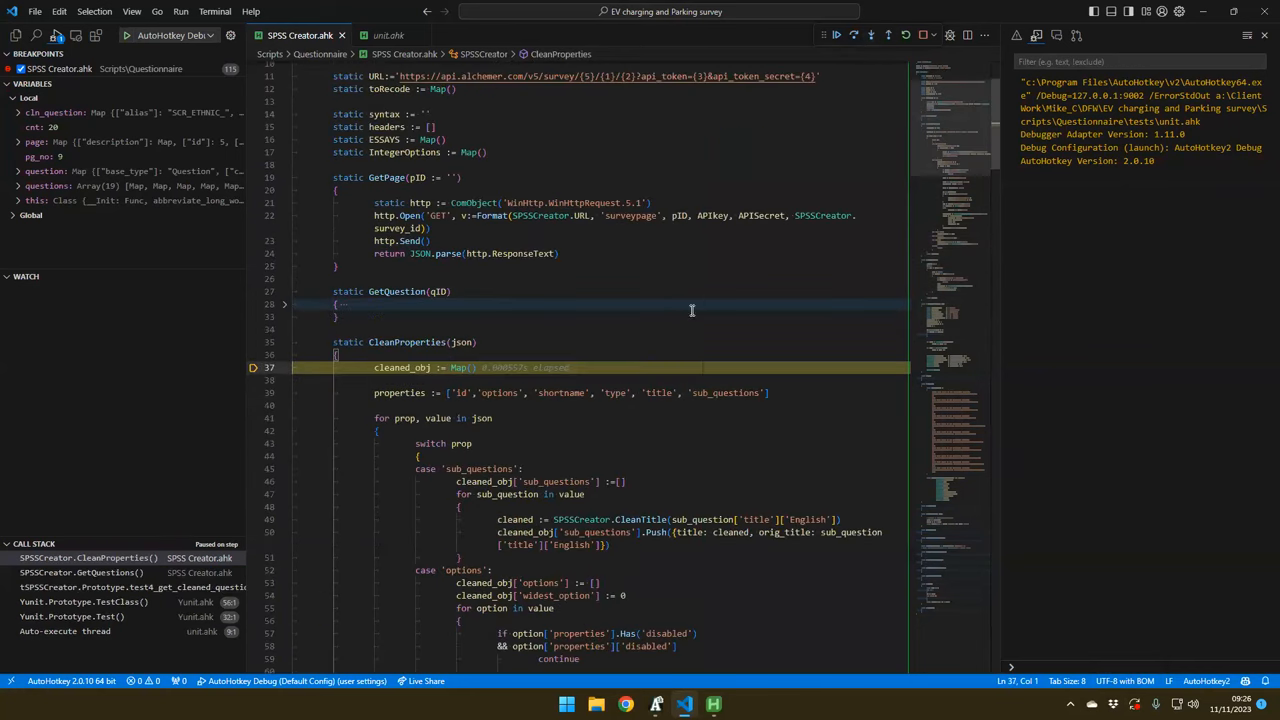
Step over the first statements of CleanProperties and continue into the properties loop
left_click(852, 36)
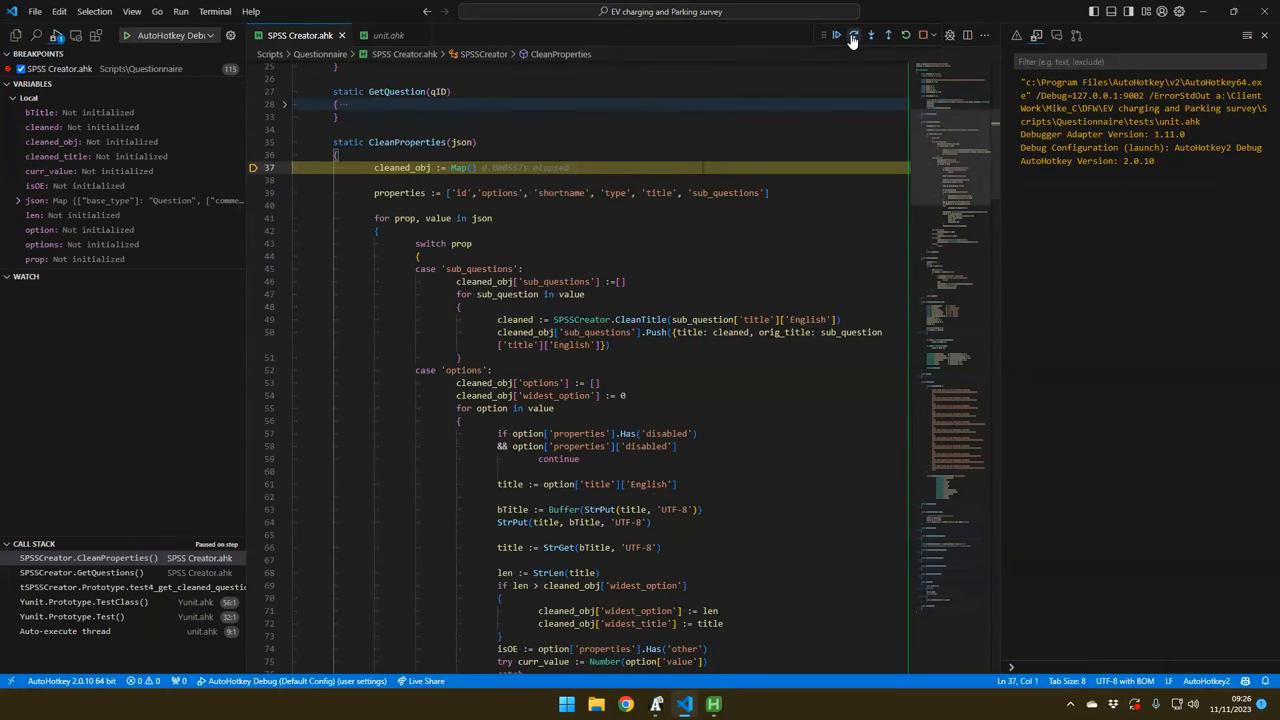
left_click(852, 36)
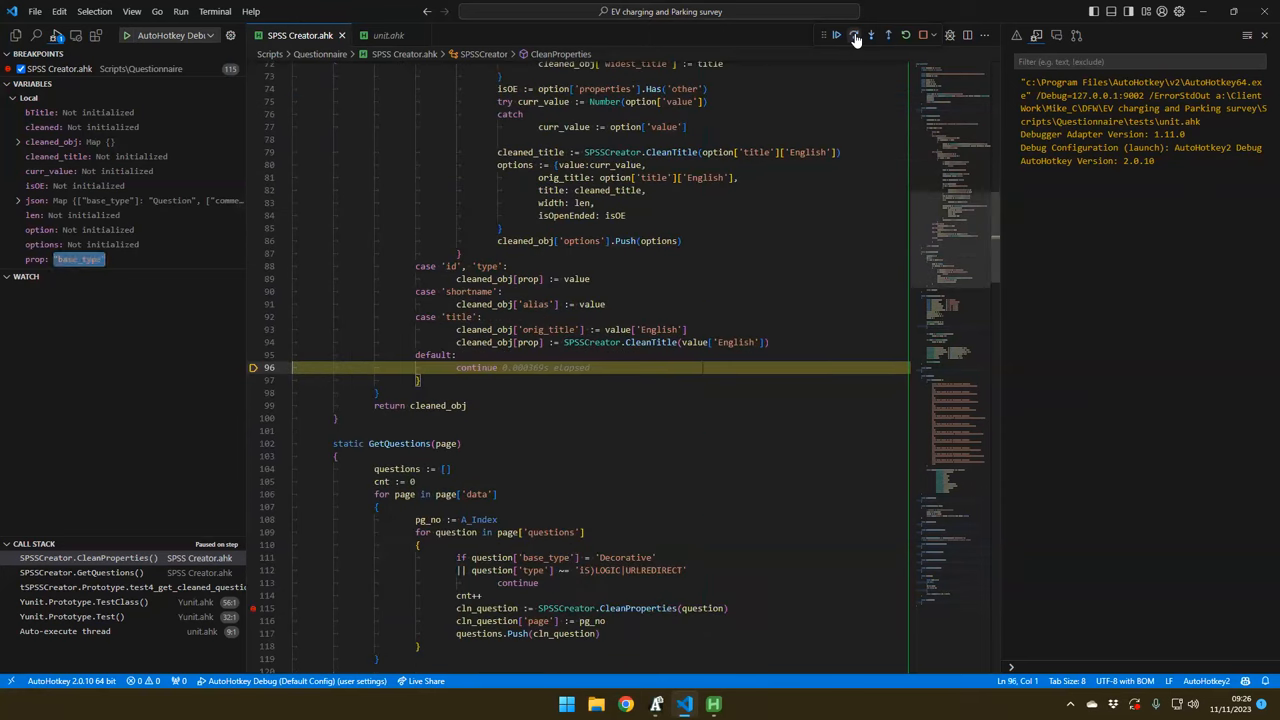
left_click(854, 36)
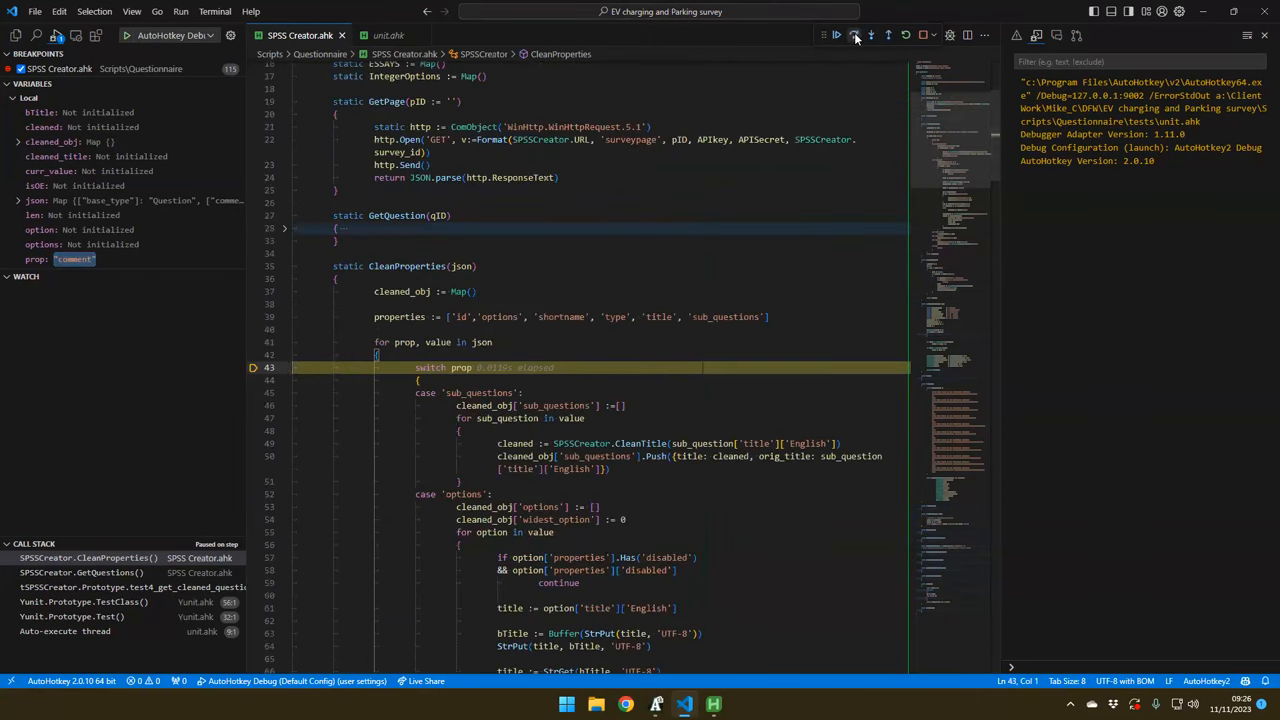
left_click(852, 36)
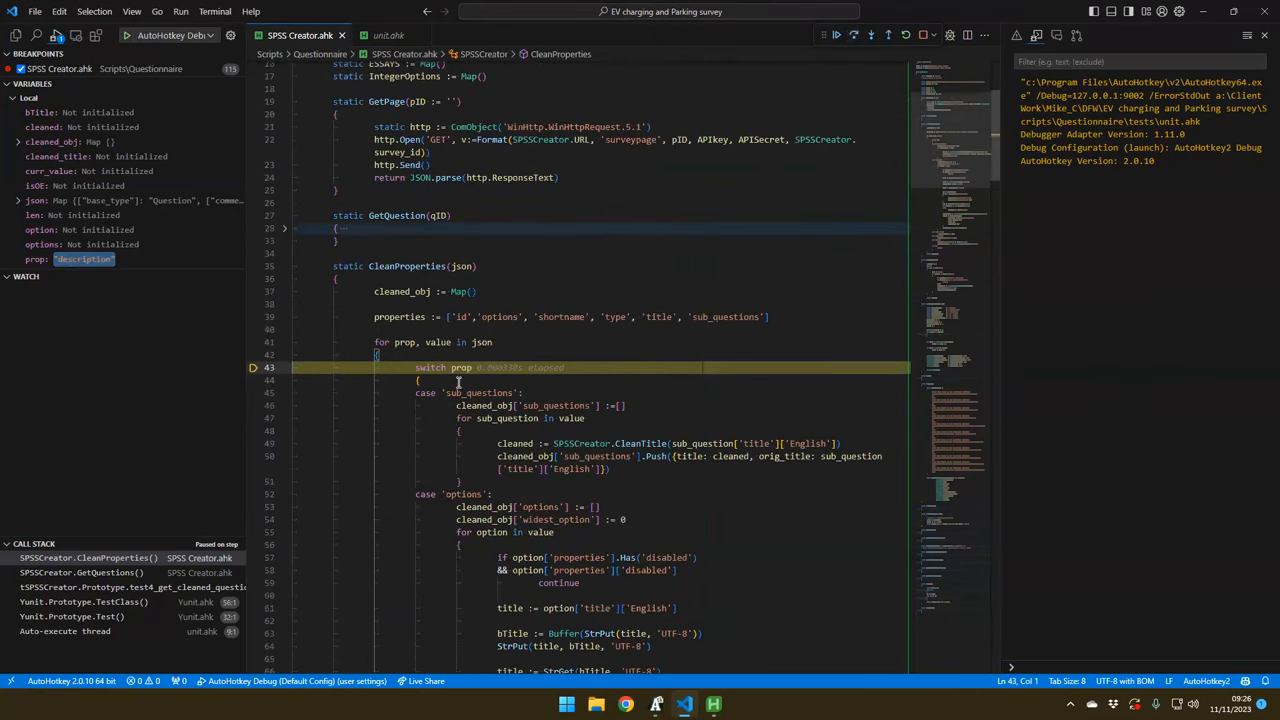
scroll("down", 3)
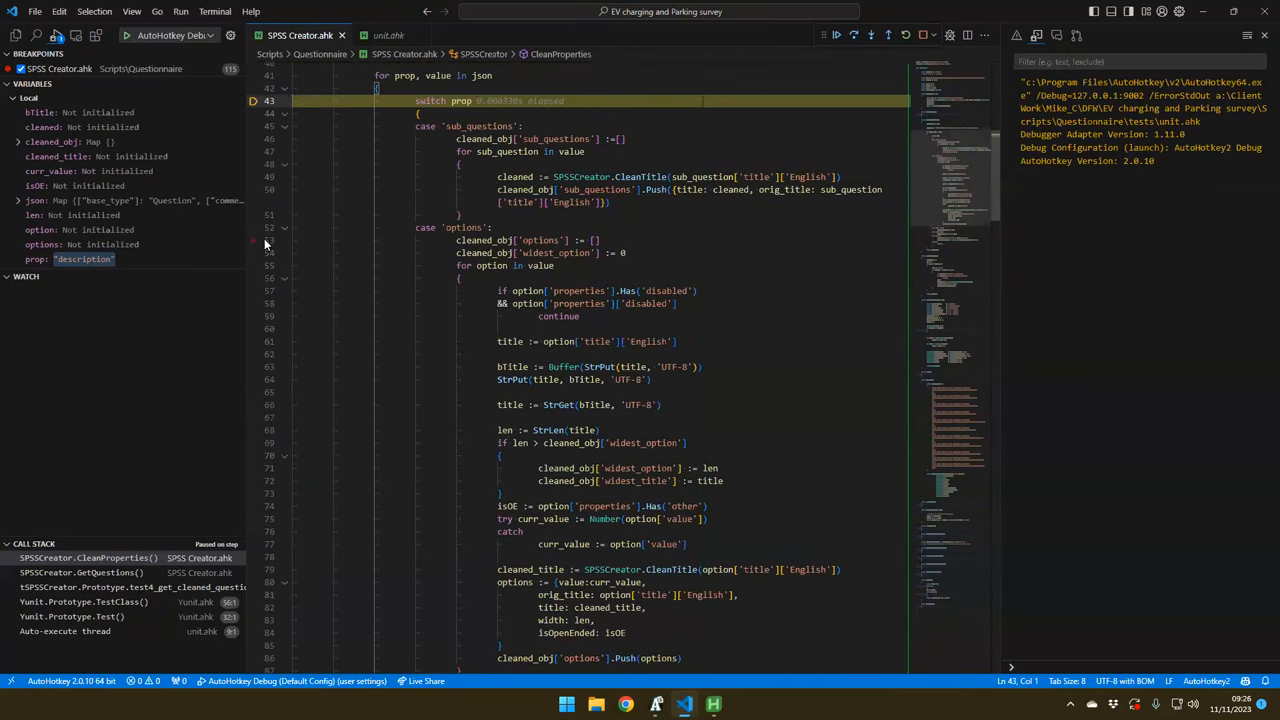
left_click(836, 36)
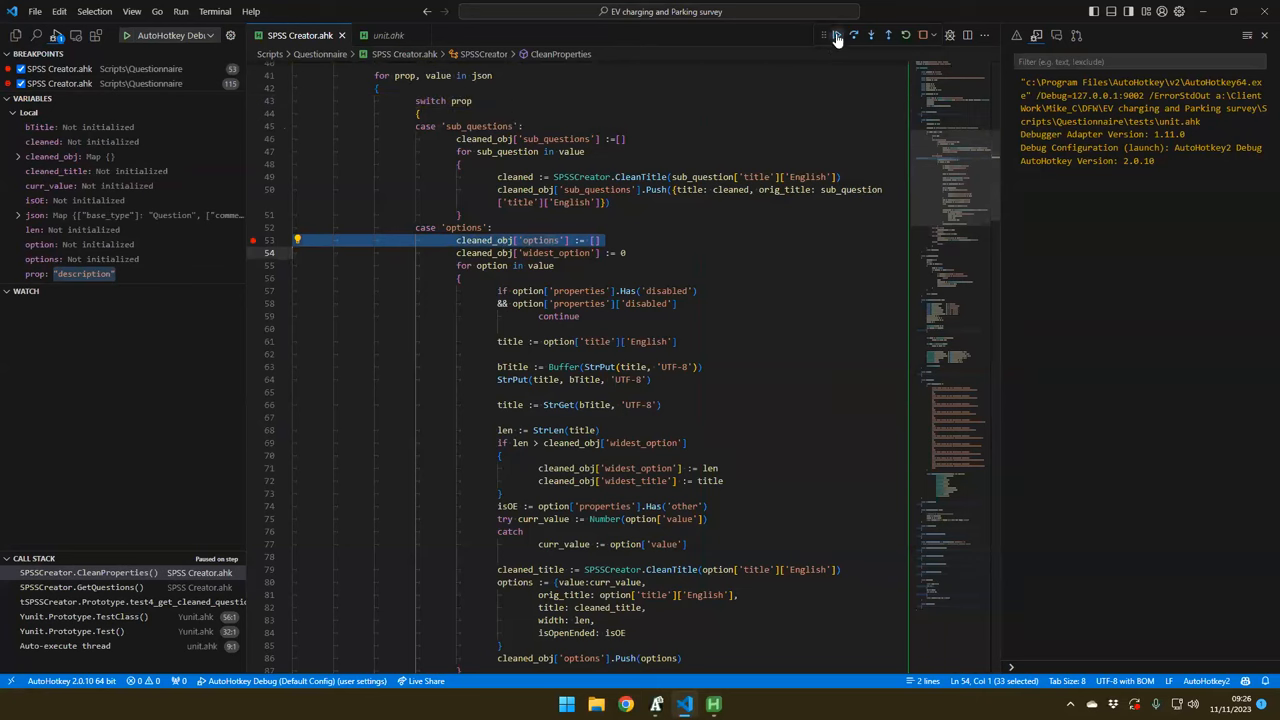
Step into the options case up to the bStr := Buffer(StrPut(...)) line for the title
left_click(852, 36)
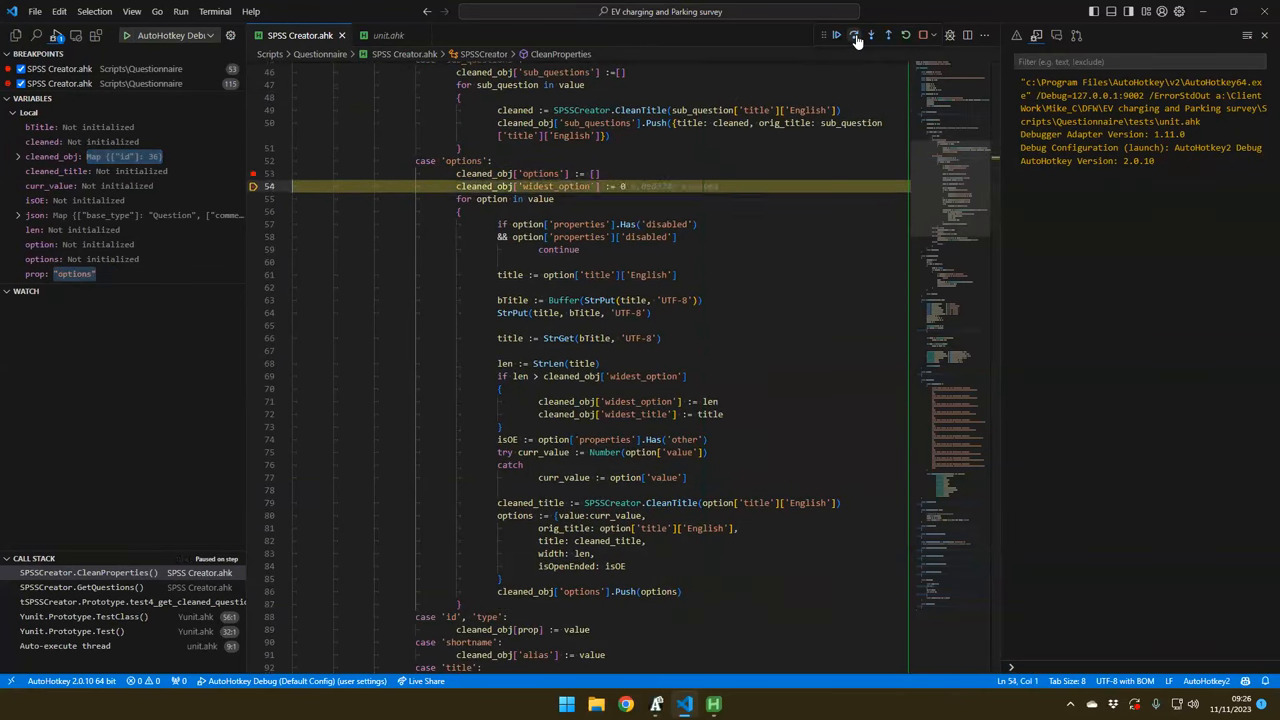
left_click(852, 36)
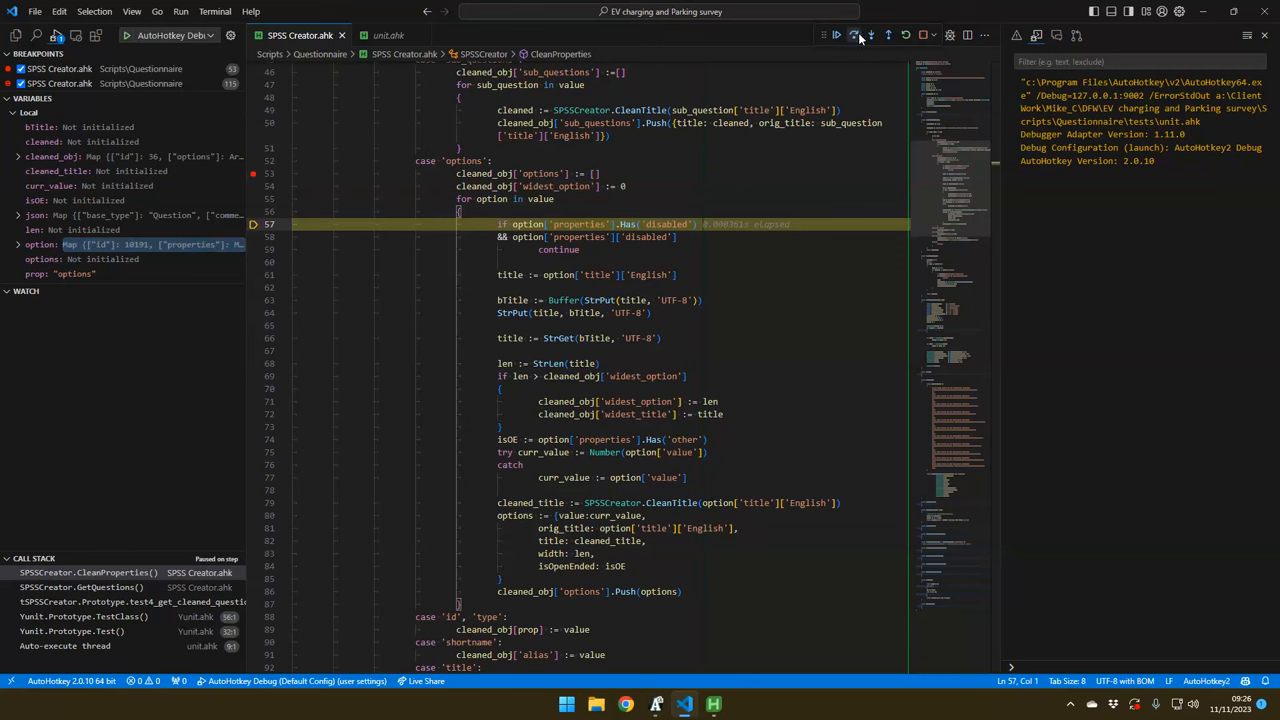
left_click(852, 36)
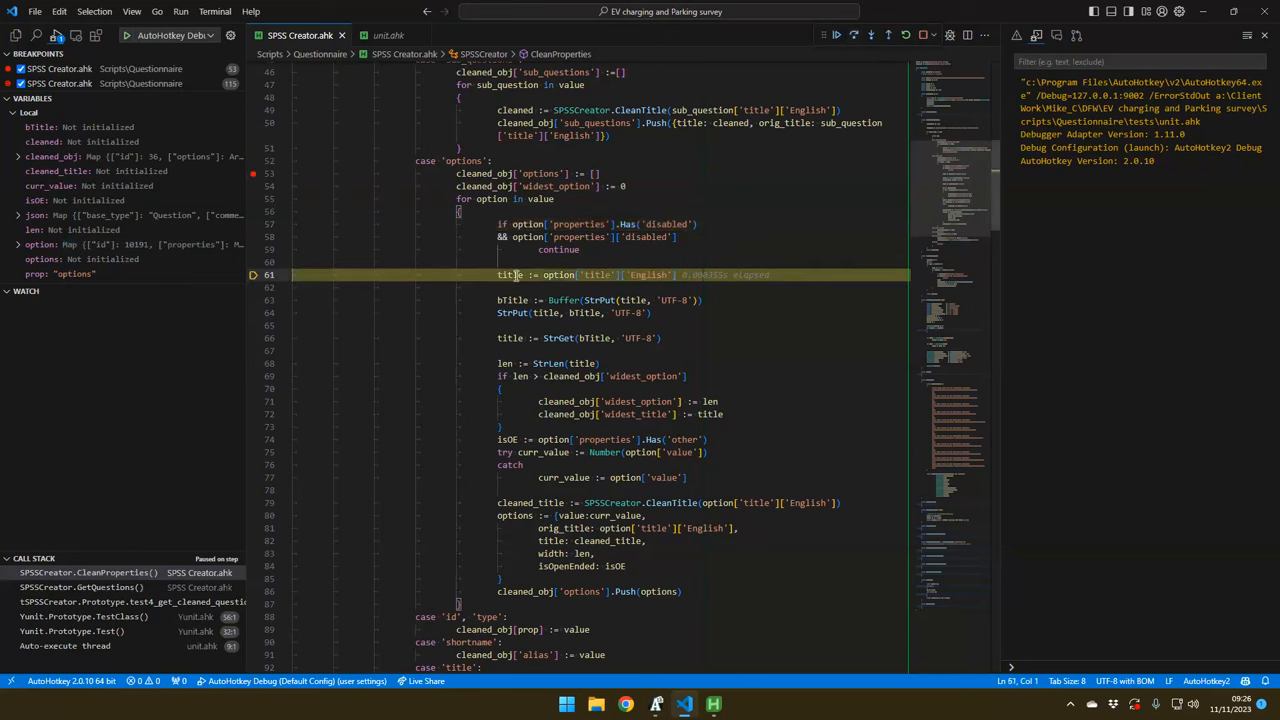
key("F10")
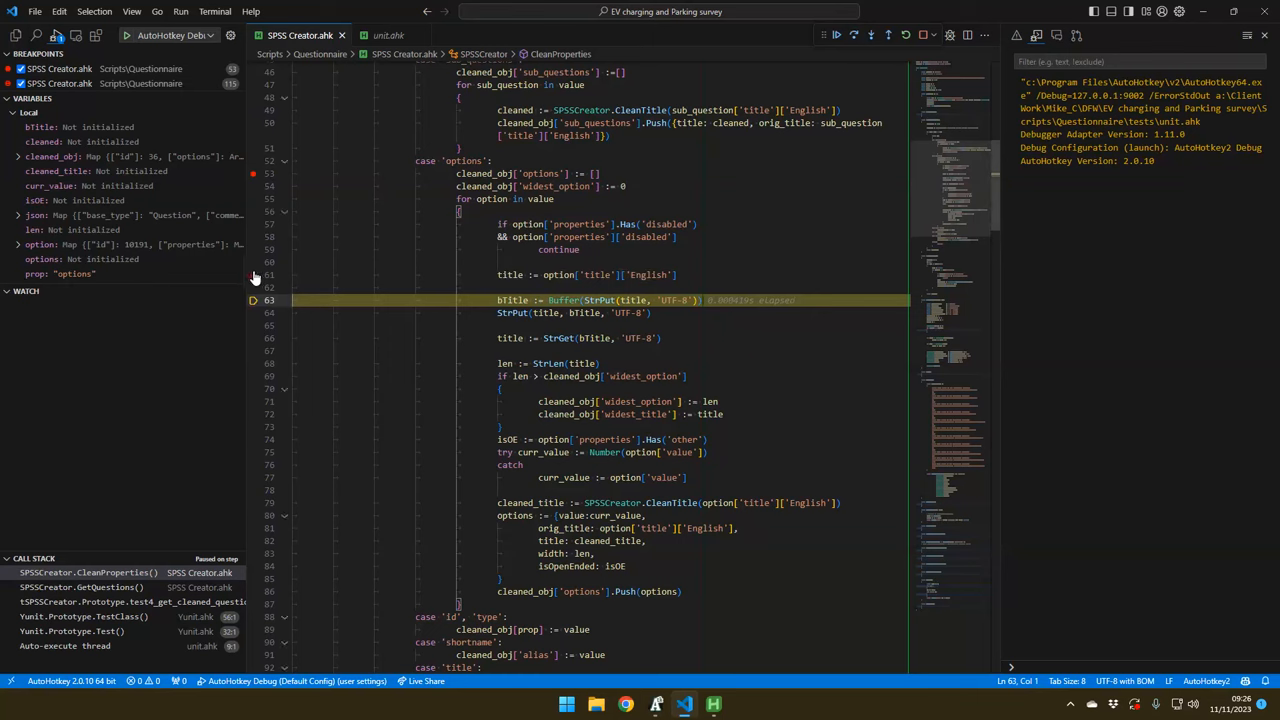
left_click(870, 36)
type("OutputDebug StrLen(title)")
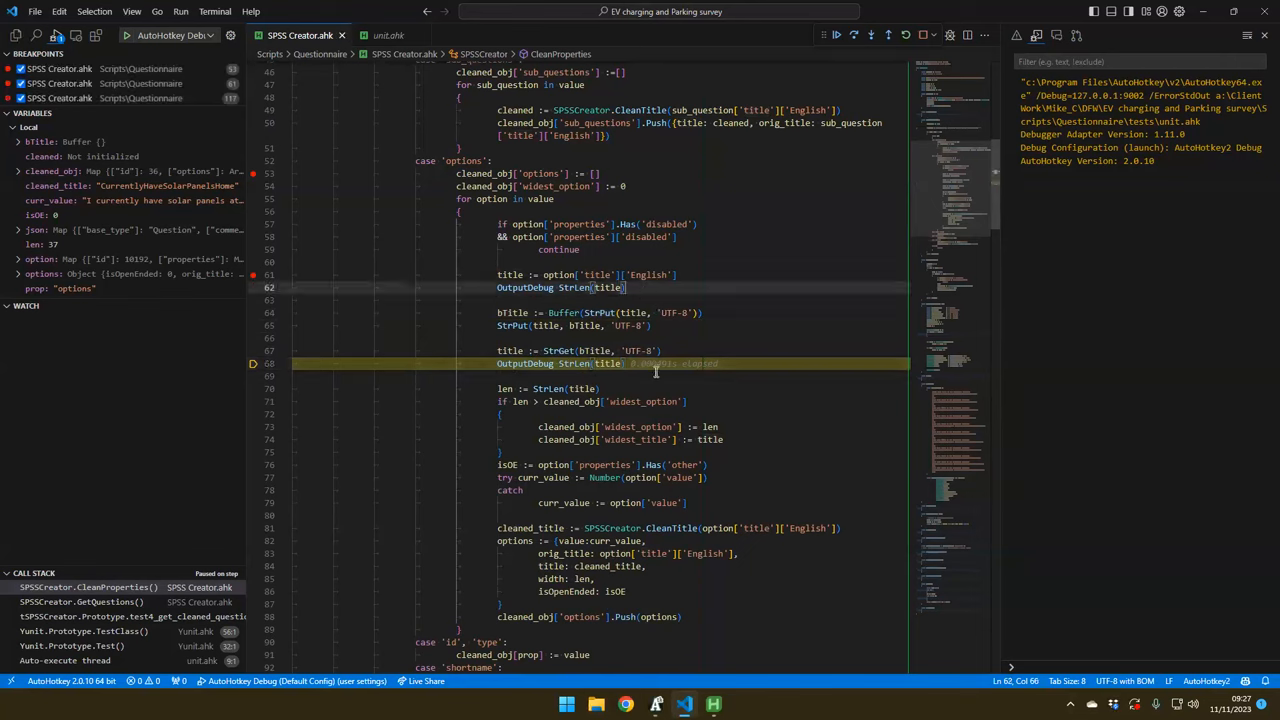
Restart debugging with OutputDebug StrLen(title) added and run to the title breakpoint
left_click(872, 36)
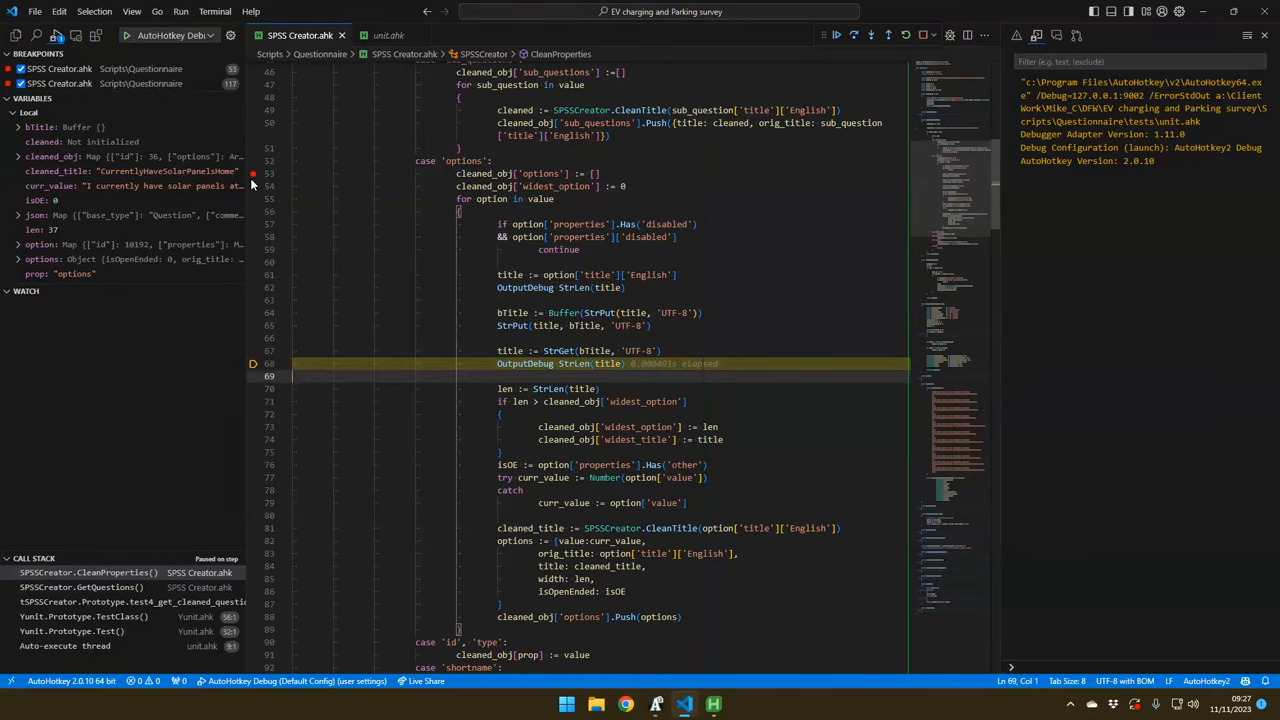
left_click(836, 36)
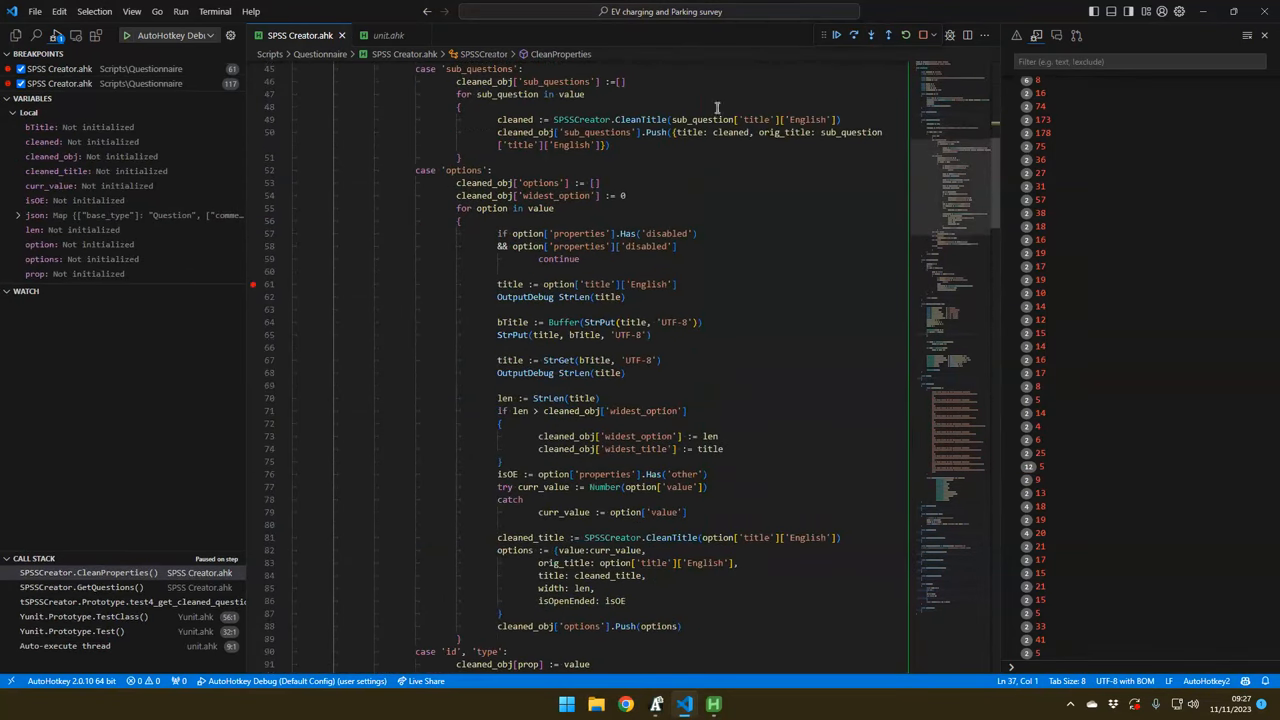
left_click(834, 36)
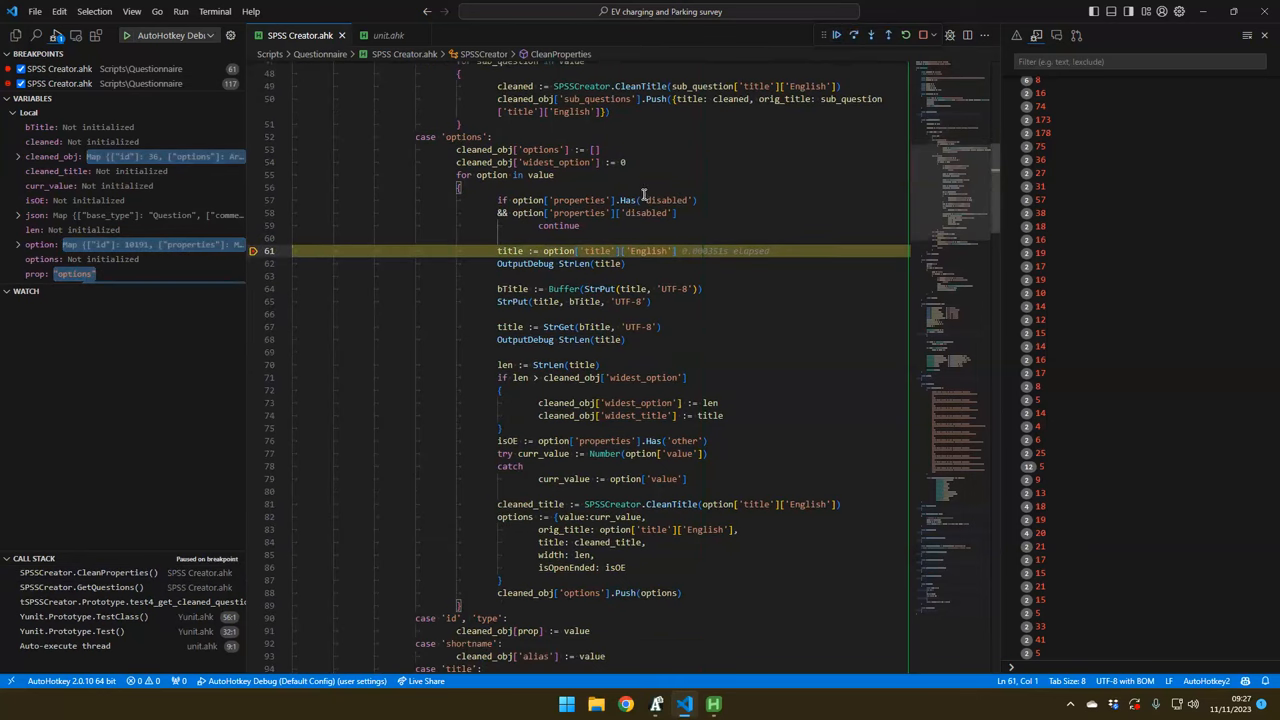
mouse_move(508, 252)
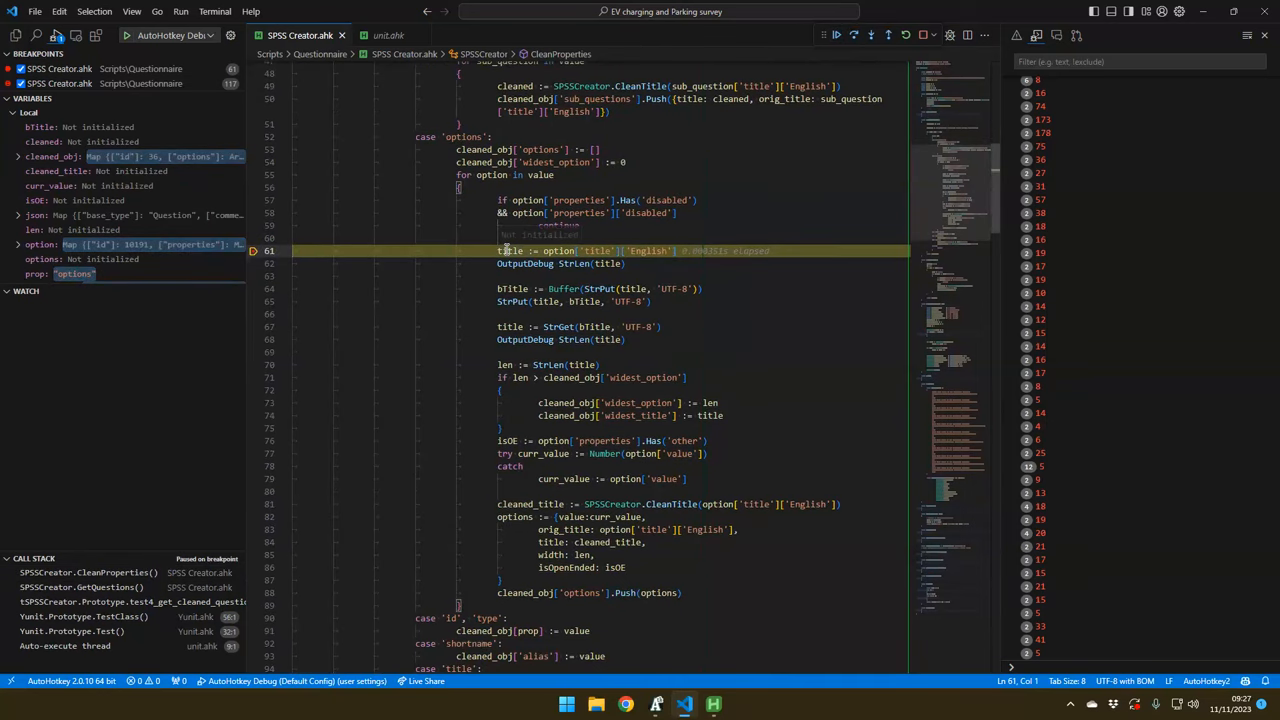
Step past the title conversions, logging length 54 before and after the UTF-8 round trip
key("F10")
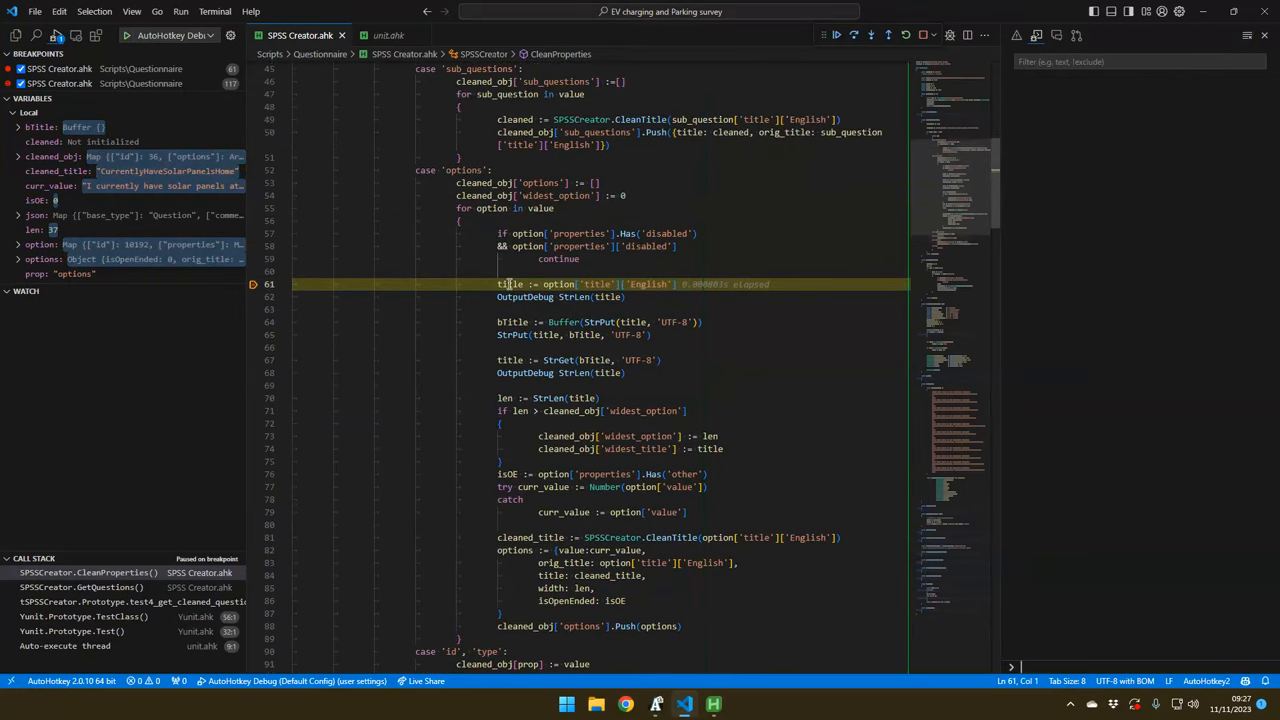
left_click(854, 36)
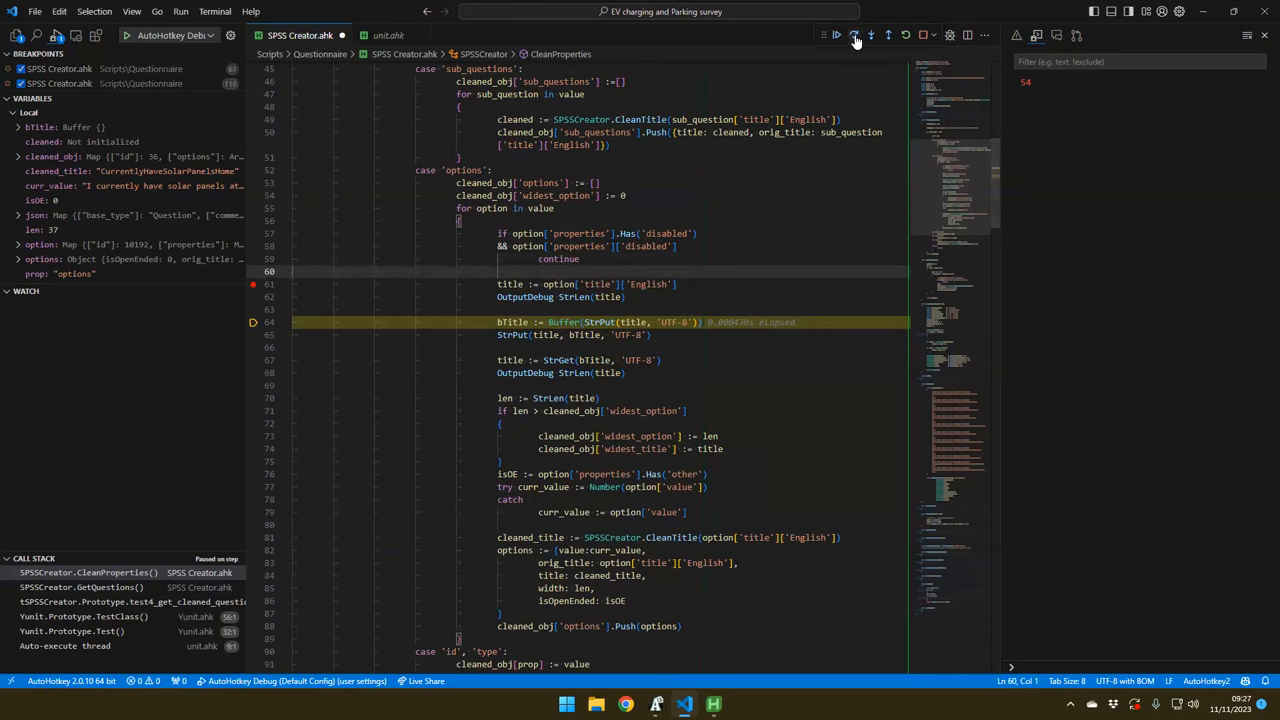
left_click(854, 36)
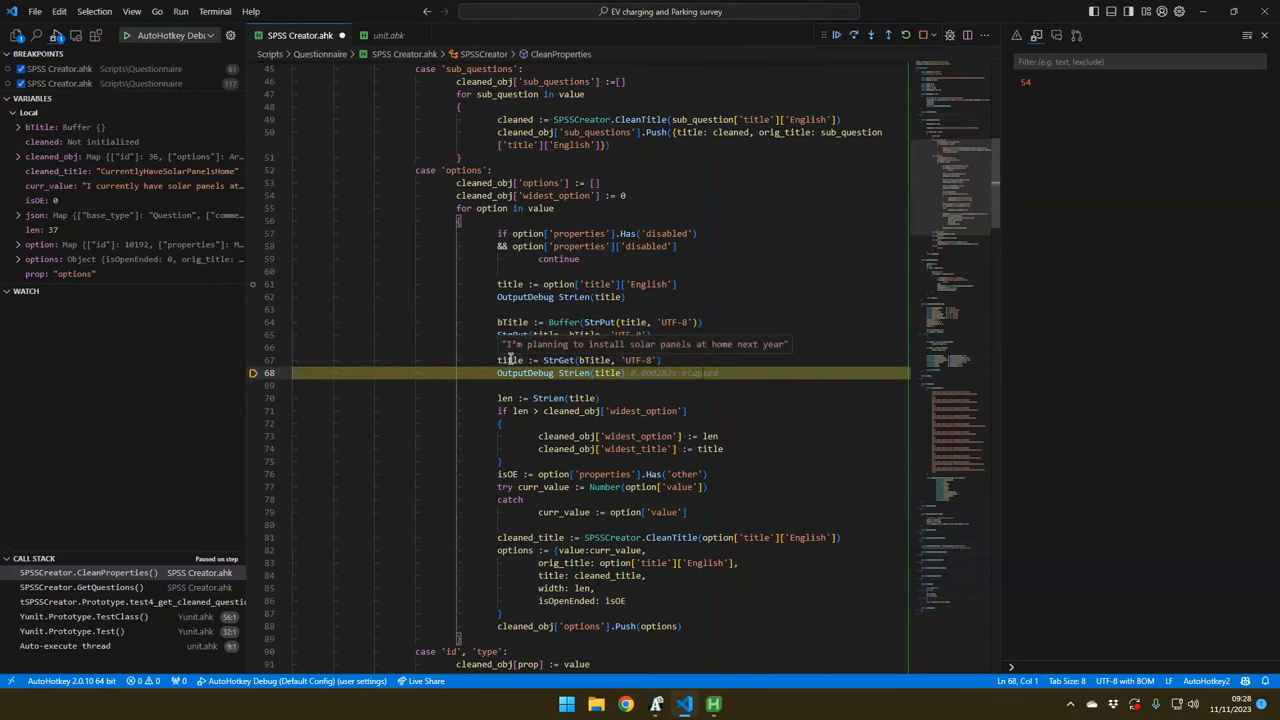
scroll("down", 3)
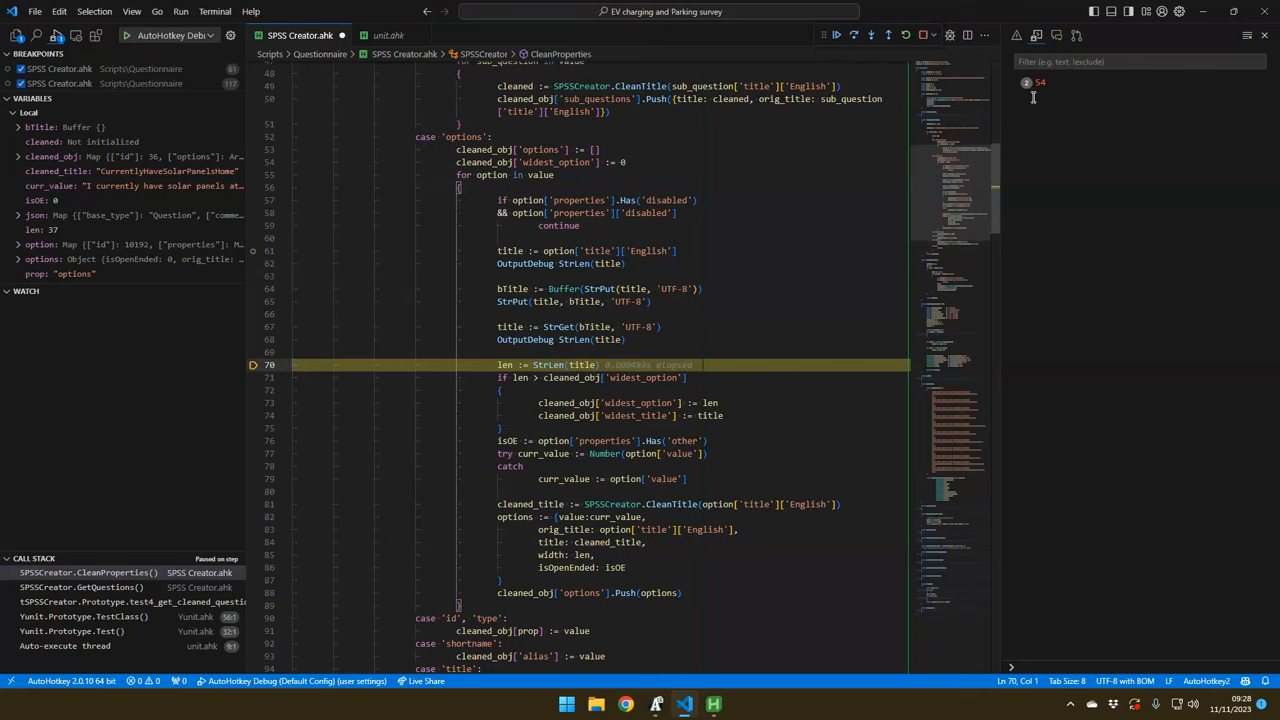
mouse_move(510, 326)
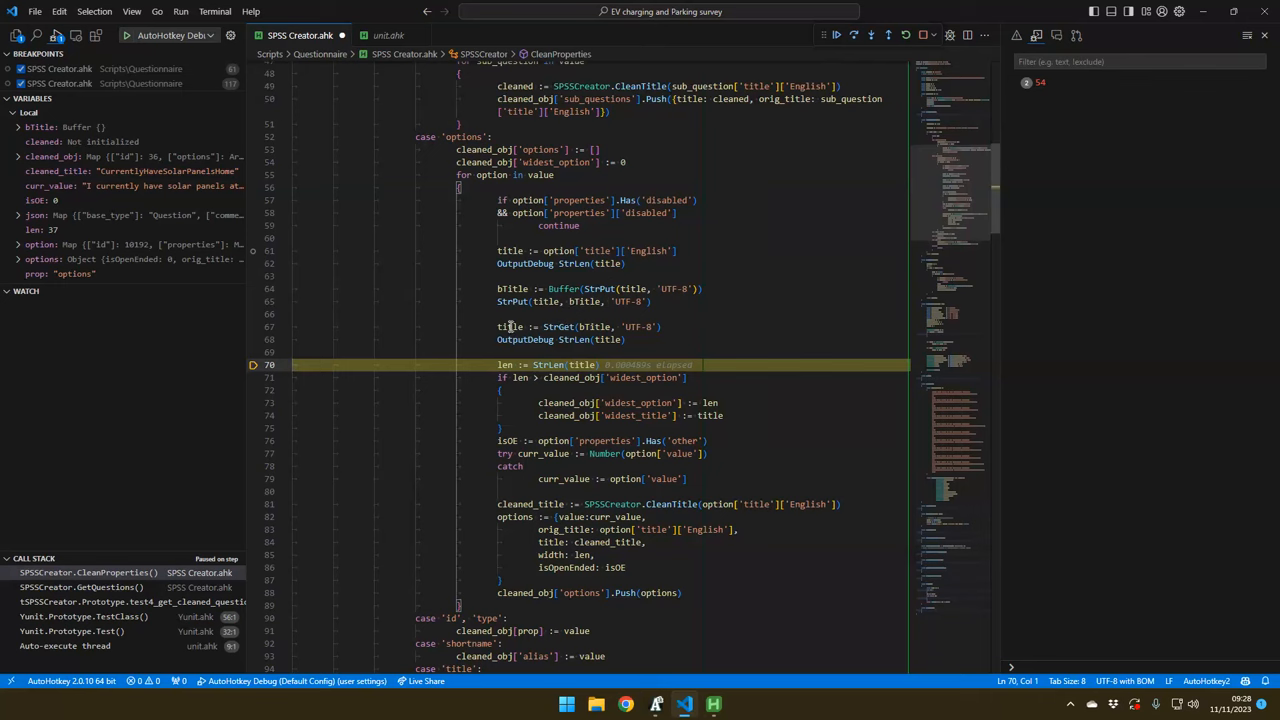
mouse_move(512, 326)
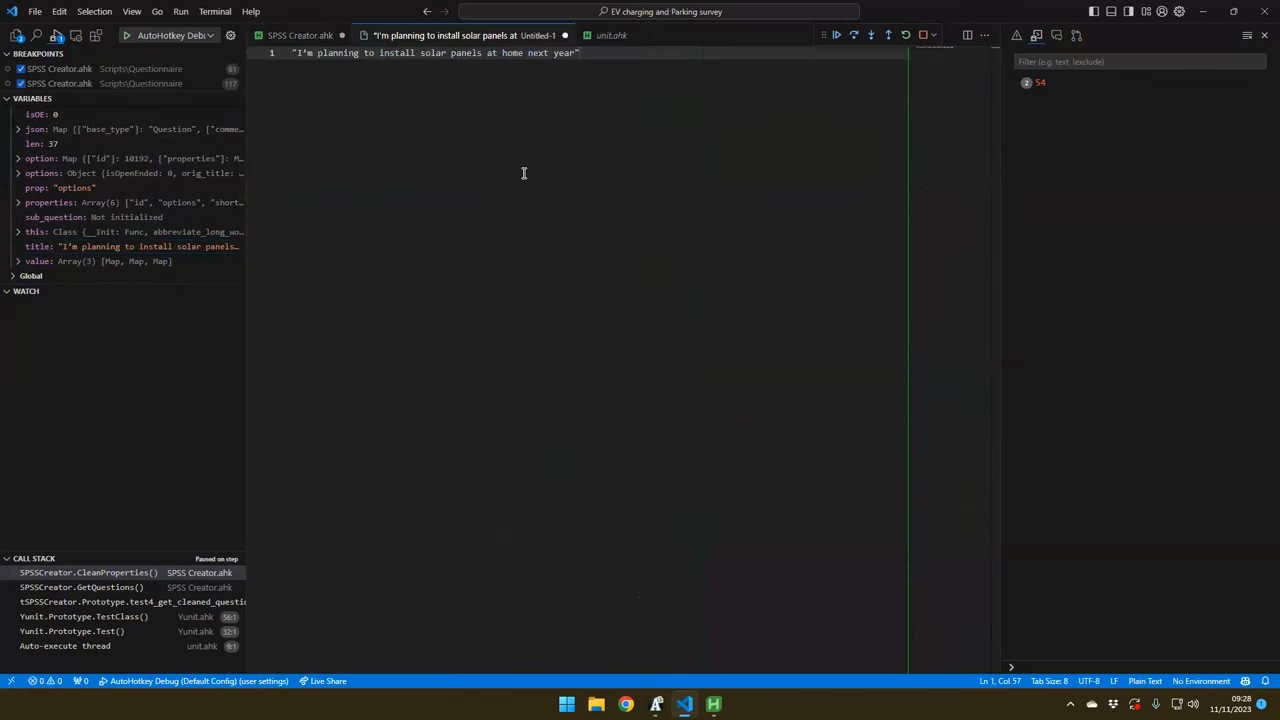
mouse_move(452, 234)
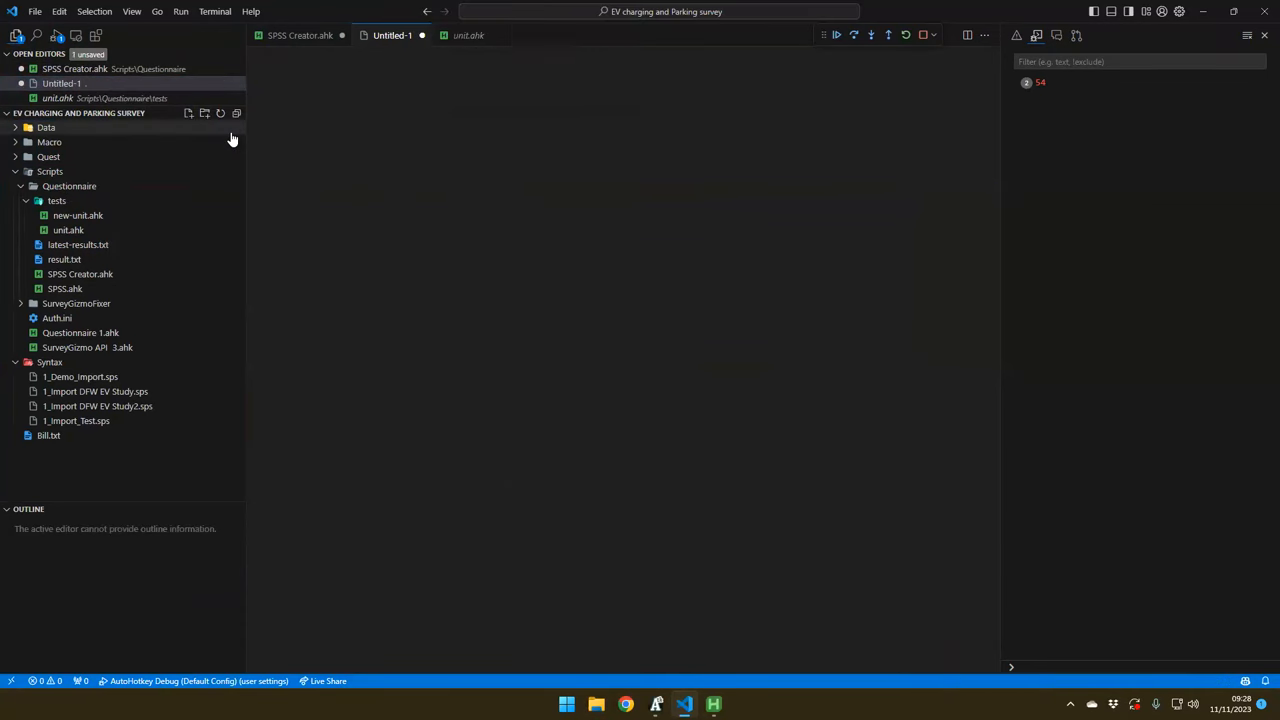
View Untitled-1 in the Hex Editor and select the solar-panel title bytes for the Data Inspector
left_click(392, 36)
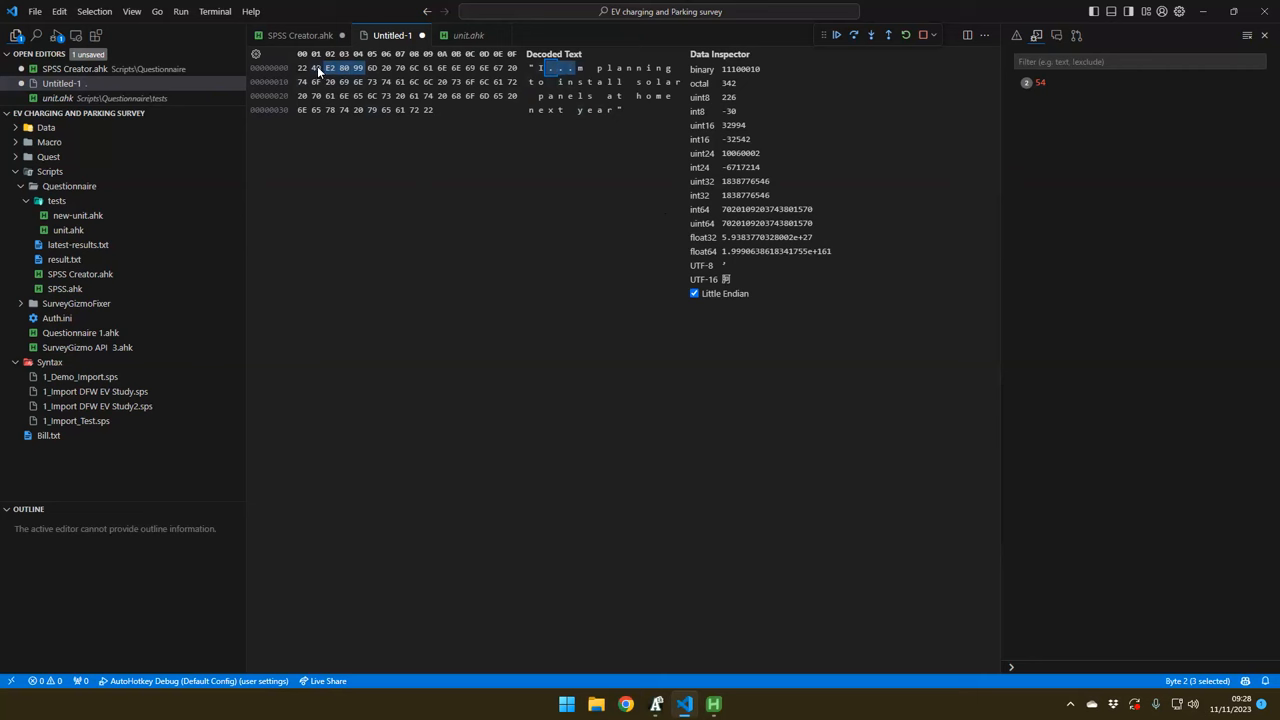
left_click(330, 68)
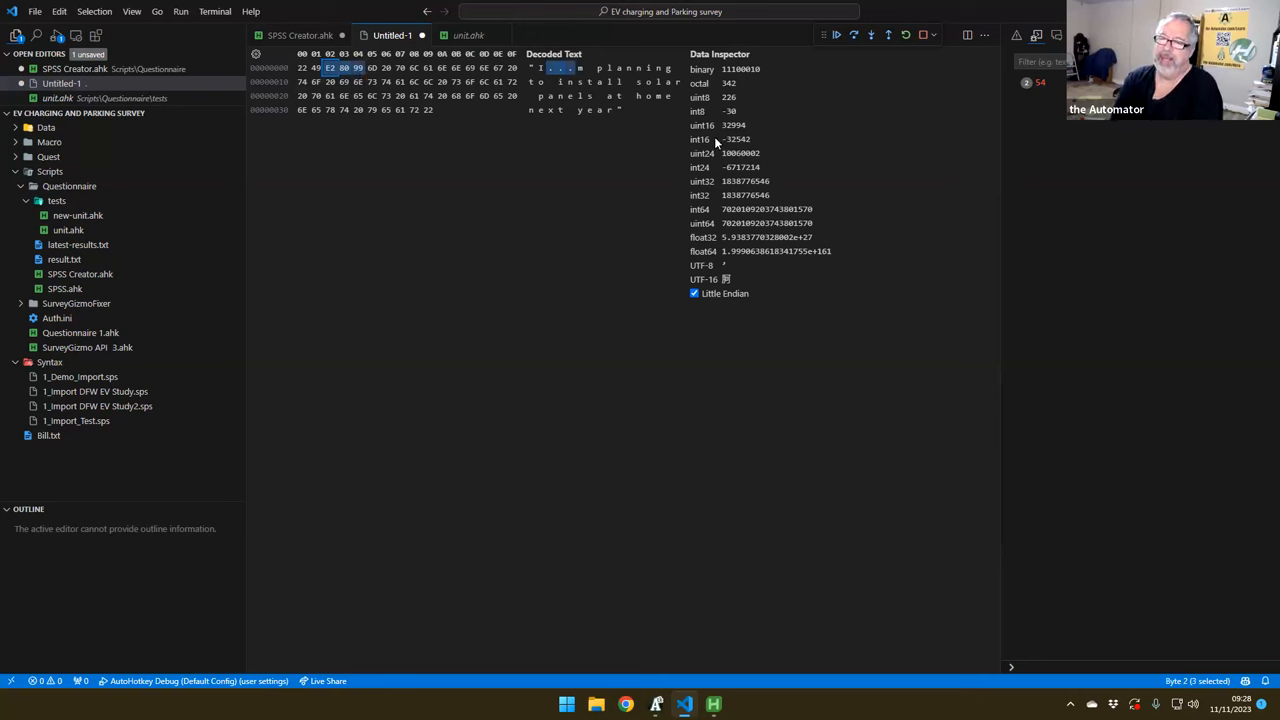
mouse_move(728, 144)
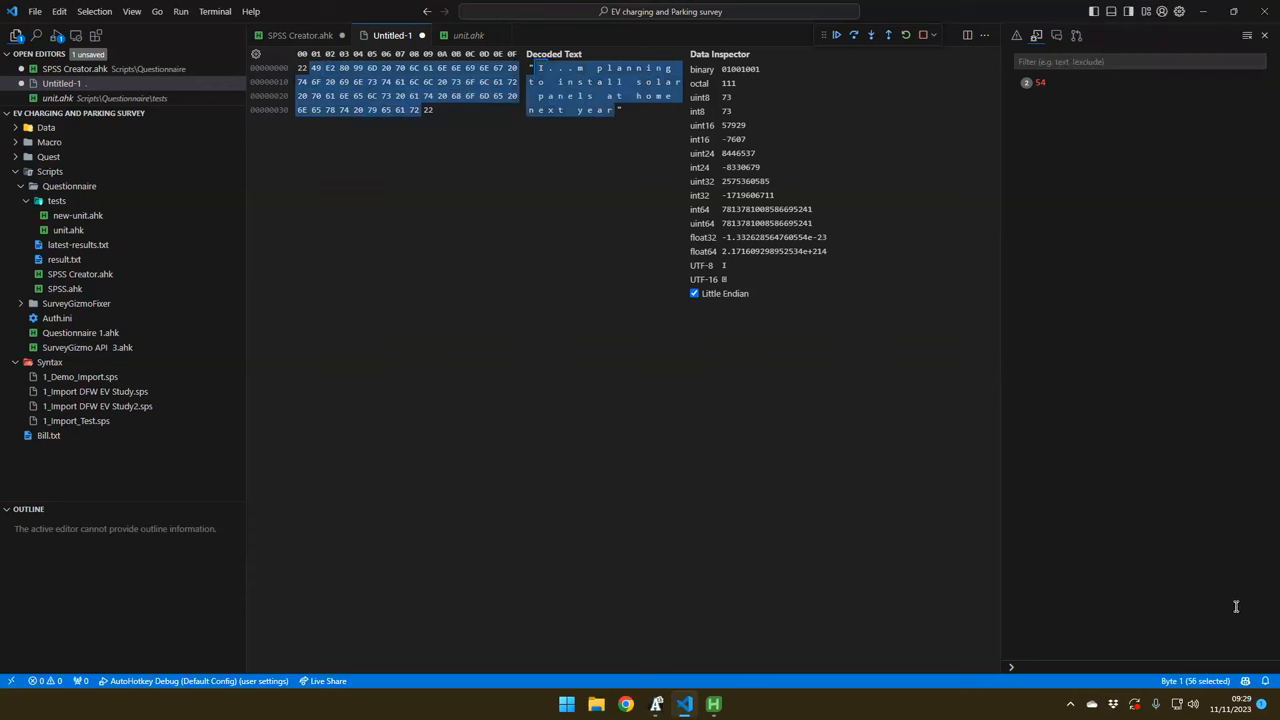
mouse_move(1192, 688)
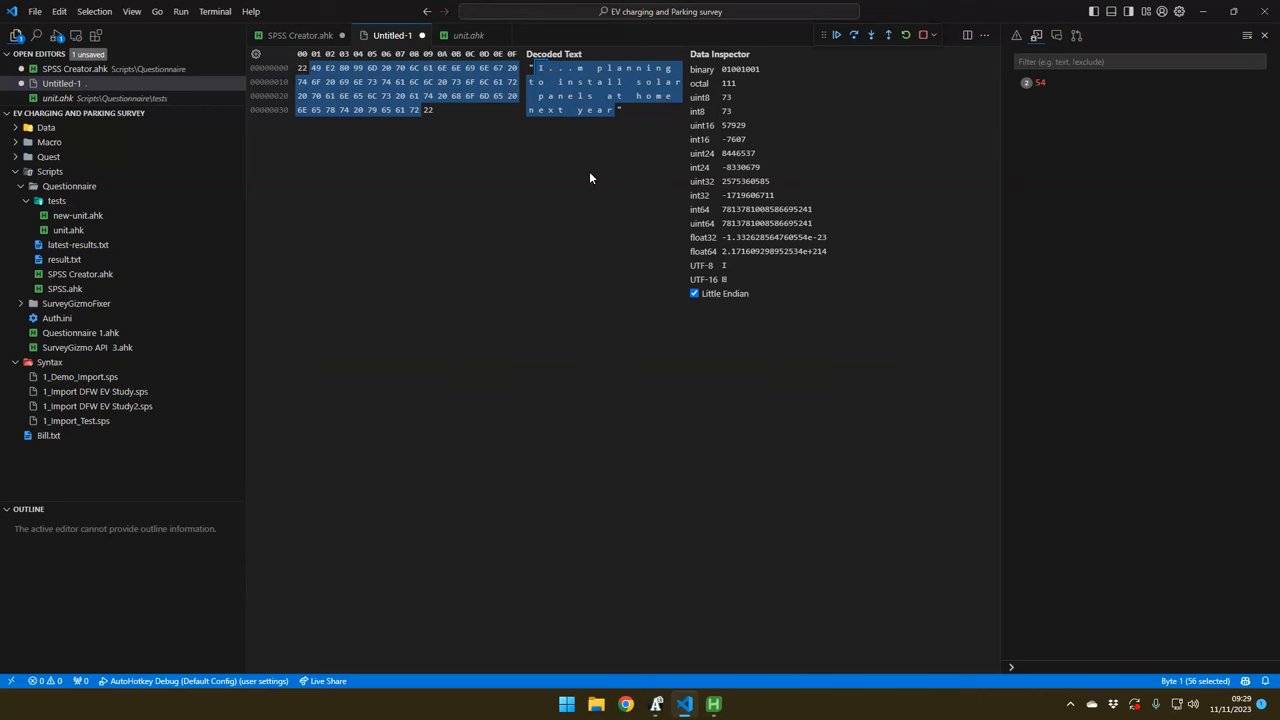
mouse_move(608, 182)
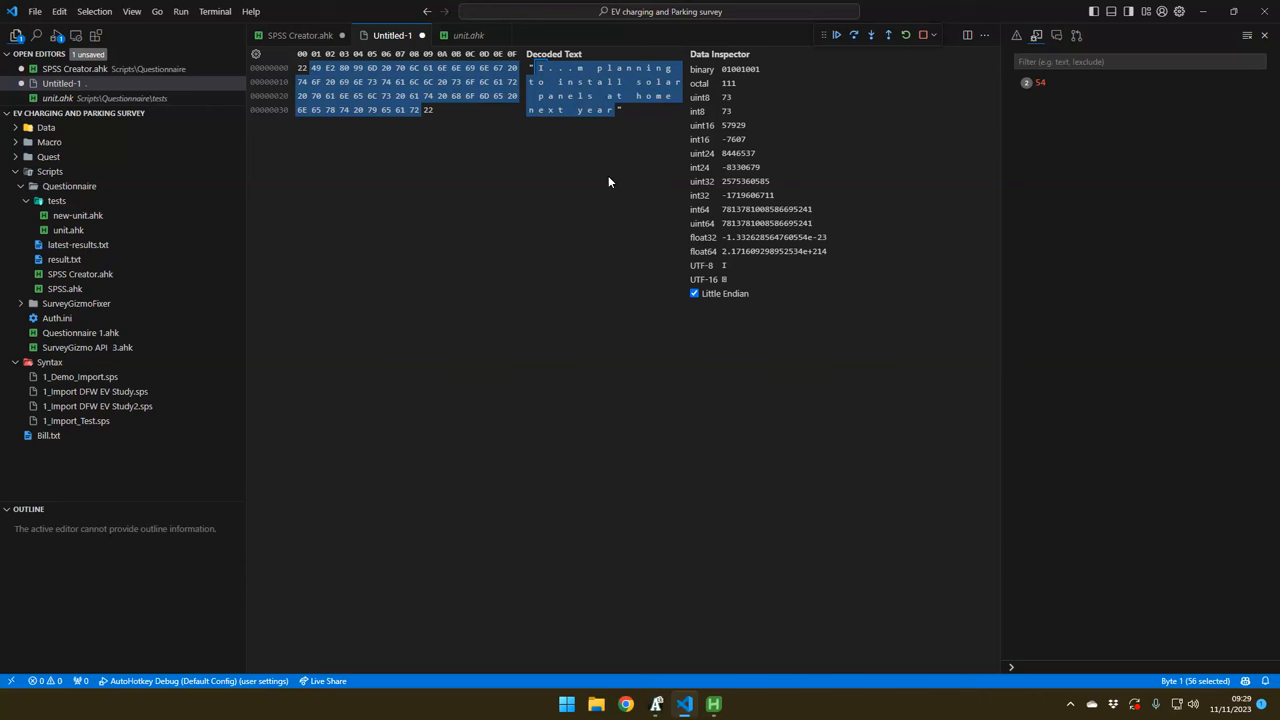
left_click(540, 68)
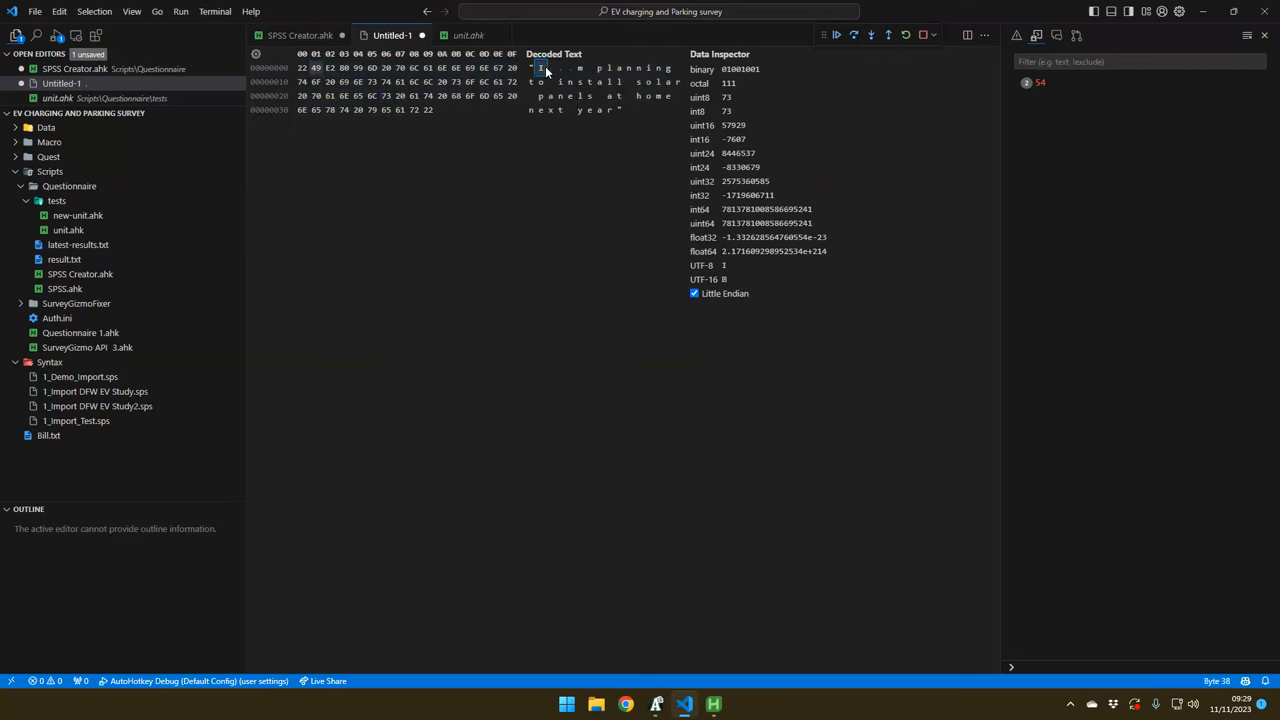
left_click_drag(540, 68, 590, 110)
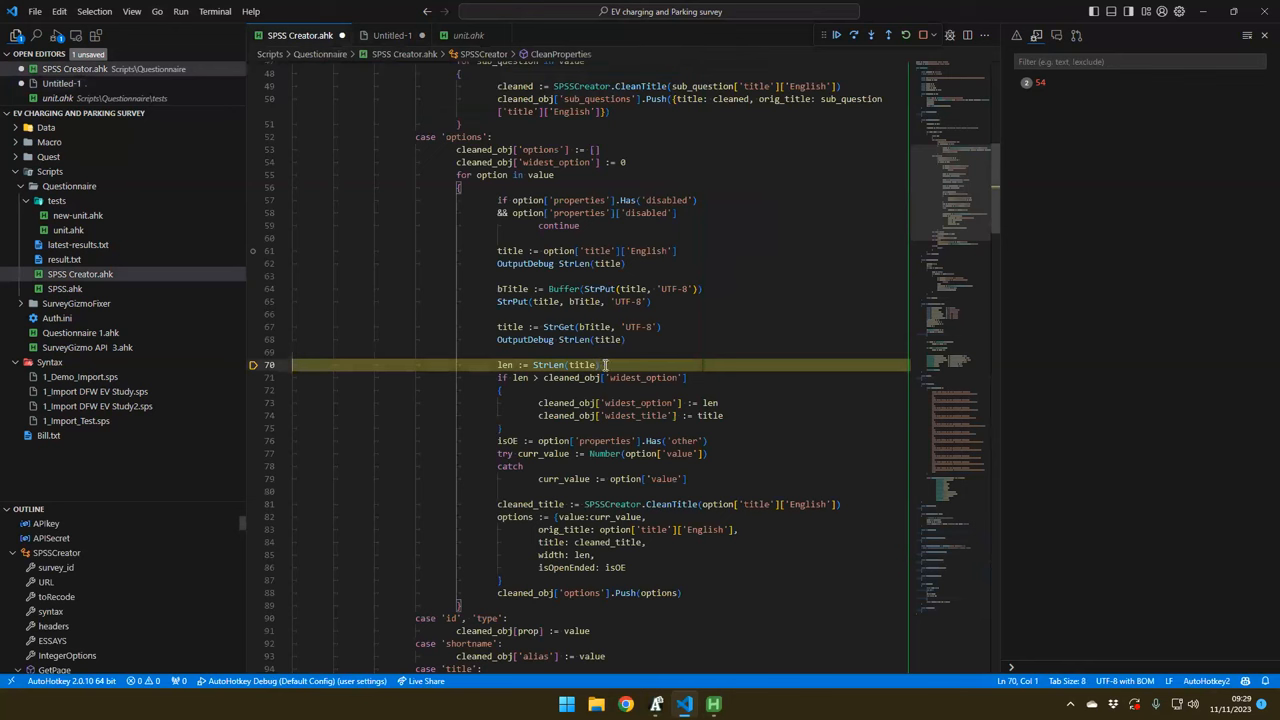
mouse_move(568, 288)
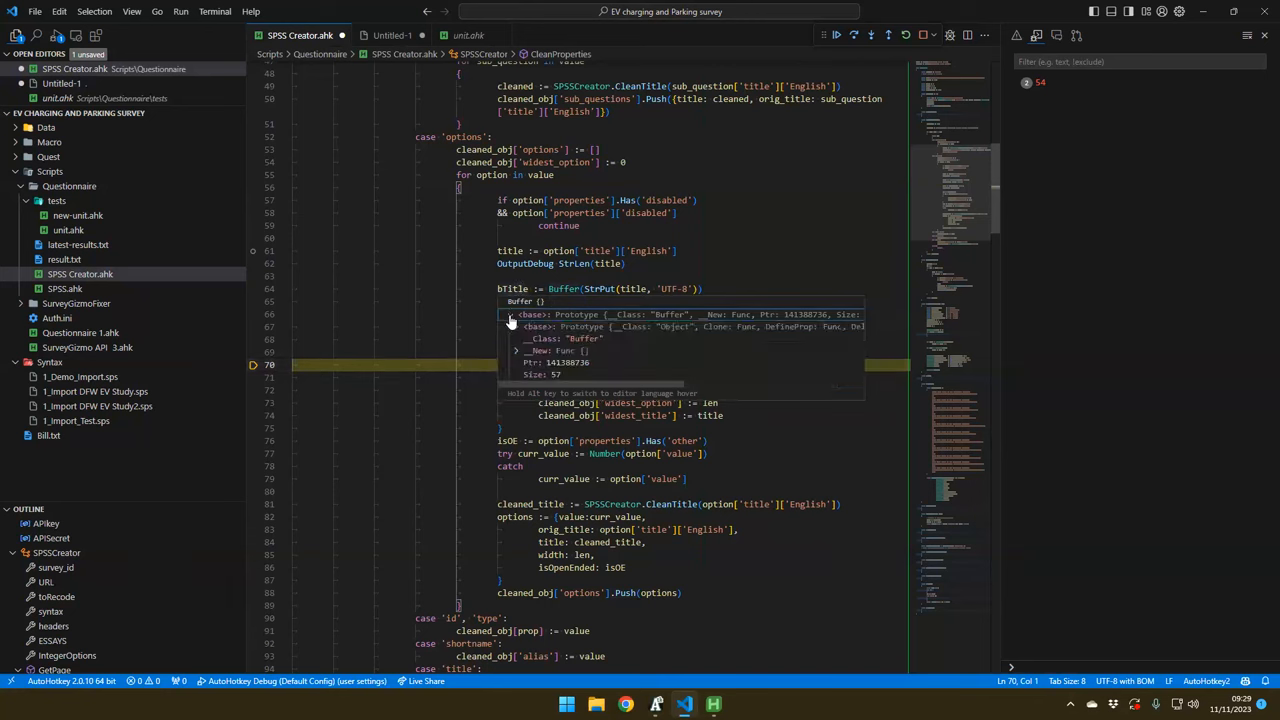
mouse_move(560, 384)
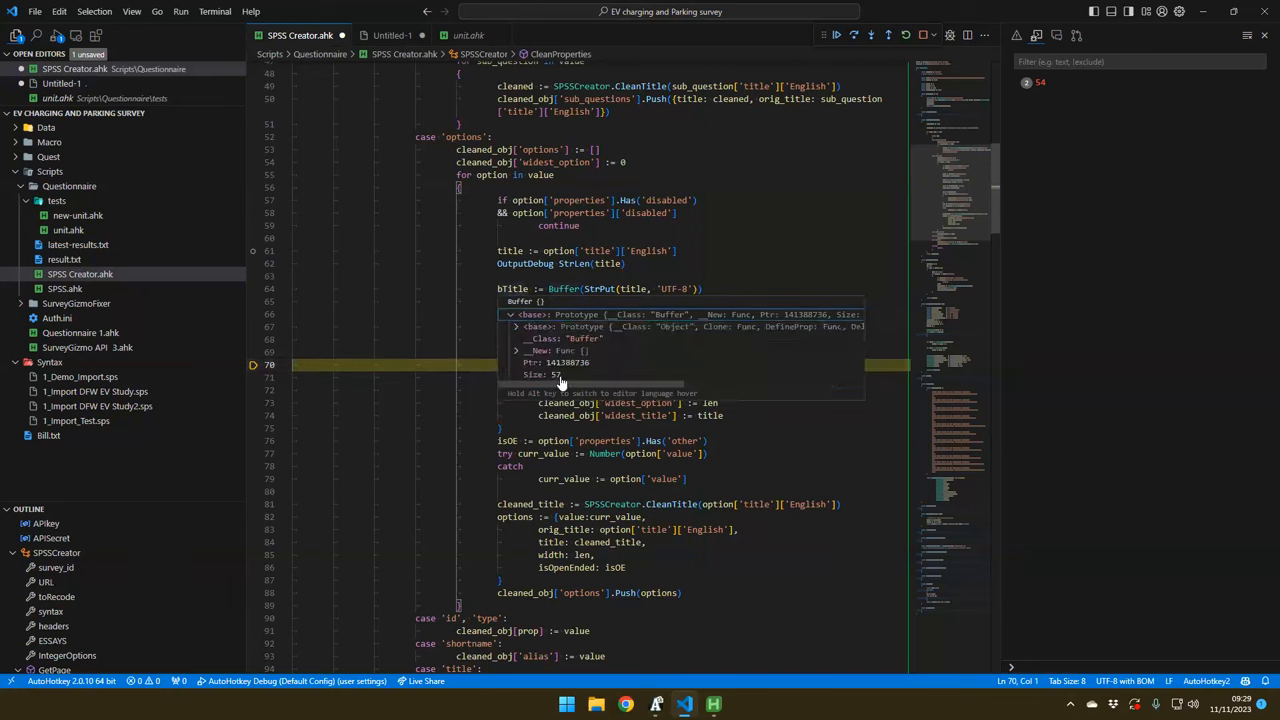
mouse_move(558, 384)
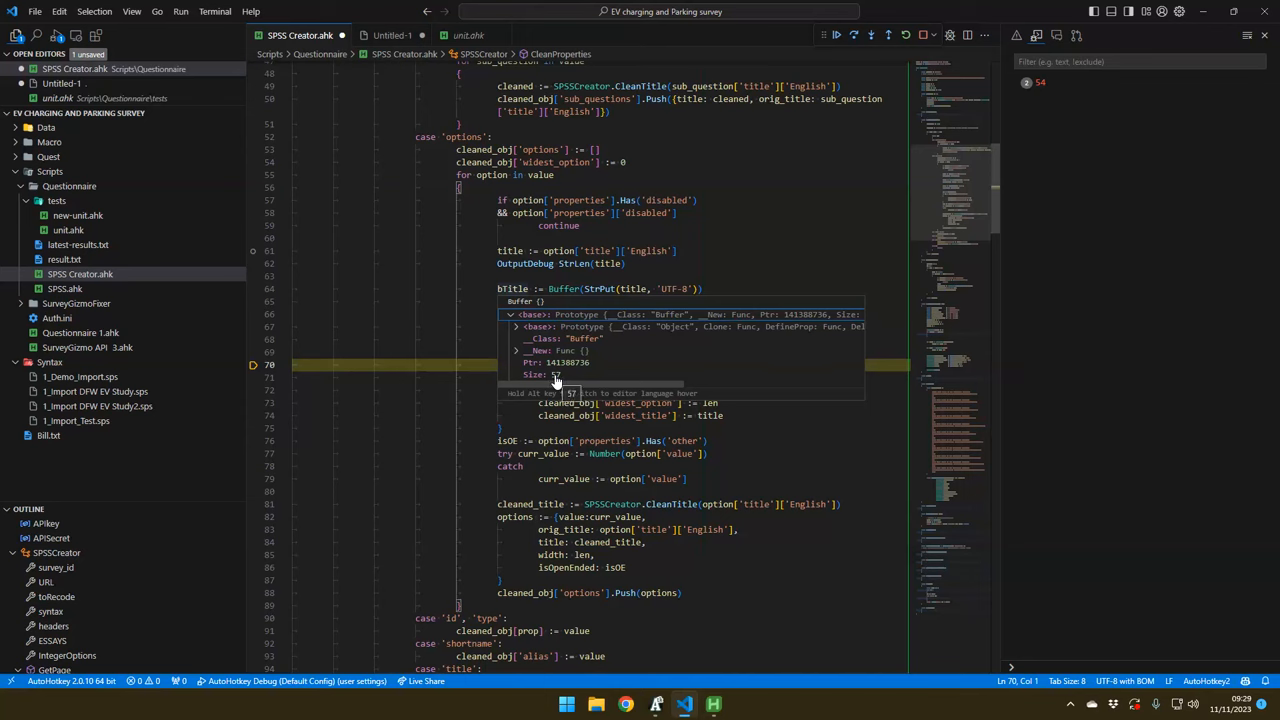
mouse_move(588, 342)
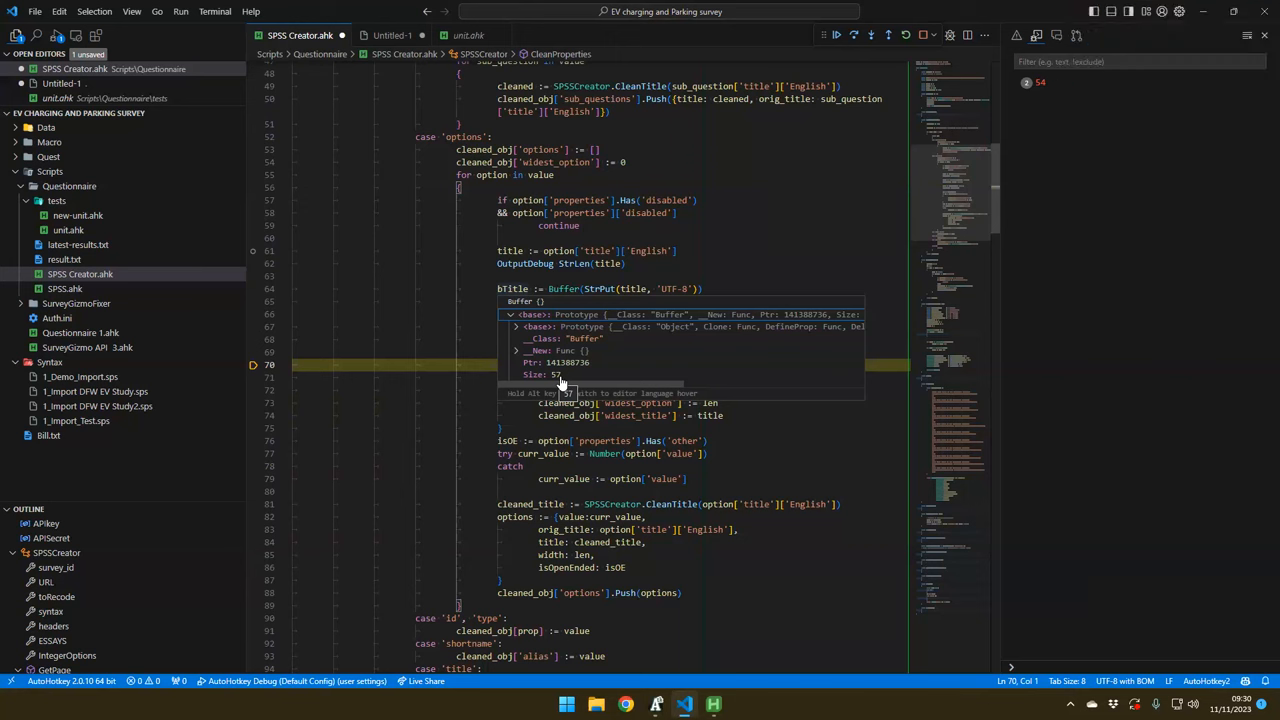
mouse_move(562, 388)
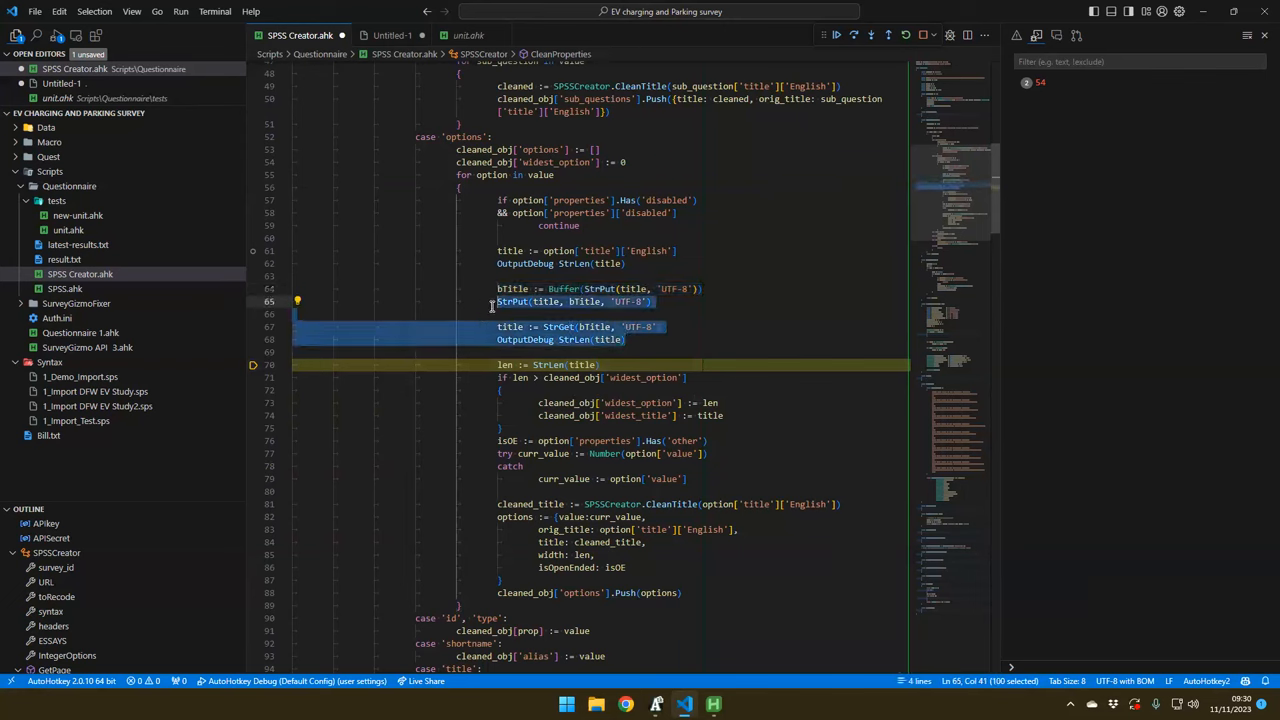
Remove the StrPut and StrGet lines and set len from bTitle.Size instead of StrLen(title)
key("Delete")
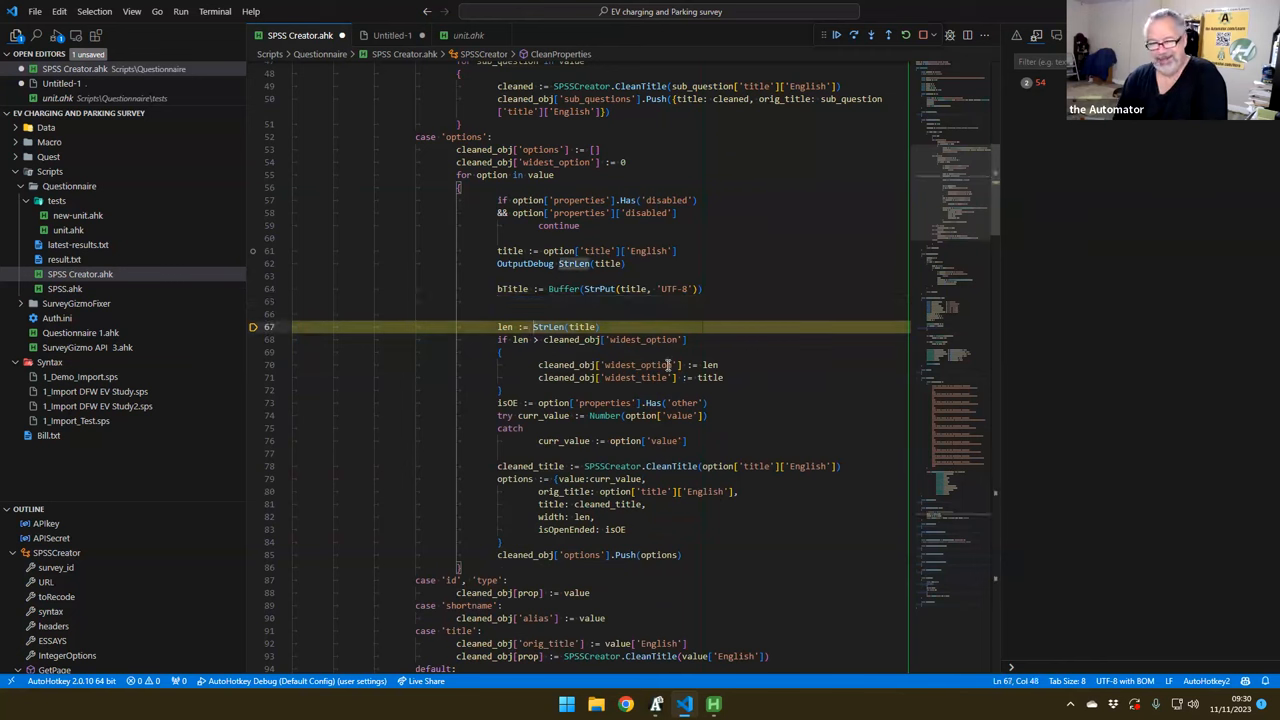
type("bTitle")
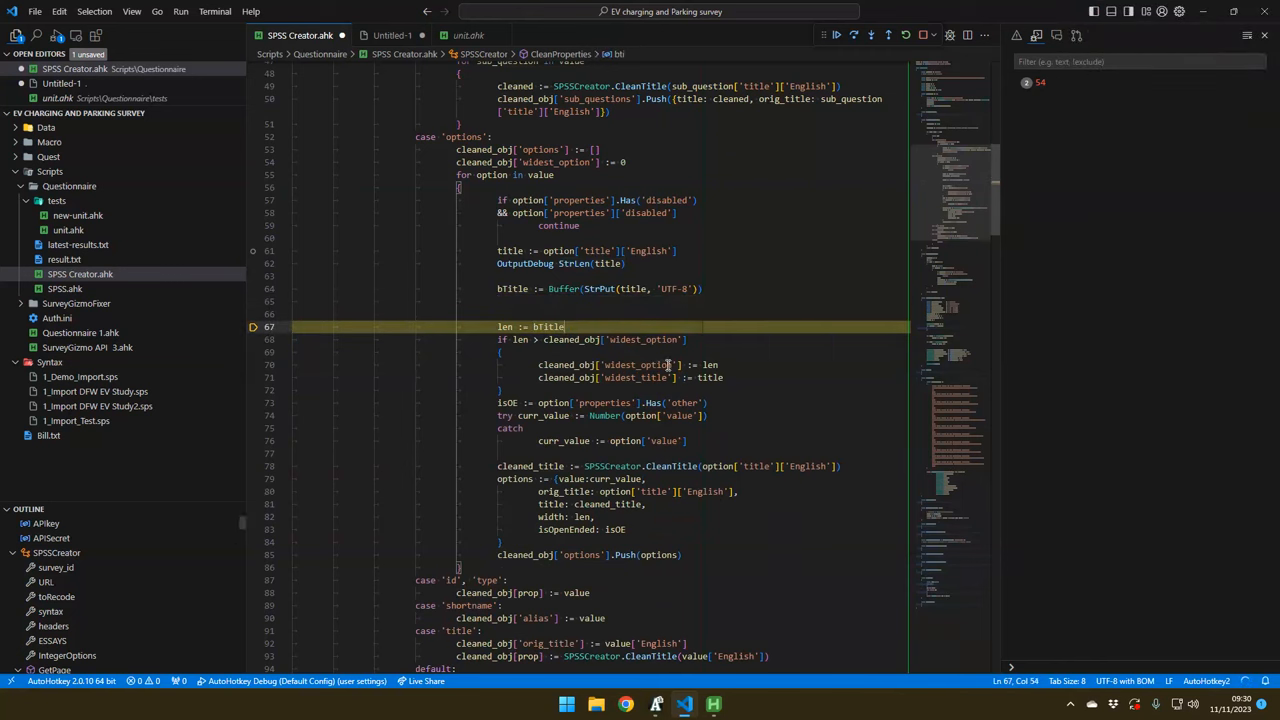
type(".Size")
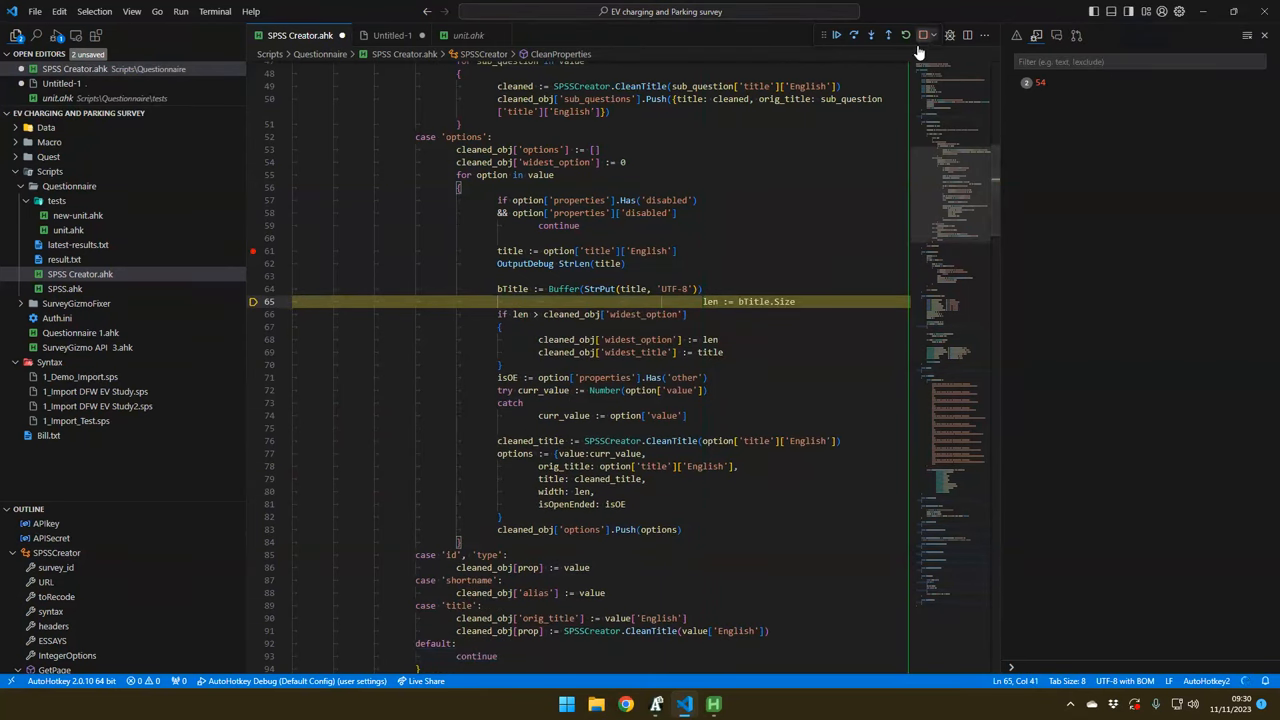
Stop the debugger and delete the OutputDebug line from CleanProperties
left_click(920, 36)
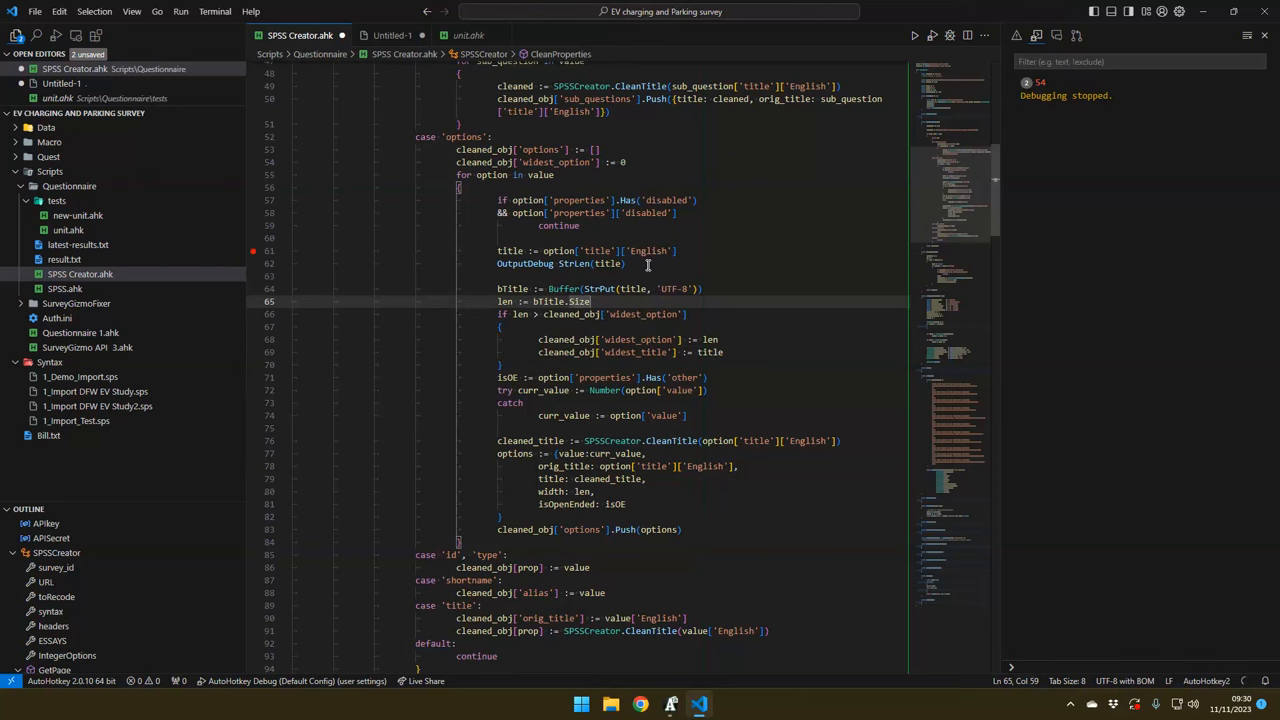
left_click(650, 264)
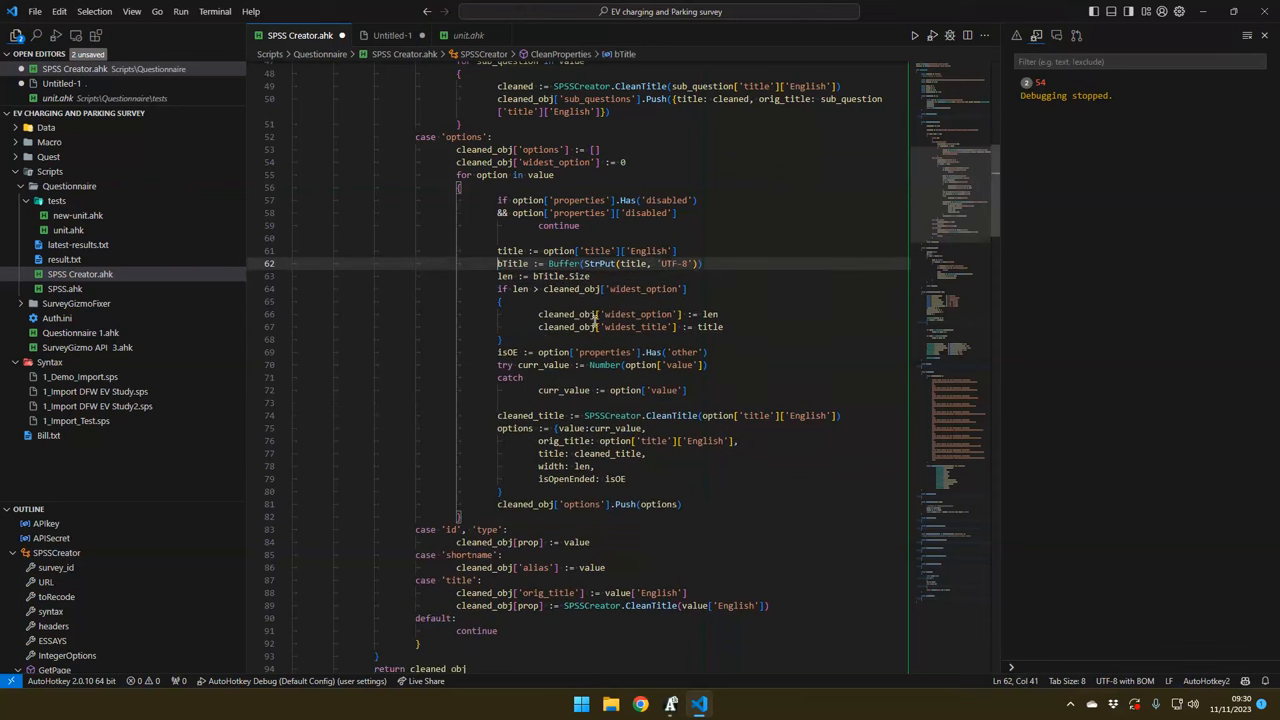
type("-1")
key("enter")
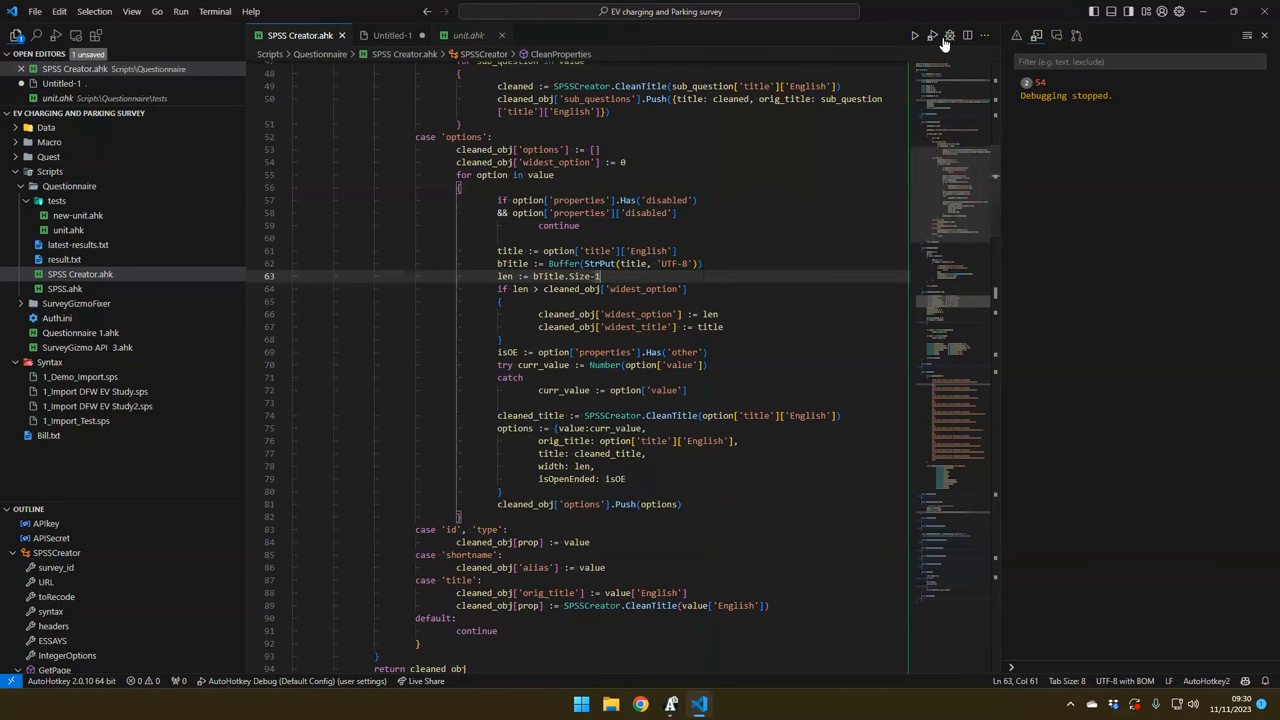
Restart debugging with a breakpoint in GetQuestions so the run pauses after CleanProperties returns
left_click(914, 36)
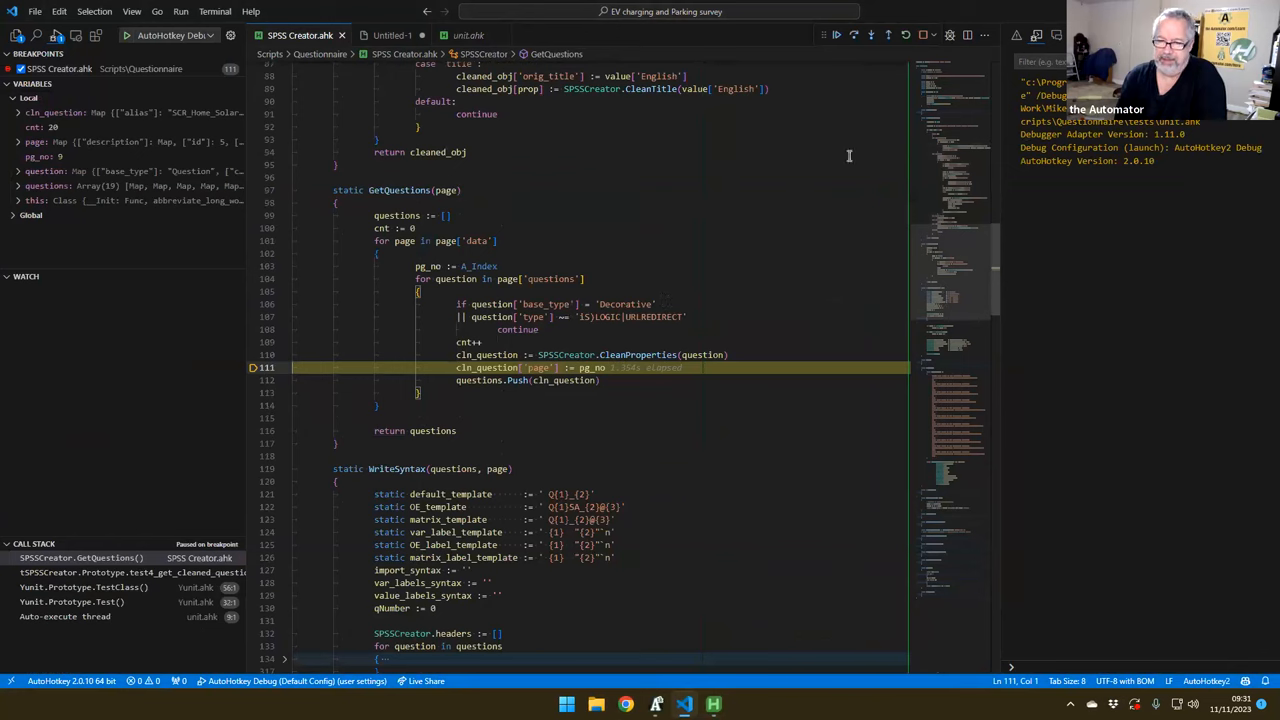
left_click(884, 36)
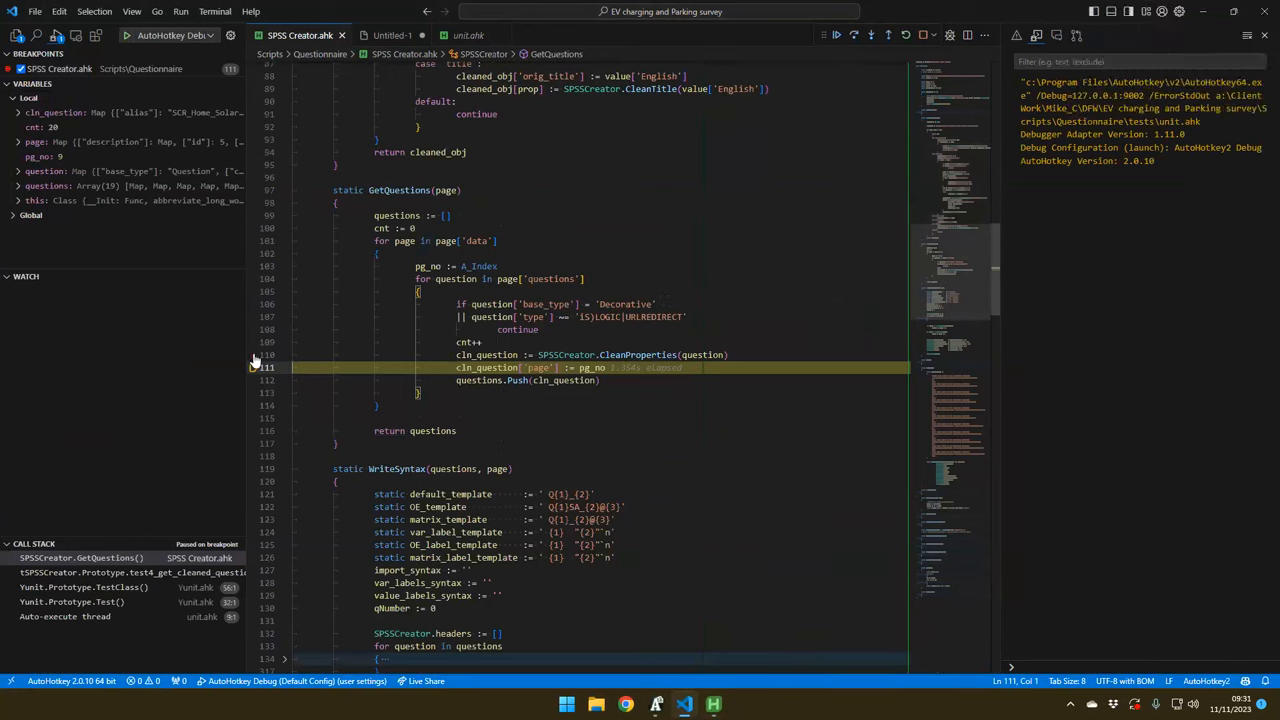
left_click(254, 368)
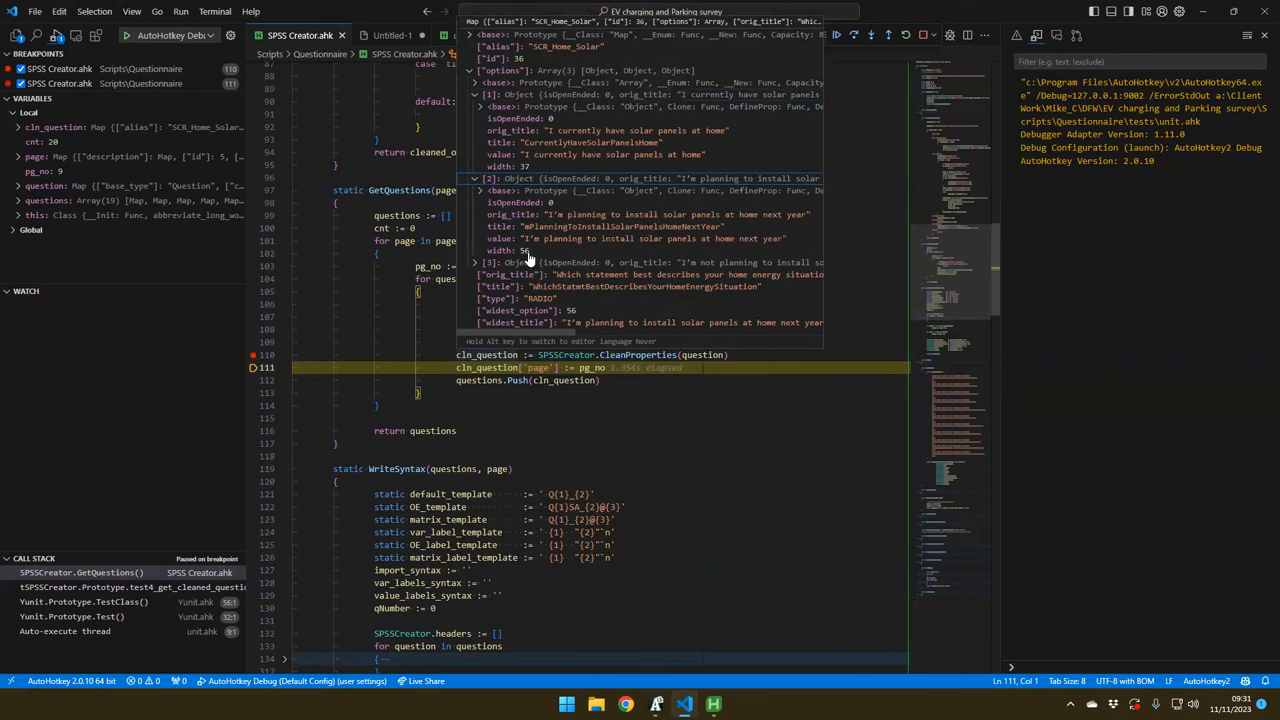
mouse_move(552, 136)
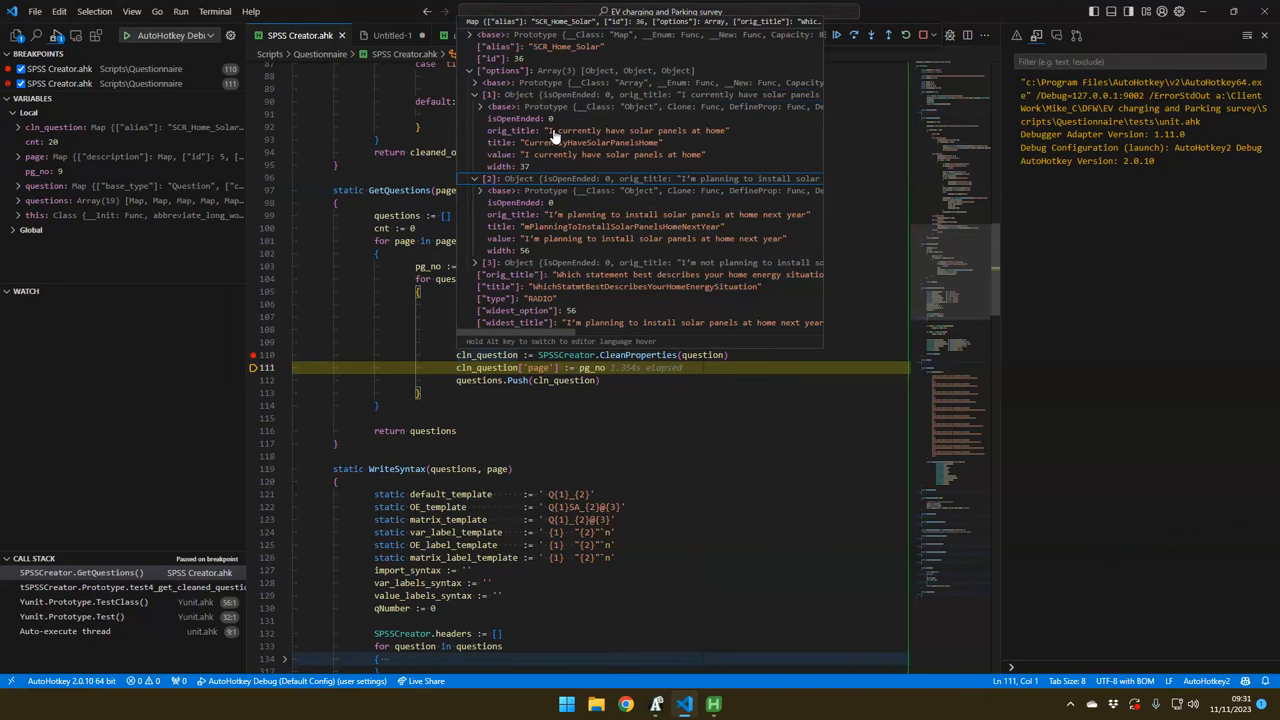
Inspect cln_question's first option title 'I currently have solar panels at home' and widest_option 56
double_click(560, 130)
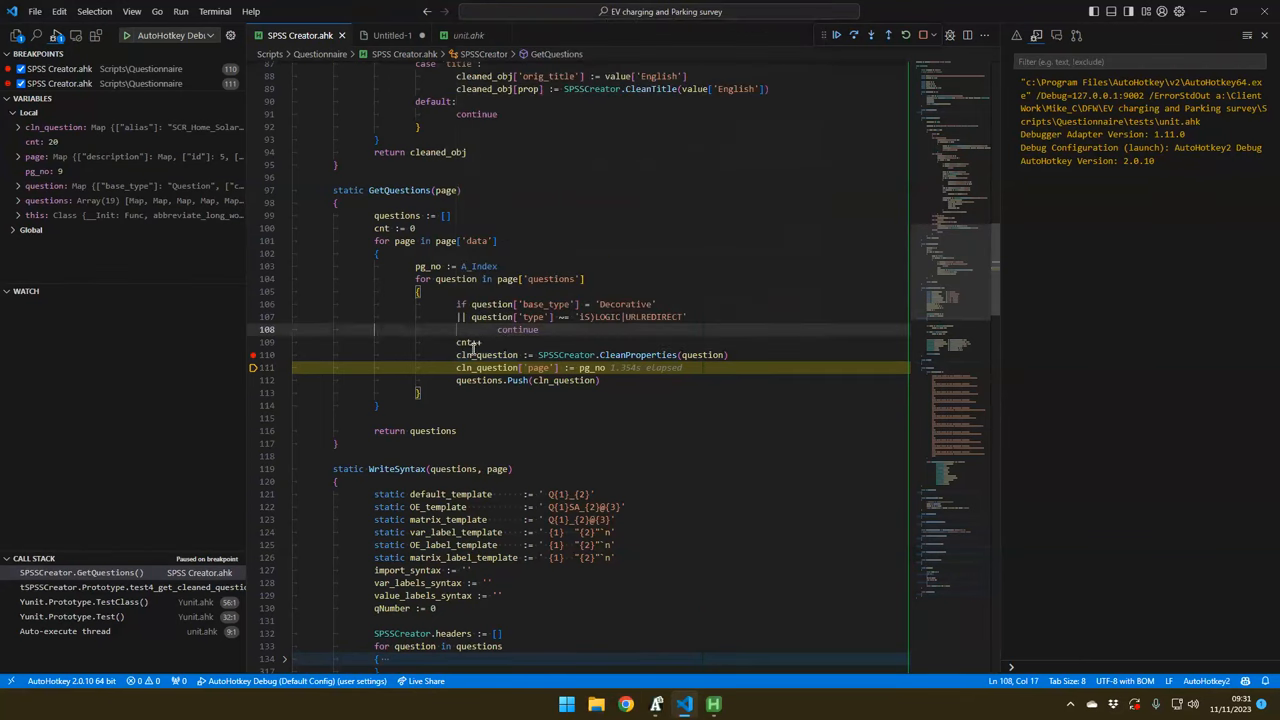
type("I currently have solar panels at home")
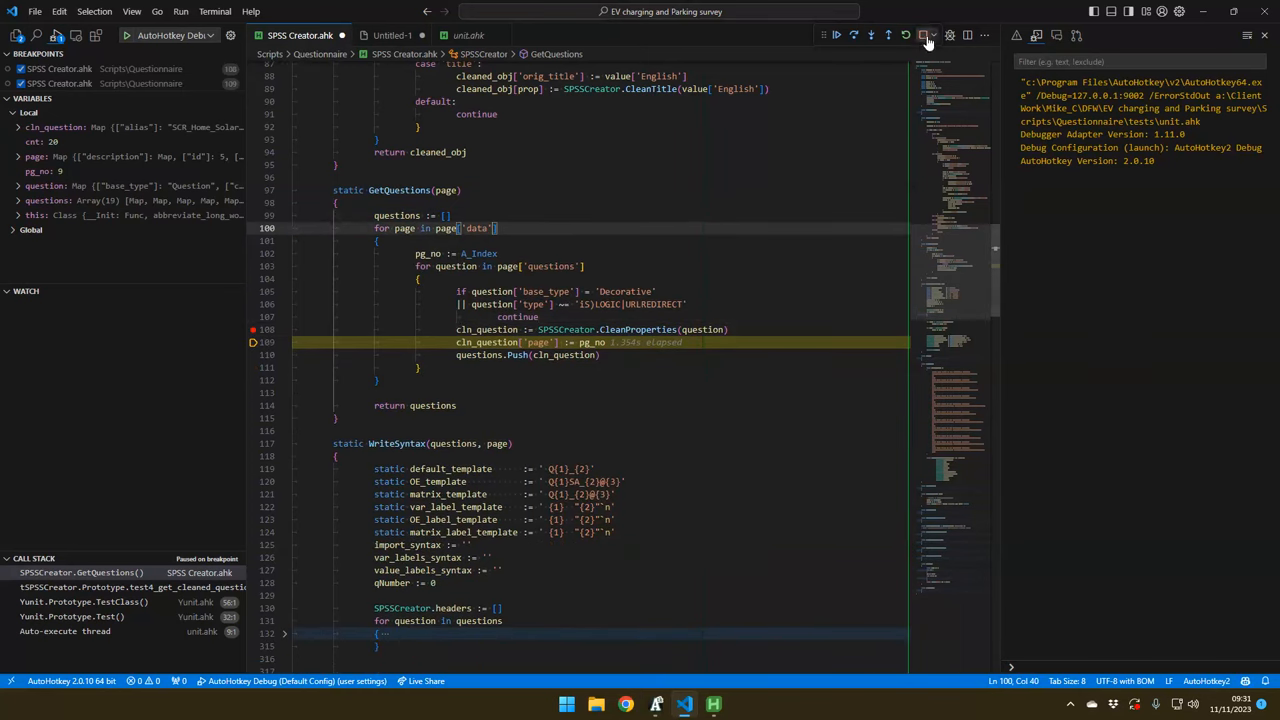
Stop debugging and rerun the YUnit tests, expanding the failing test7_recode_options result
left_click(924, 36)
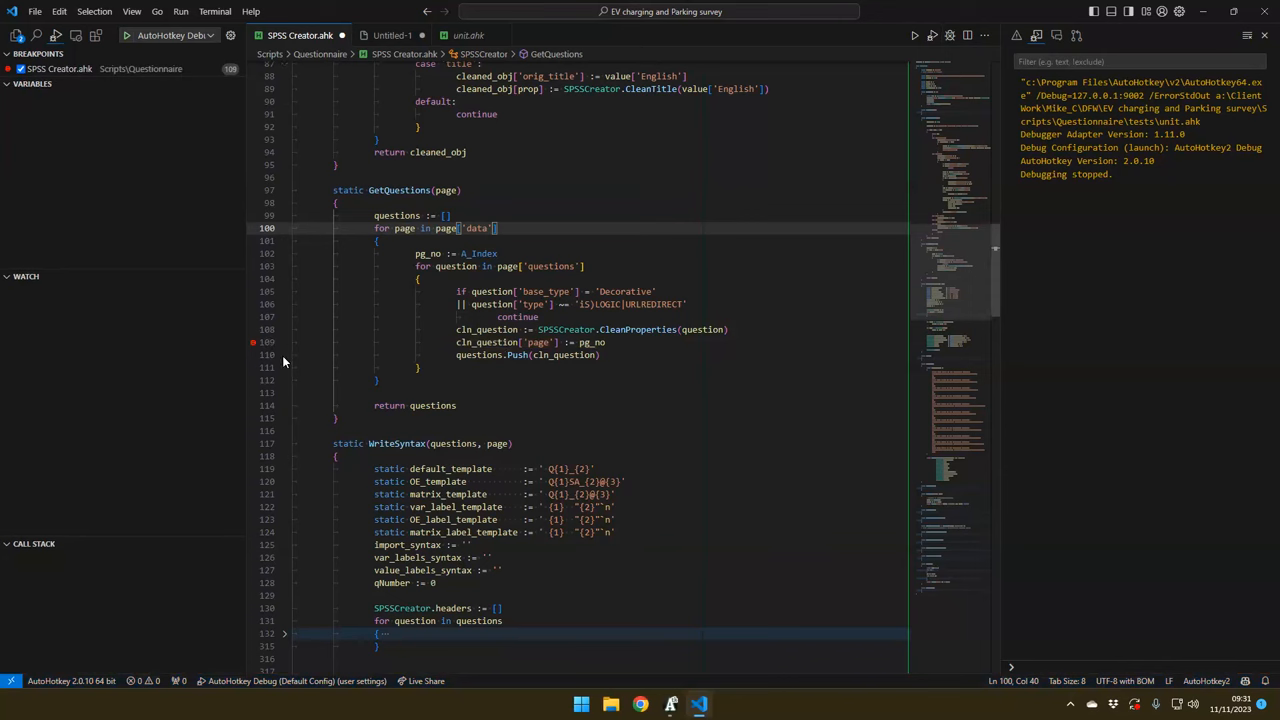
right_click(252, 342)
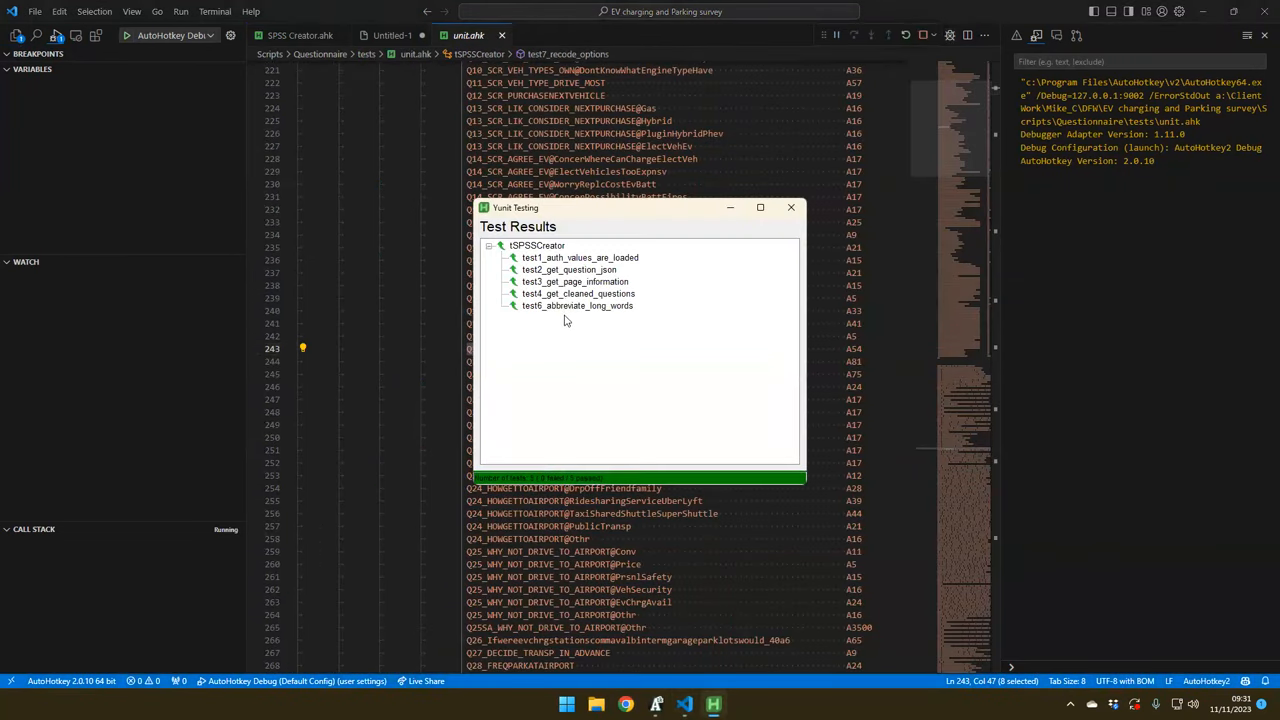
left_click(578, 304)
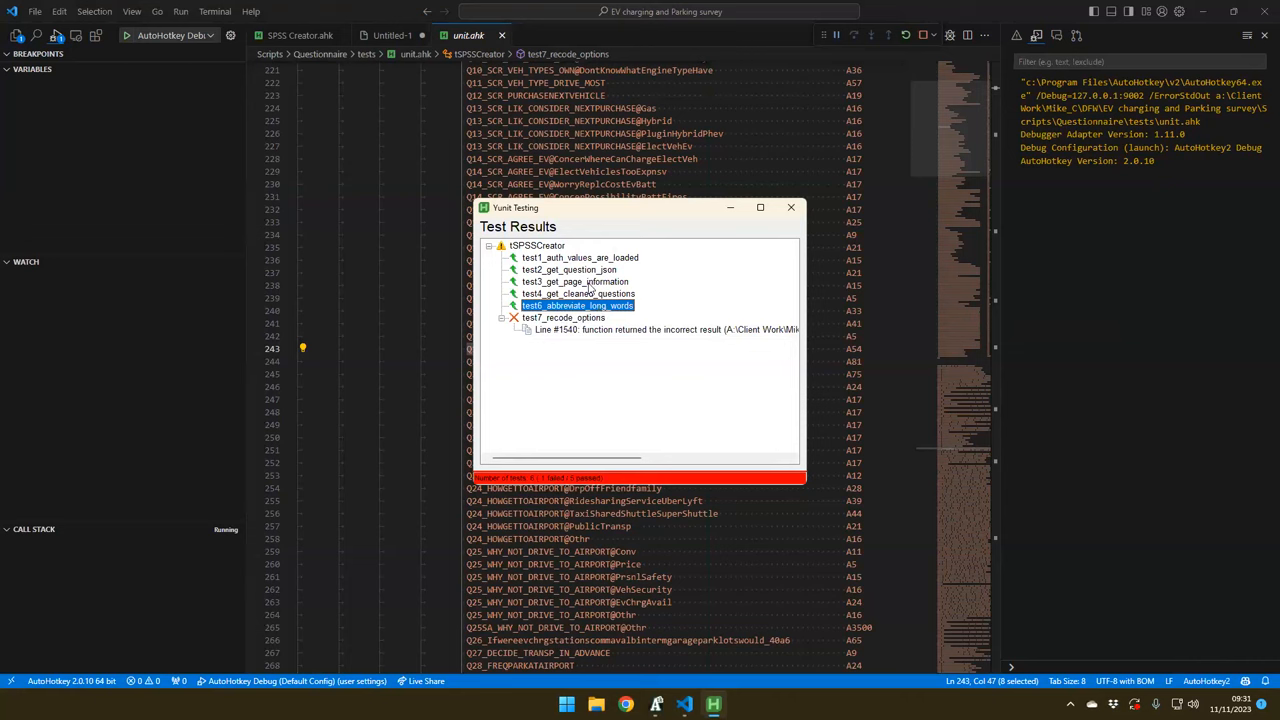
left_click(564, 316)
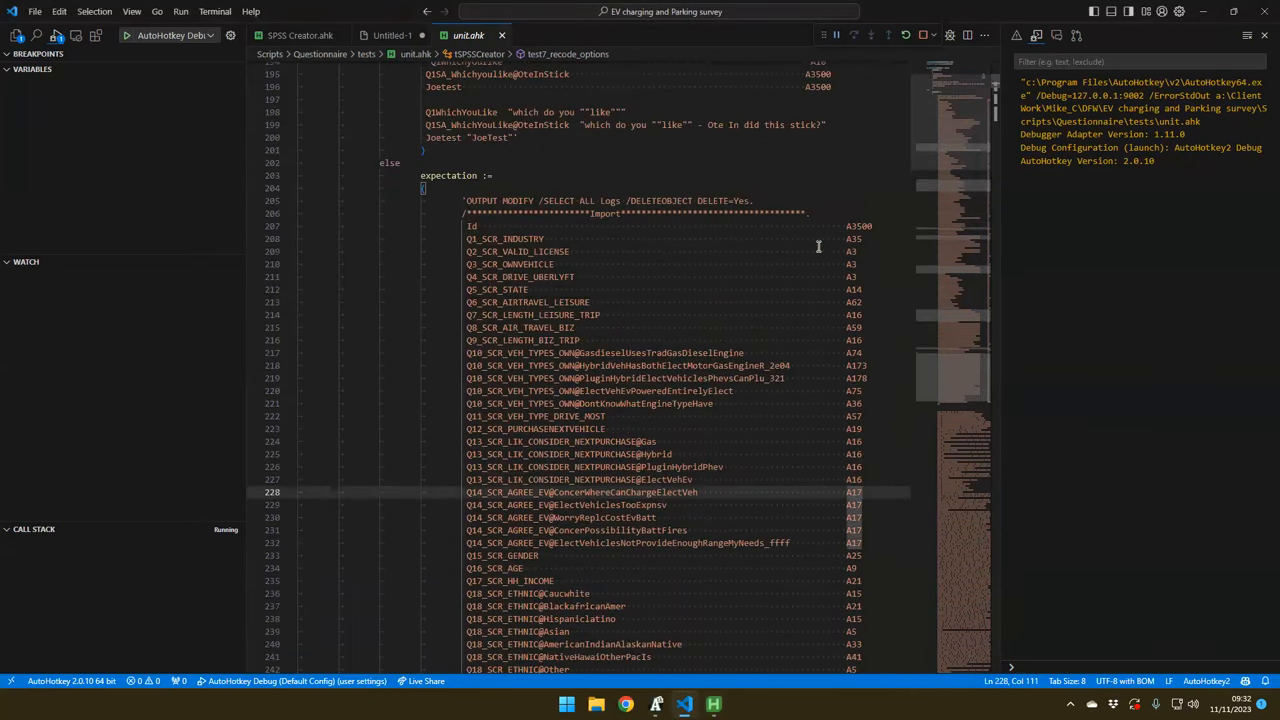
Review the expected recode output for test7_recode_options in unit.ahk
scroll("down", 3)
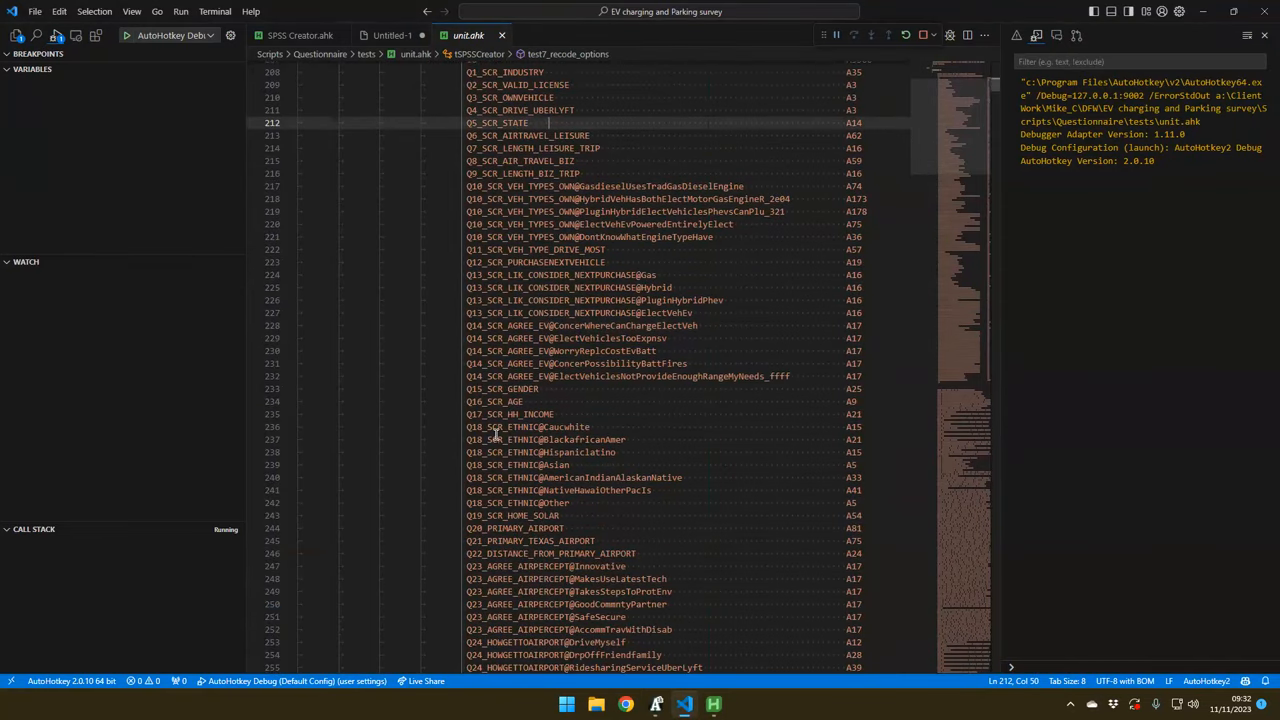
scroll("down", 3)
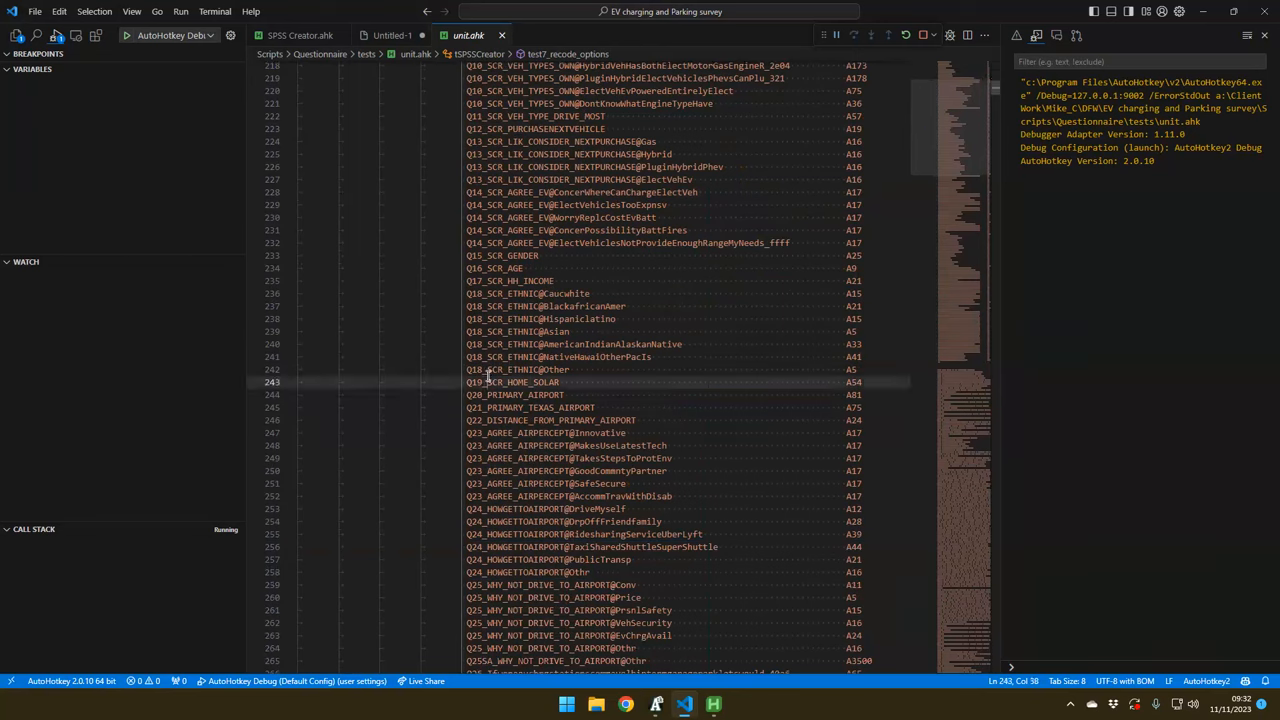
left_click(856, 382)
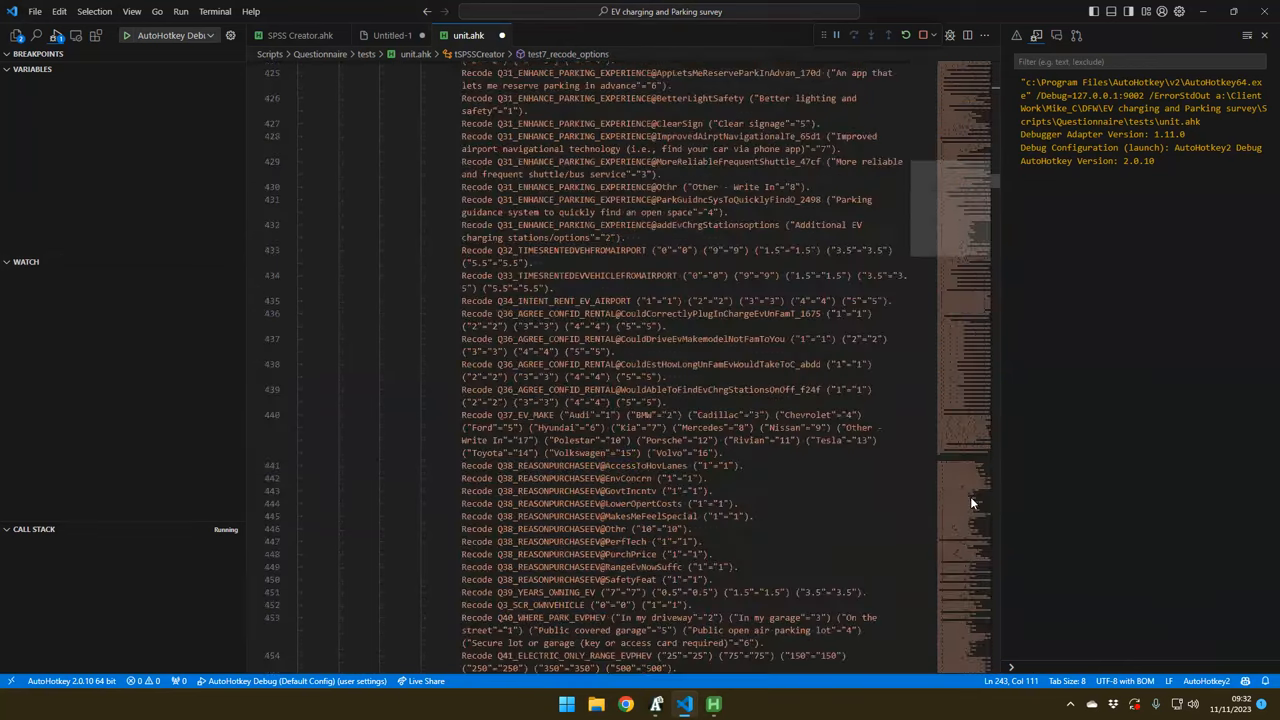
scroll("up", 3)
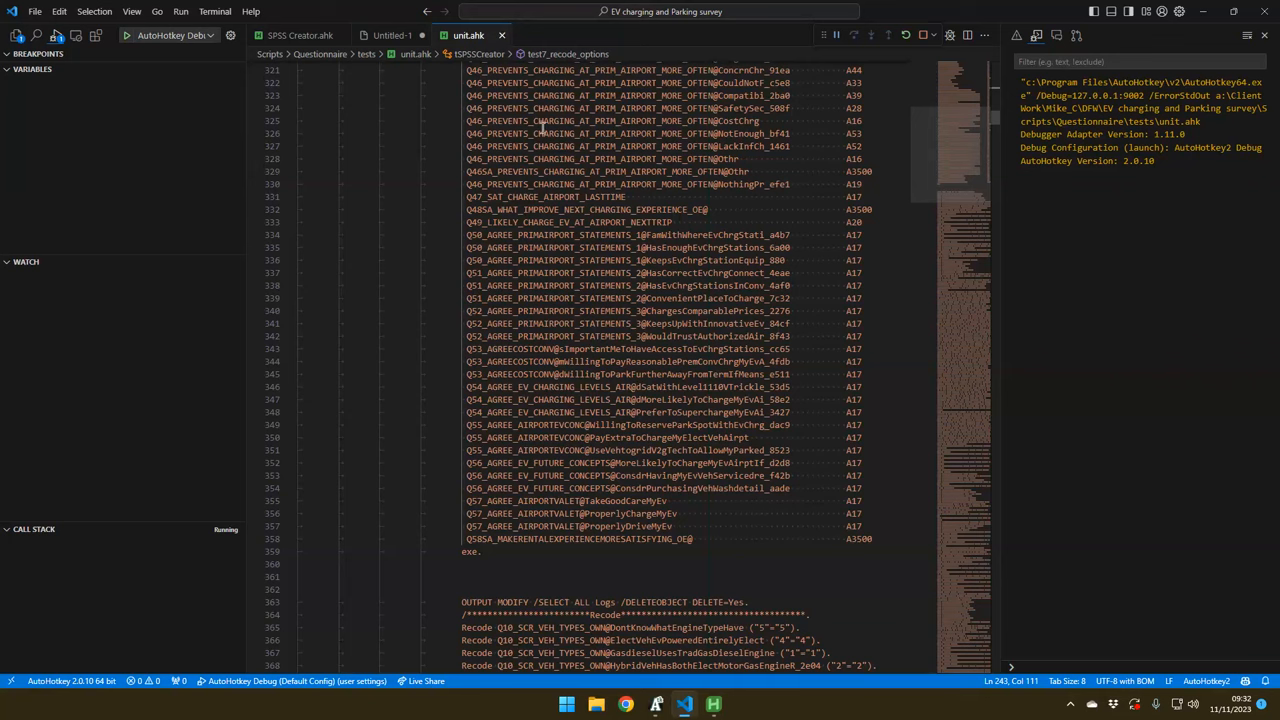
Return to SPSS Creator.ahk at the GetQuestions function
left_click(300, 36)
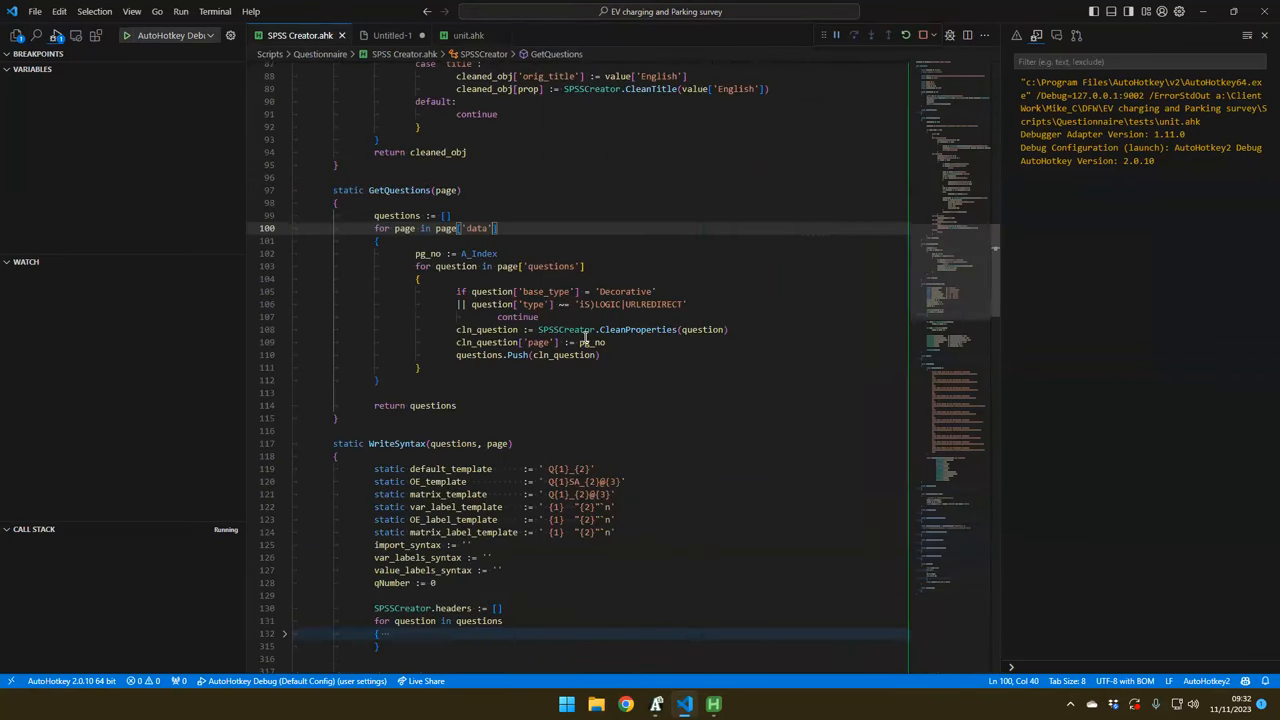
mouse_move(586, 342)
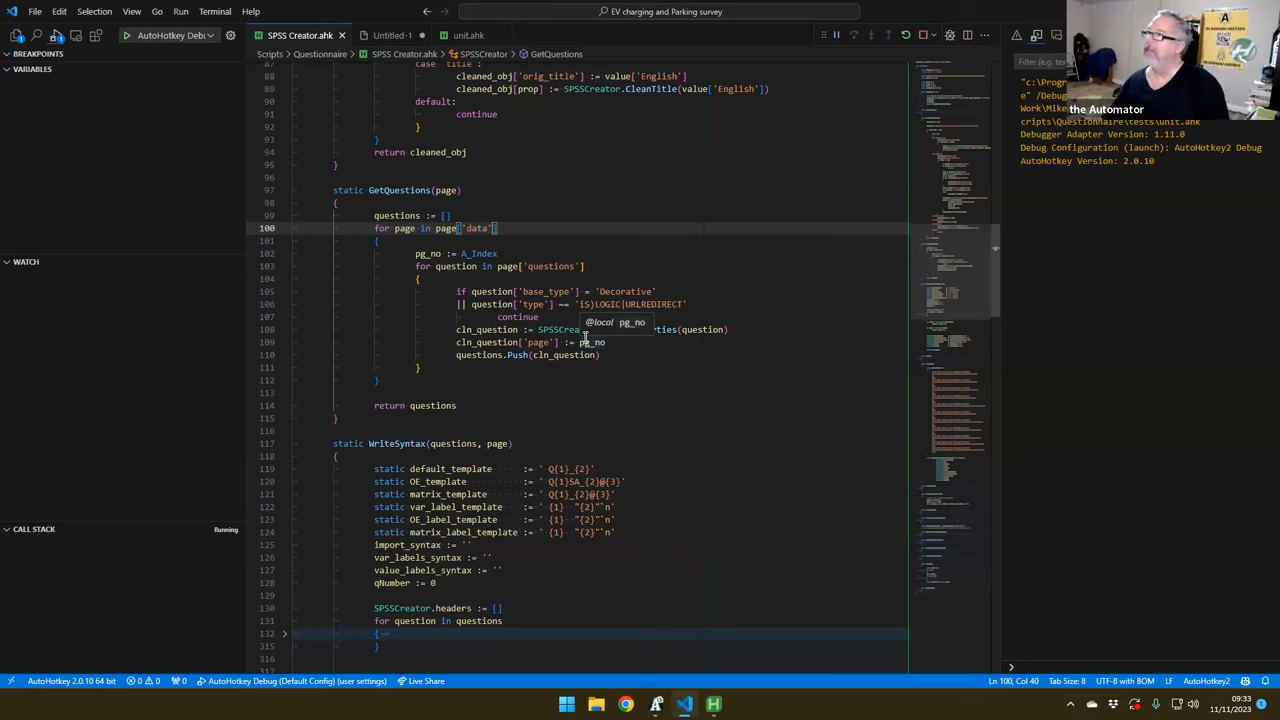
mouse_move(816, 132)
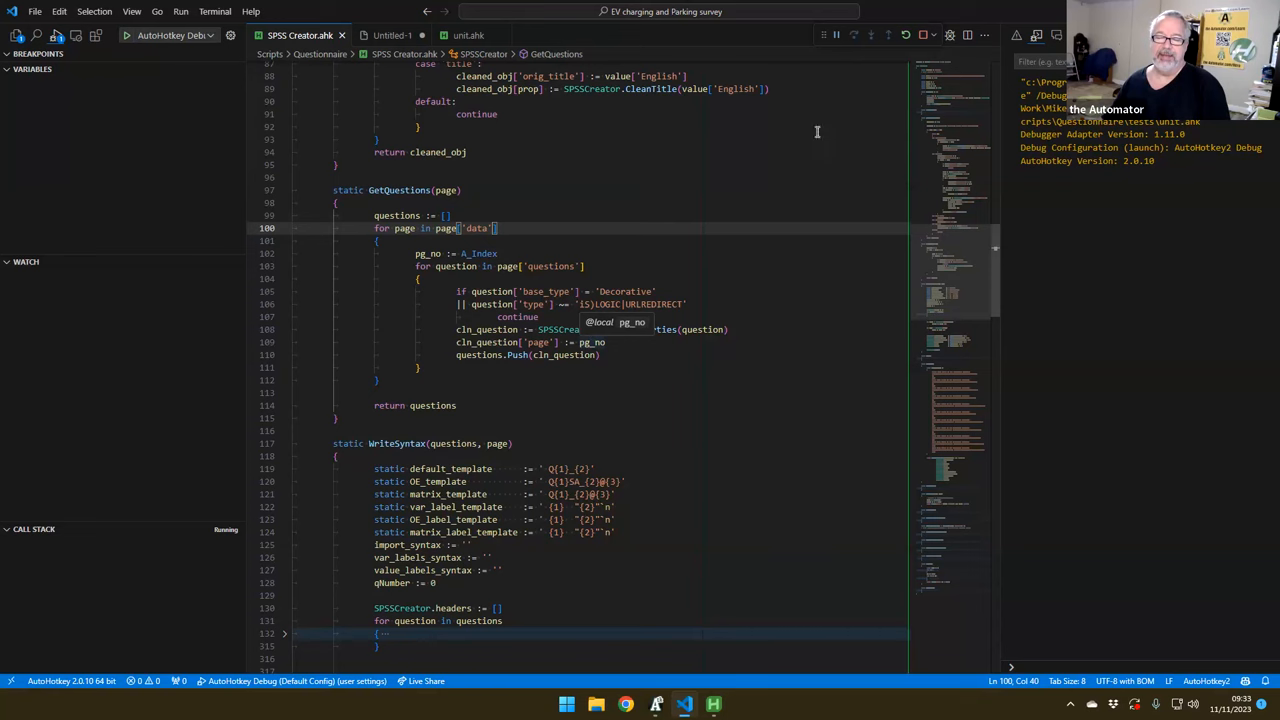